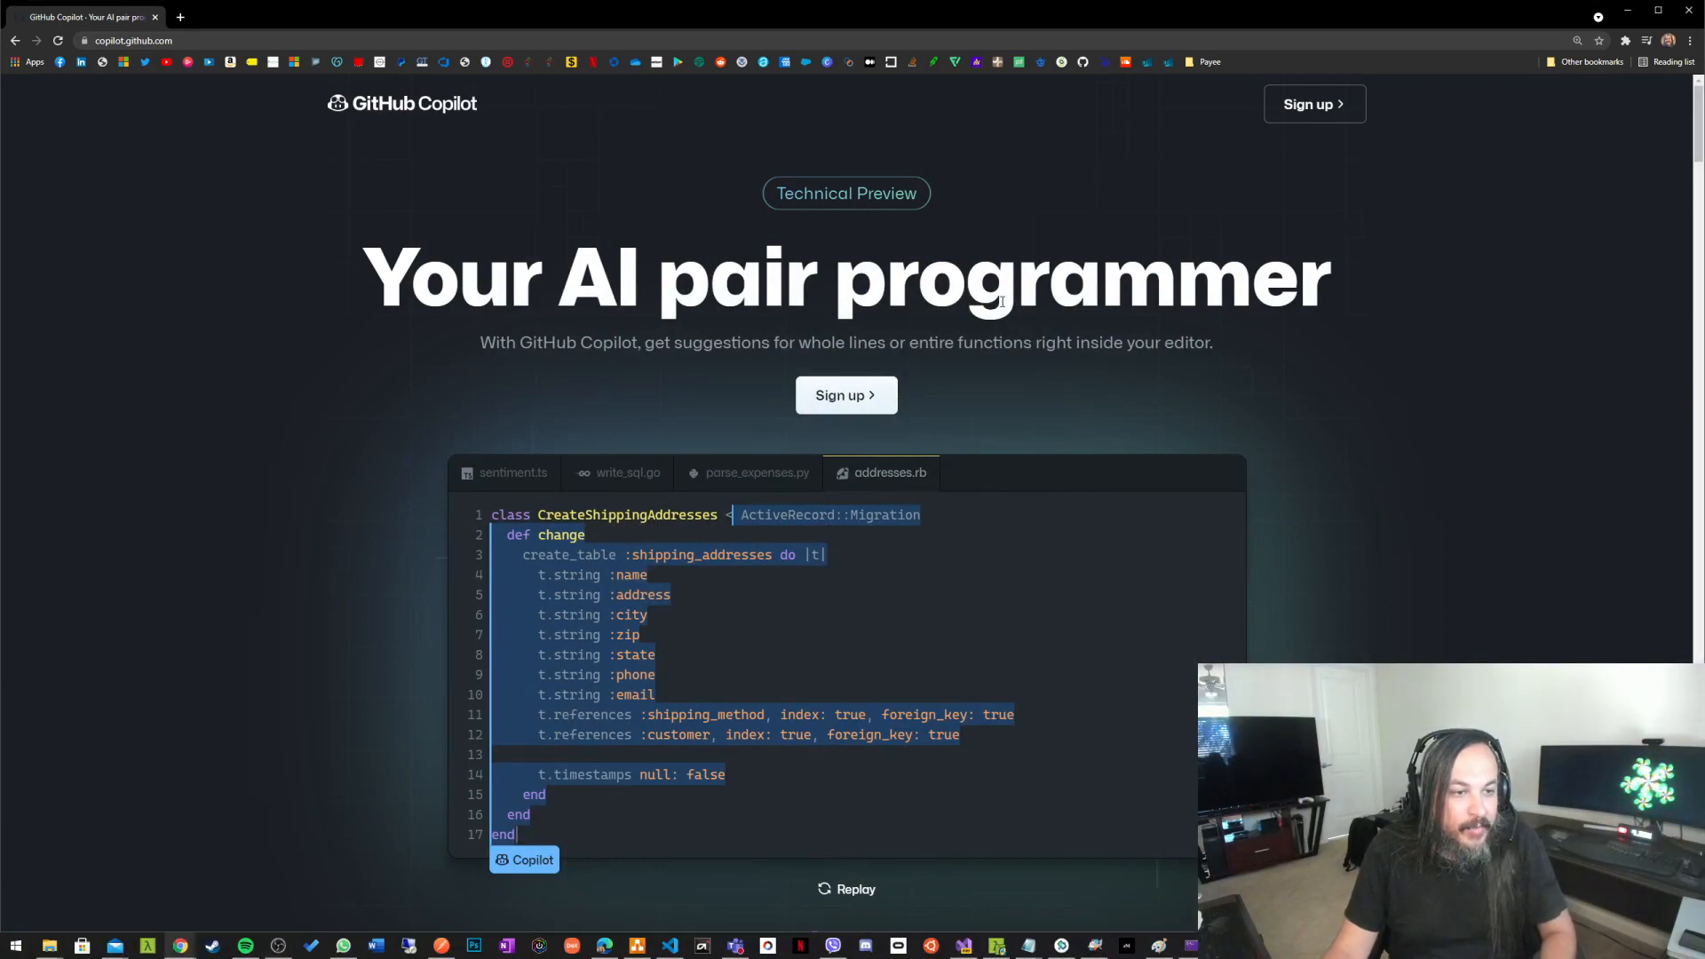
mouse_move(540, 474)
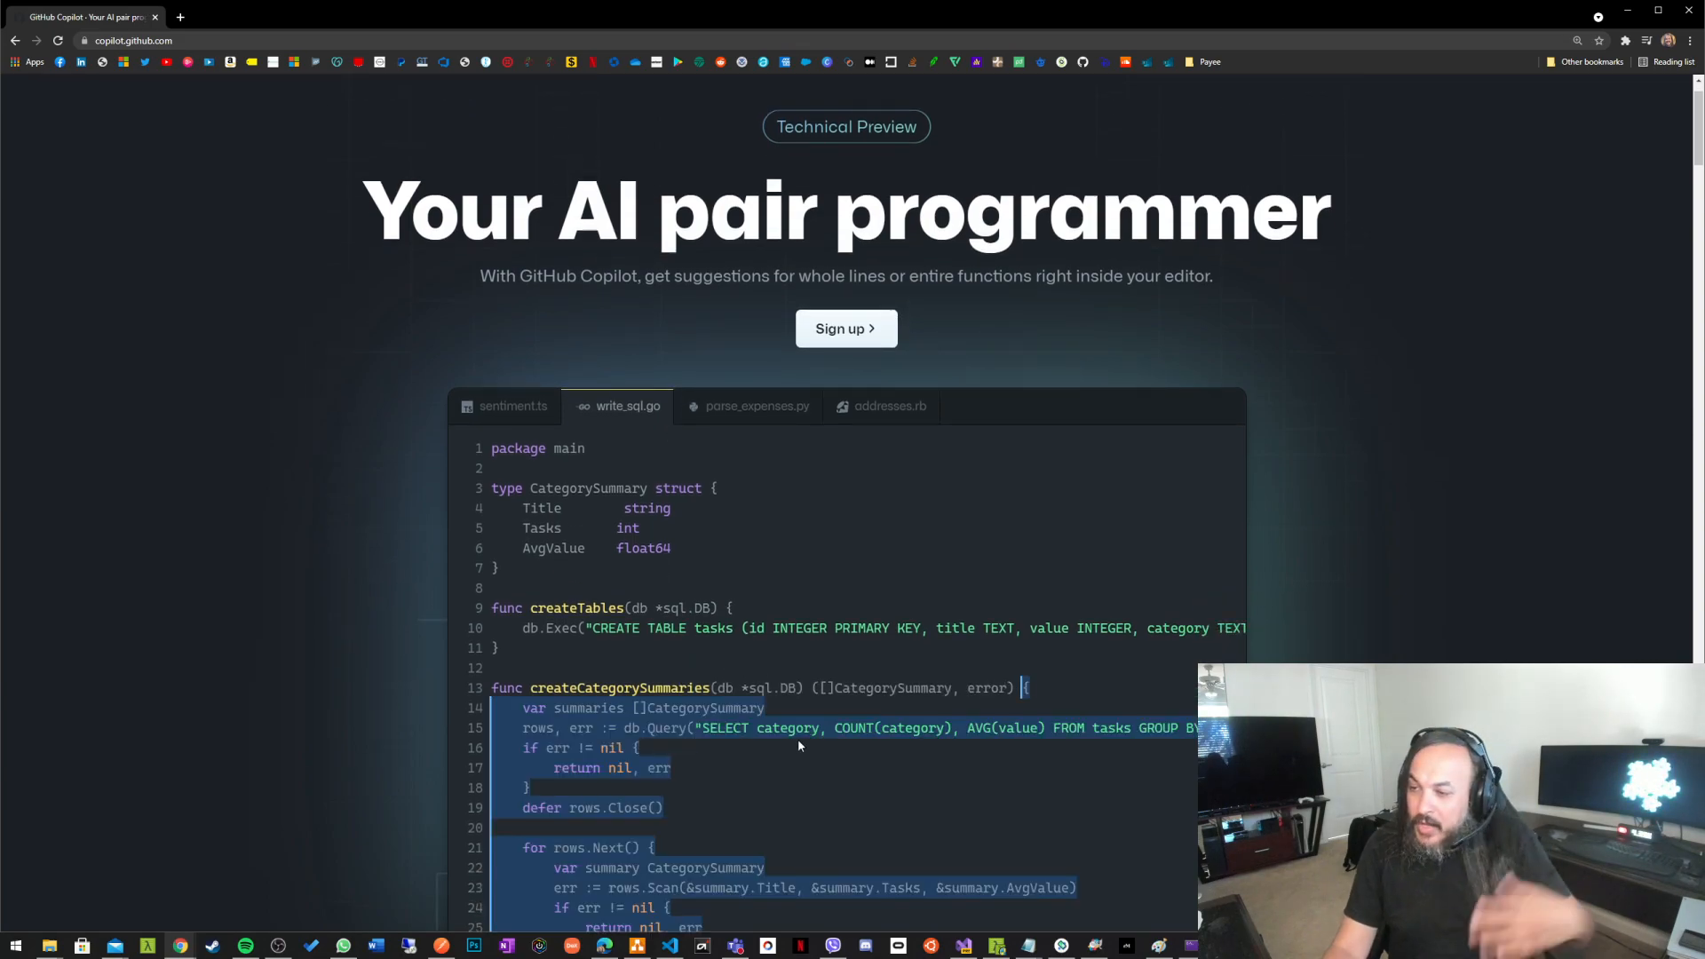
- Scroll through the copilot.github.com demo and go to the Copilot sign-up page
scroll(down, 3)
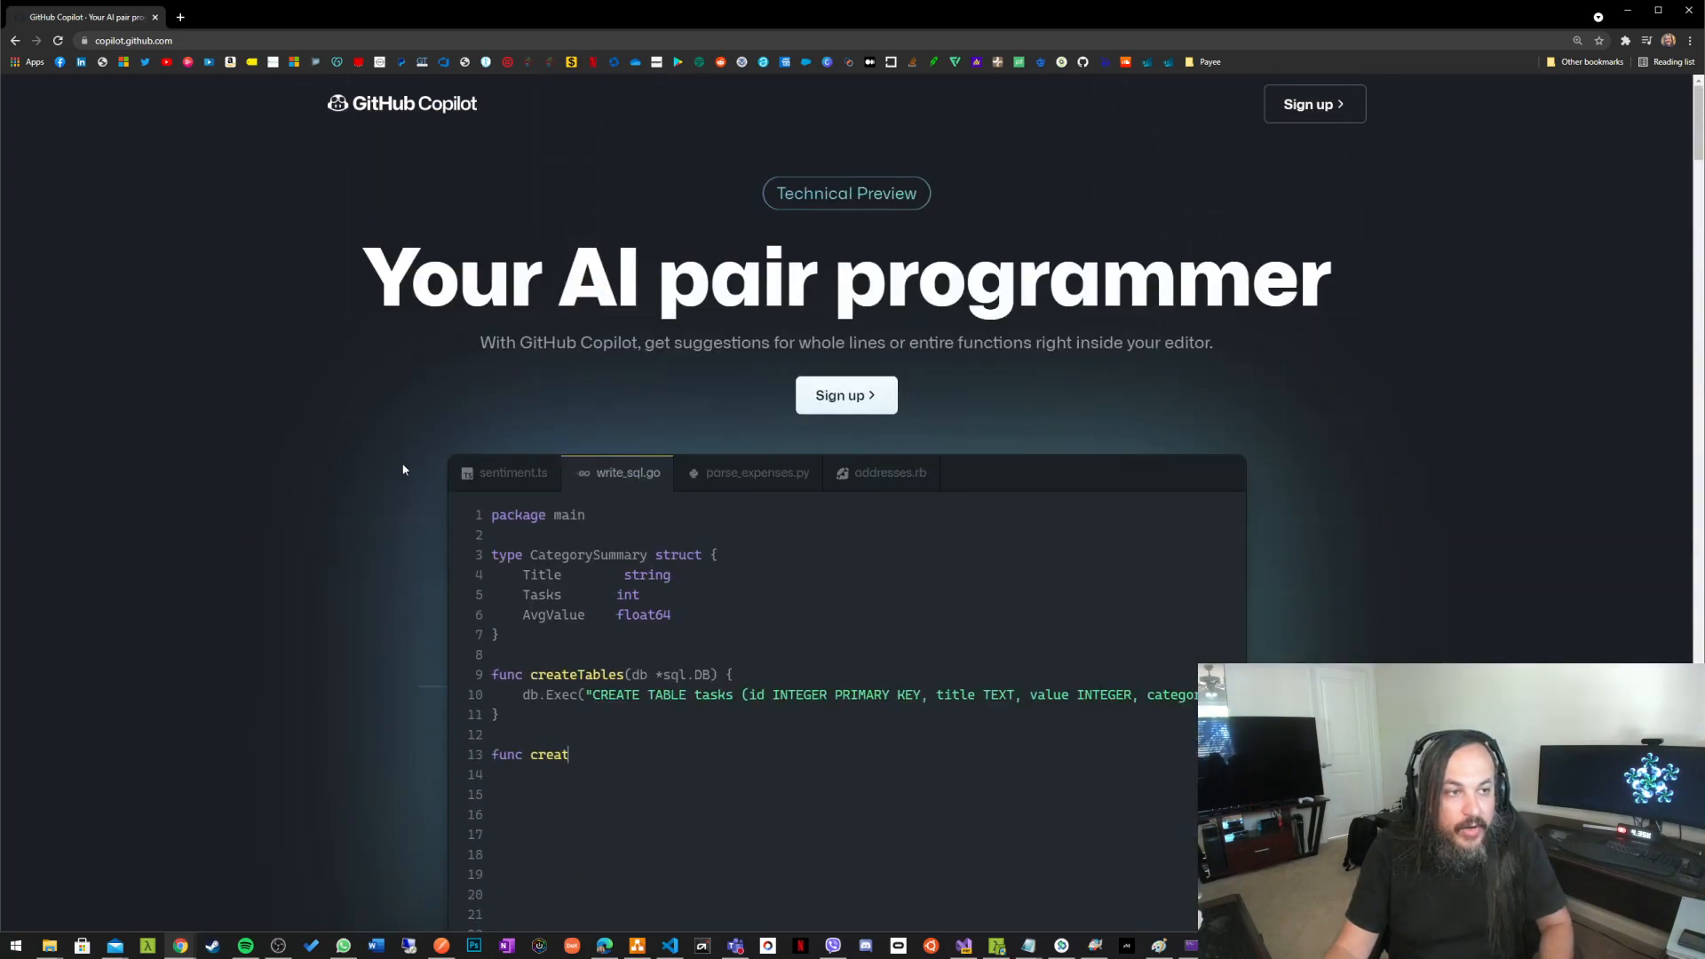
click(845, 394)
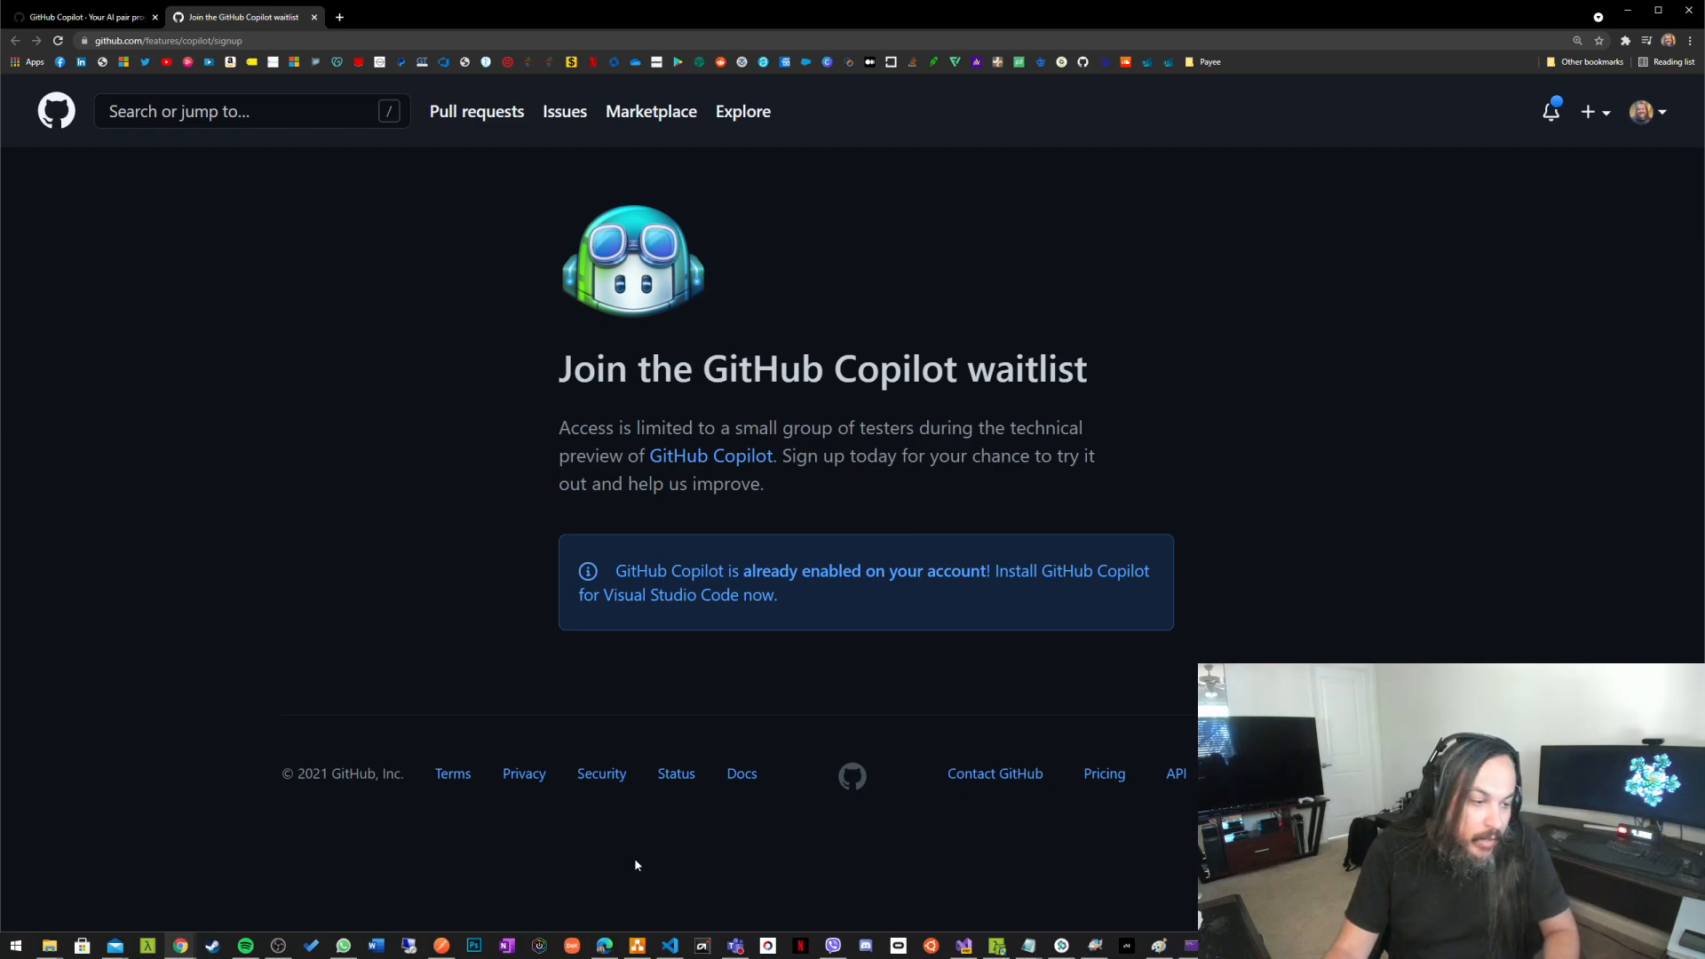
mouse_move(179, 944)
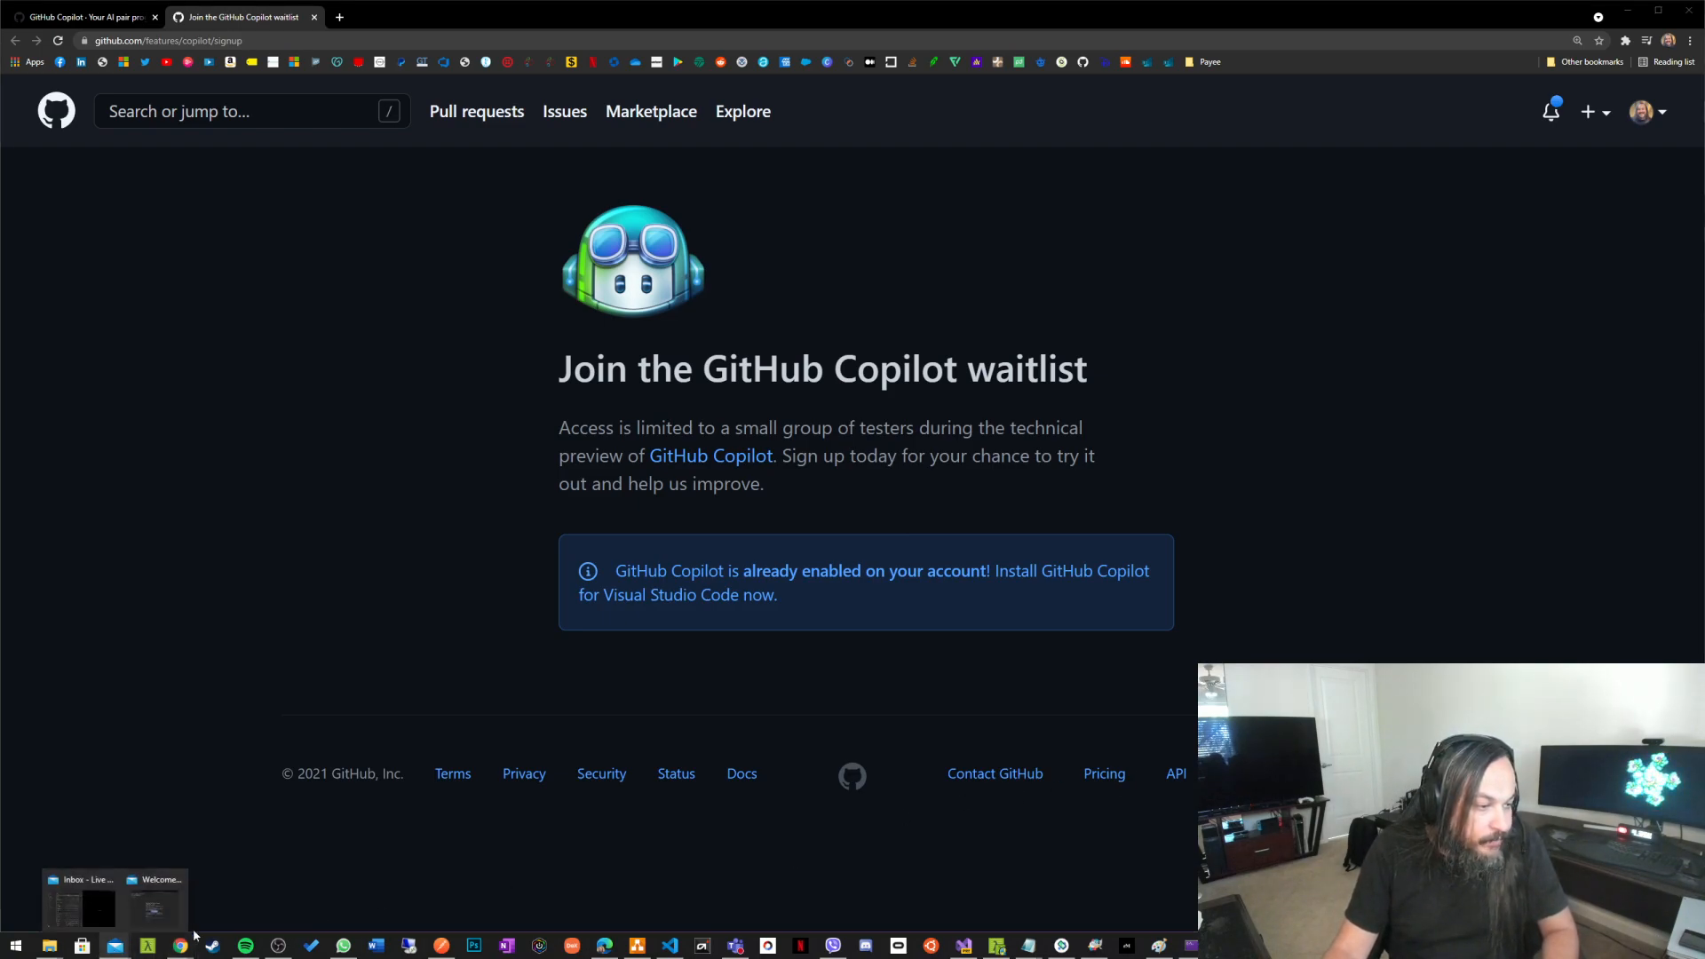
- From the Copilot welcome email, follow the Install GitHub Copilot link to the Marketplace page
click(154, 902)
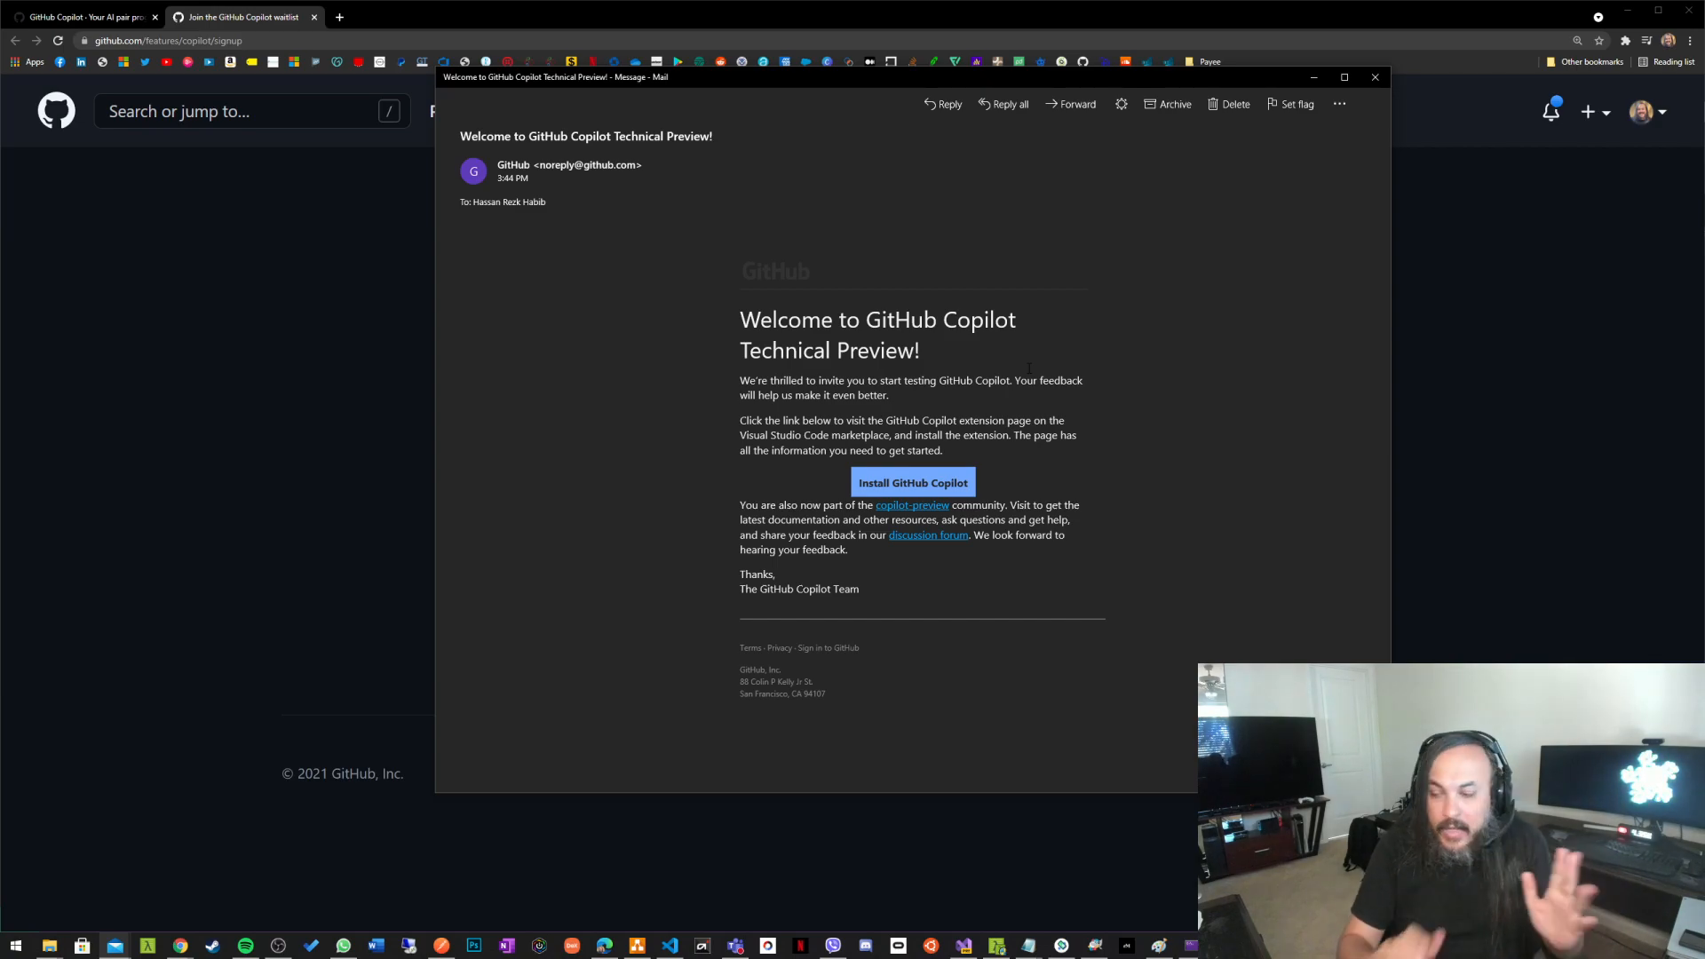
click(913, 483)
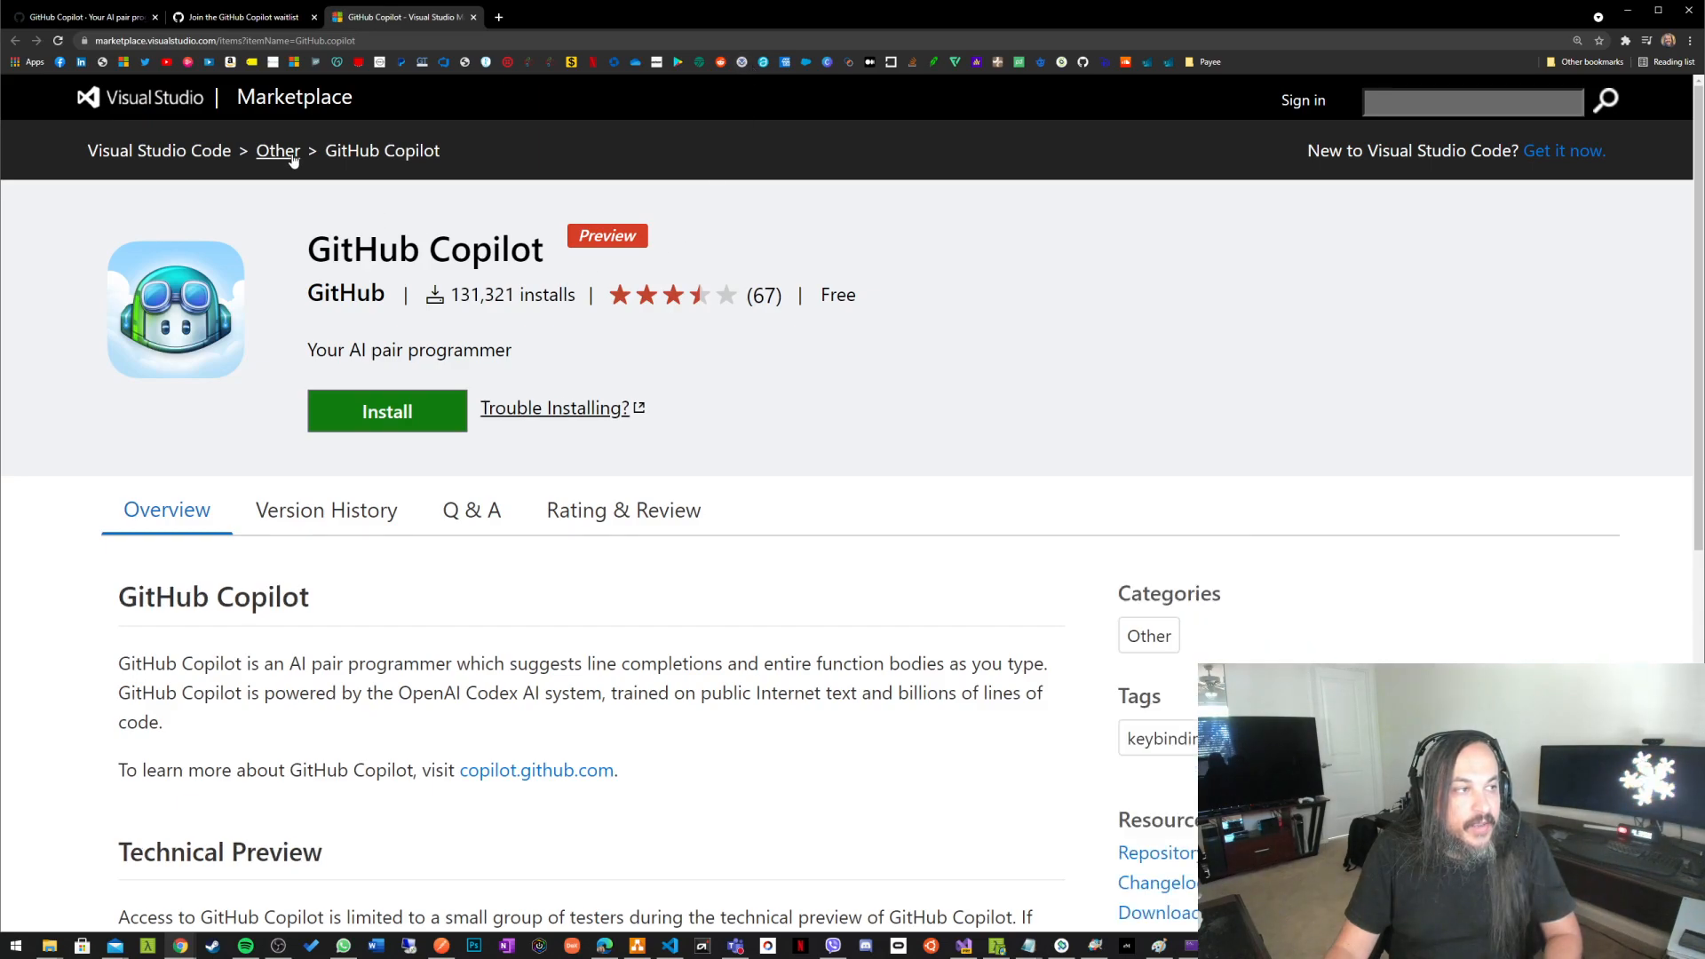
mouse_move(328, 105)
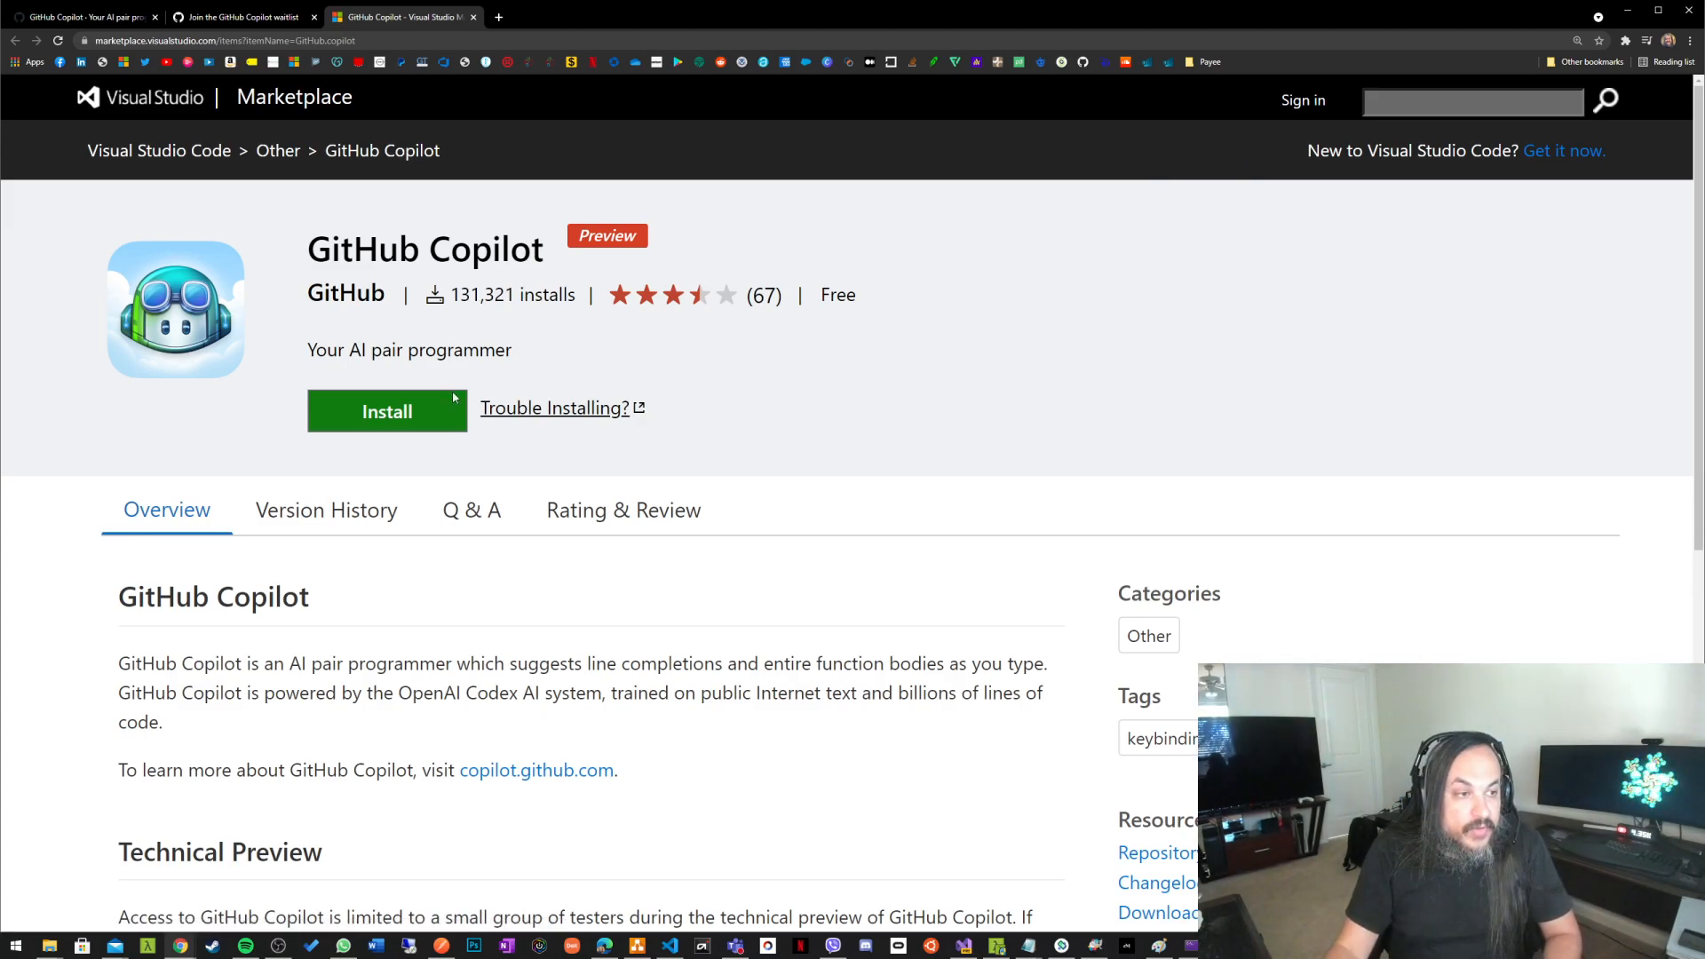
mouse_move(911, 785)
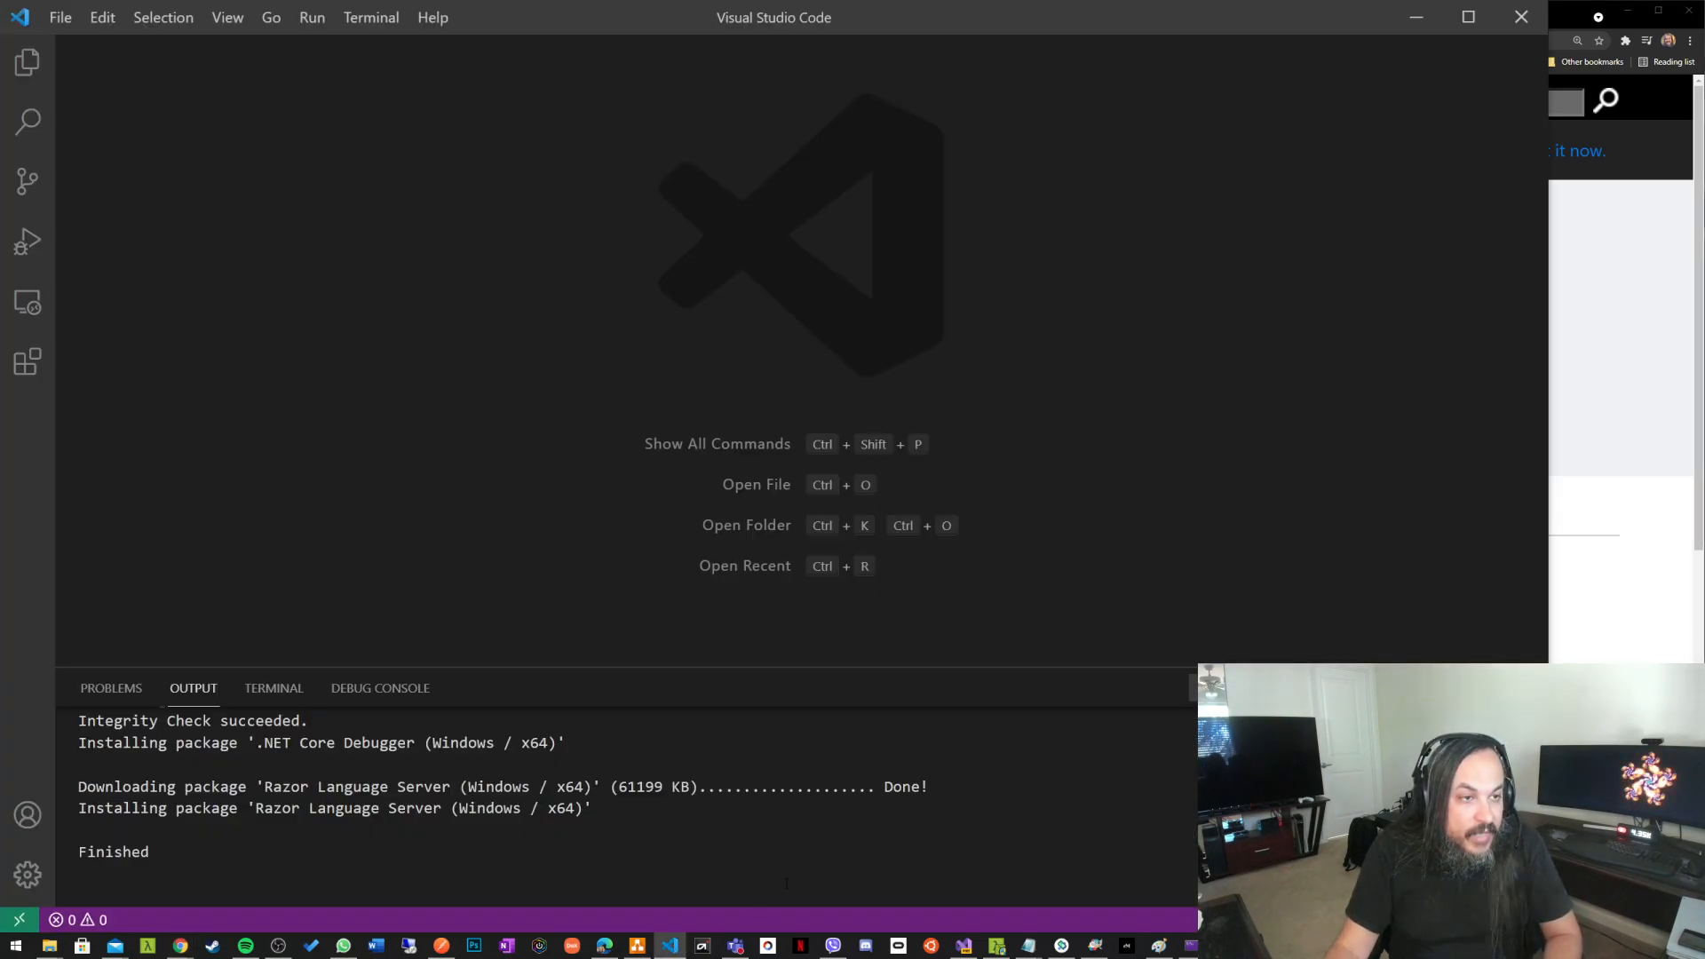
mouse_move(1020, 638)
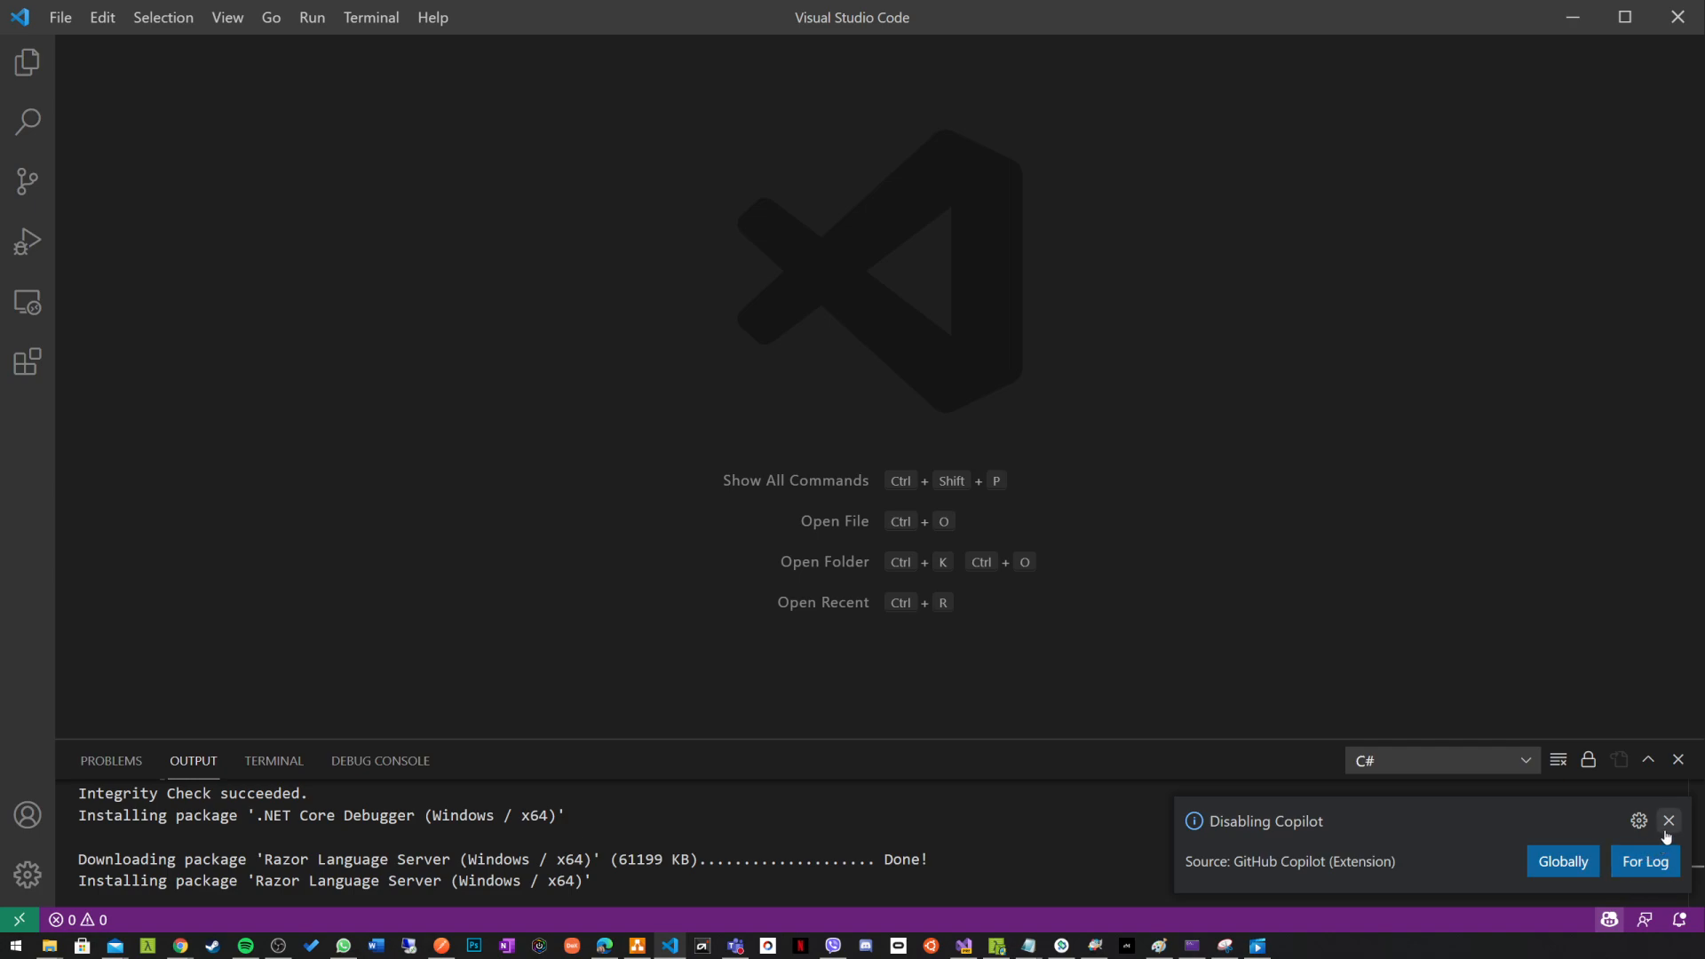
- Dismiss the 'Disabling Copilot' notification, leaving the empty VS Code window clear
click(1669, 821)
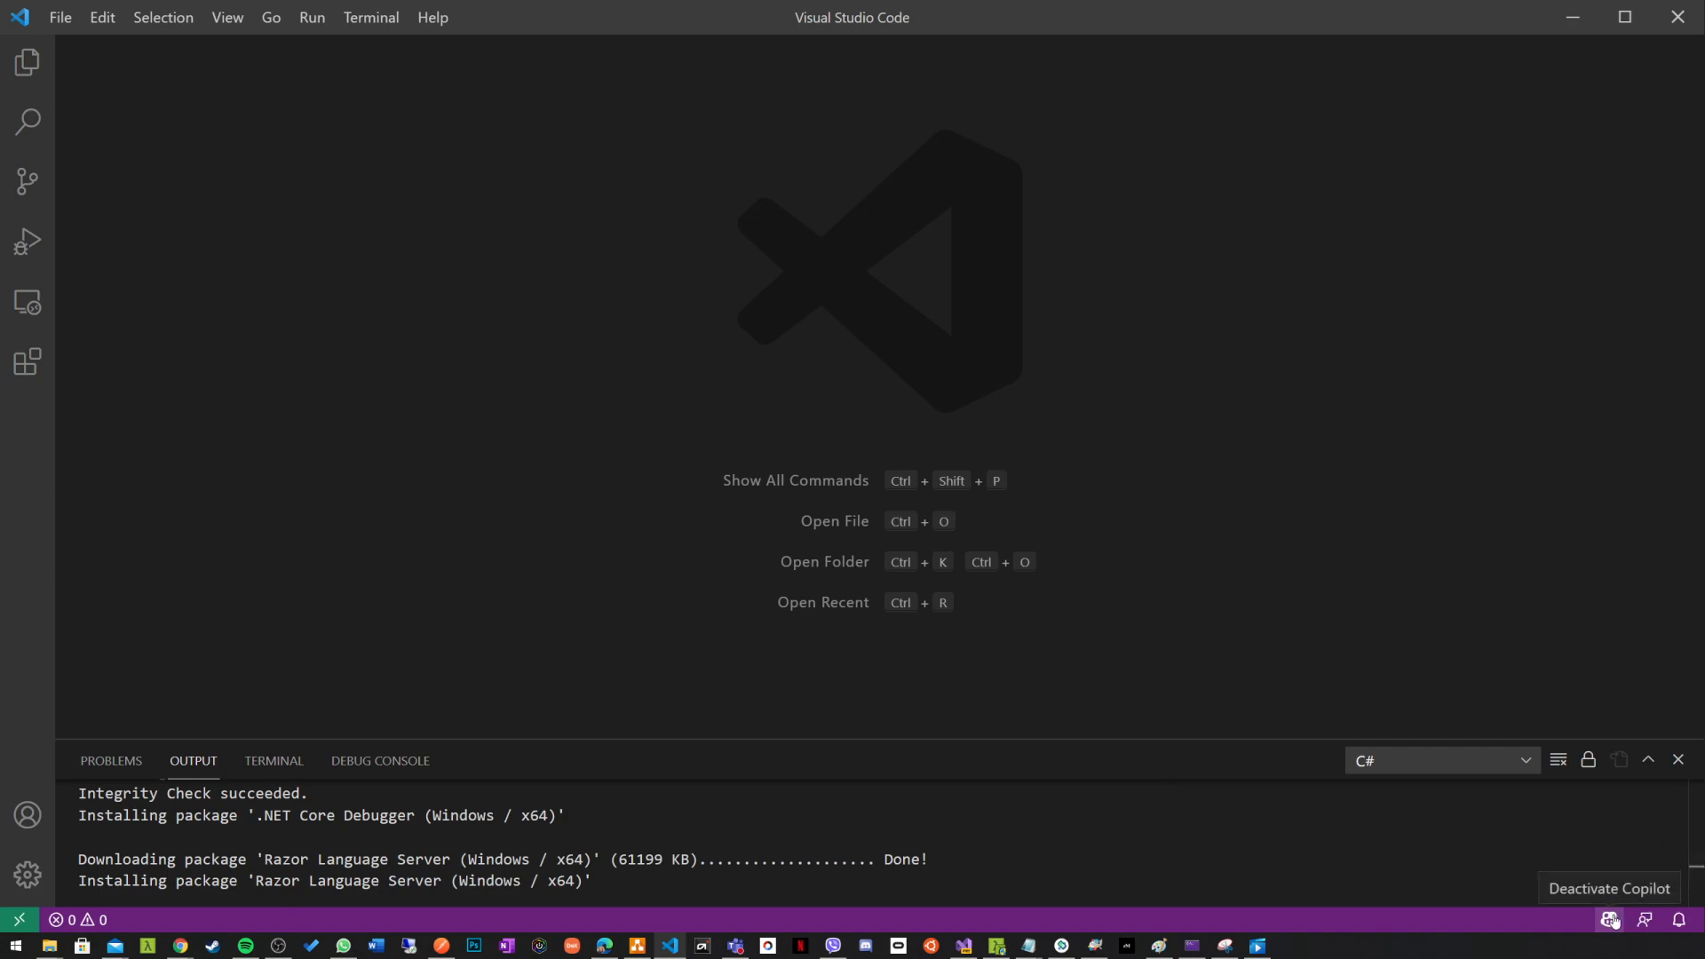
mouse_move(1109, 645)
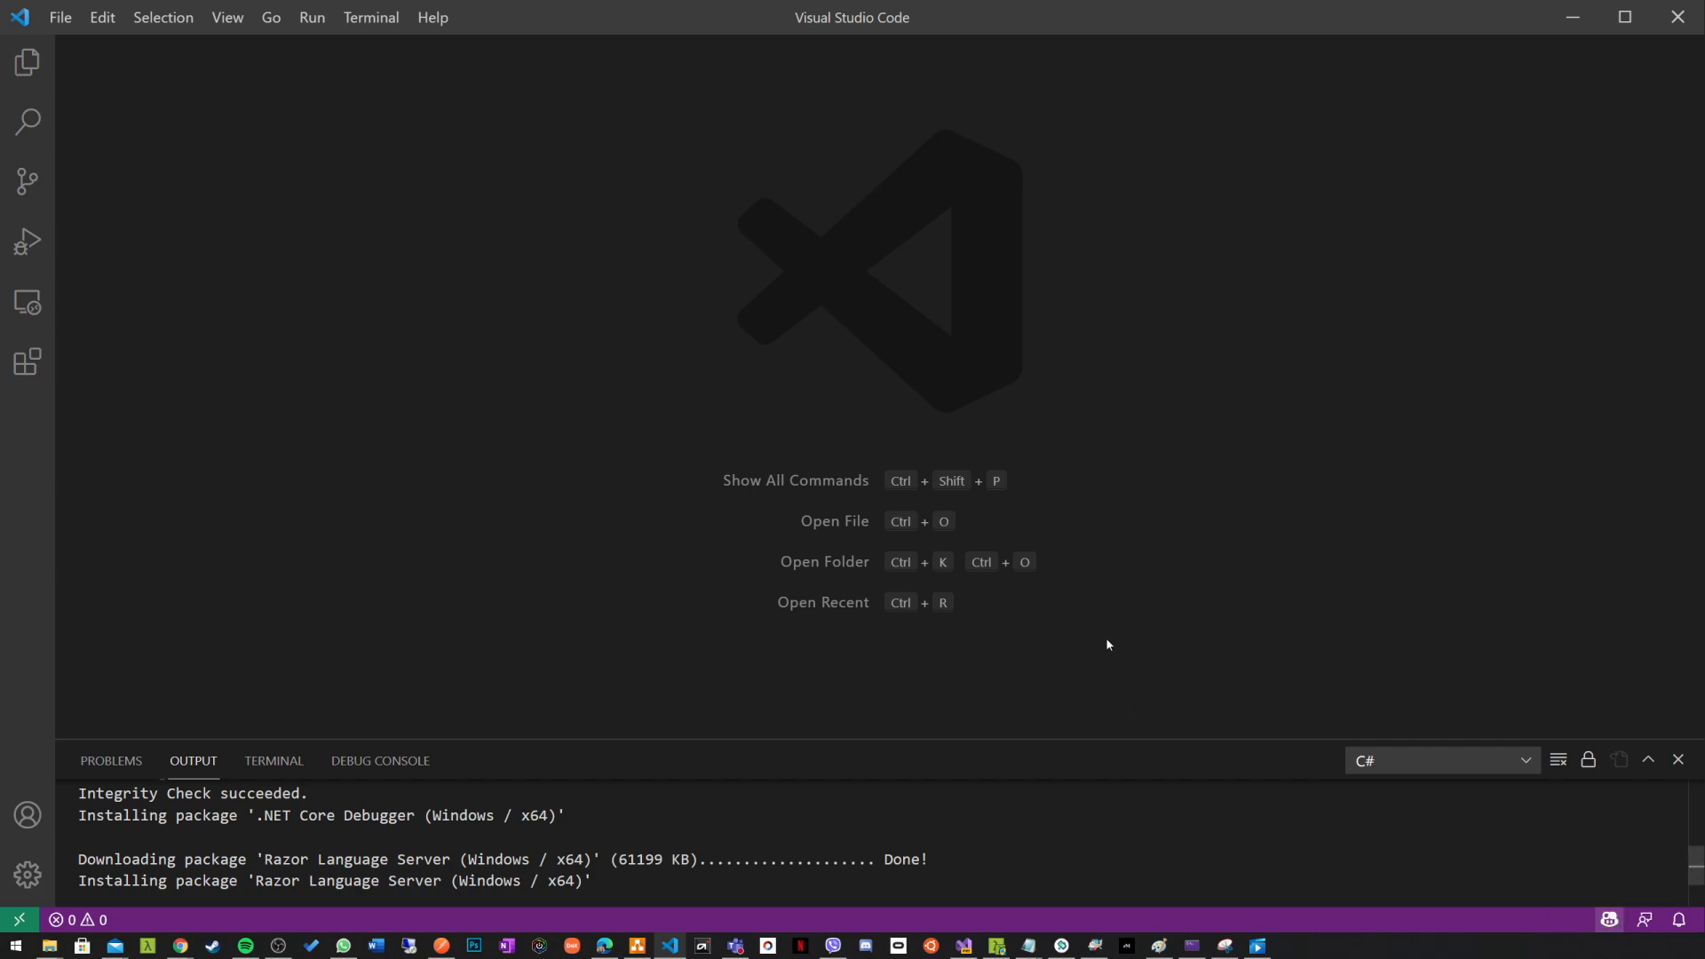
click(64, 18)
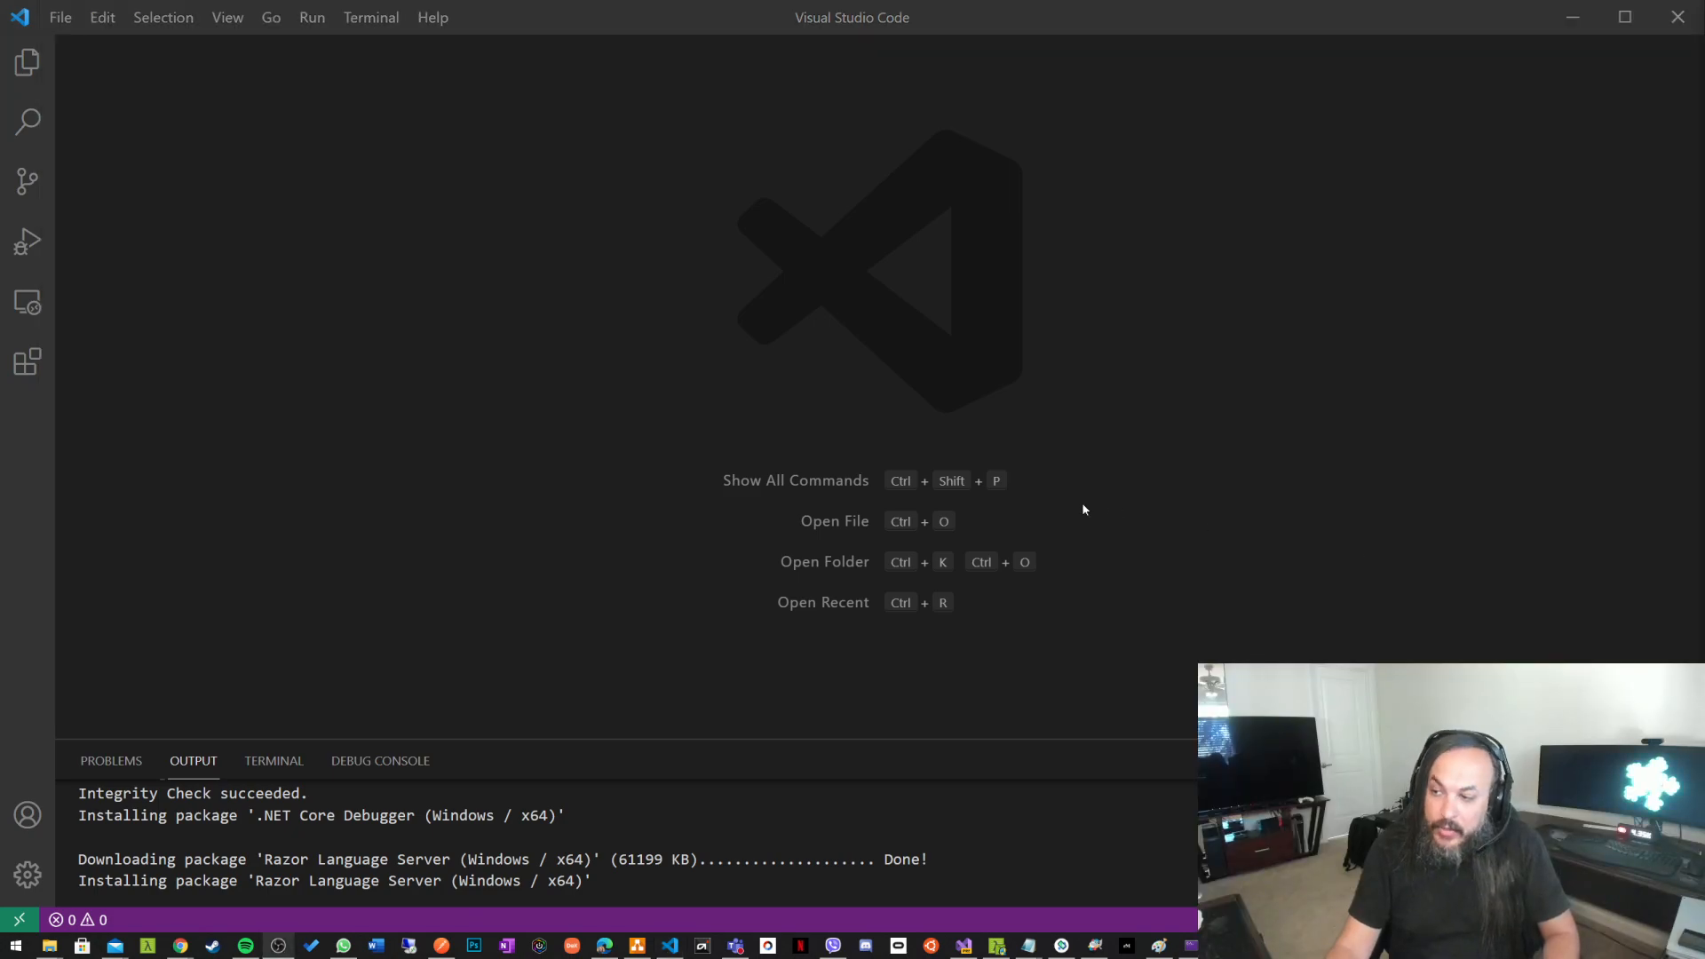
- Create a new blank file and save it to the Desktop as Magic.cs
click(62, 16)
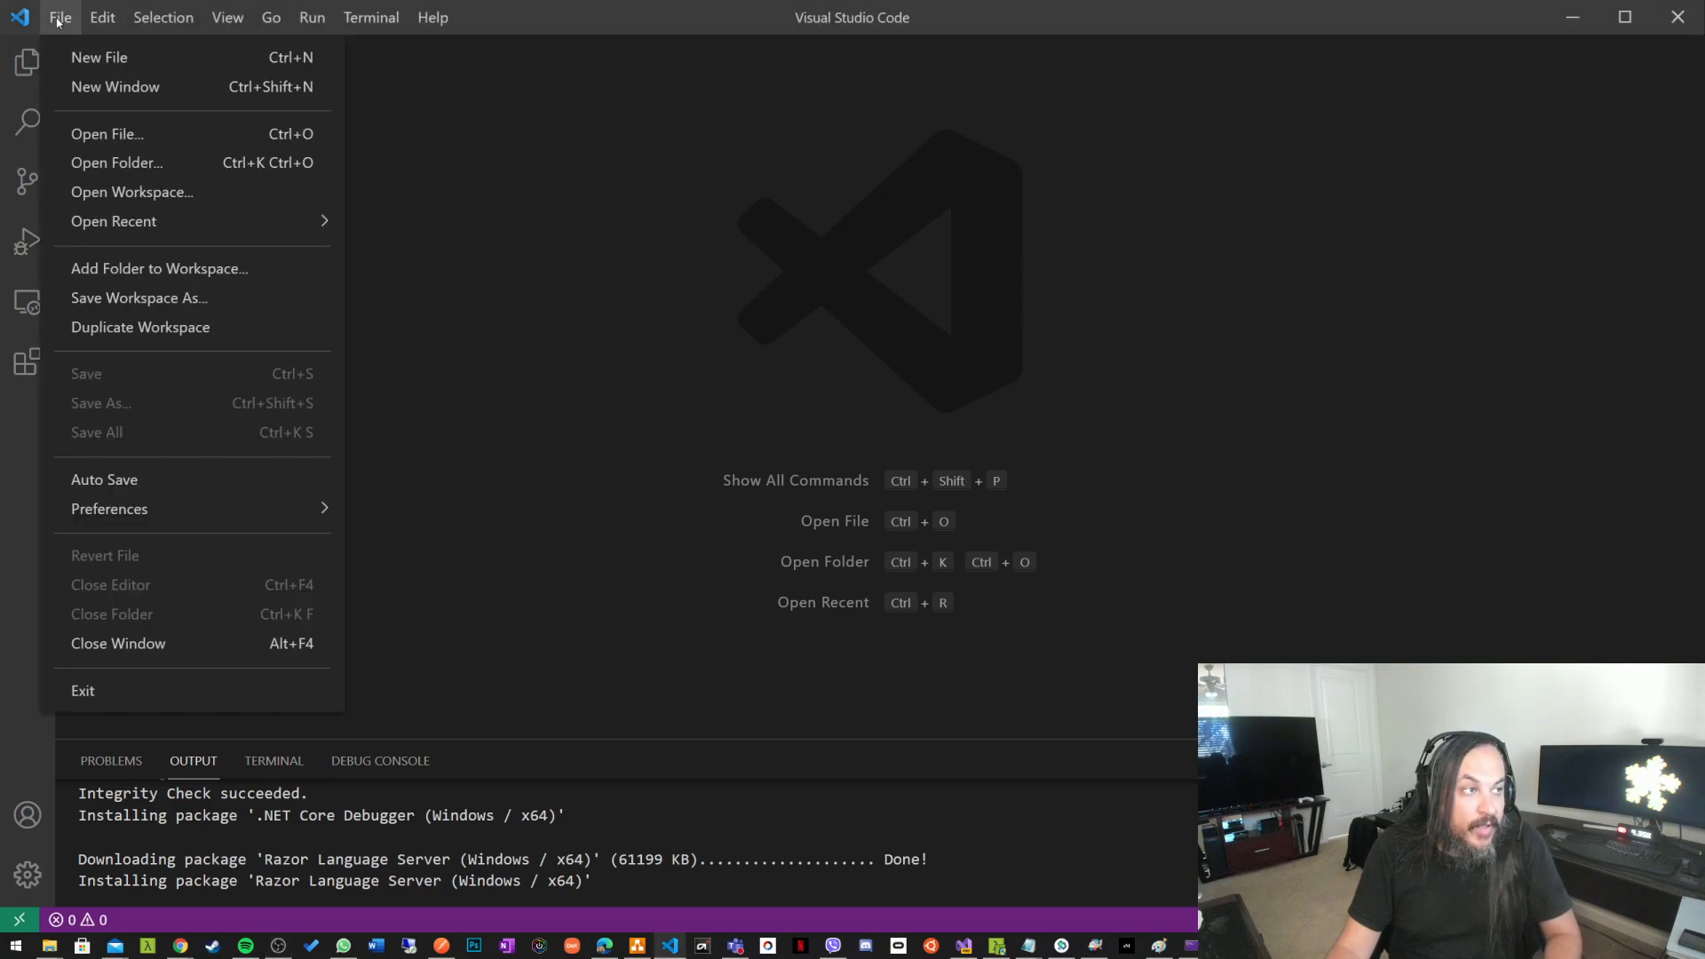
click(97, 57)
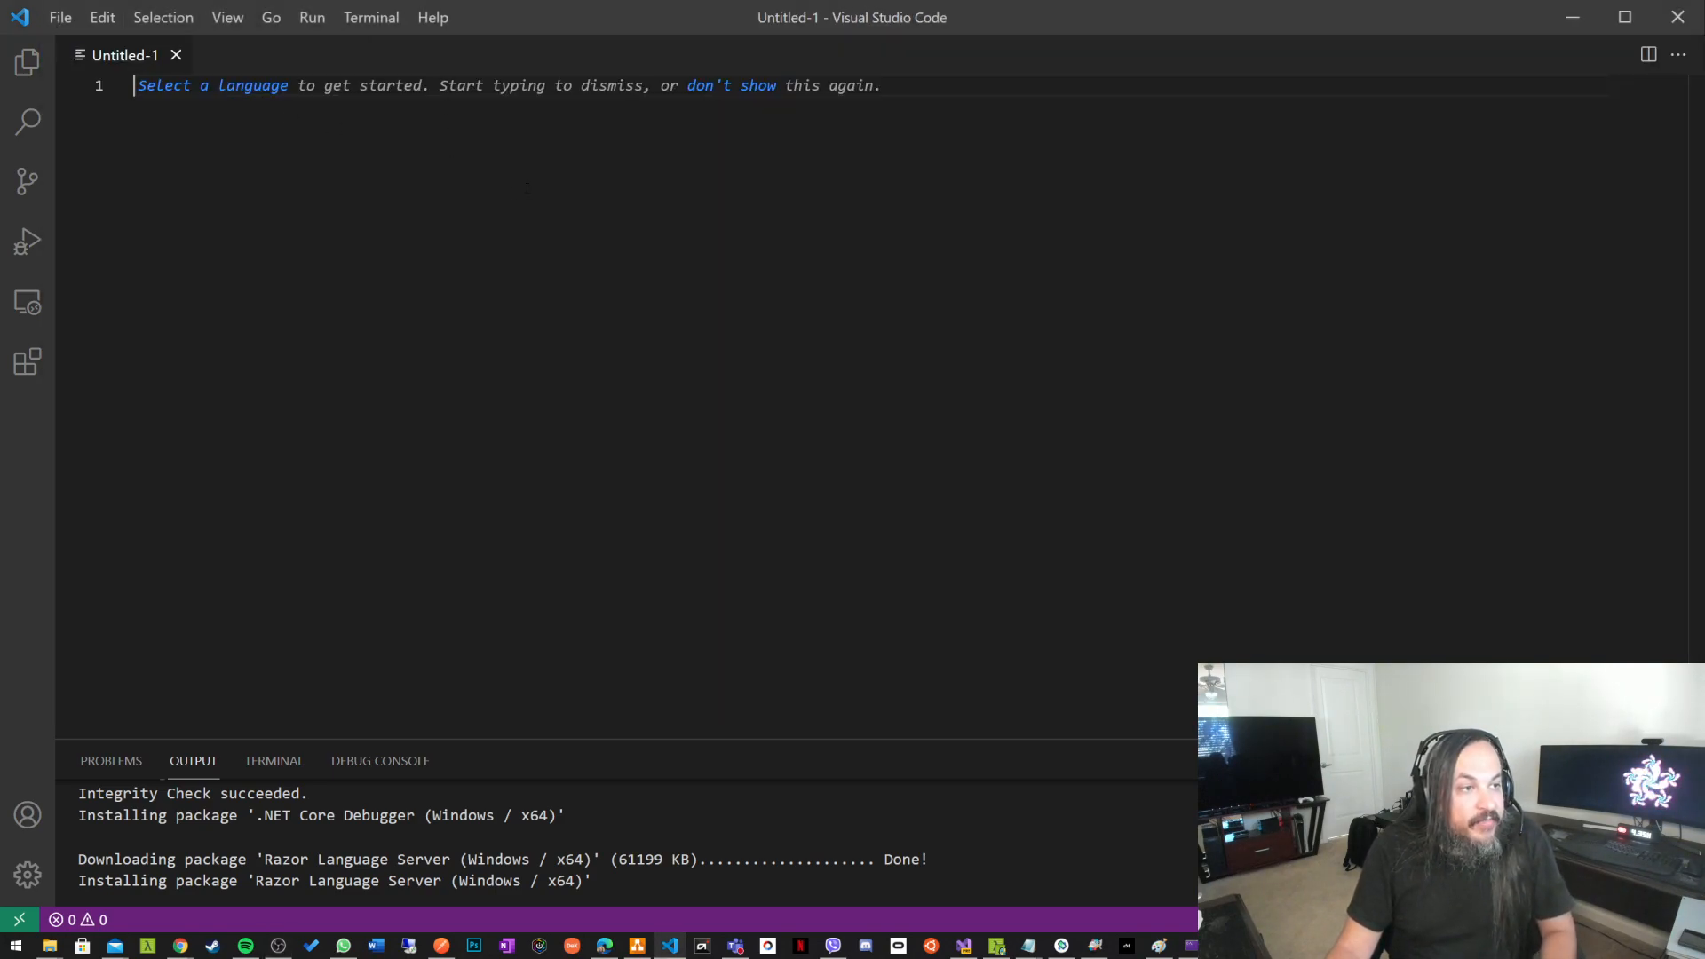
mouse_move(597, 183)
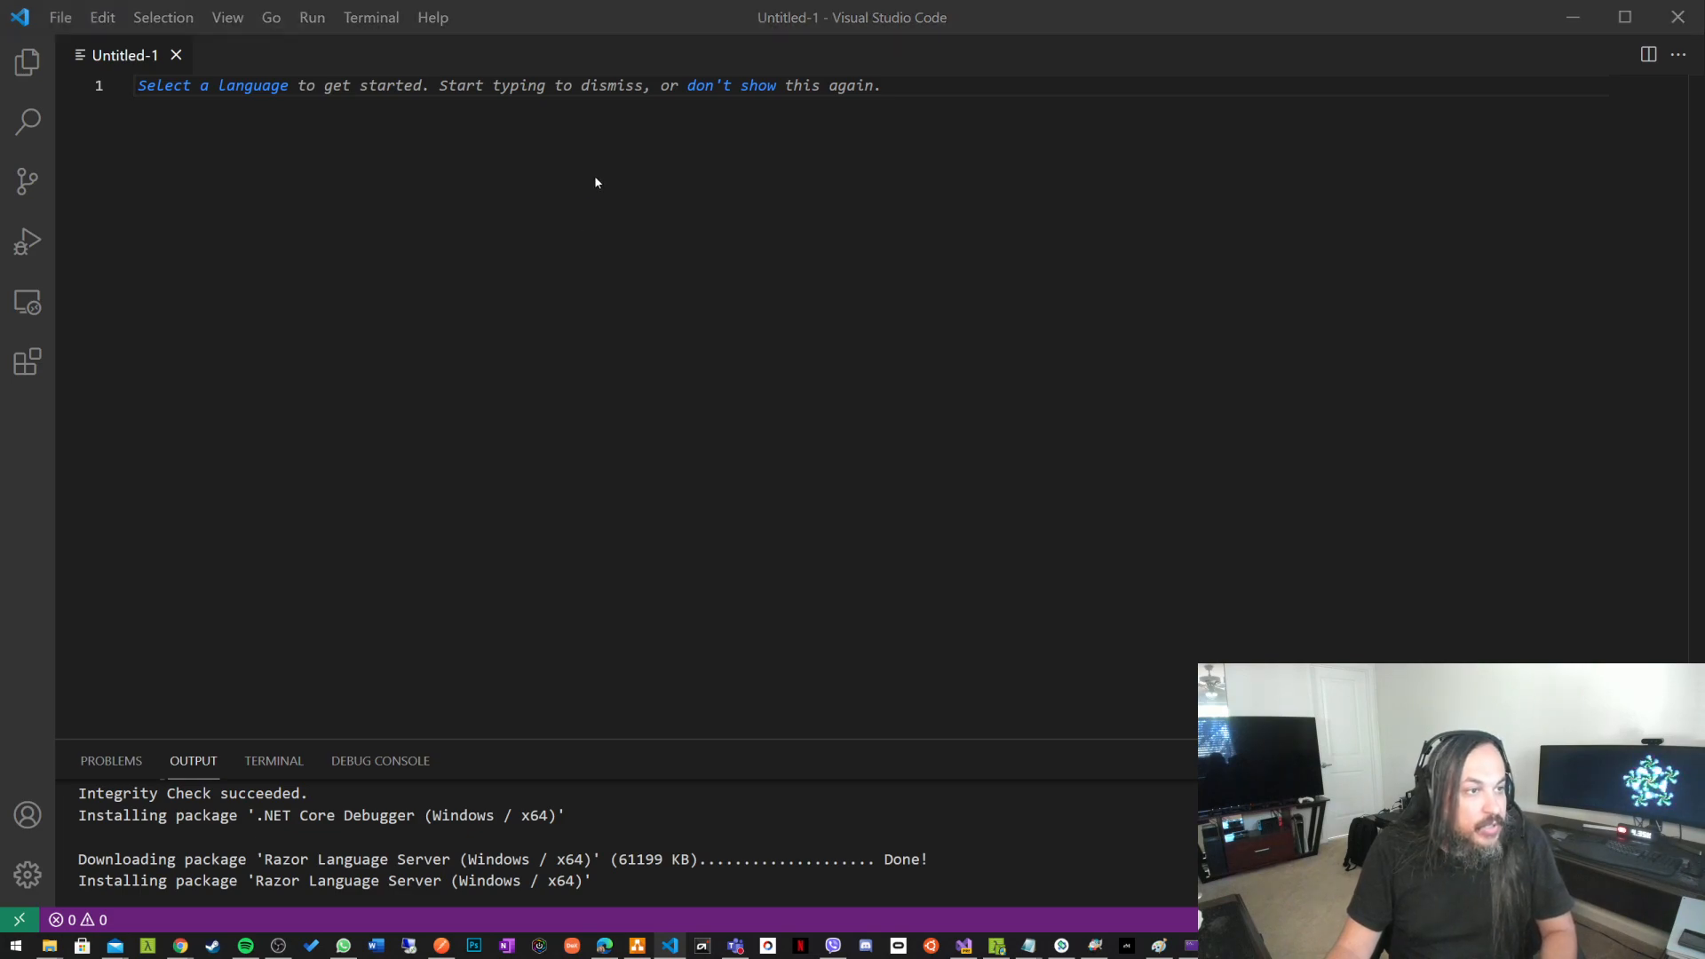
key(Ctrl+S)
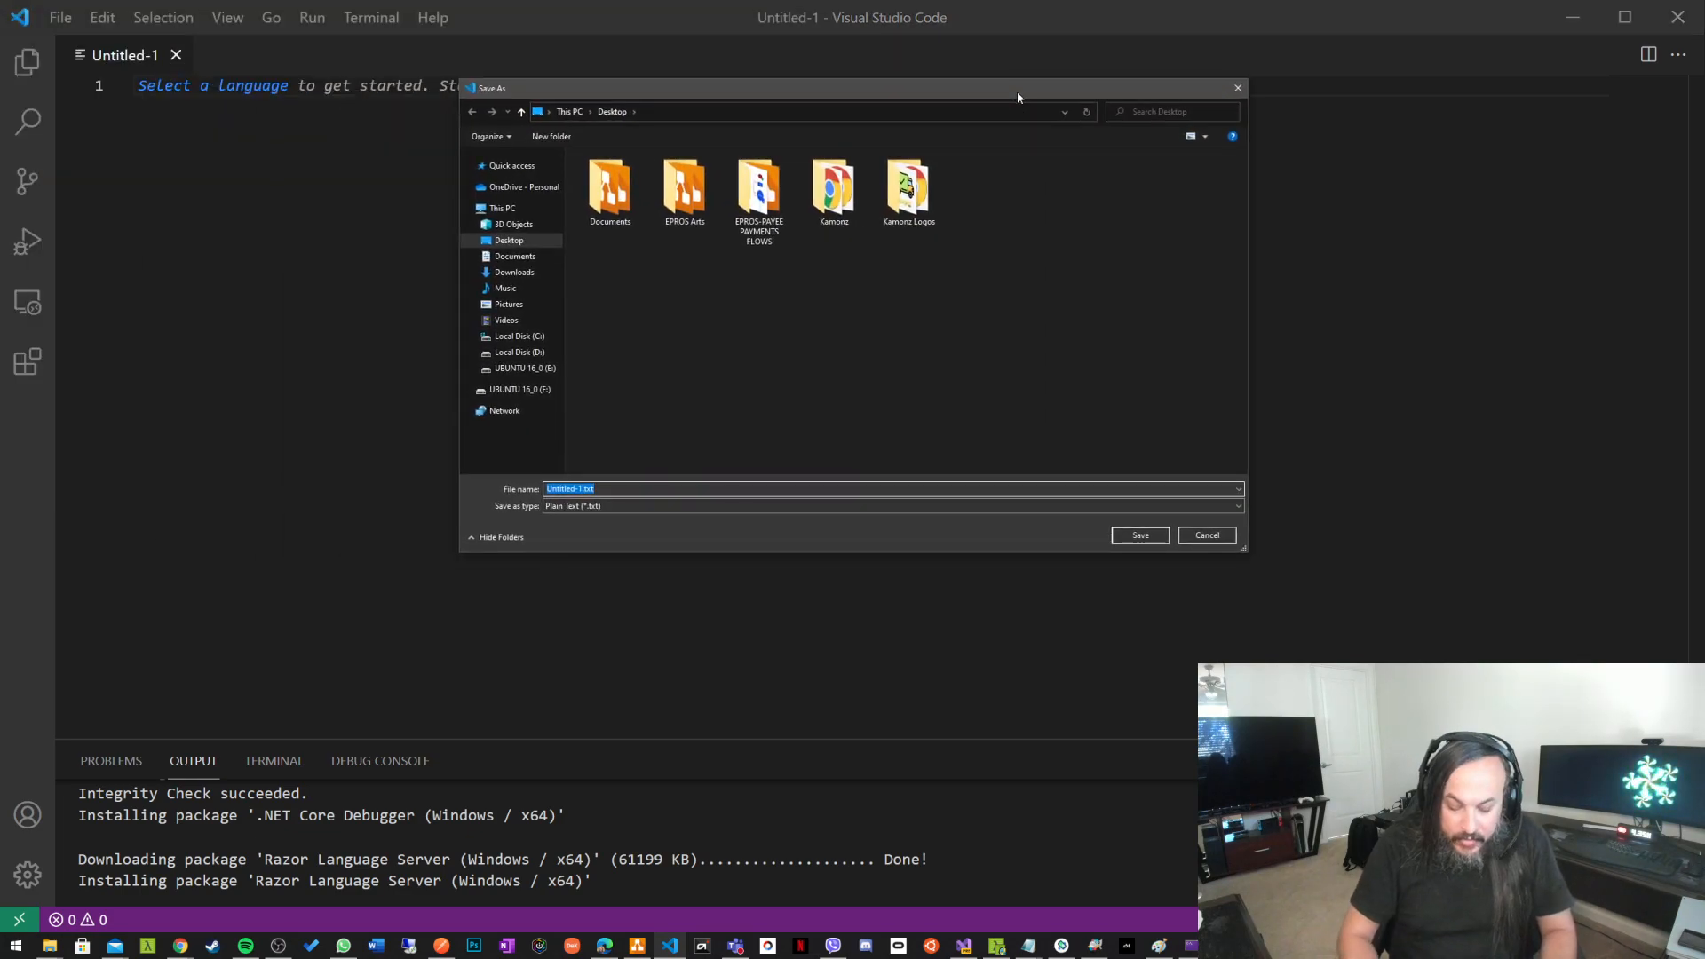
click(1208, 536)
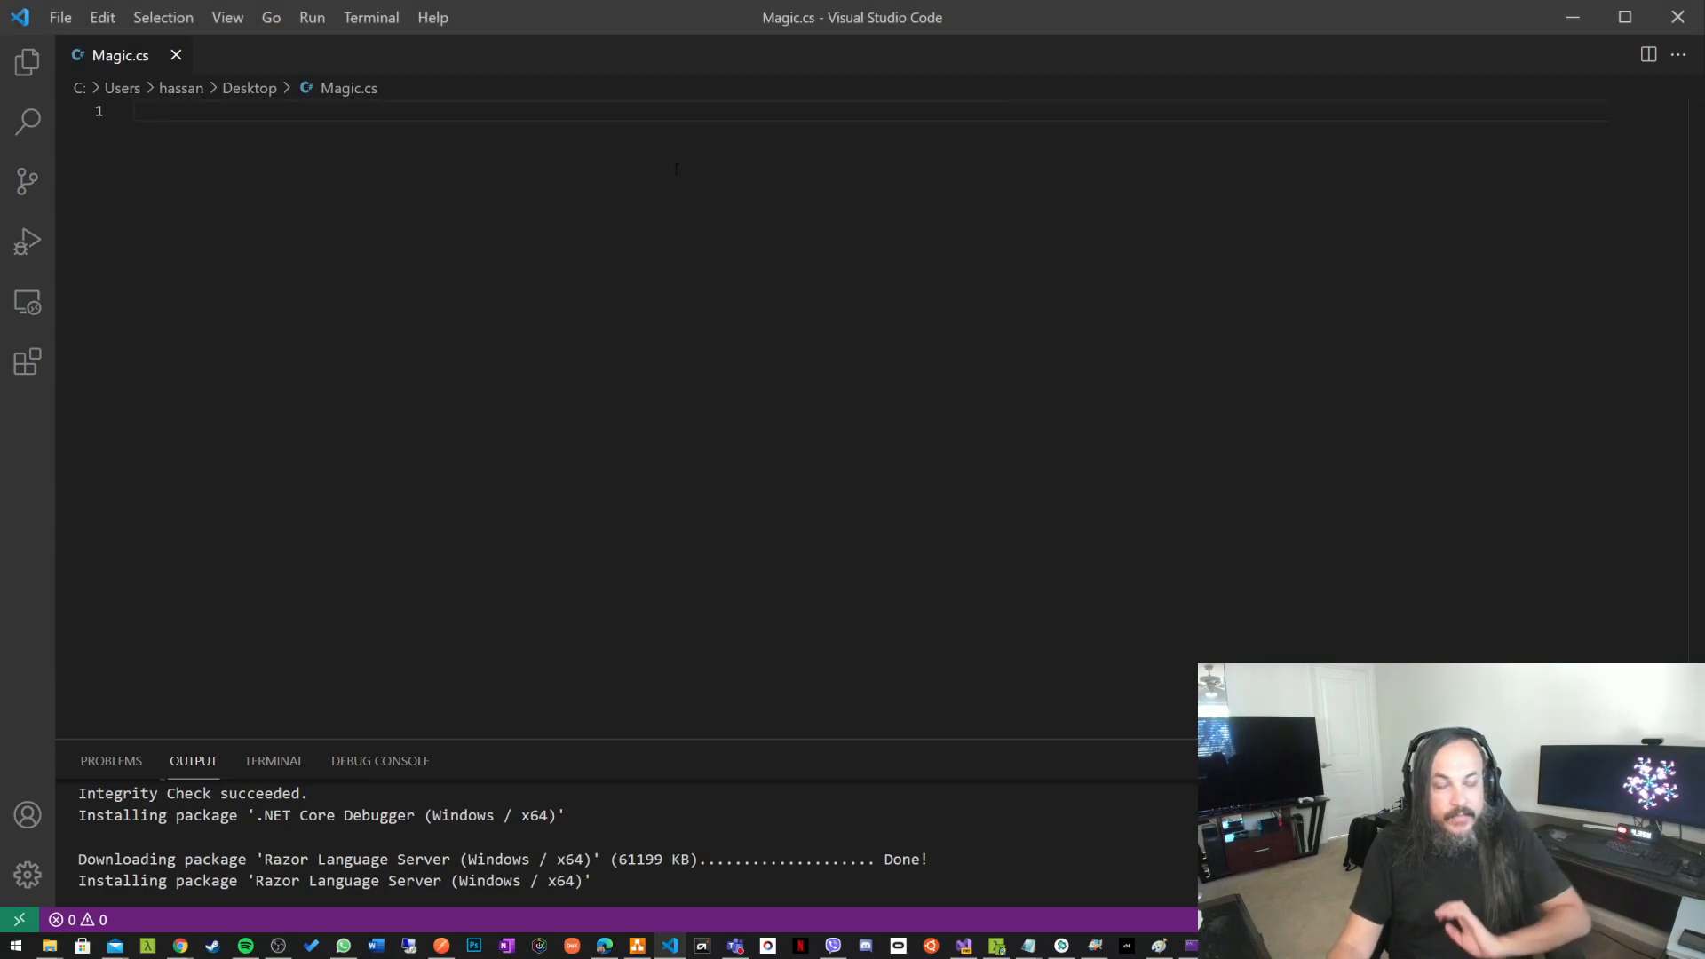
- Zoom in the VS Code interface via View > Appearance so Magic.cs is easier to read
click(163, 16)
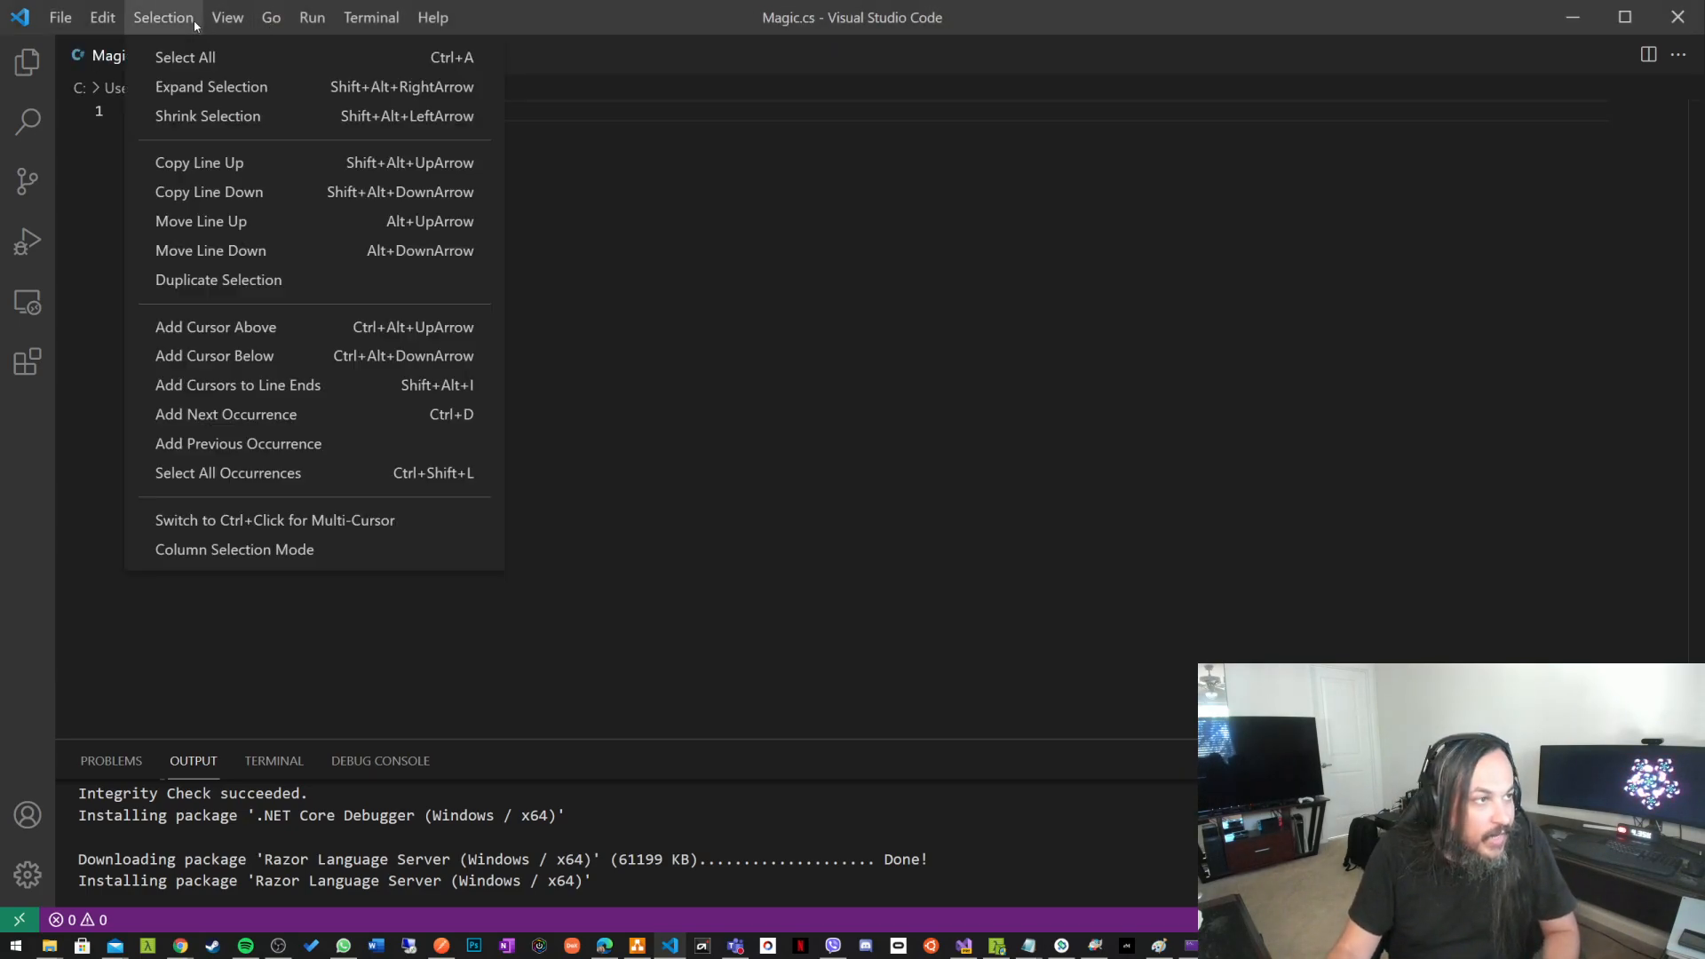
click(228, 16)
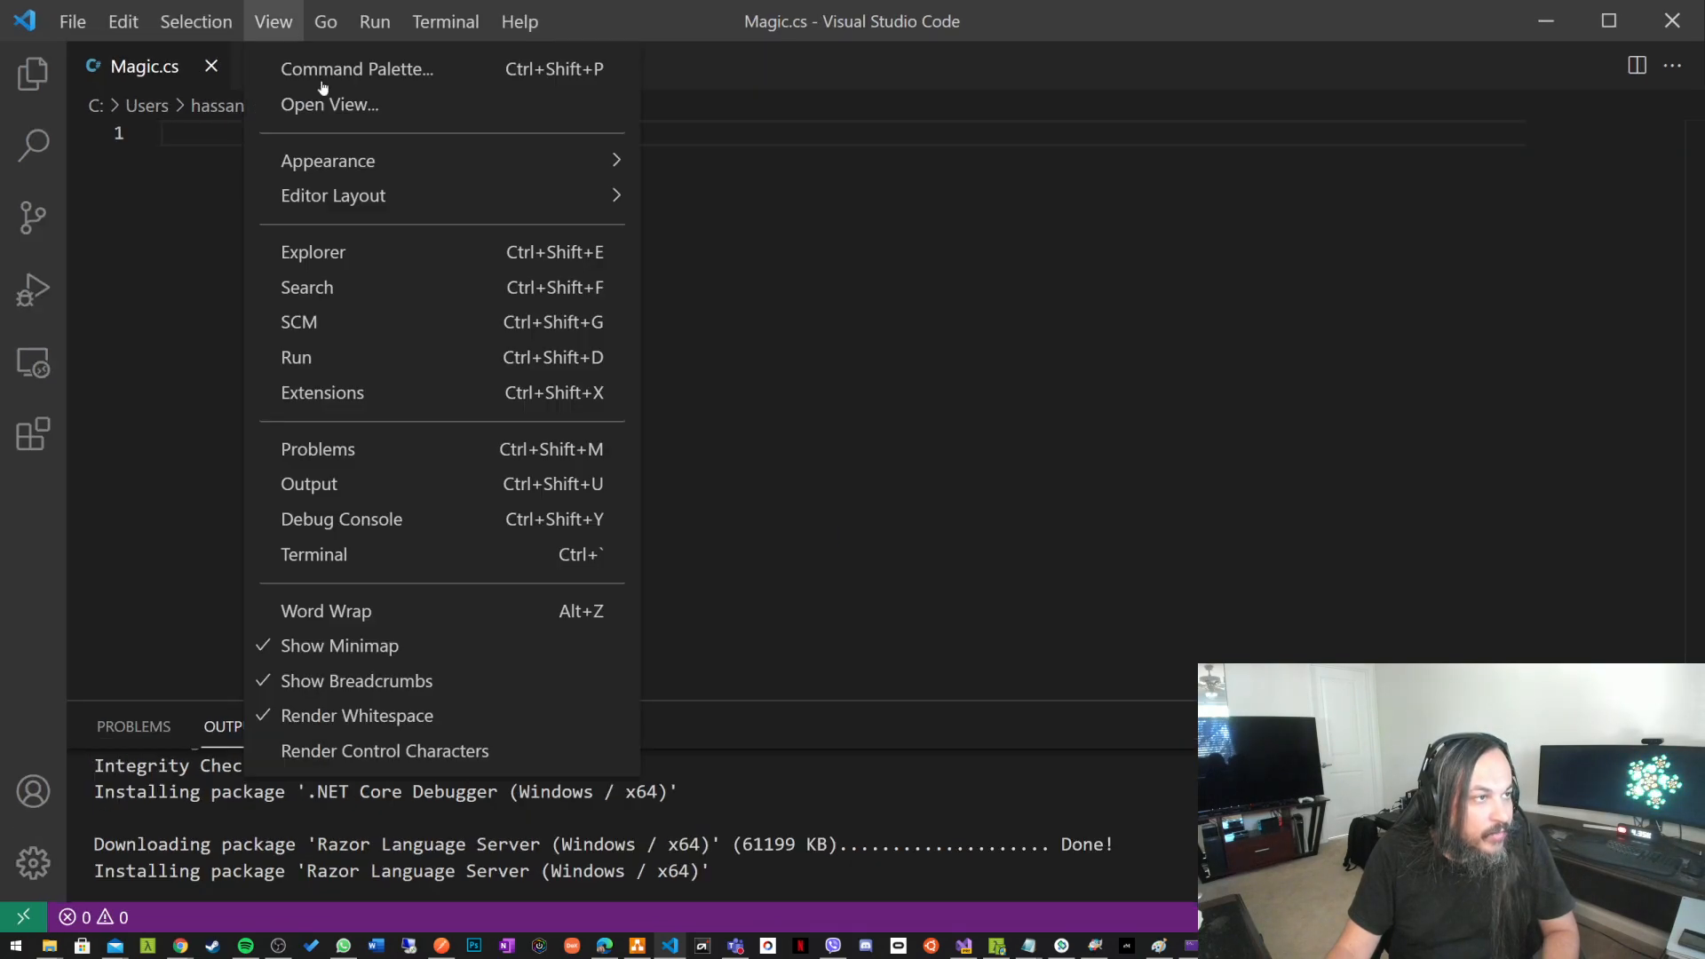
mouse_move(327, 160)
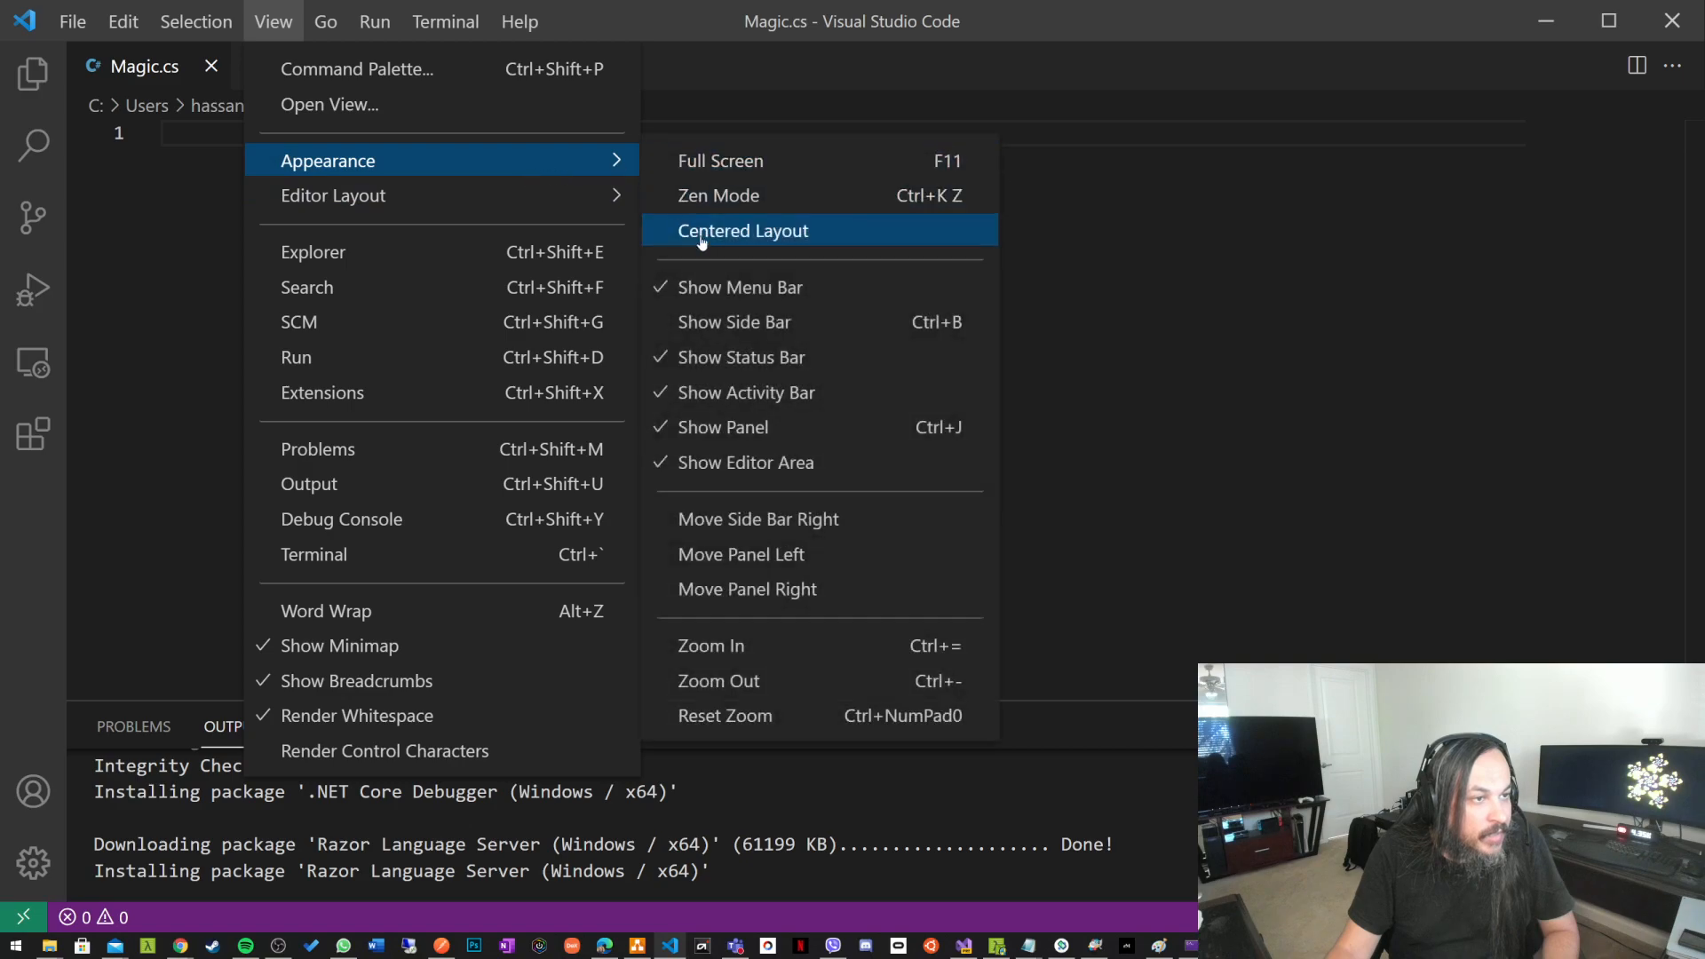
click(743, 231)
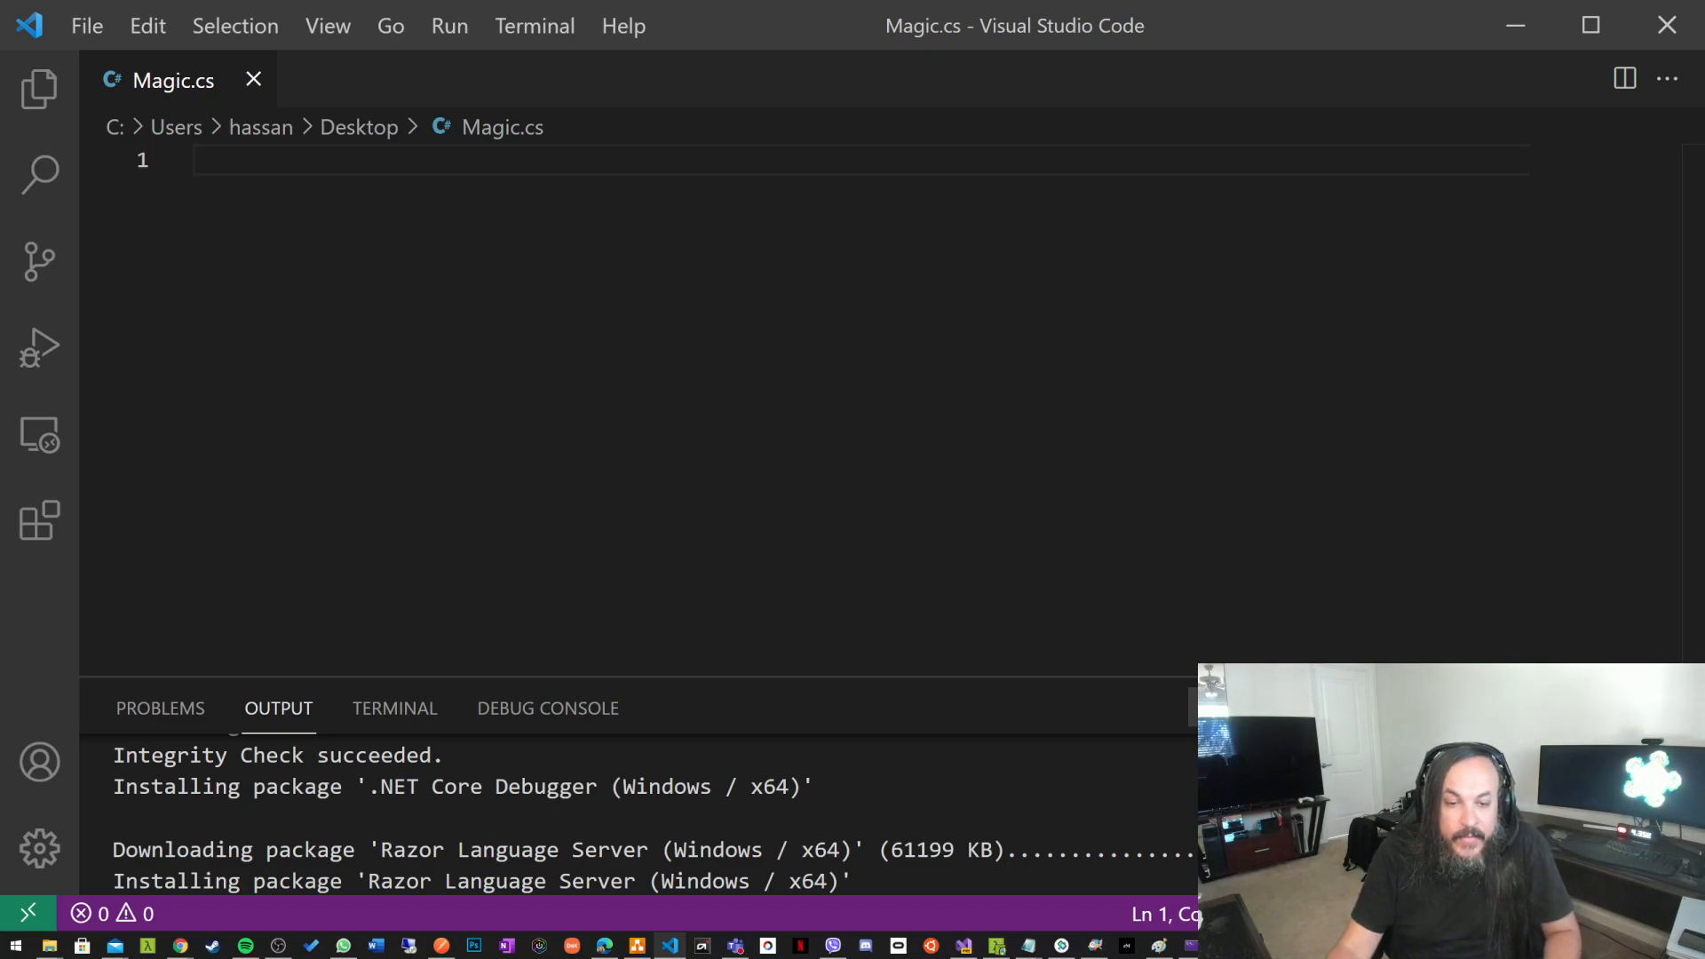
mouse_move(372, 248)
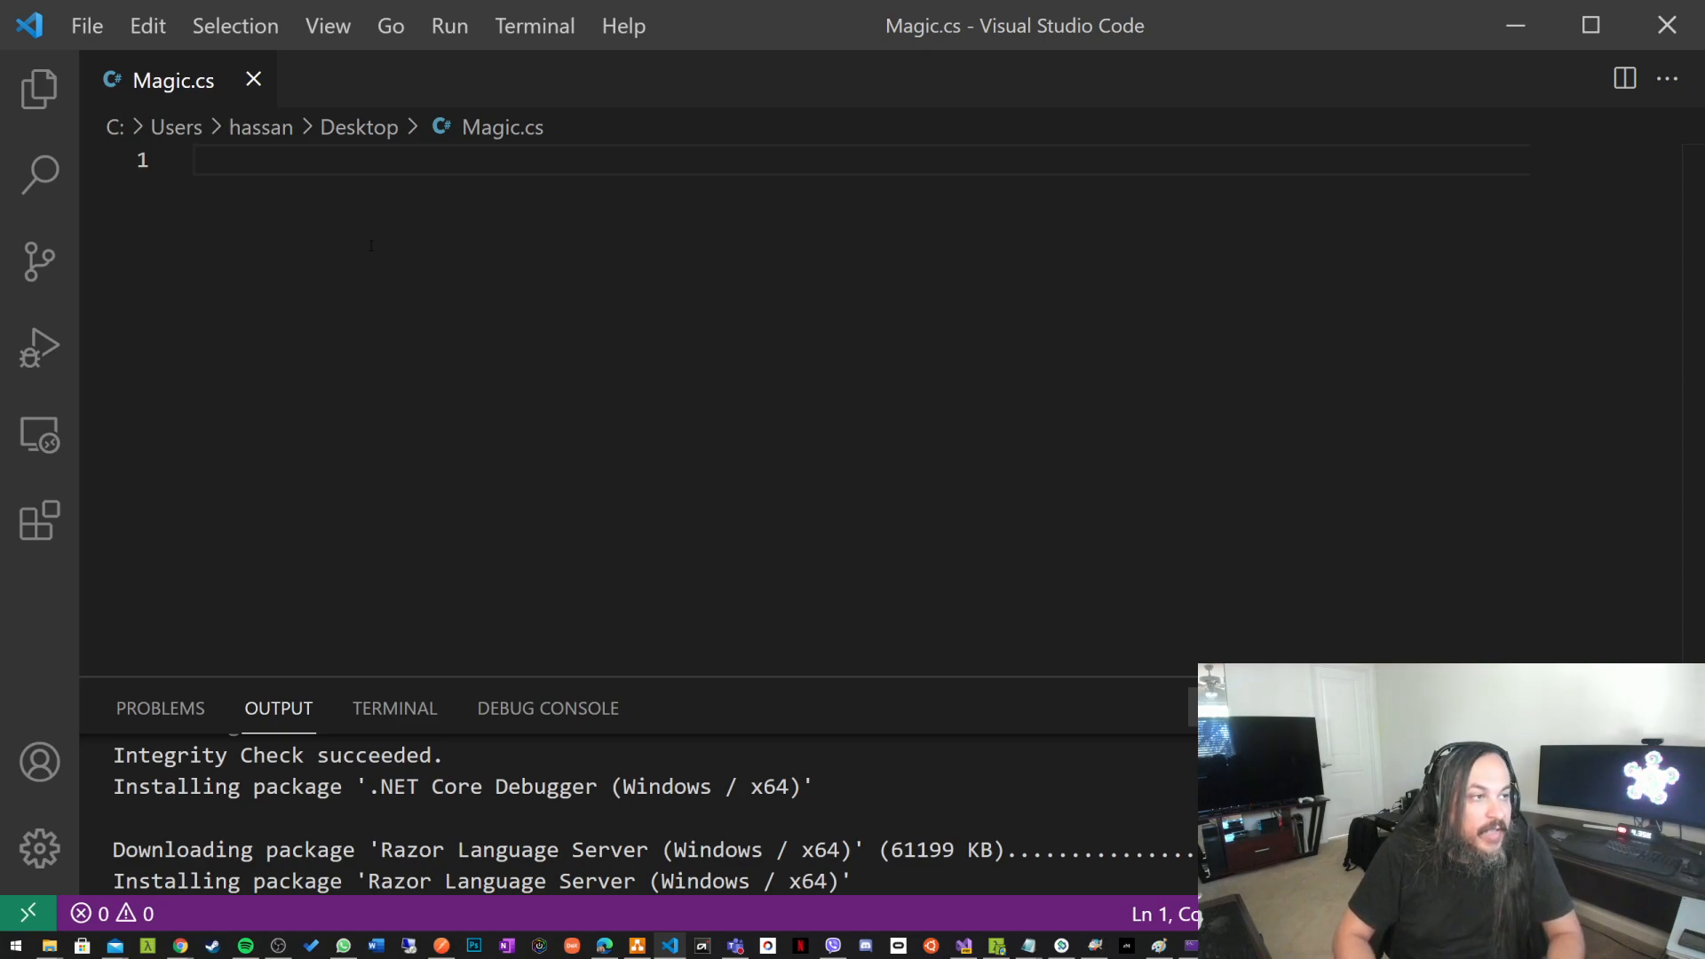
- Write comments asking for a student class with Id, Name and Age and a test program
text(// define a)
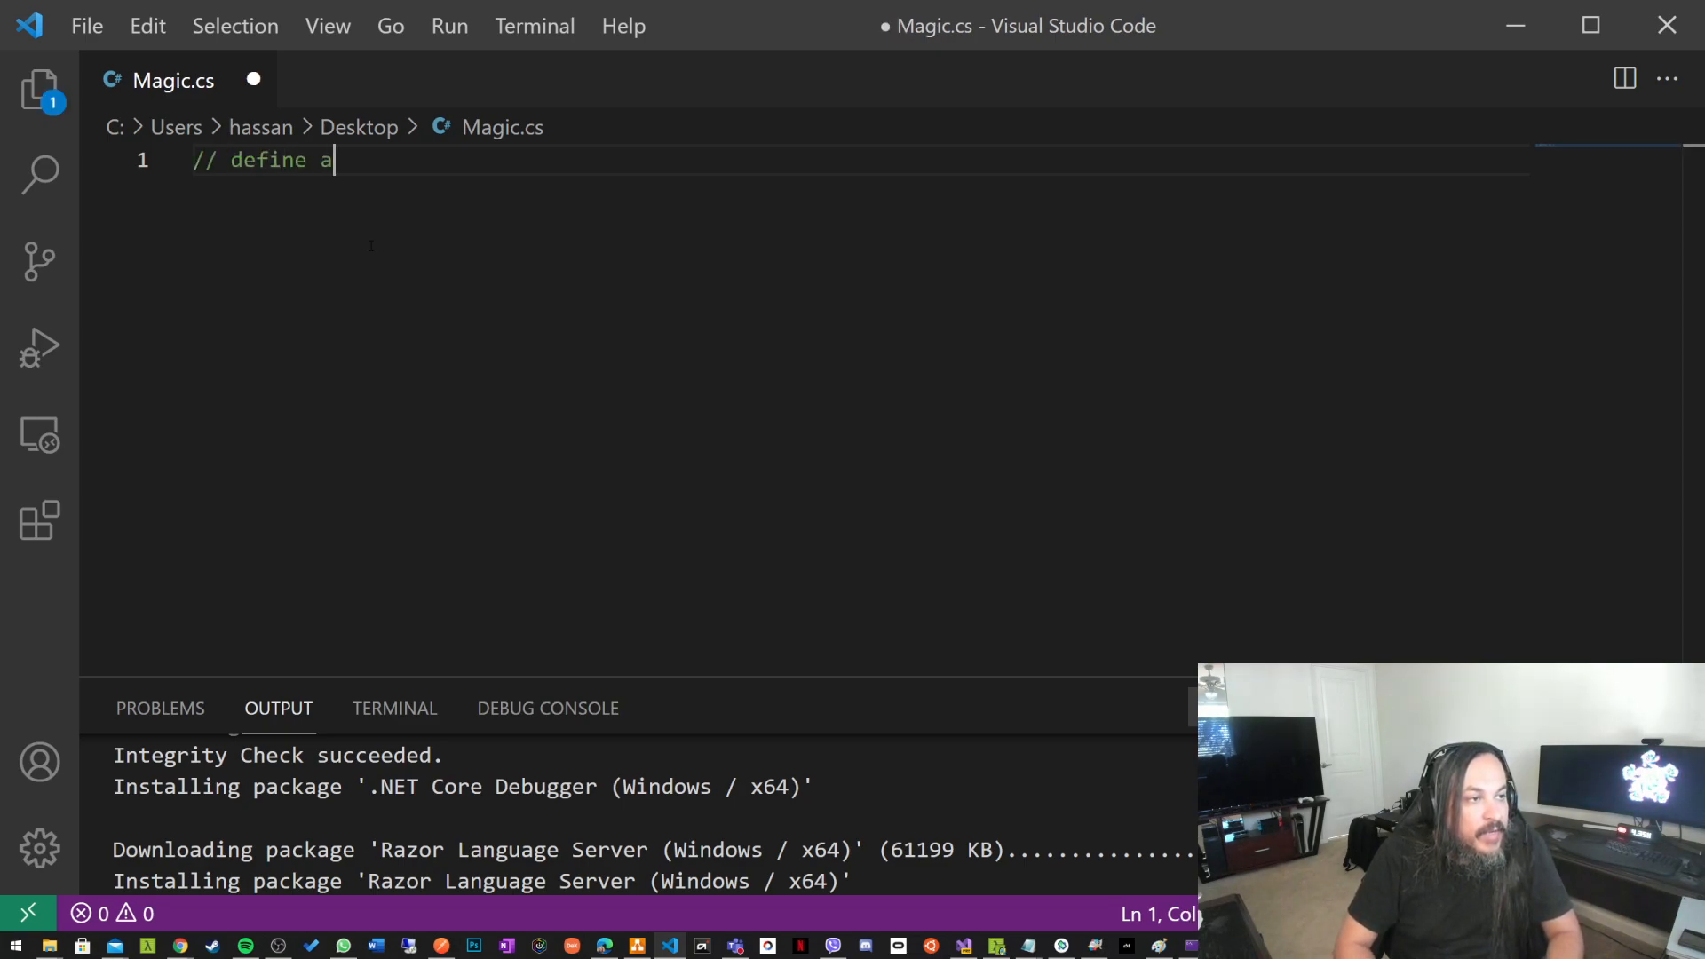
text(student clas)
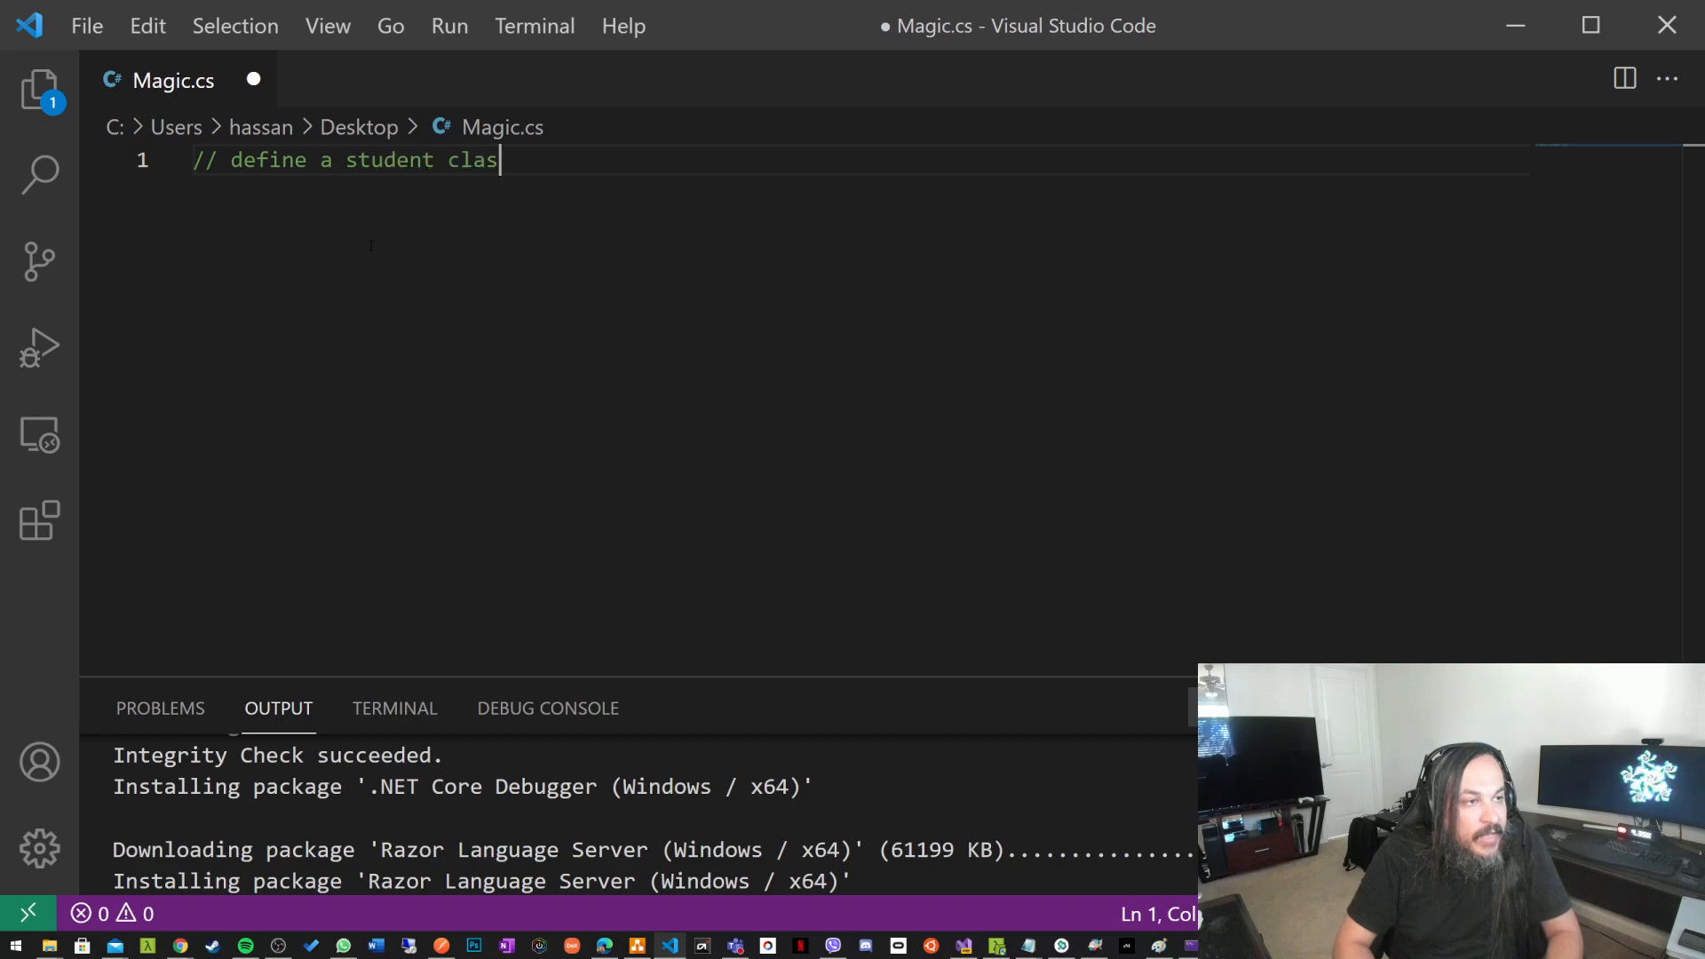
text(s with Id, Name)
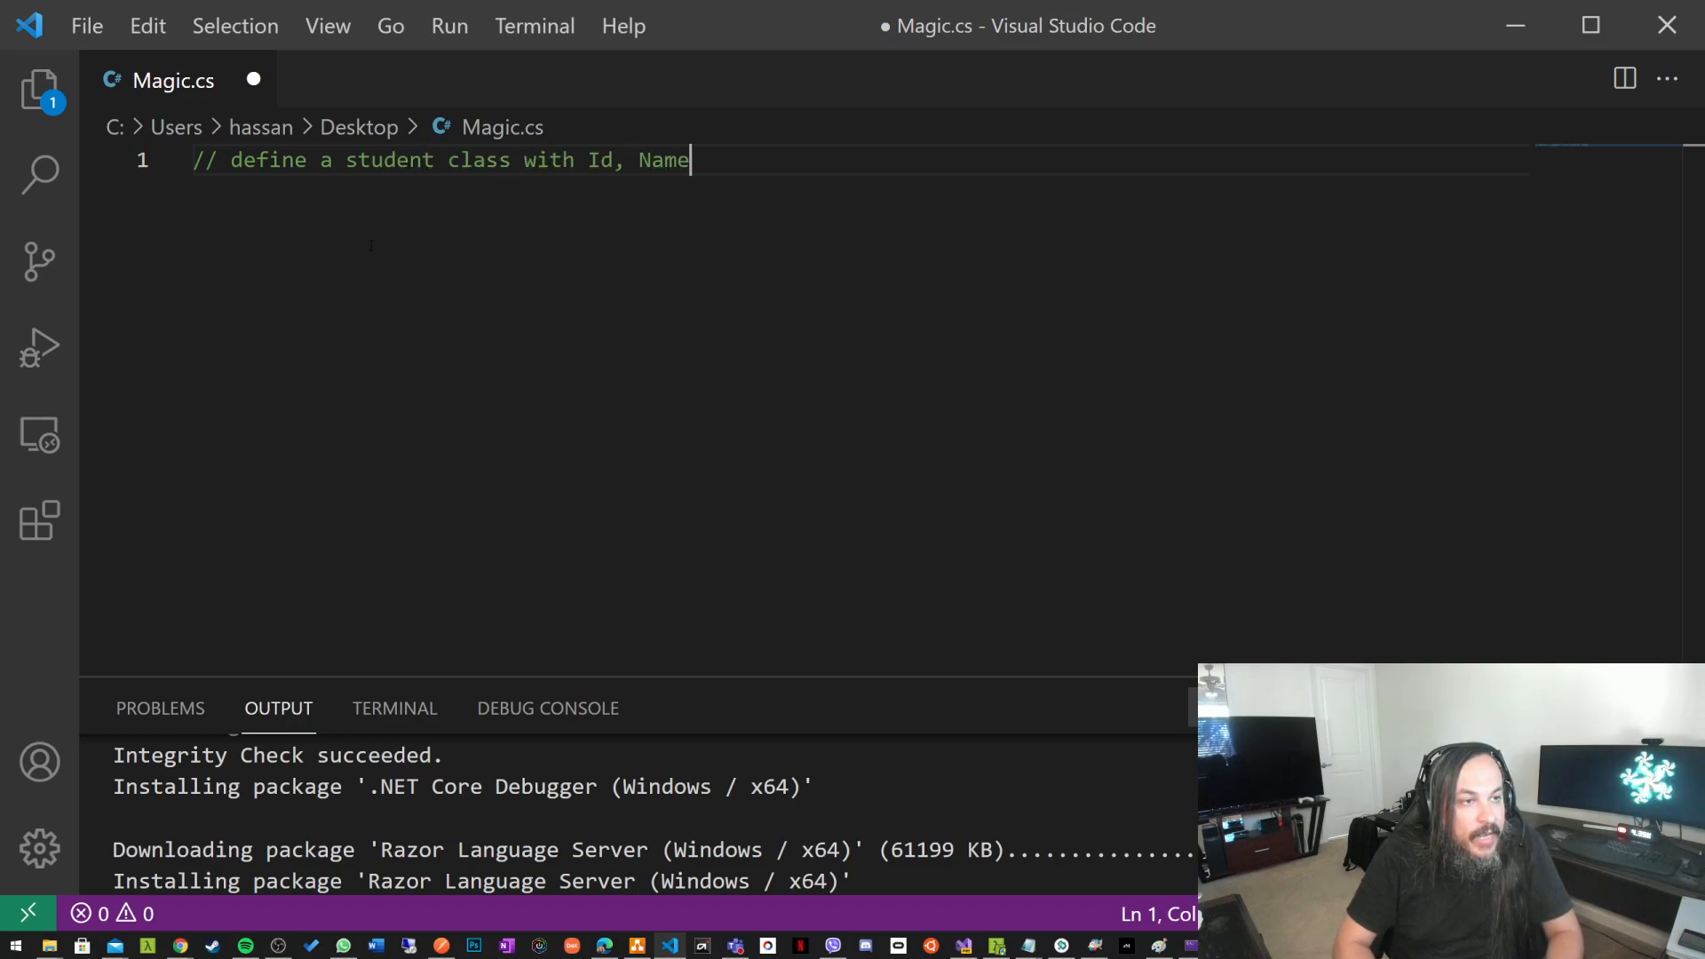
text(and Age.)
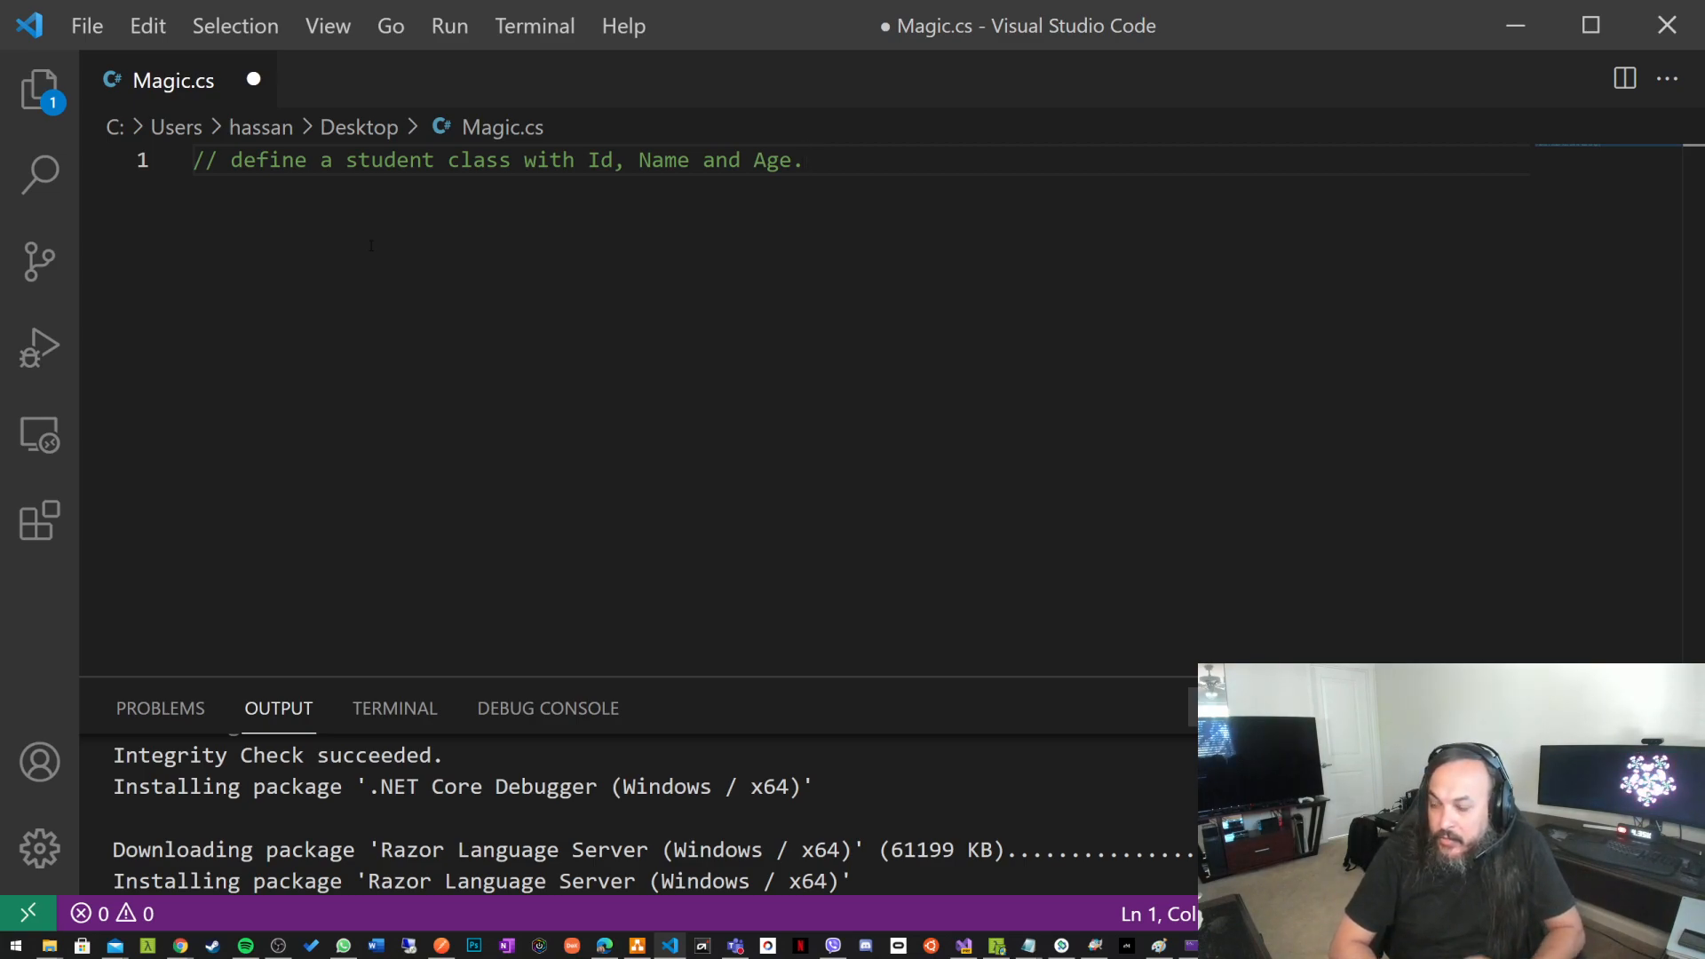
text(// write a program to test the class.)
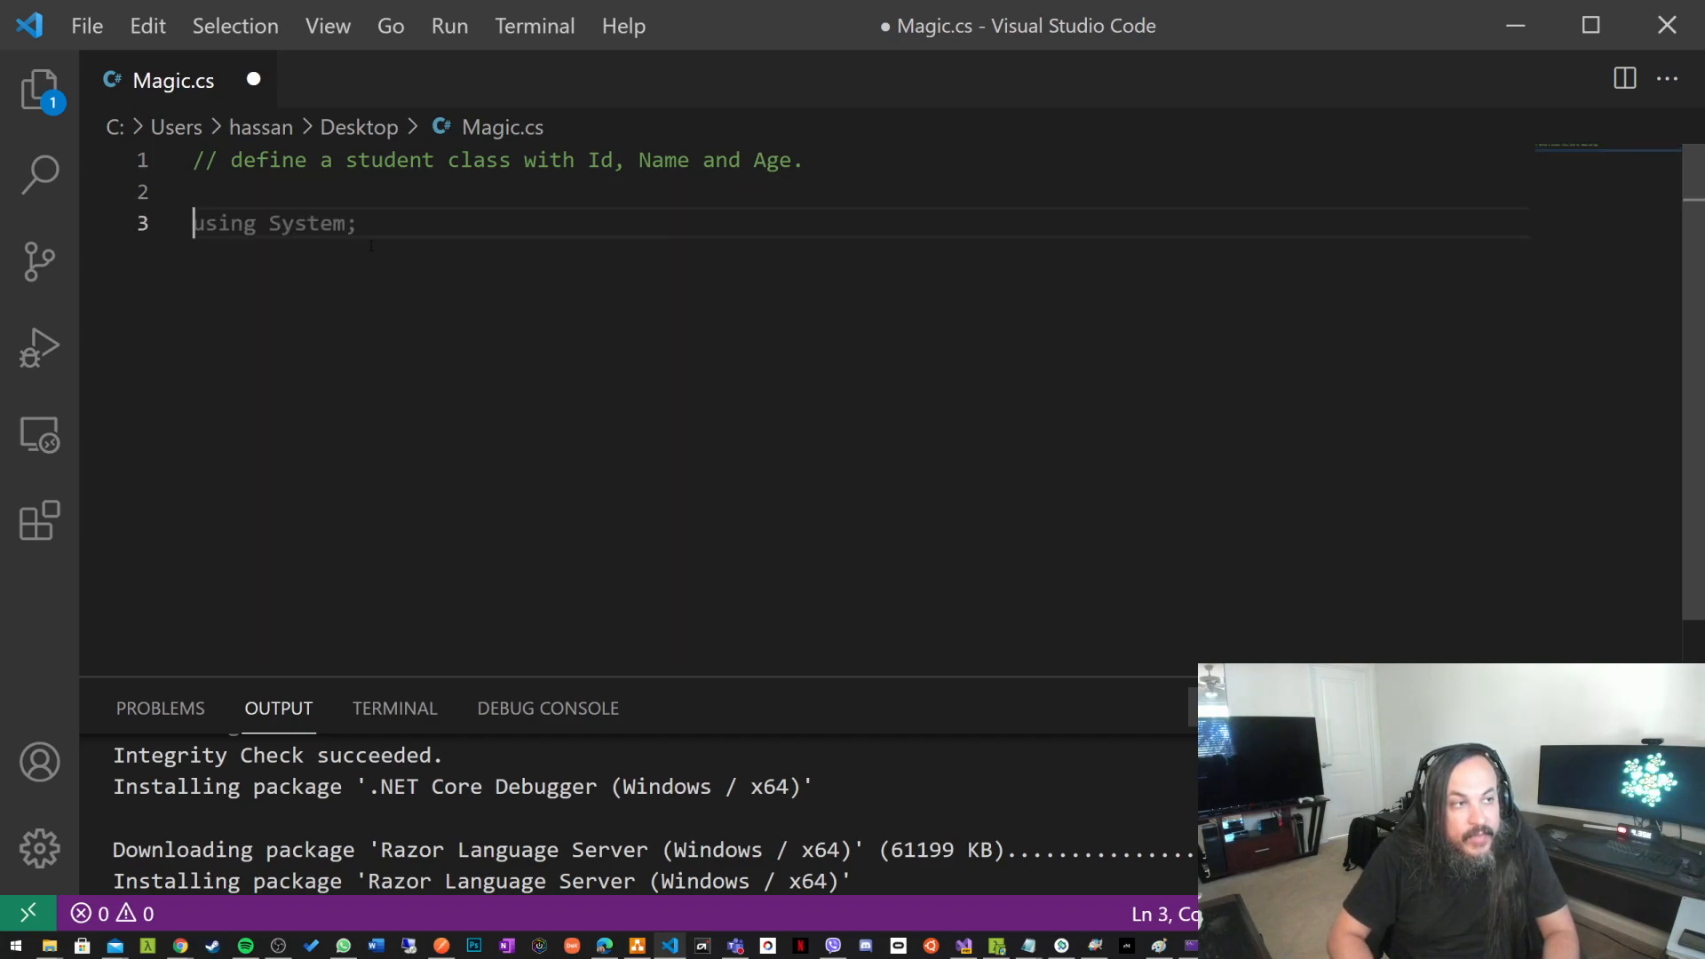
- Accept Copilot's Magic class creating an Ivan Ivanov student and the Student class name fields
key(Enter)
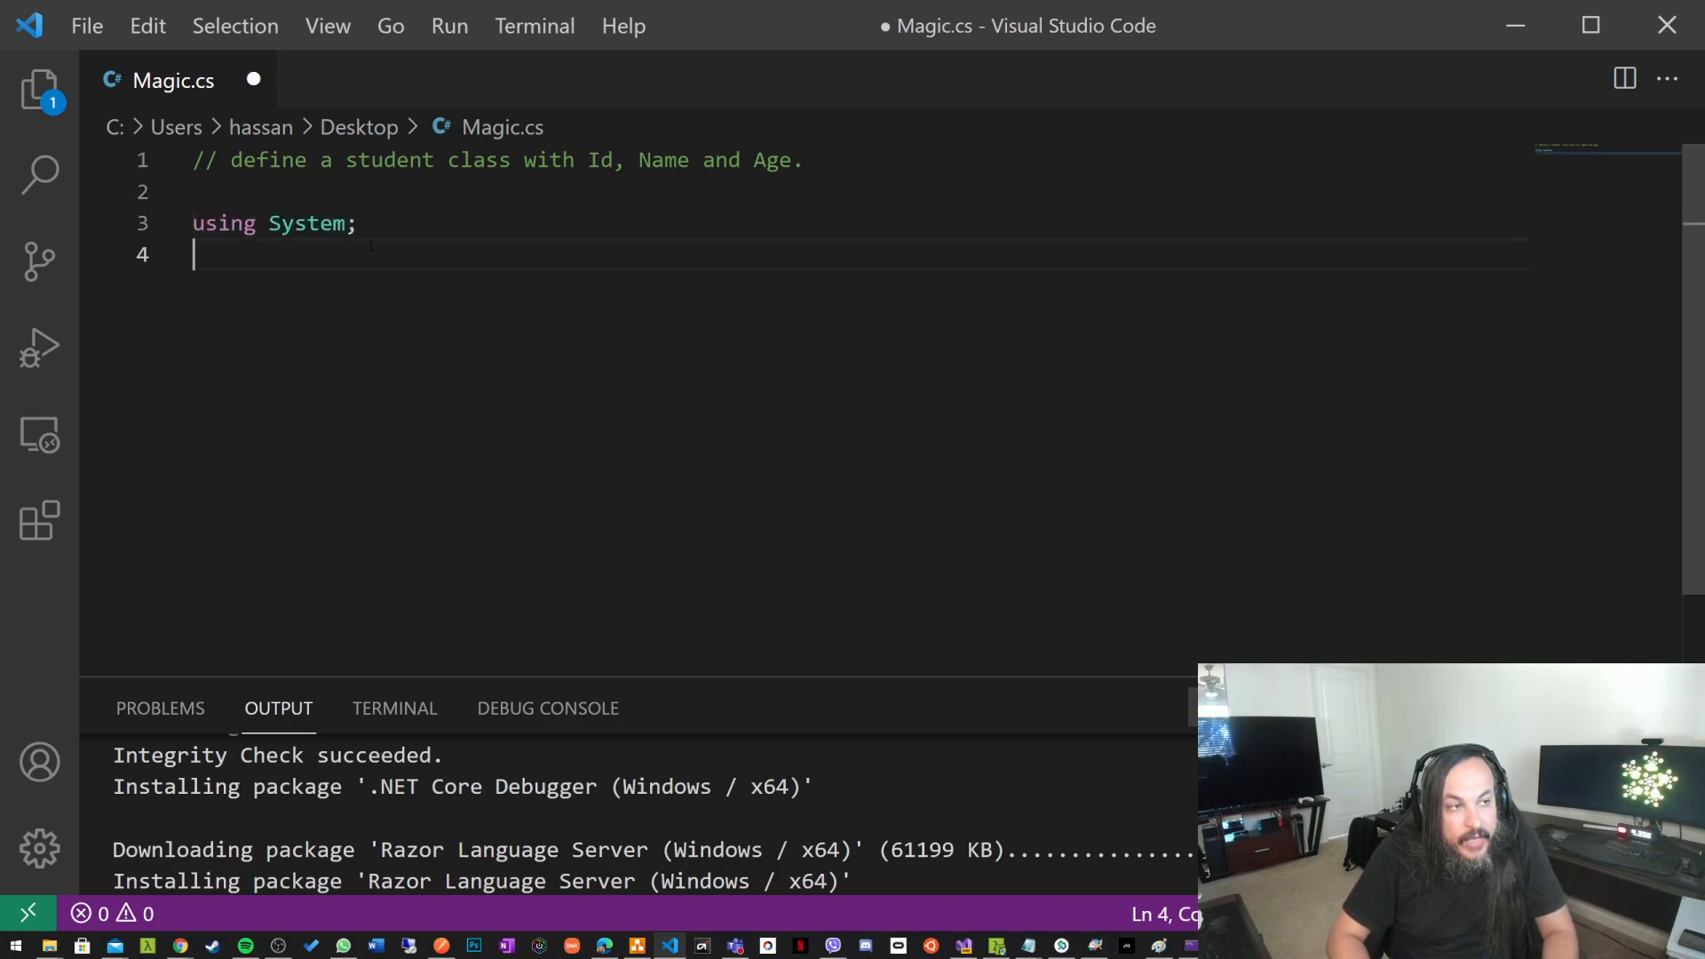
text(class Magic)
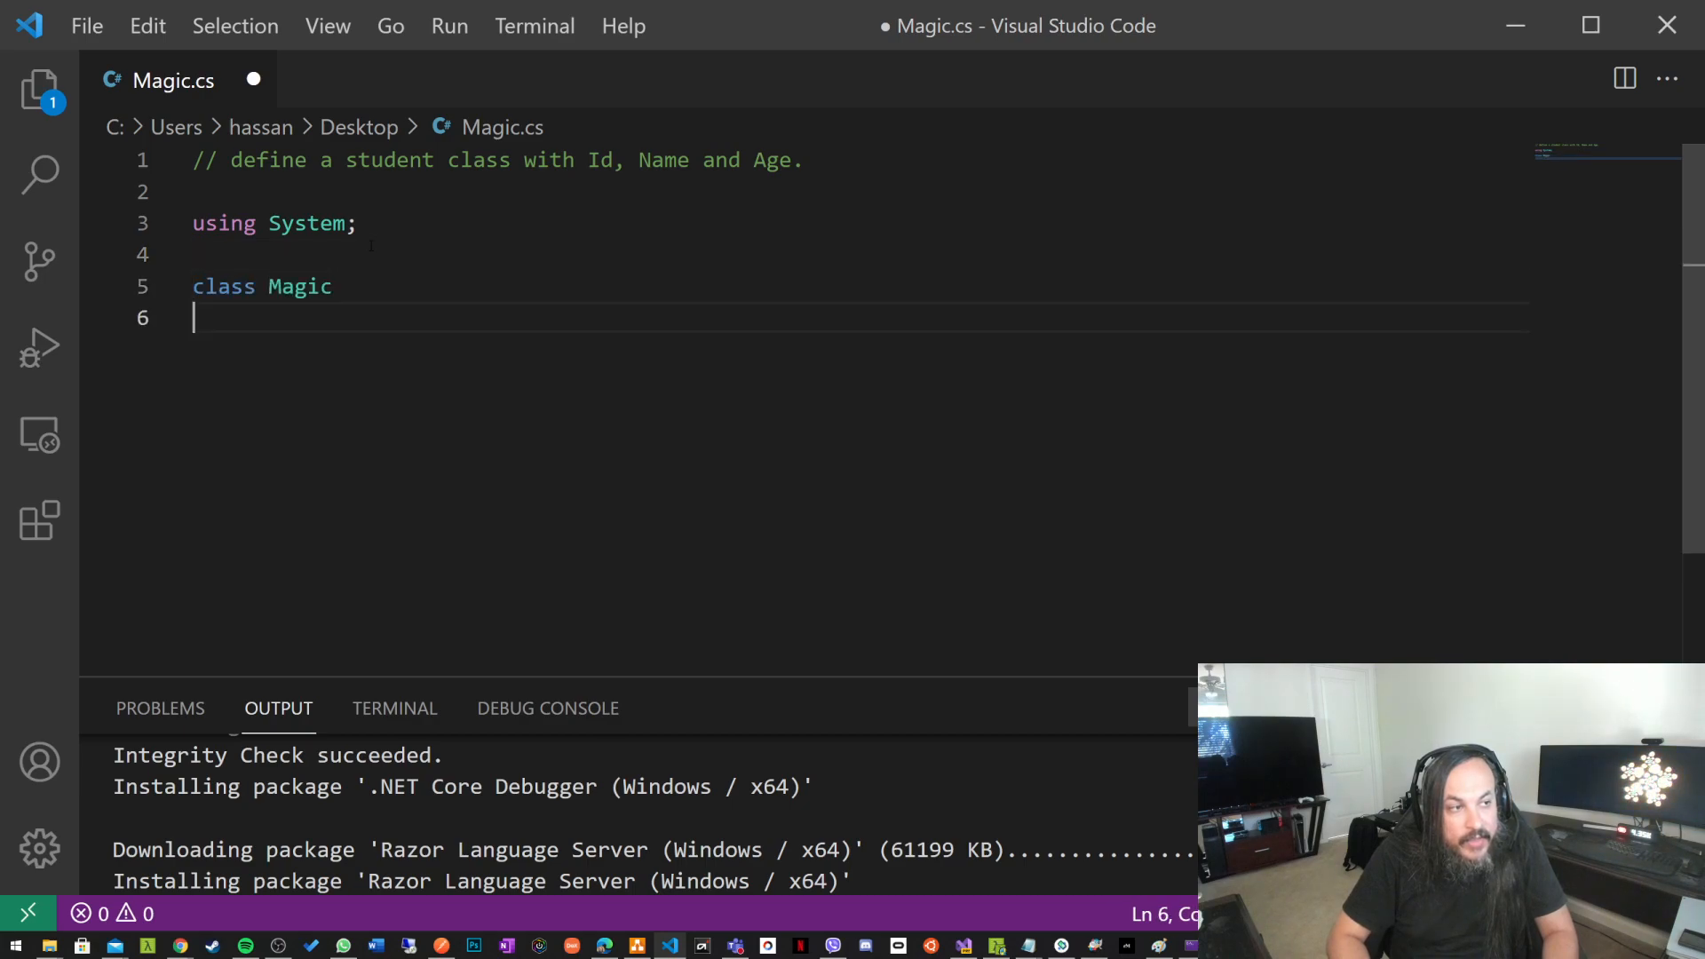
text({)
text(static void Main()
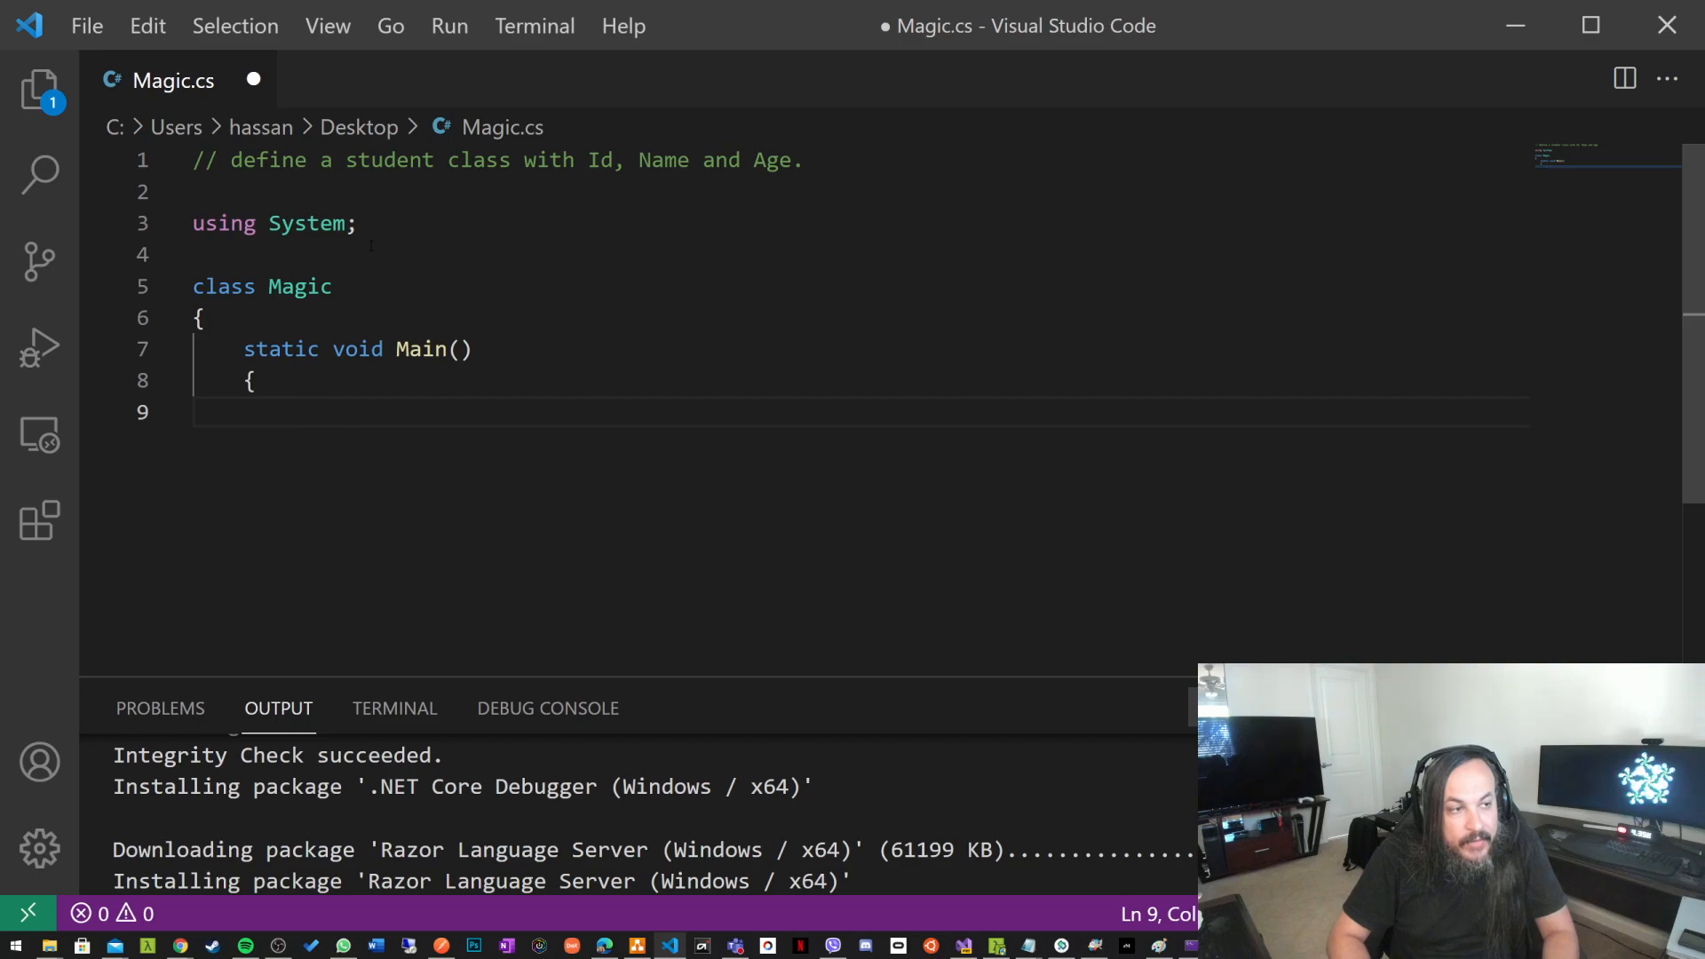
text(Student student = new Student("Ivan", "Ivanov", "Ivanov", "Ivanov", "Ivanov", "Ivanov", "Ivanov",)
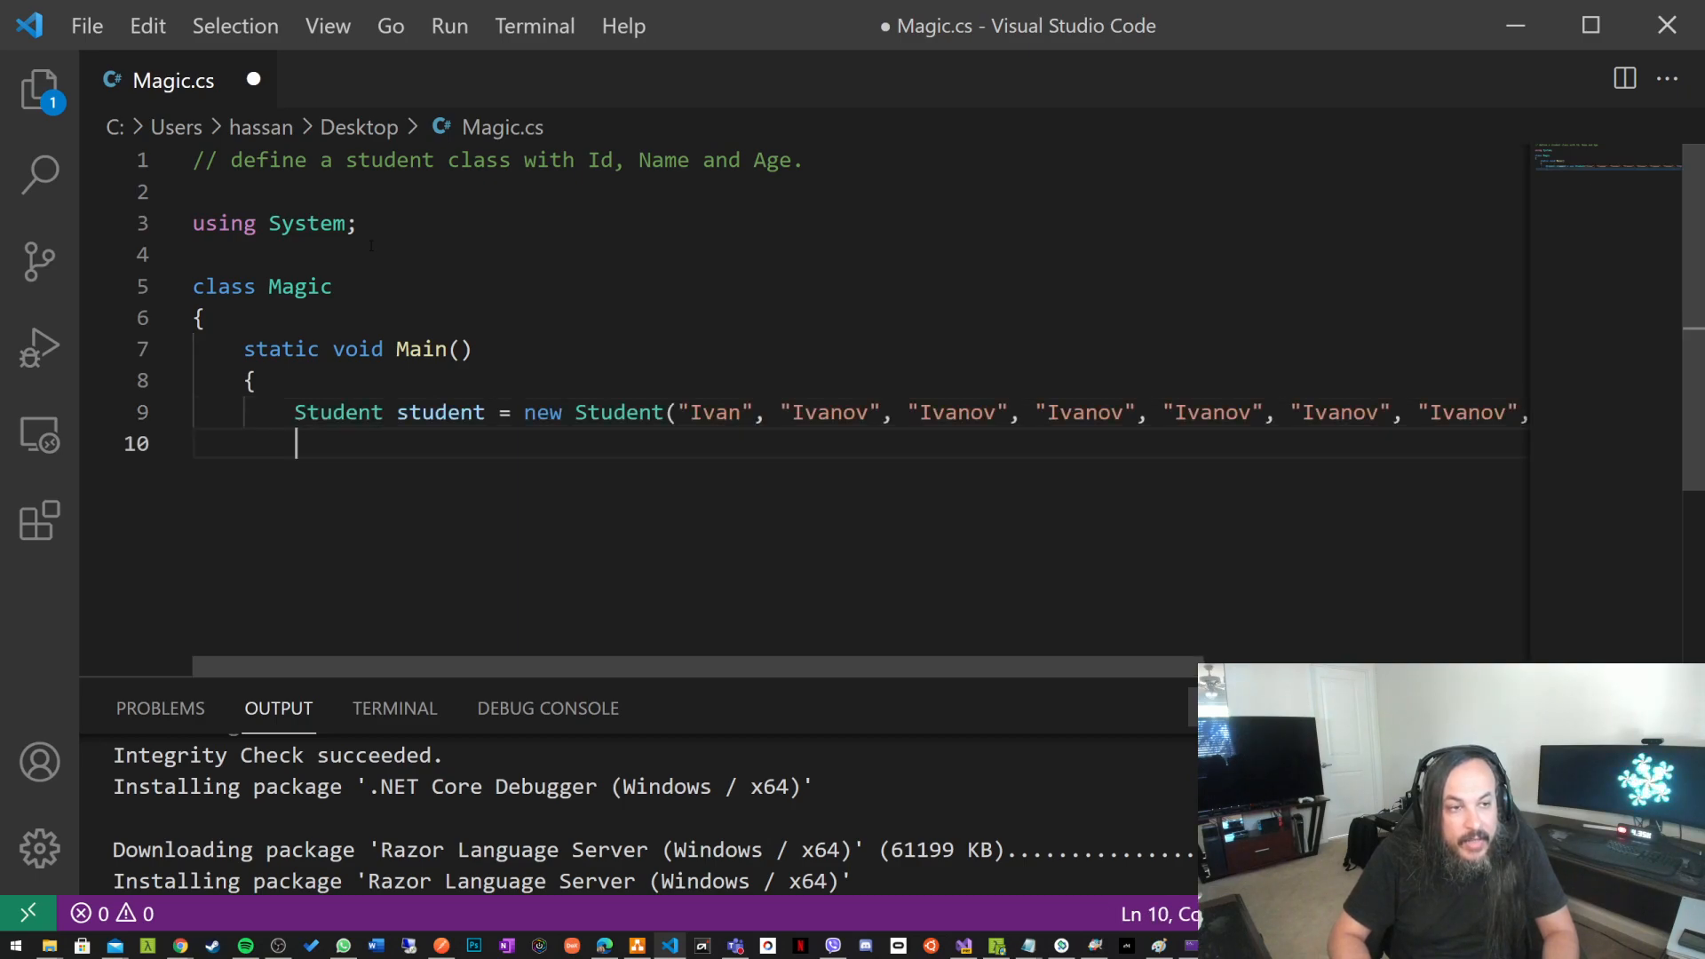
text(Console.WriteLine(student.ToString());)
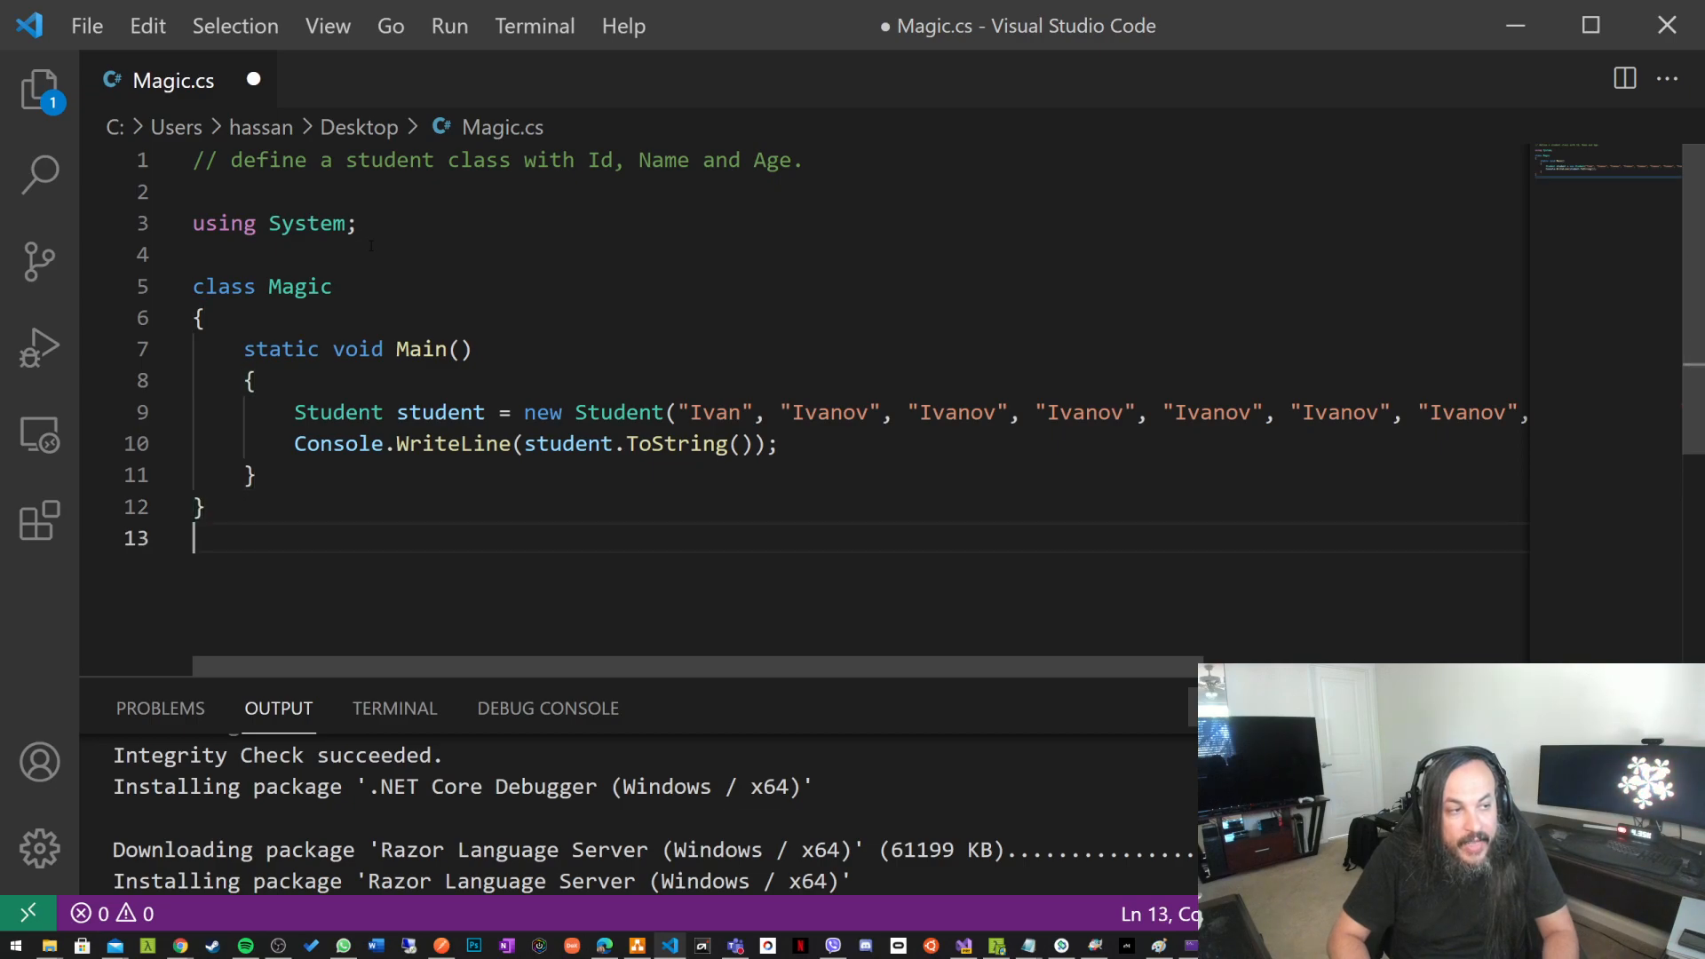
text(class Student)
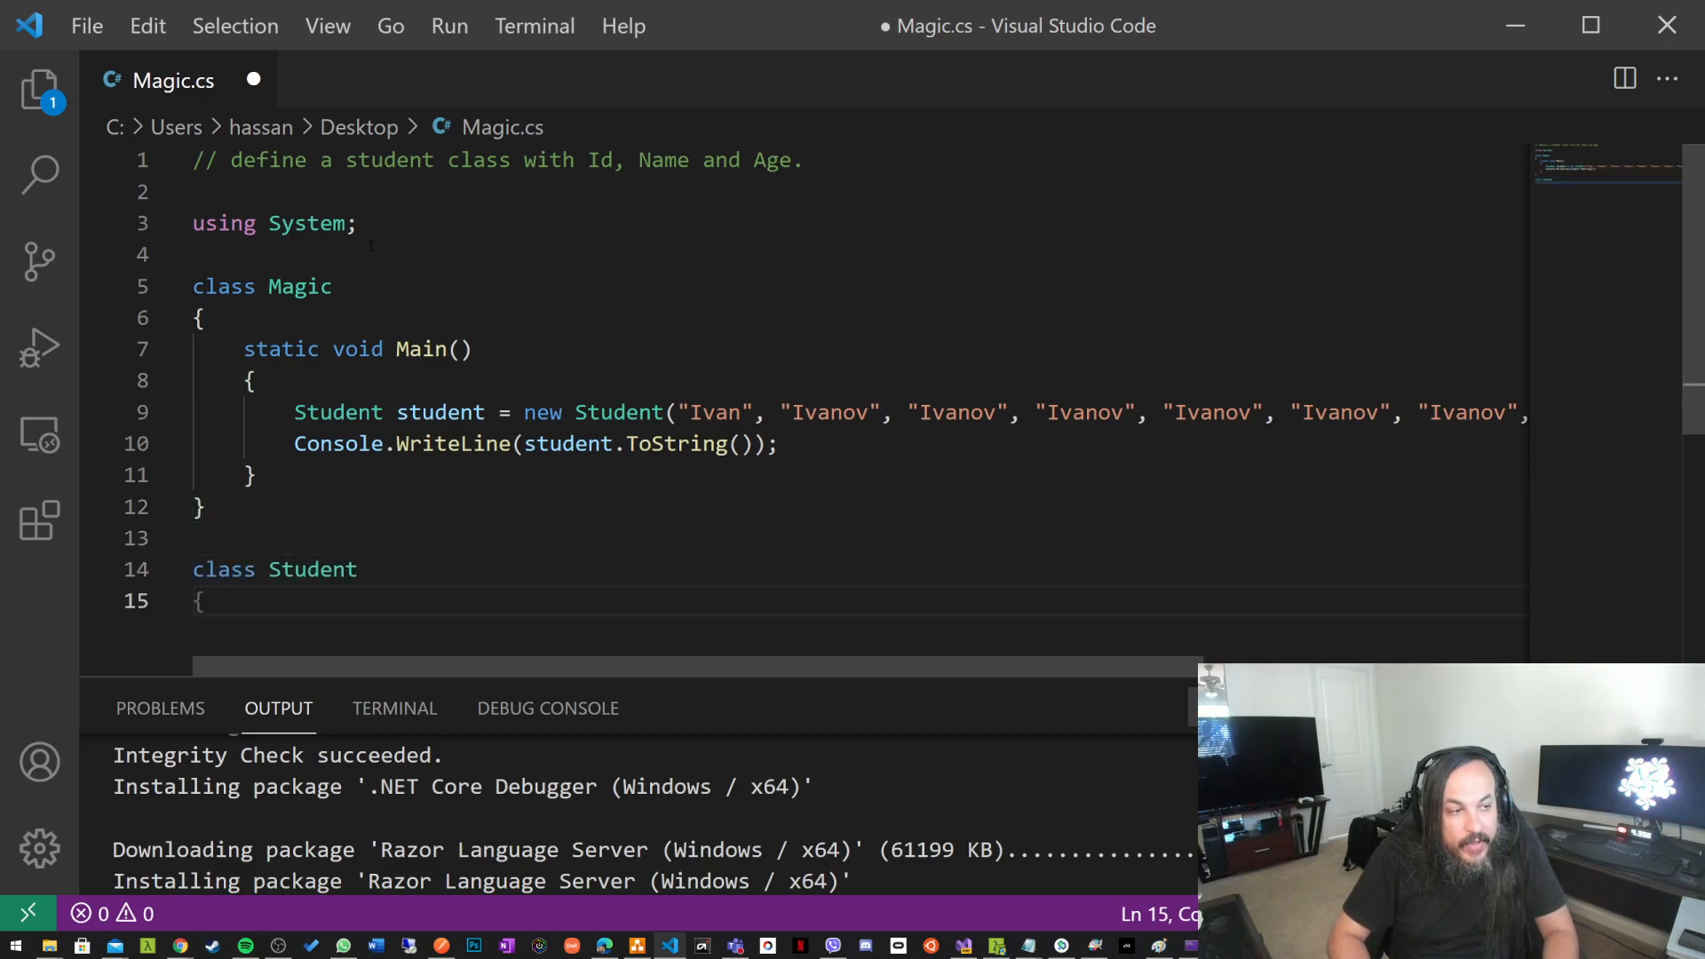
text(private string firstName;)
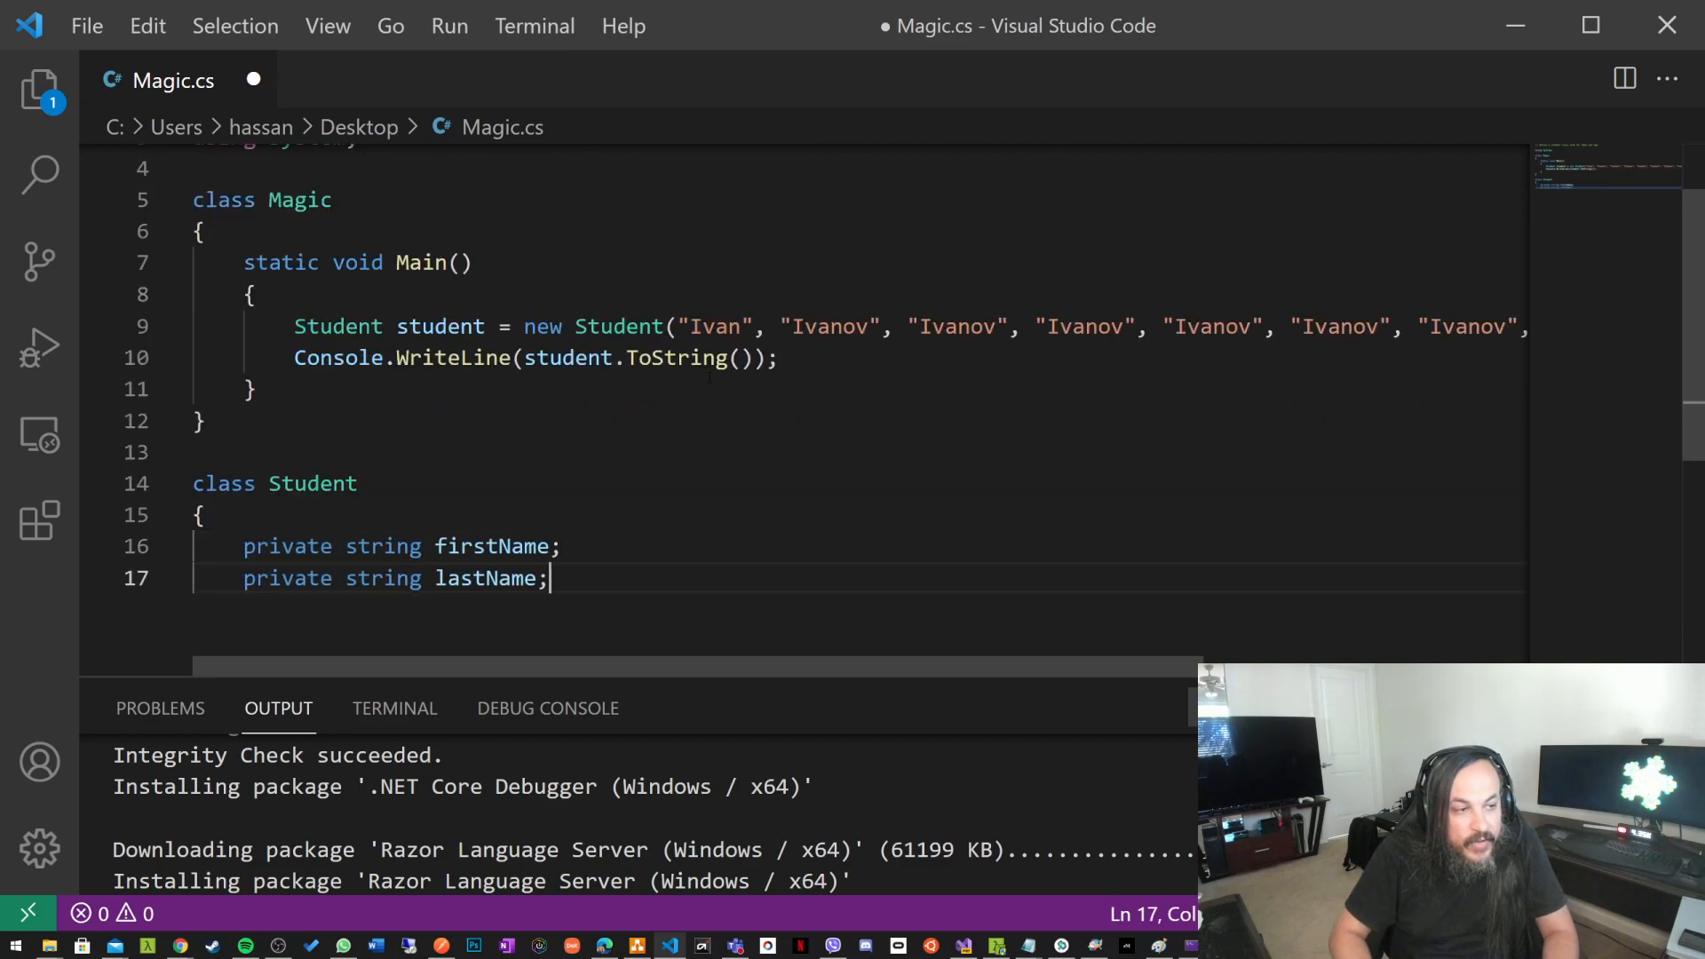
text(private string middleName;)
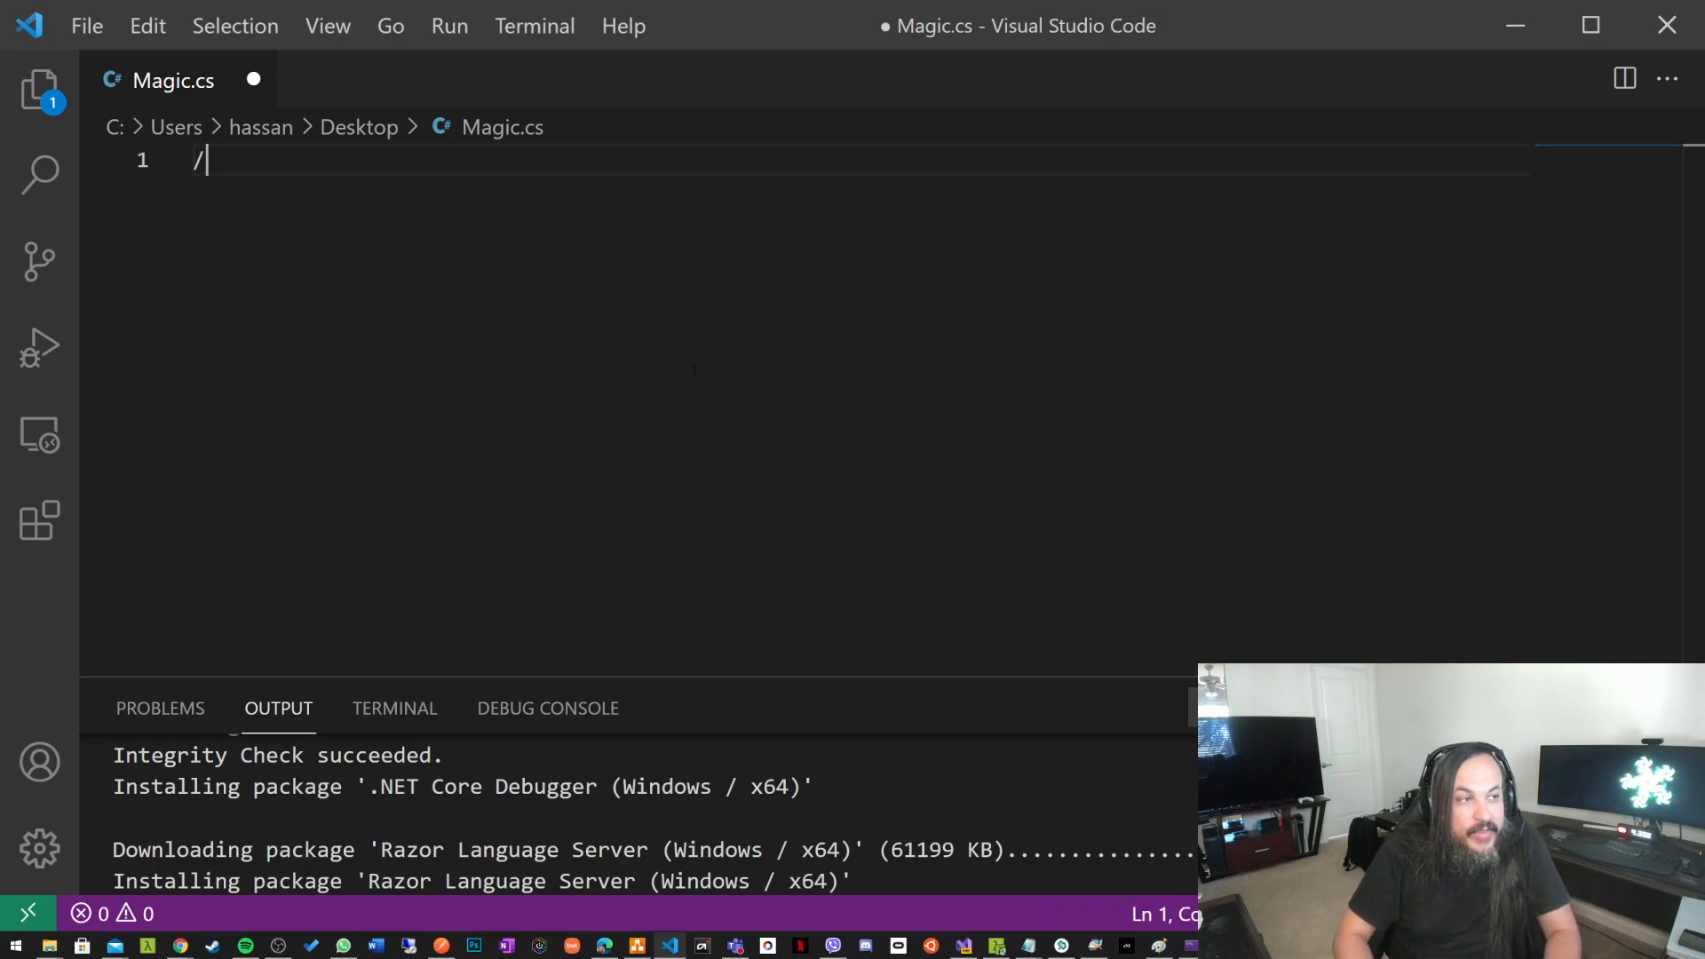
- Get an add(a, b) function returning a + b from a comment, then select all to clear the file
text(/ define a)
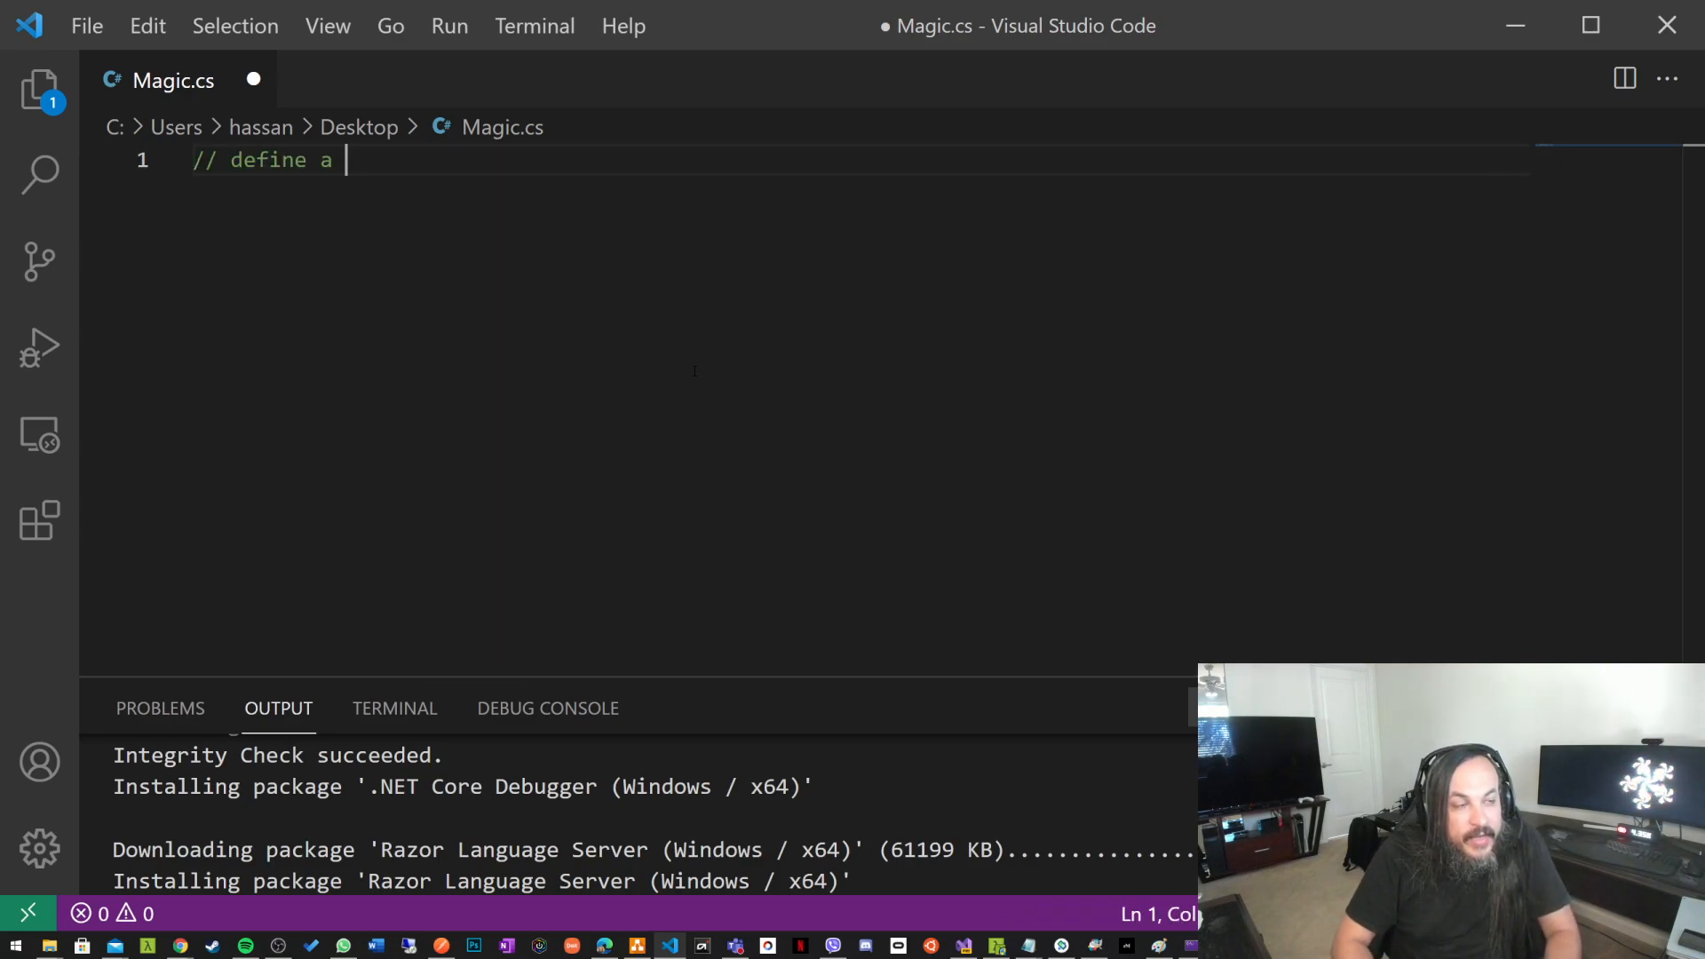
text(function that add)
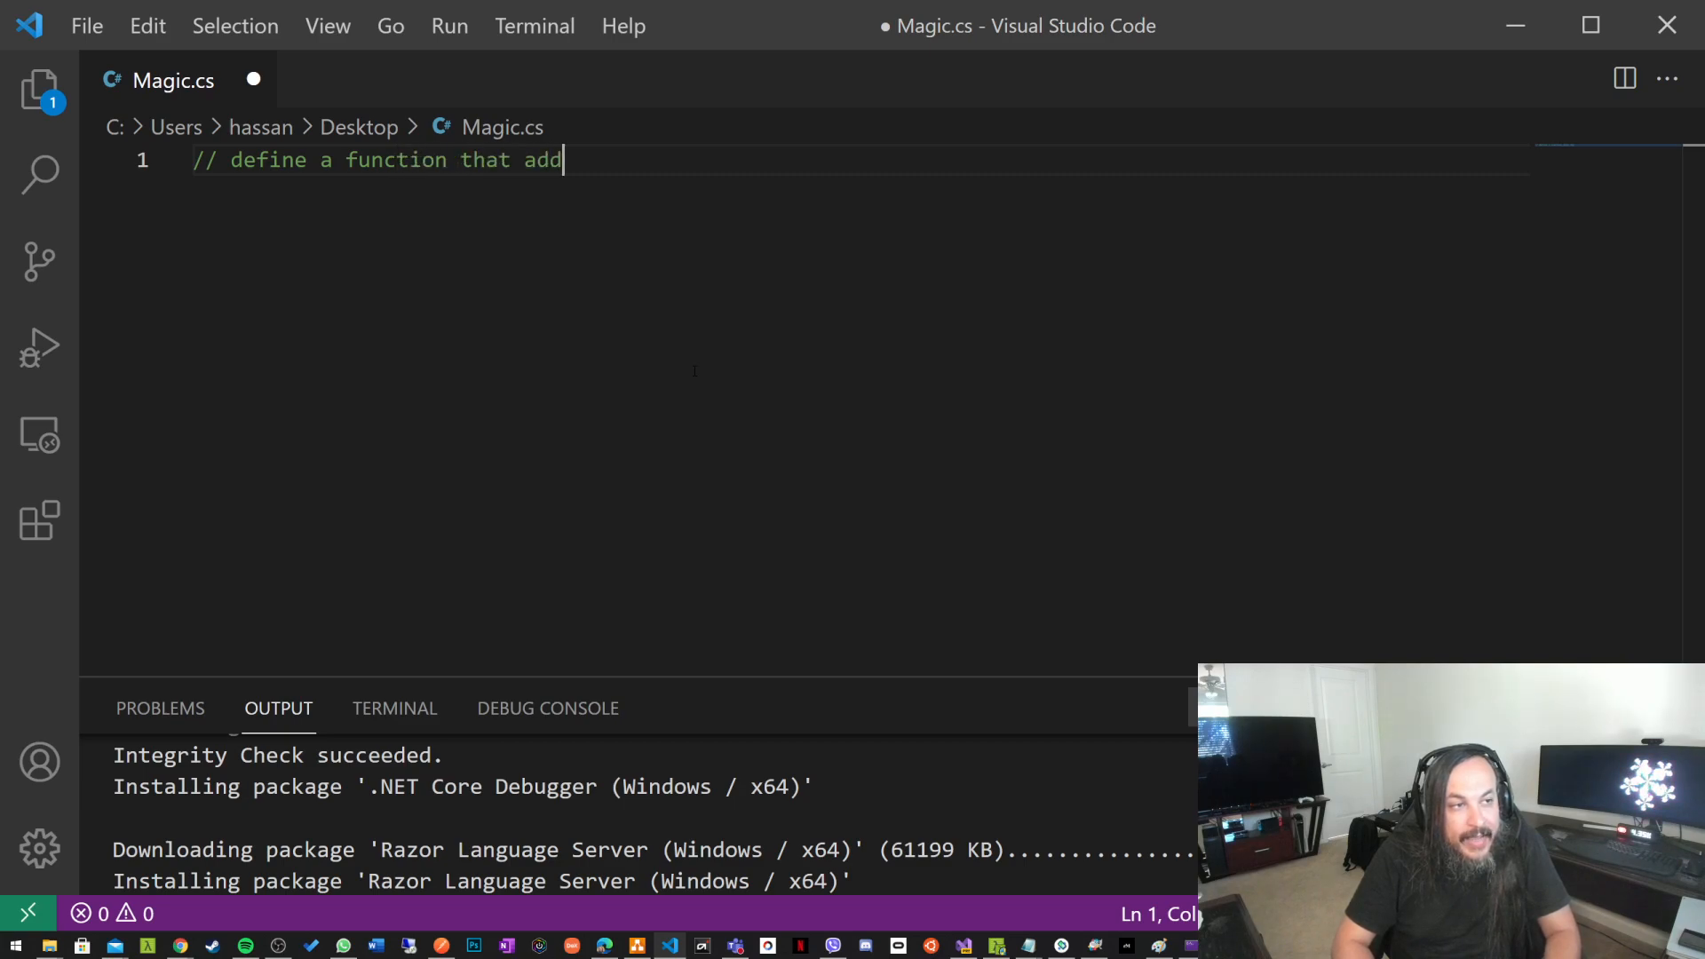
text(s two numbers)
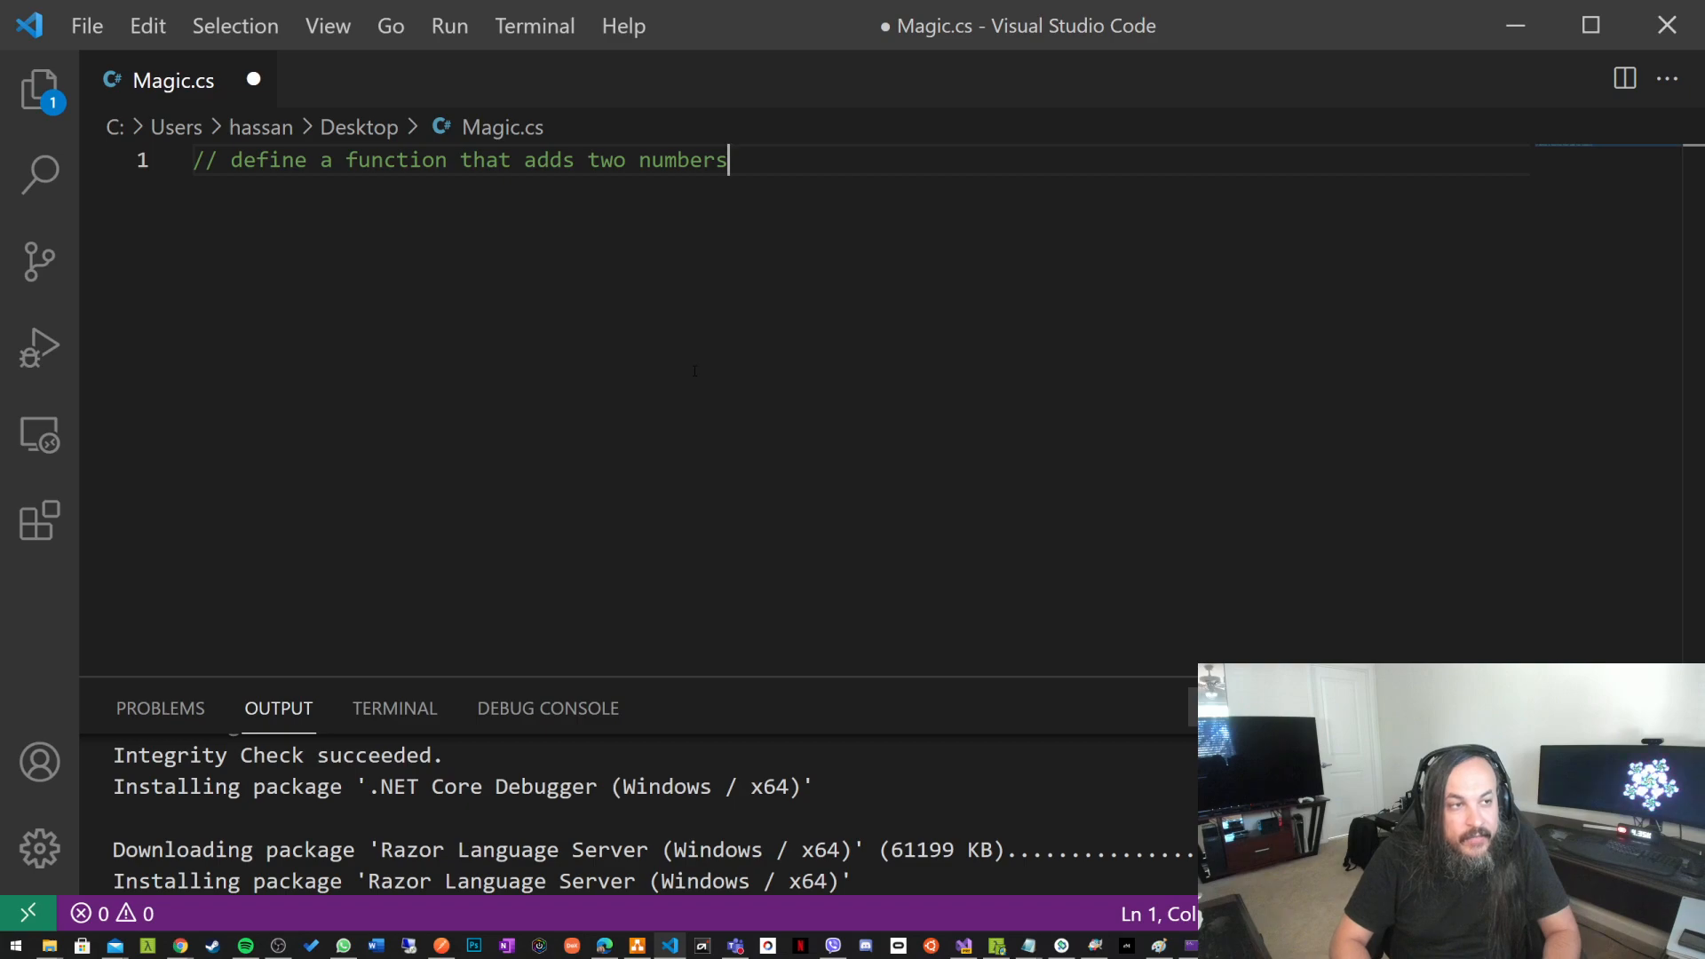
text(function add(a, b) {)
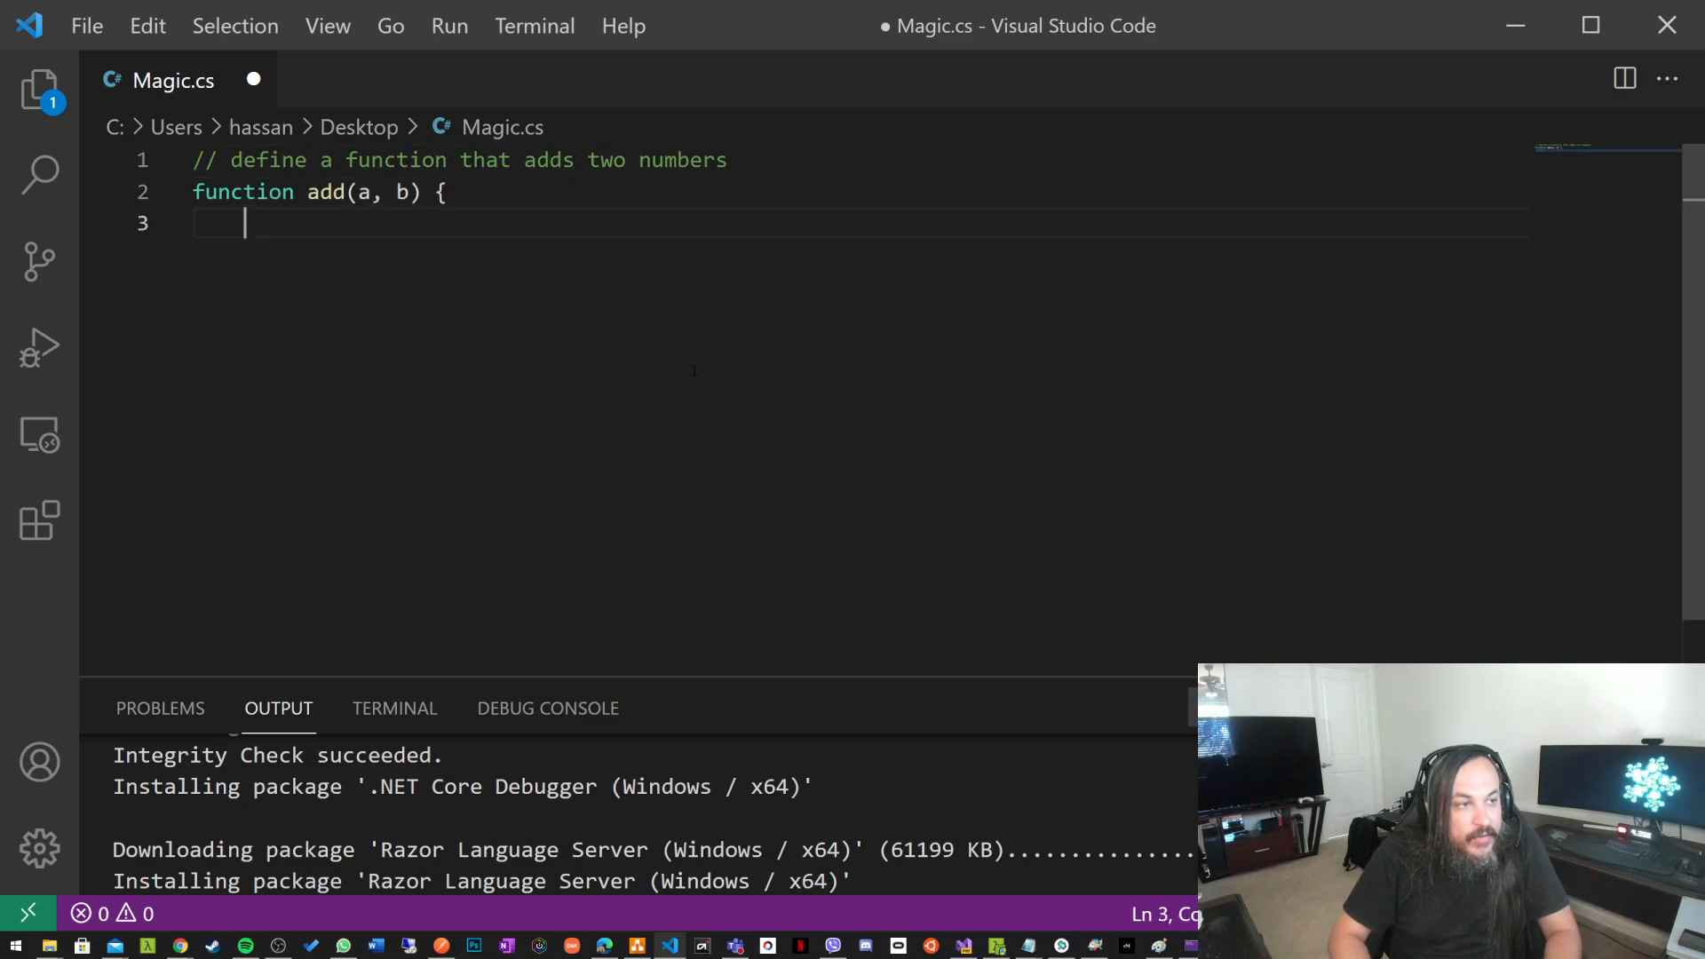
text(return a + b;)
text(})
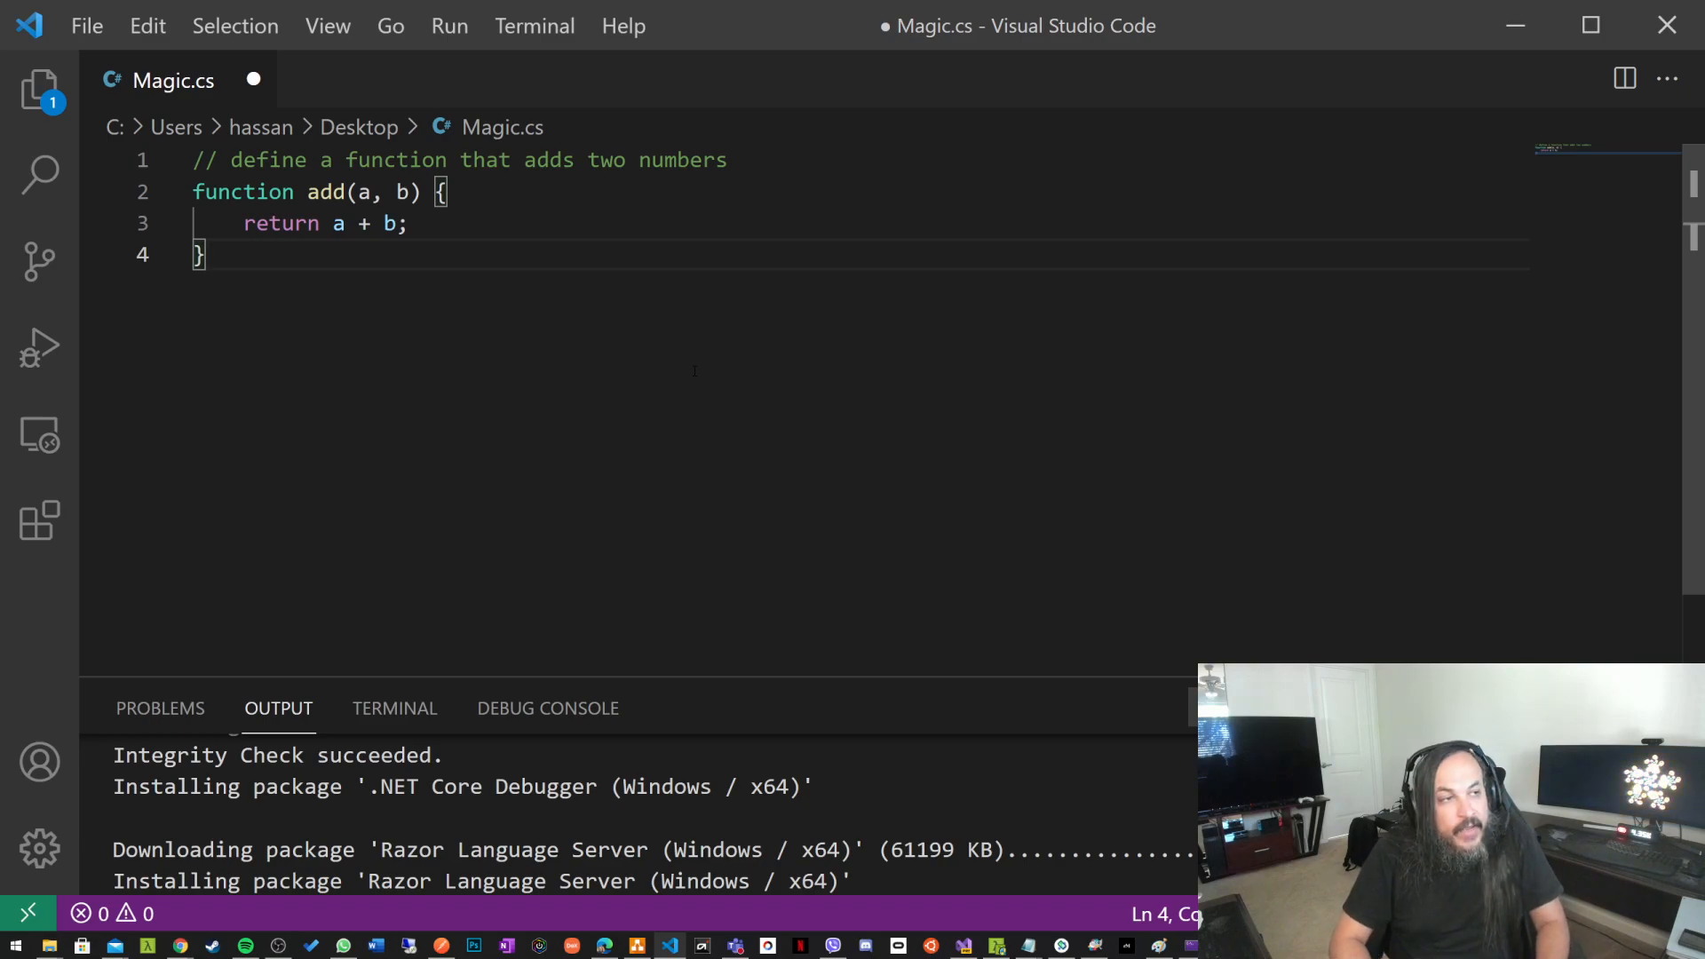
key(Ctrl+a)
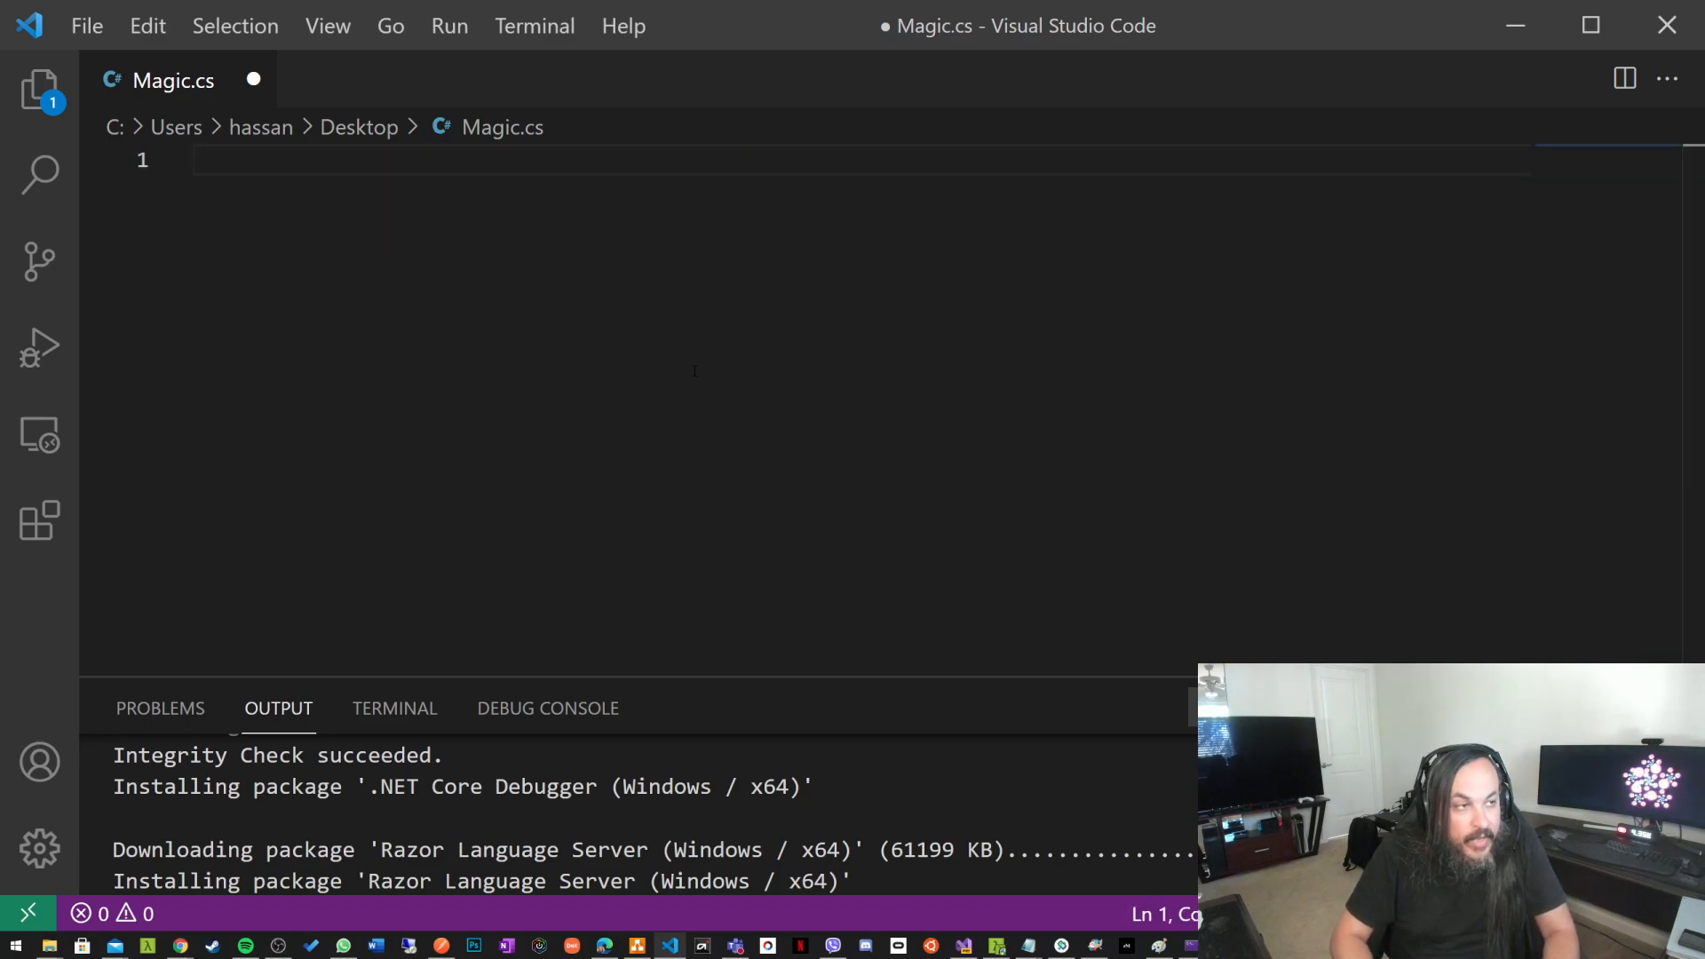
- Write a comment requesting a function that finds the shortest path between two nodes
text(// define a func)
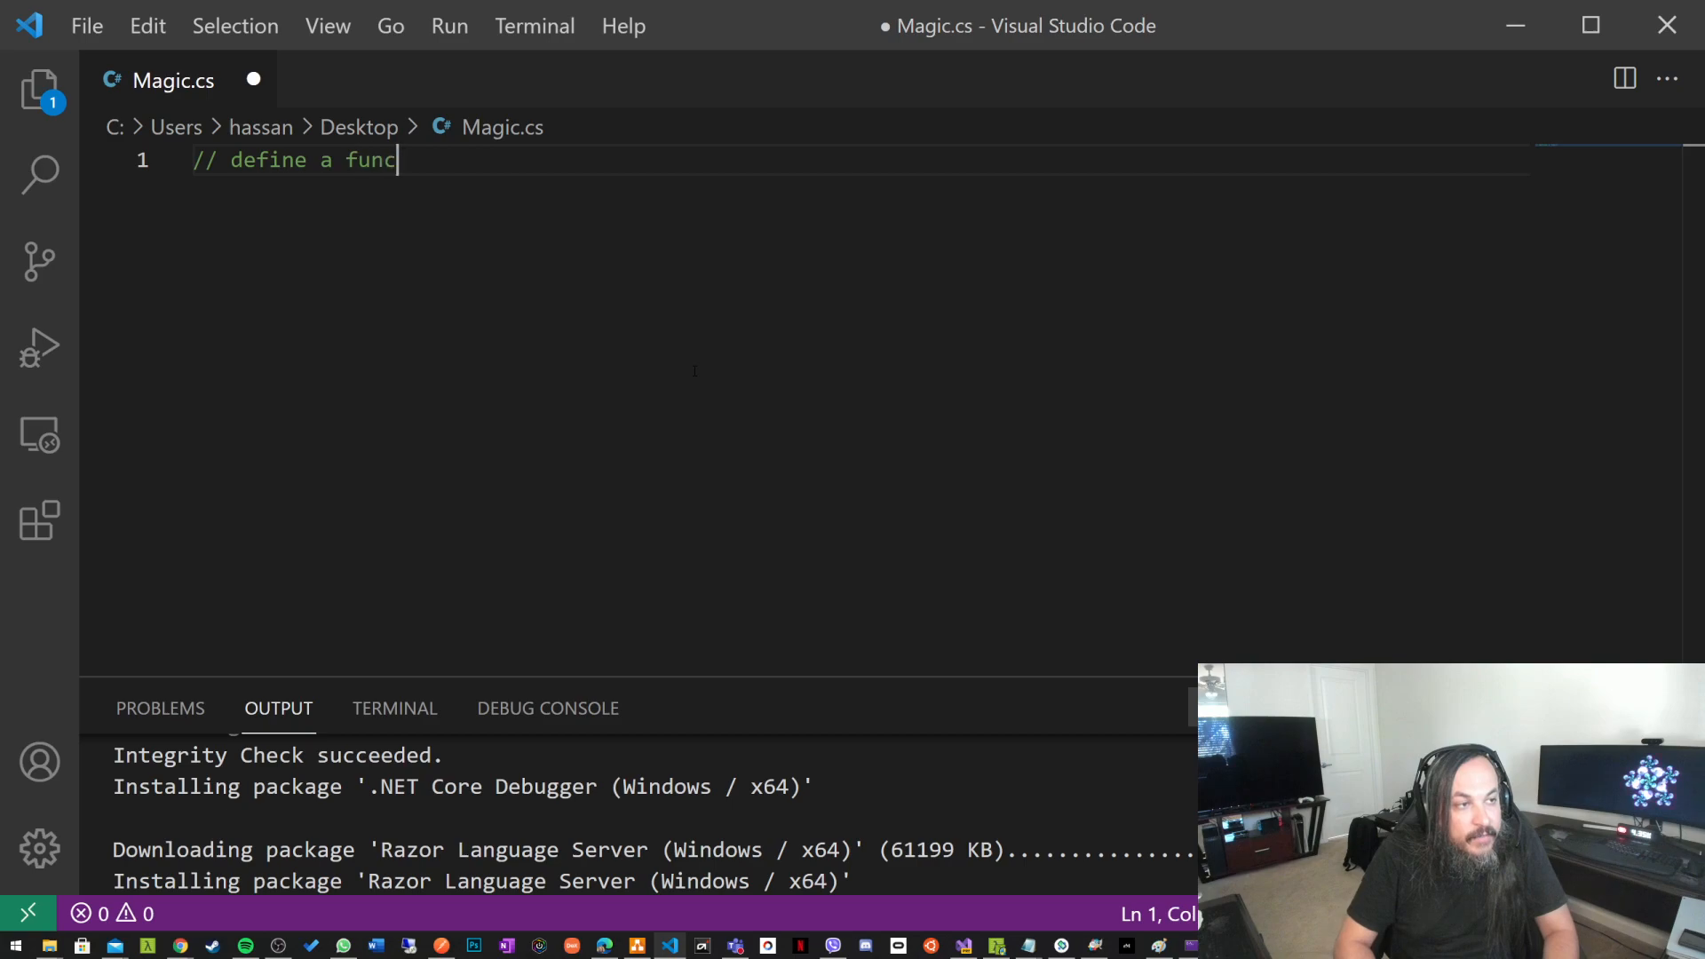
text(tion that finds the sh)
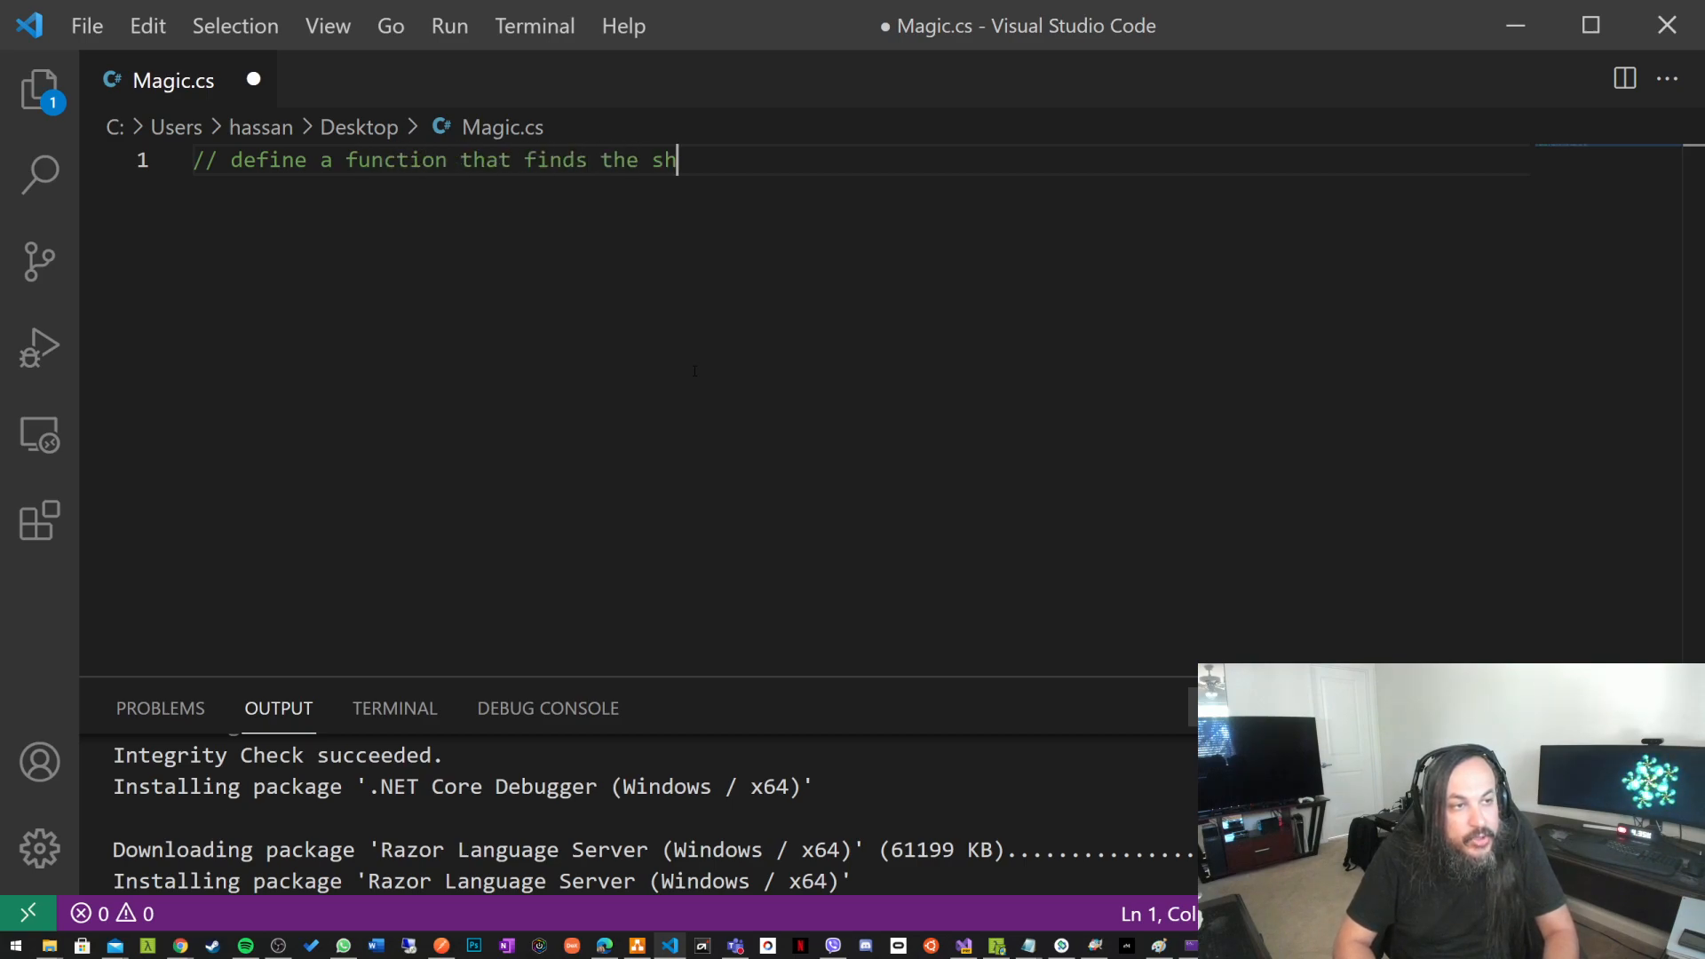
text(ortest path betw)
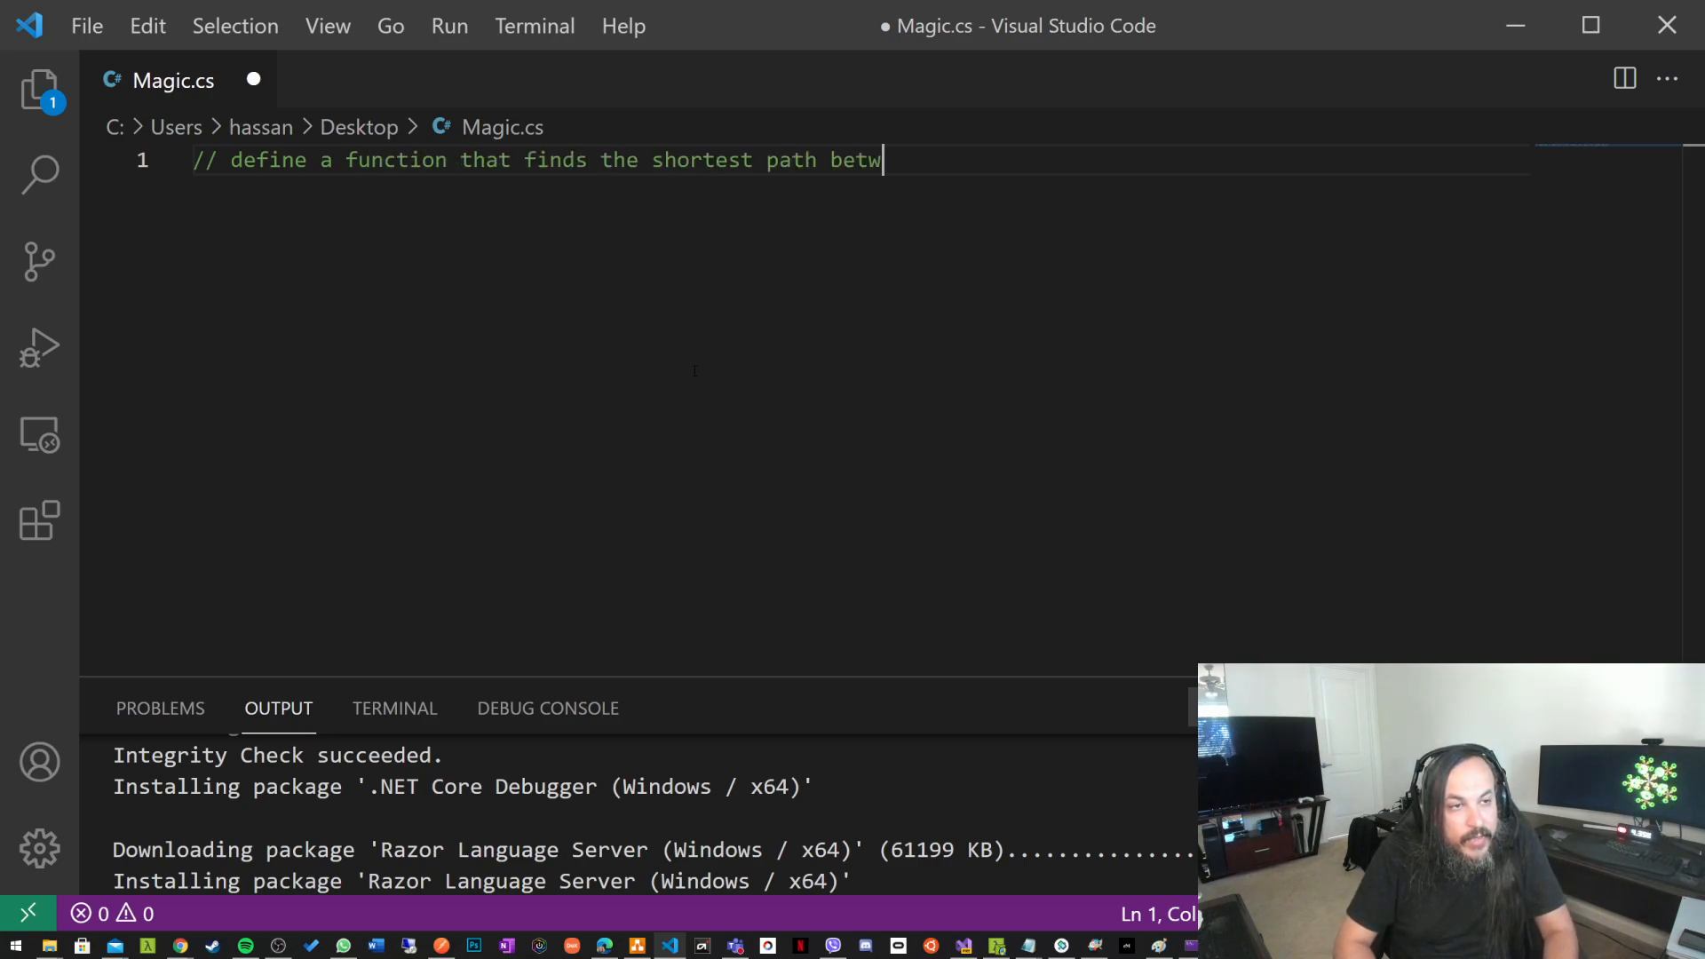
text(een two notes in a graph)
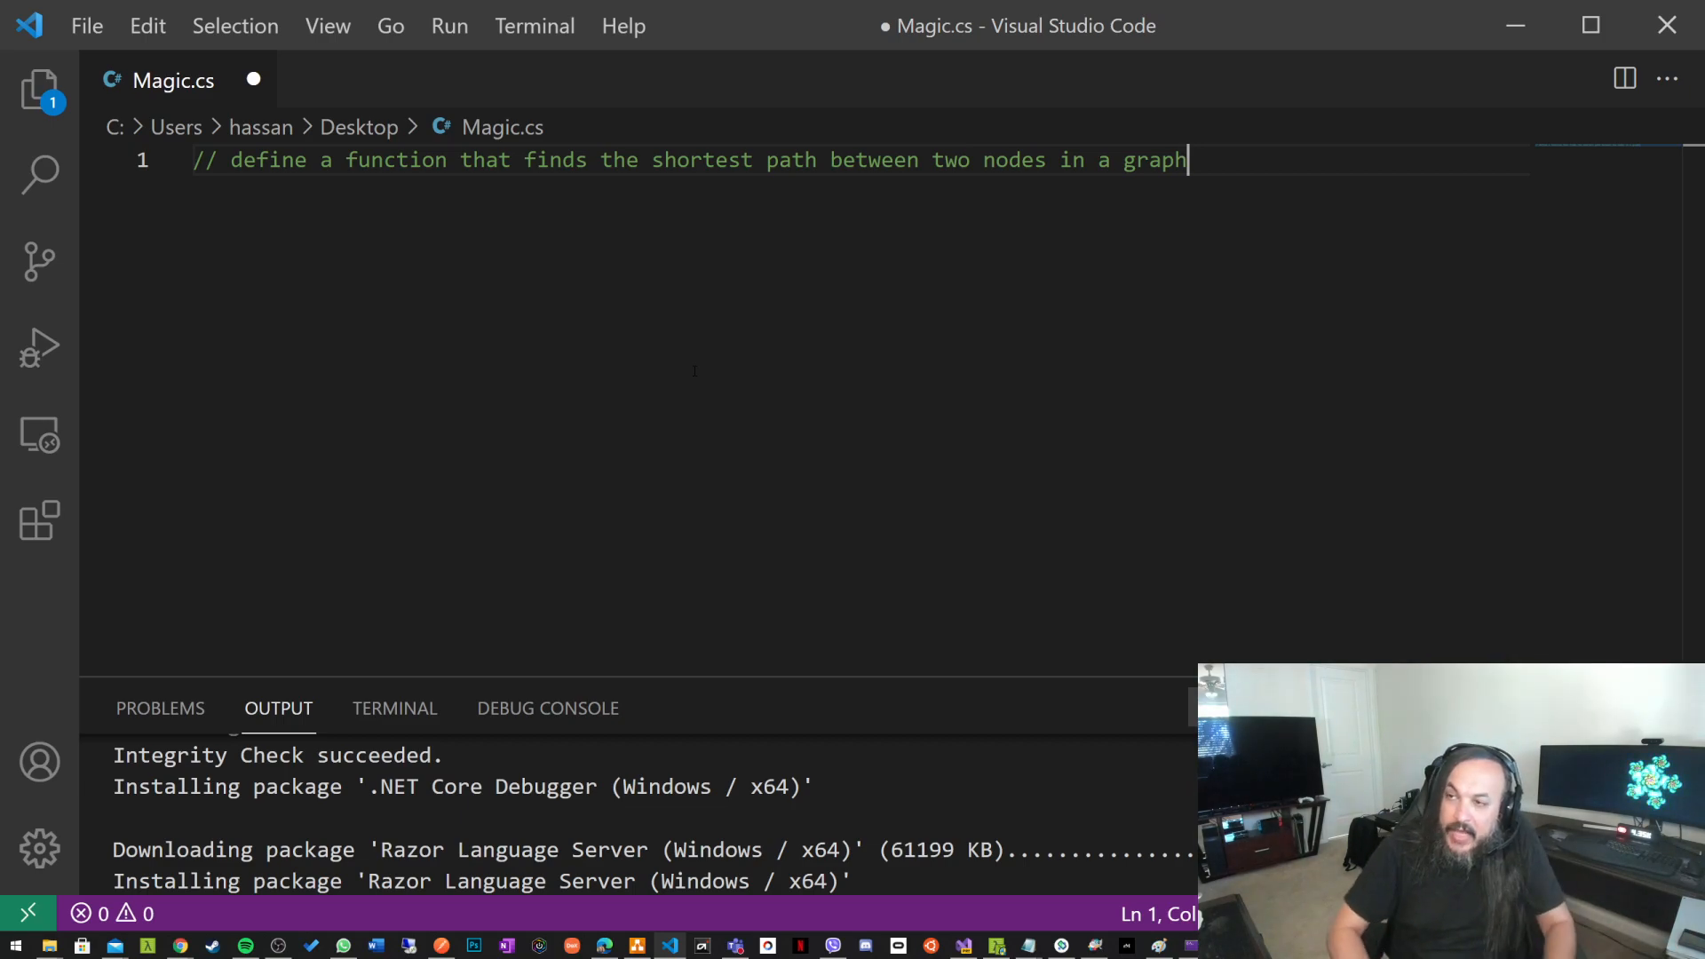
key(Enter)
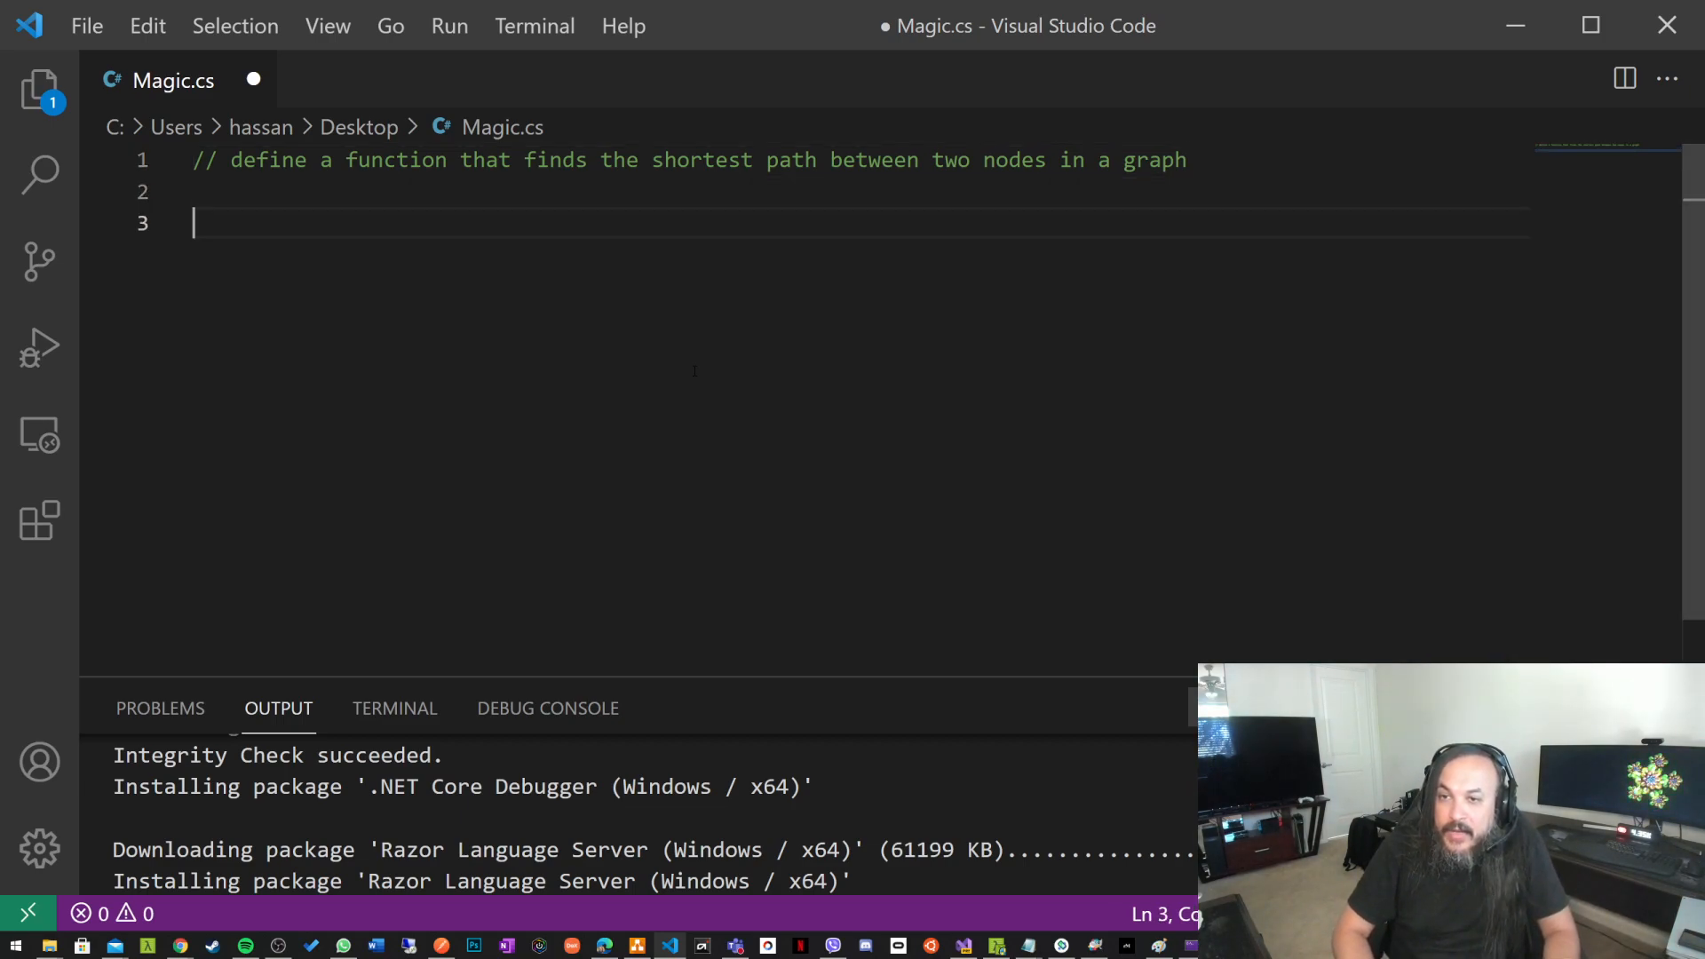
- Accept the BFS comment, the using System directives and the start of namespace Magic
text(// using the BFS algorithm)
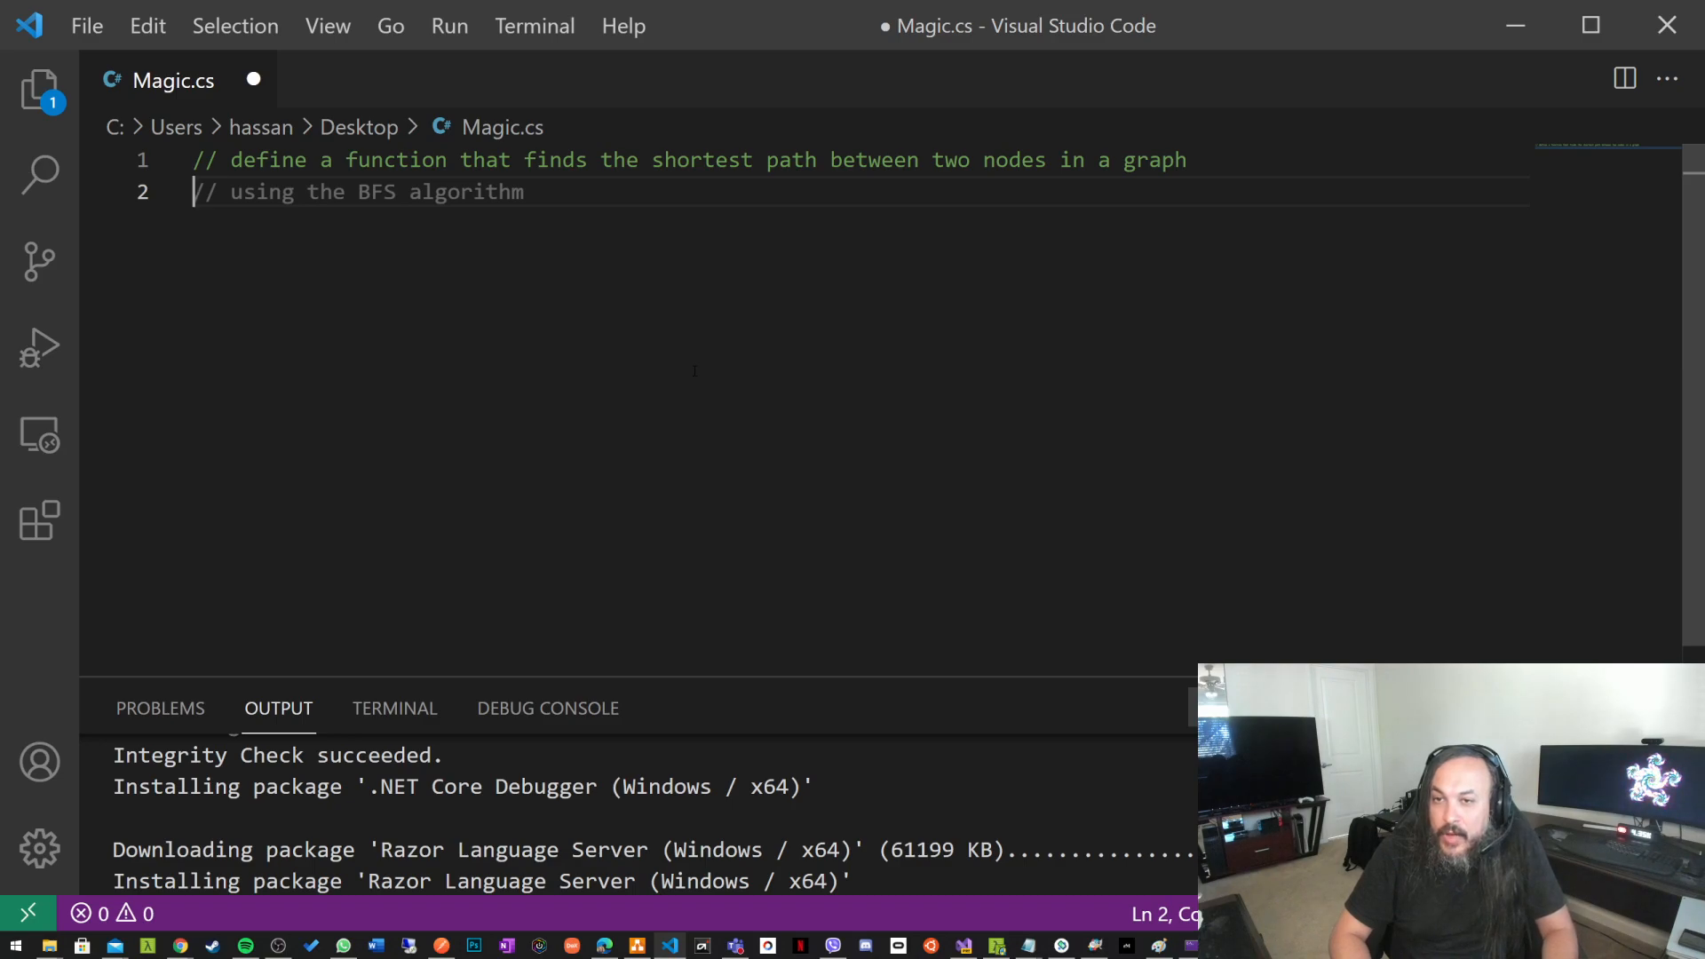
text(using System;)
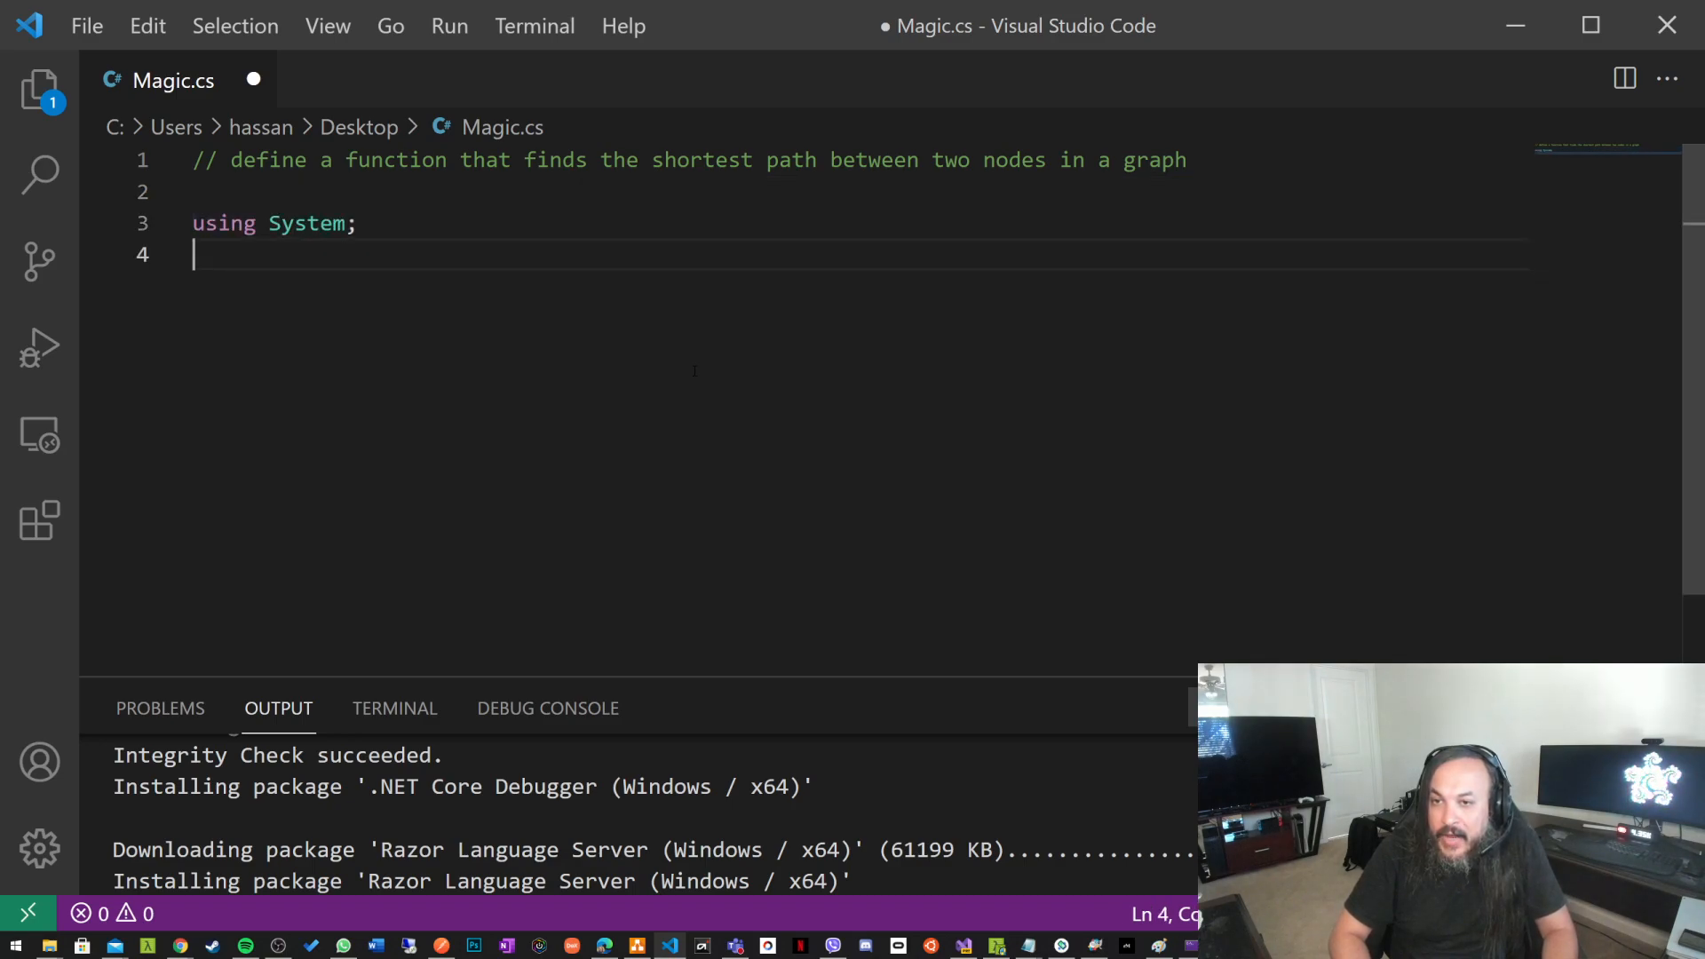
text(using System.Collections.Generic;)
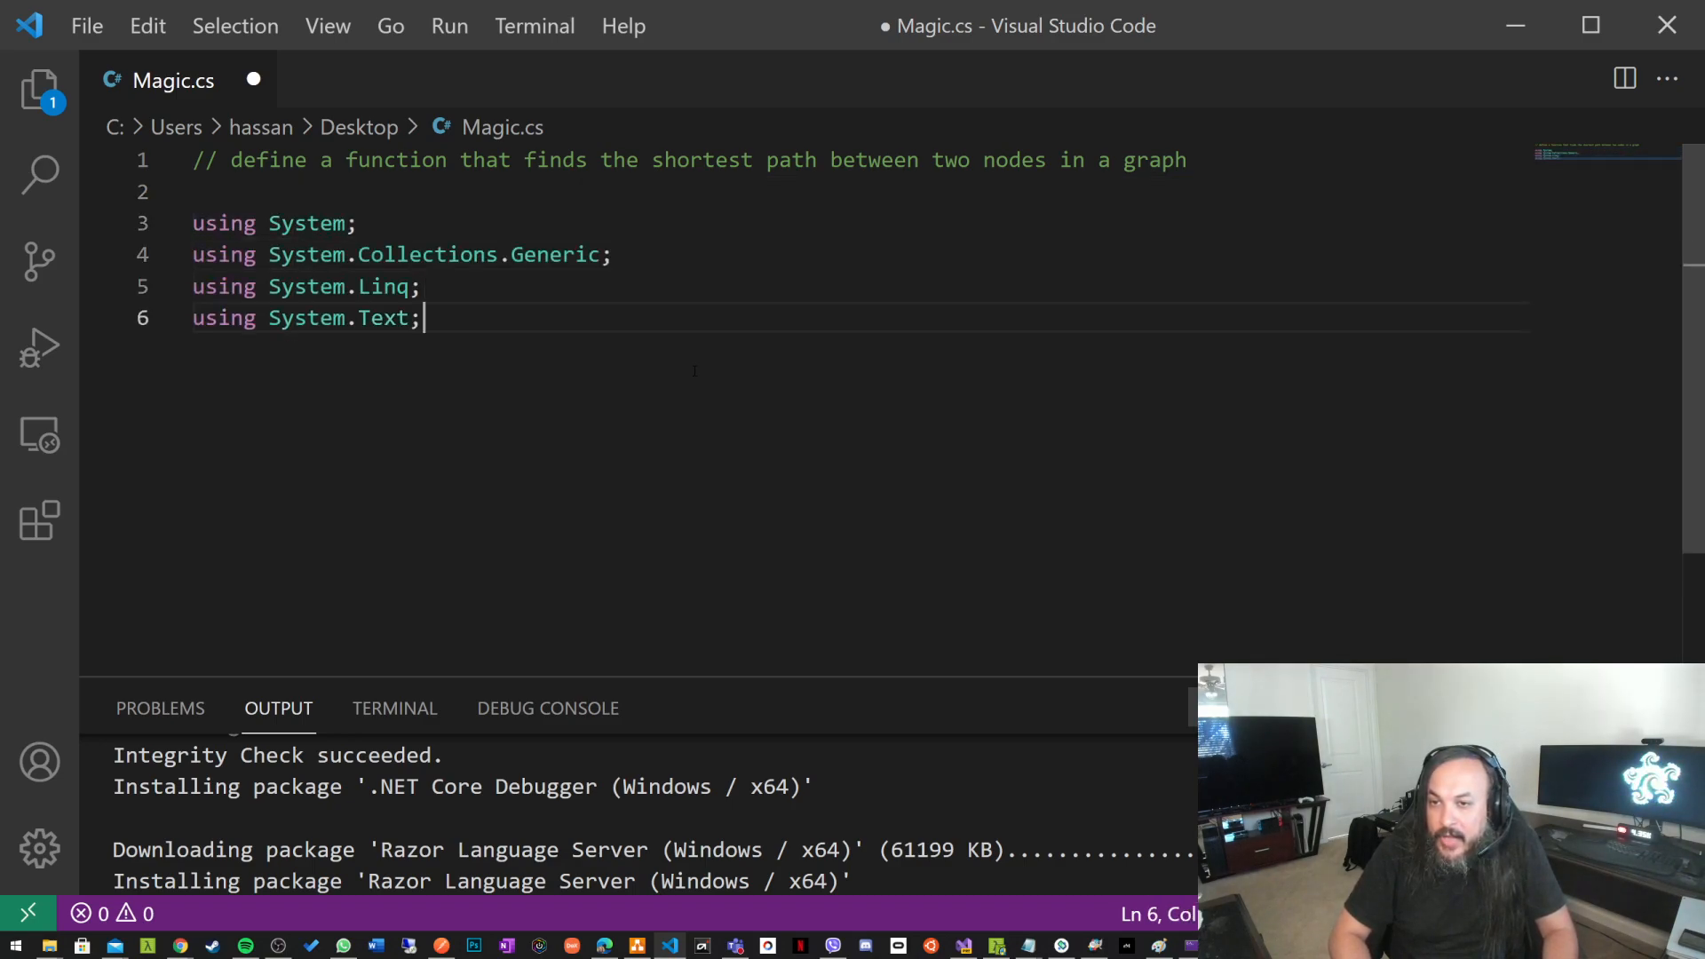
text(using System.Threading.Tasks;)
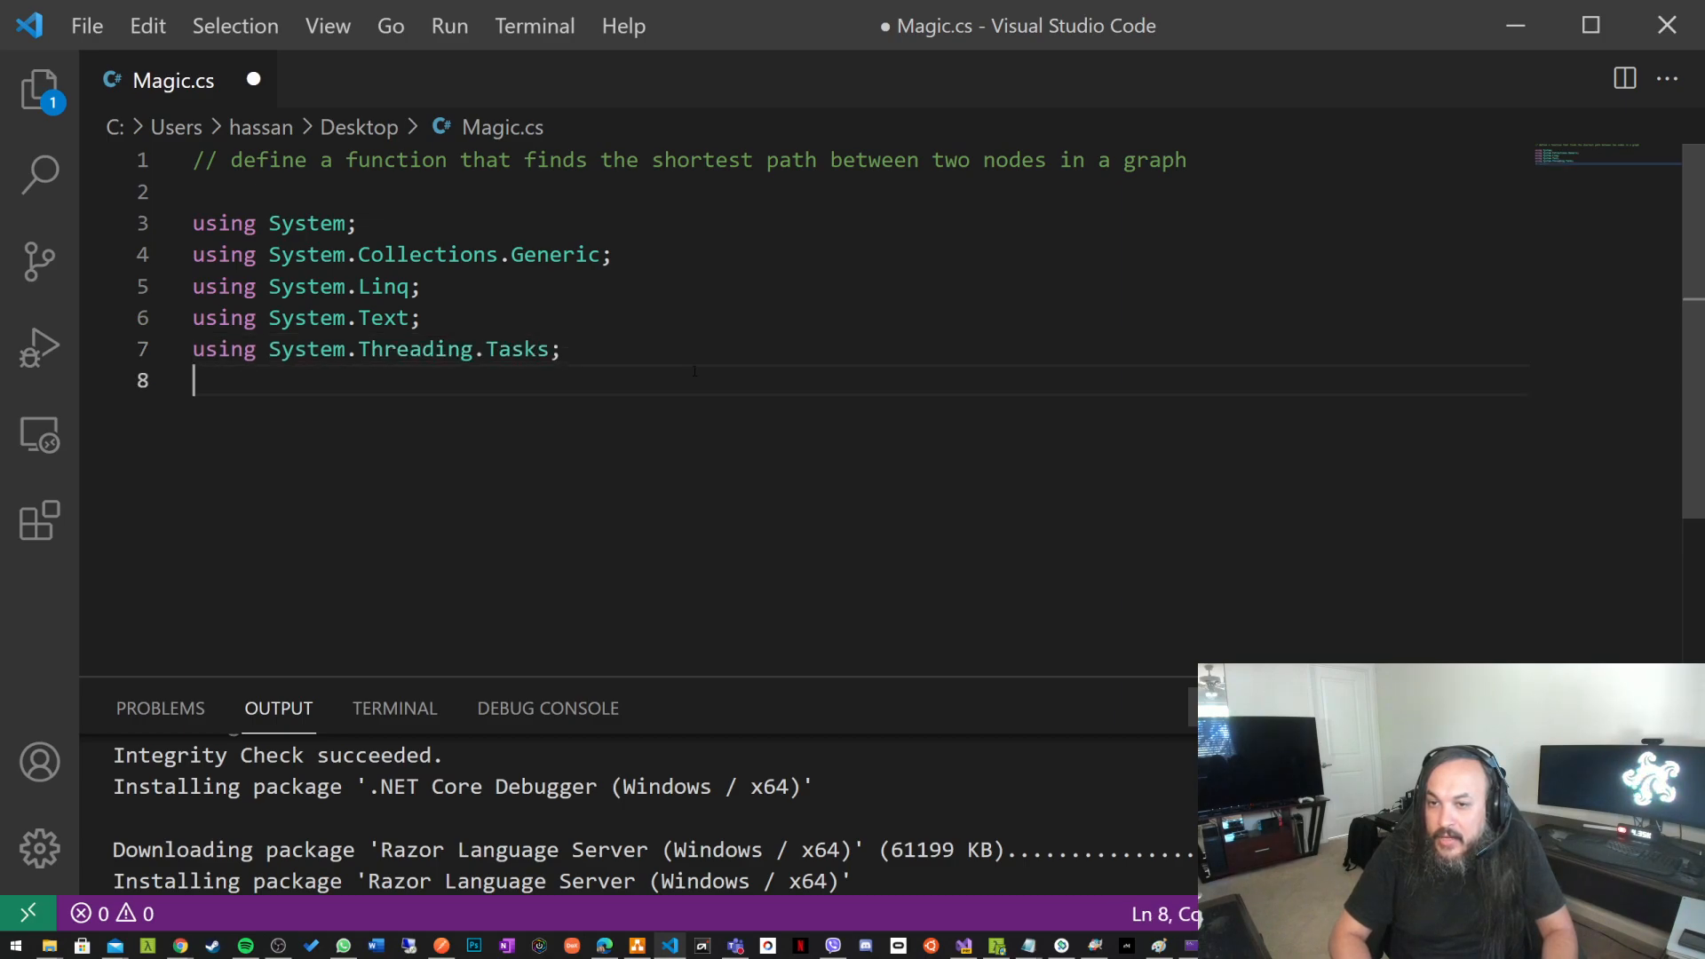
key(Enter)
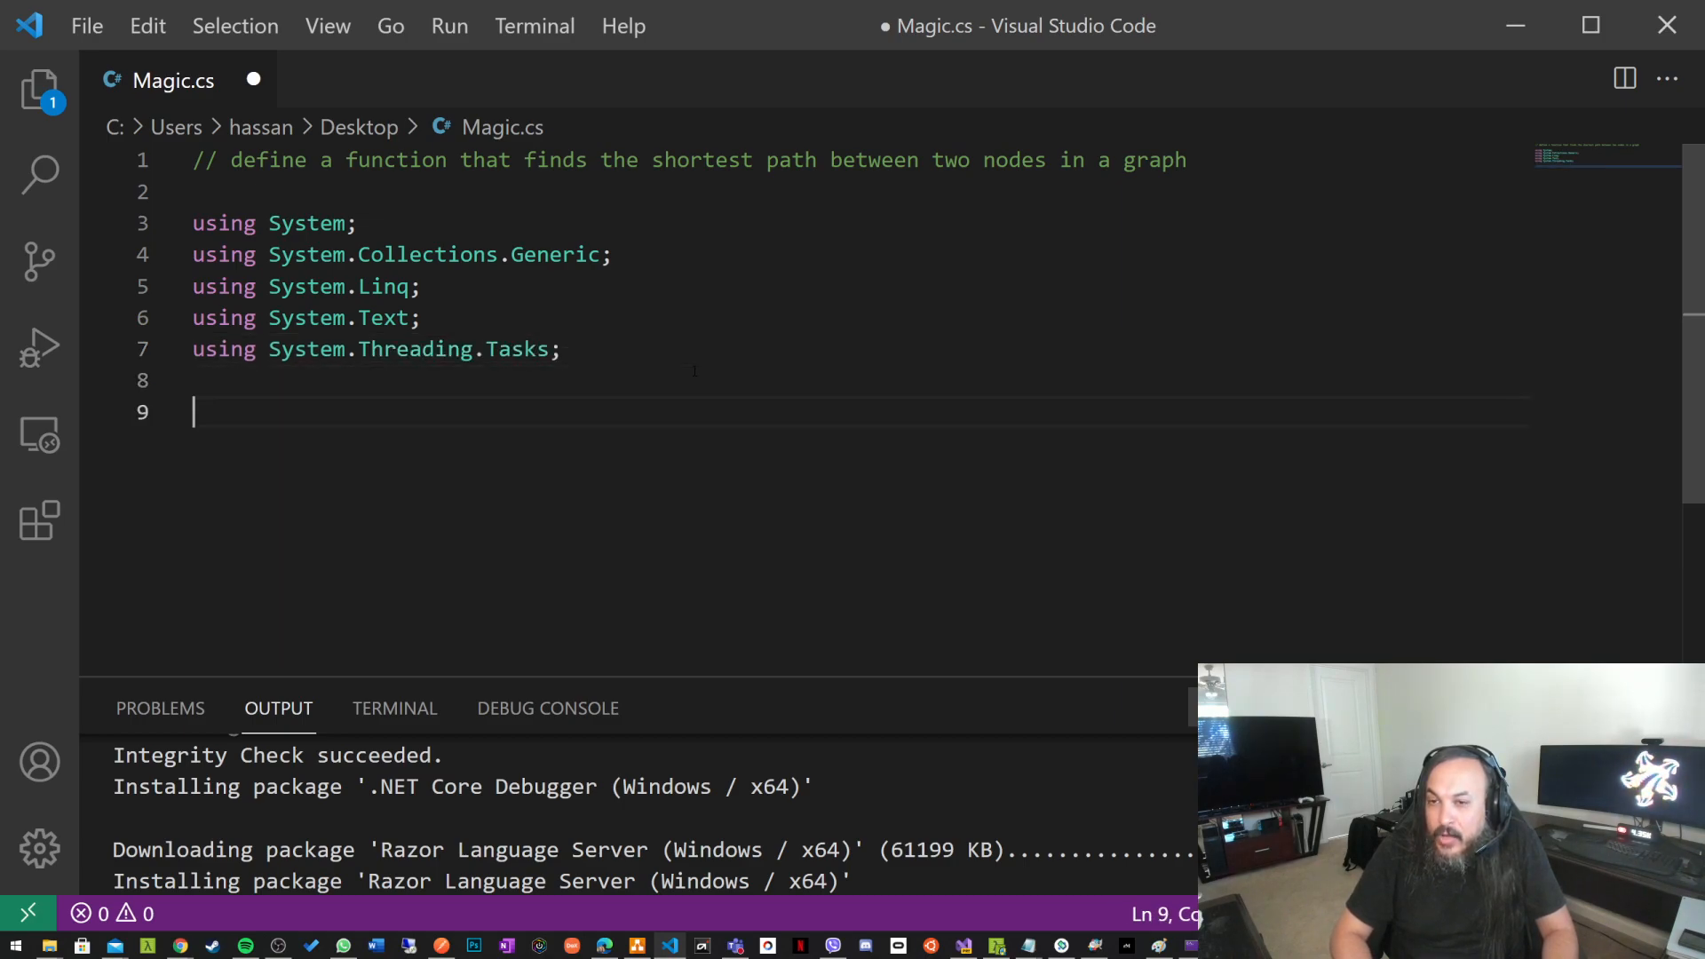
text(namespace Magic)
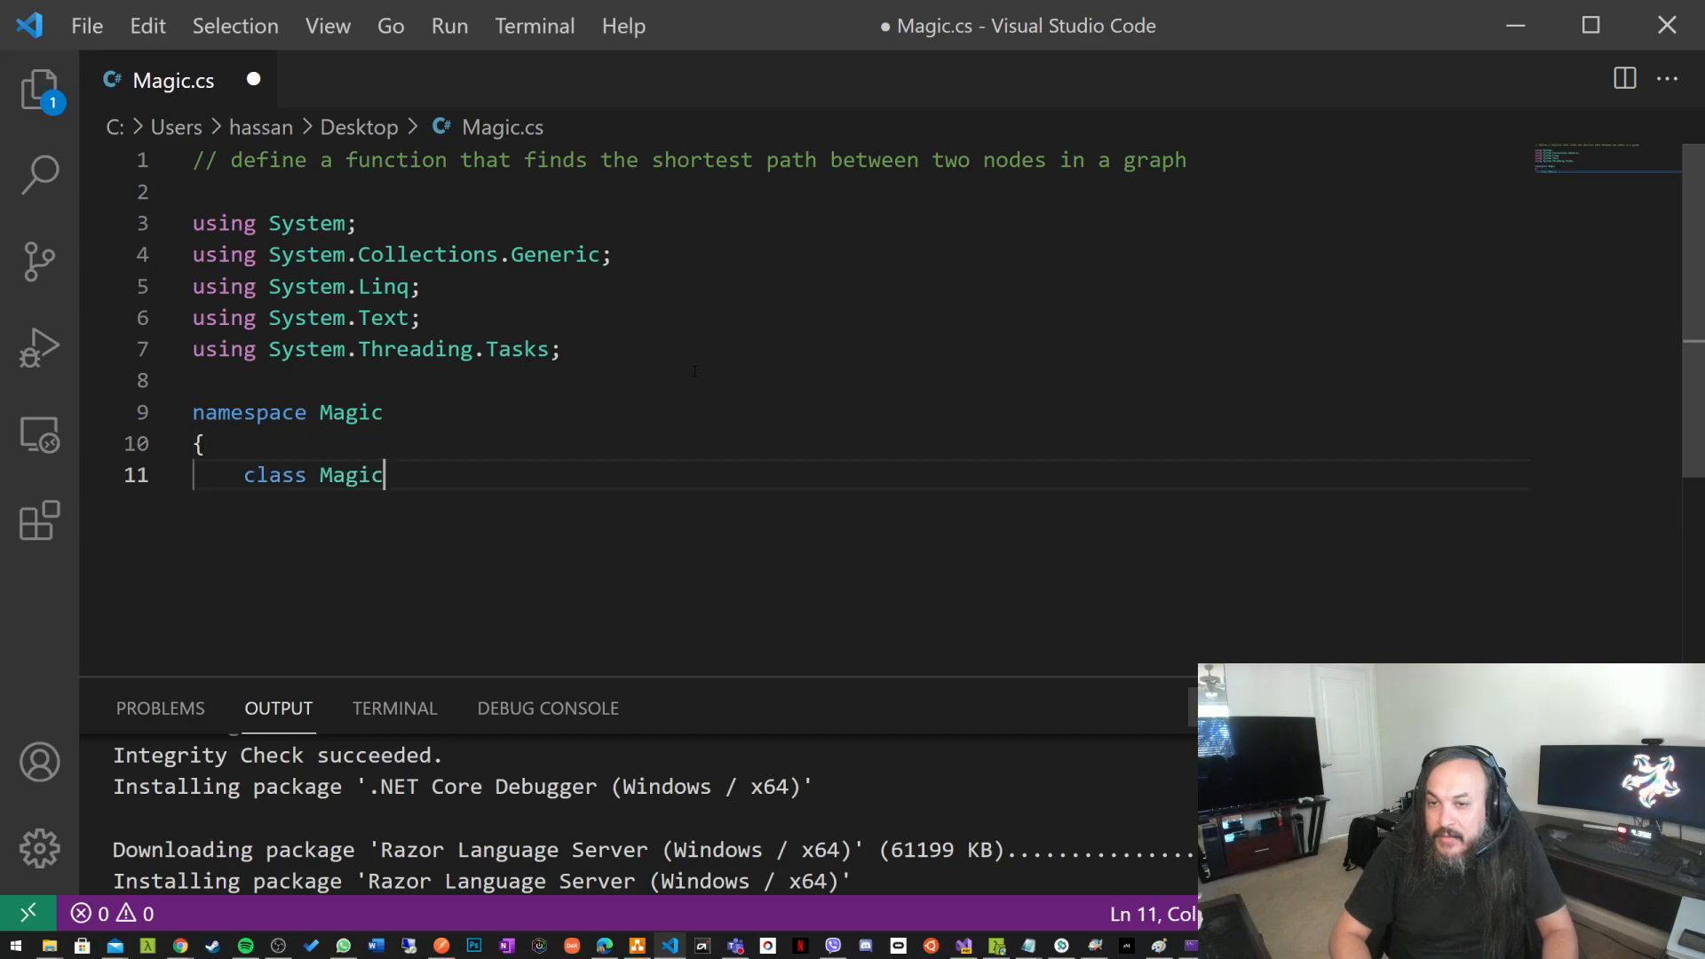
- Accept Main method lines reading n, the graph matrix, start node, path and visited arrays
text({)
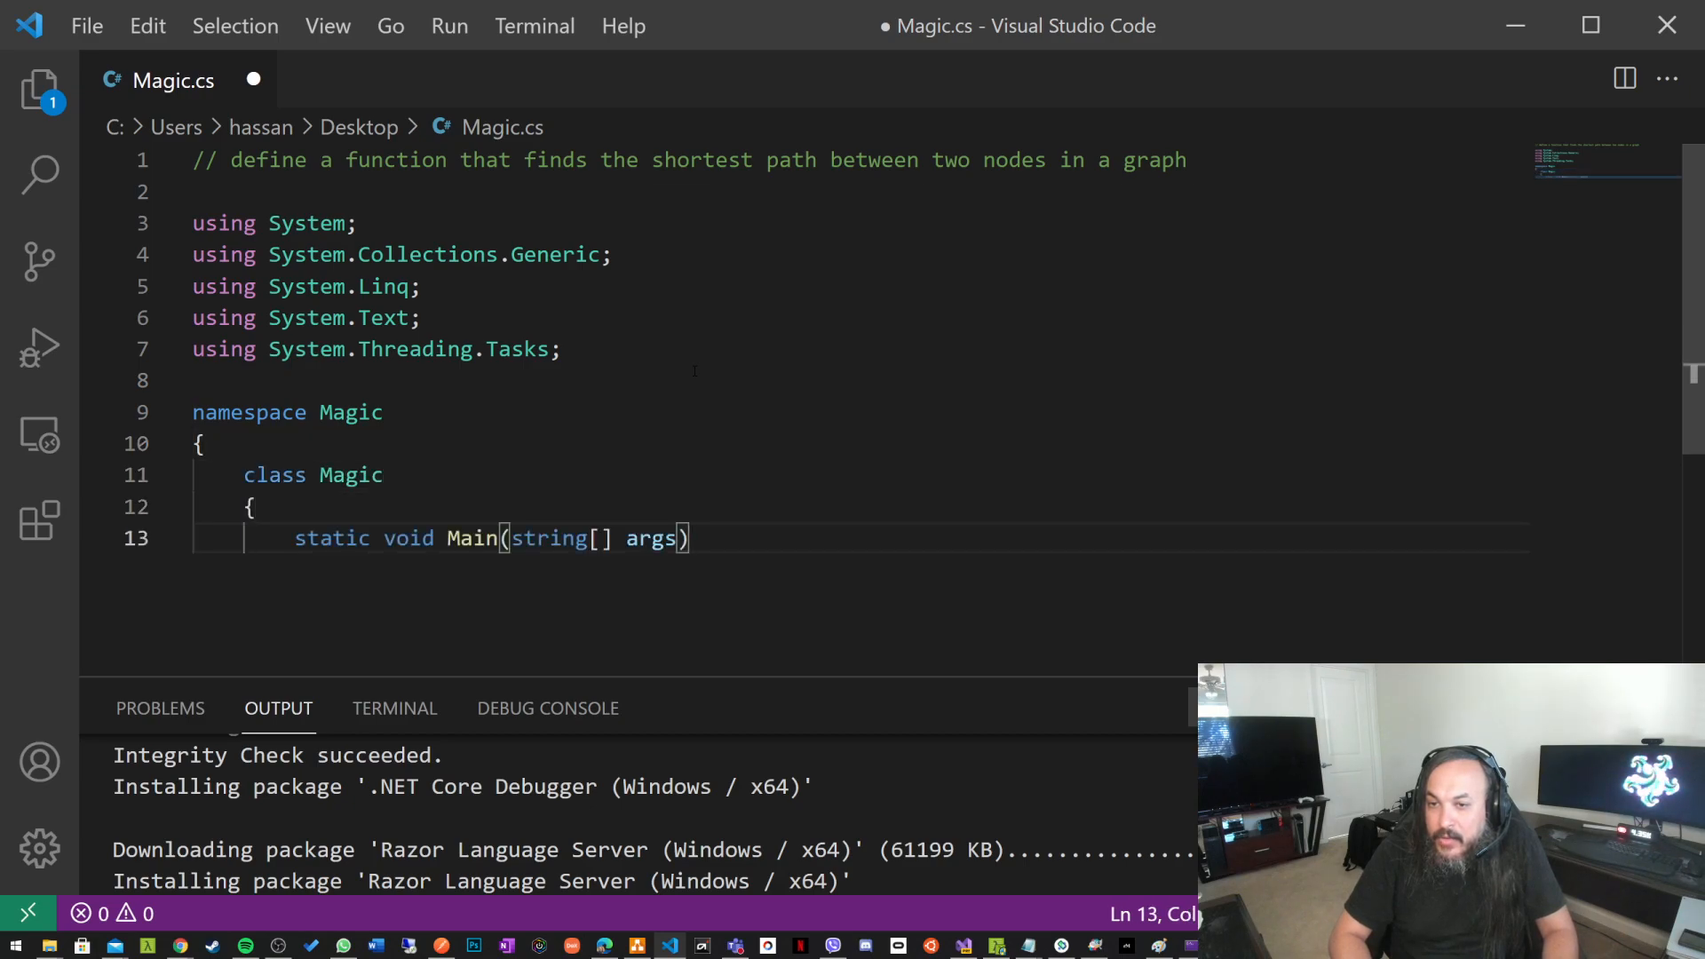
key(Enter)
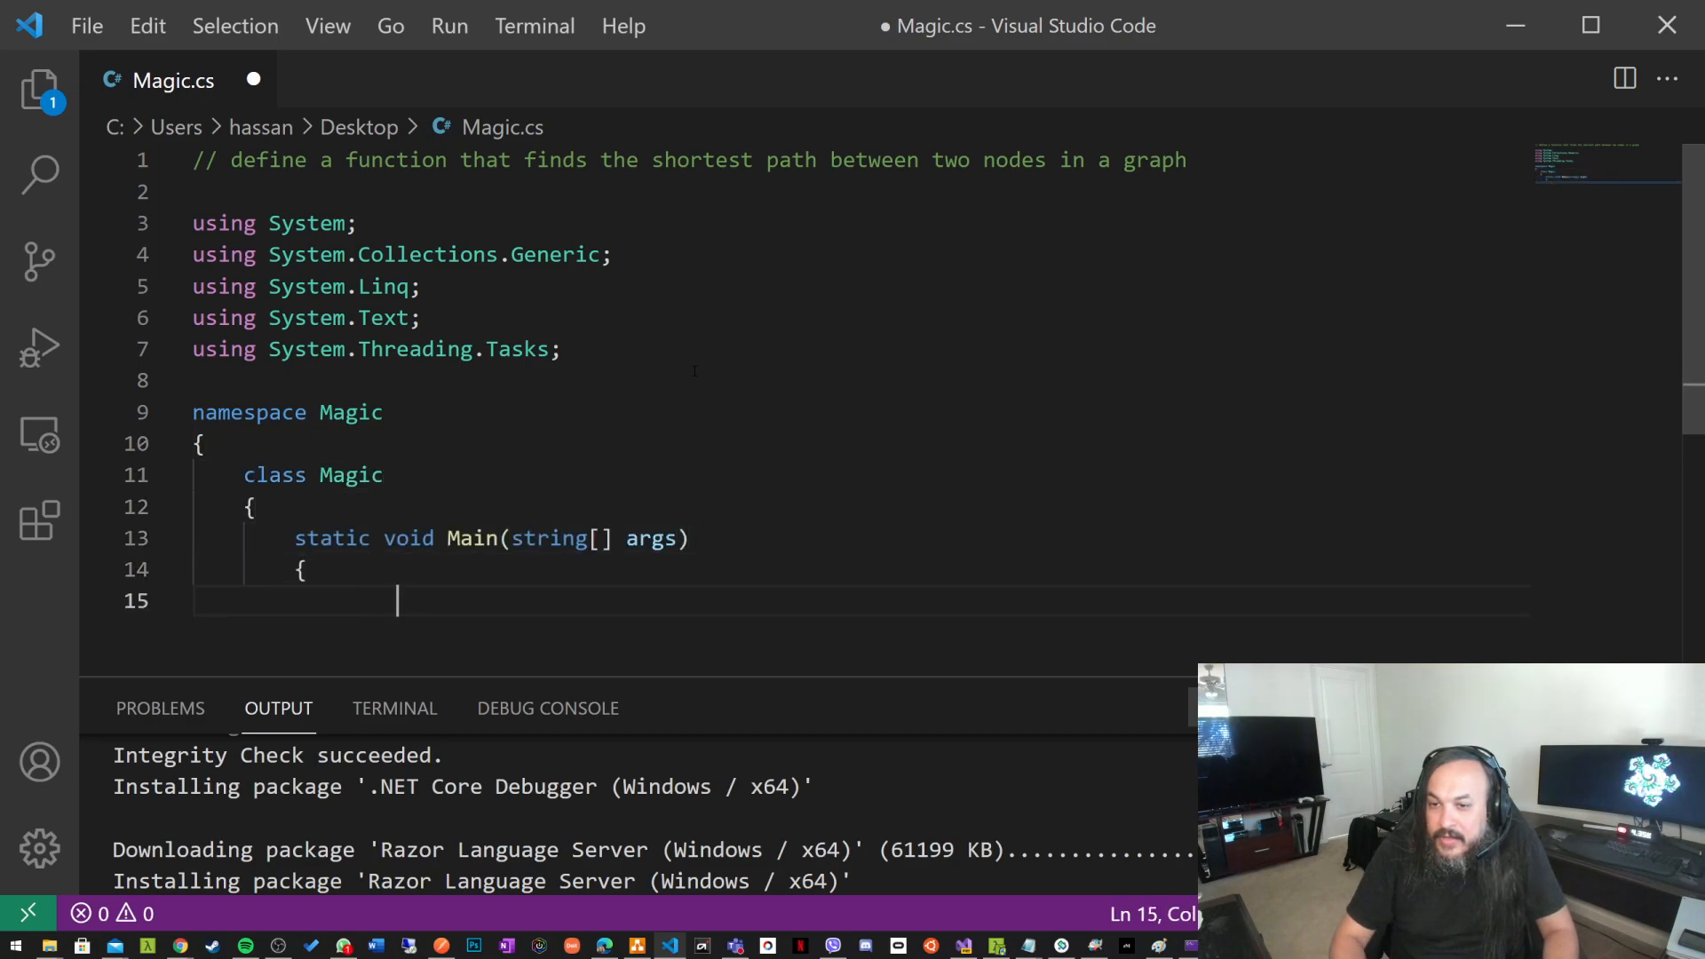
text(int n = int.Parse(Console.ReadLine());)
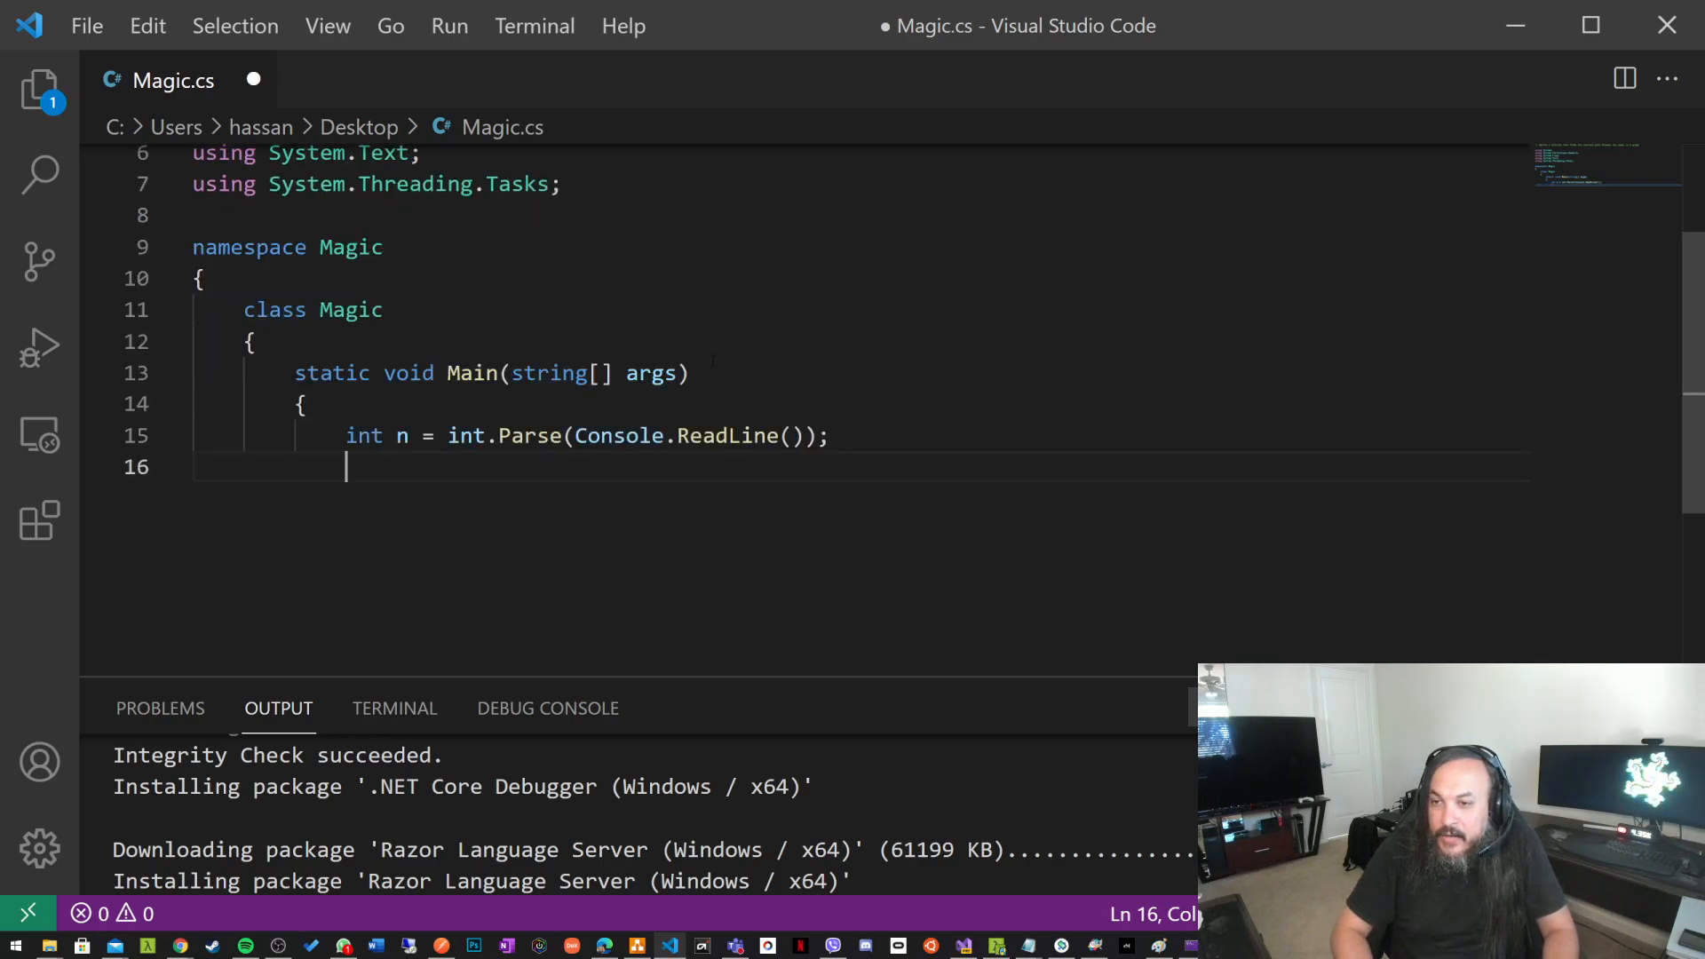
text(int[,] graph = new int[n, n];)
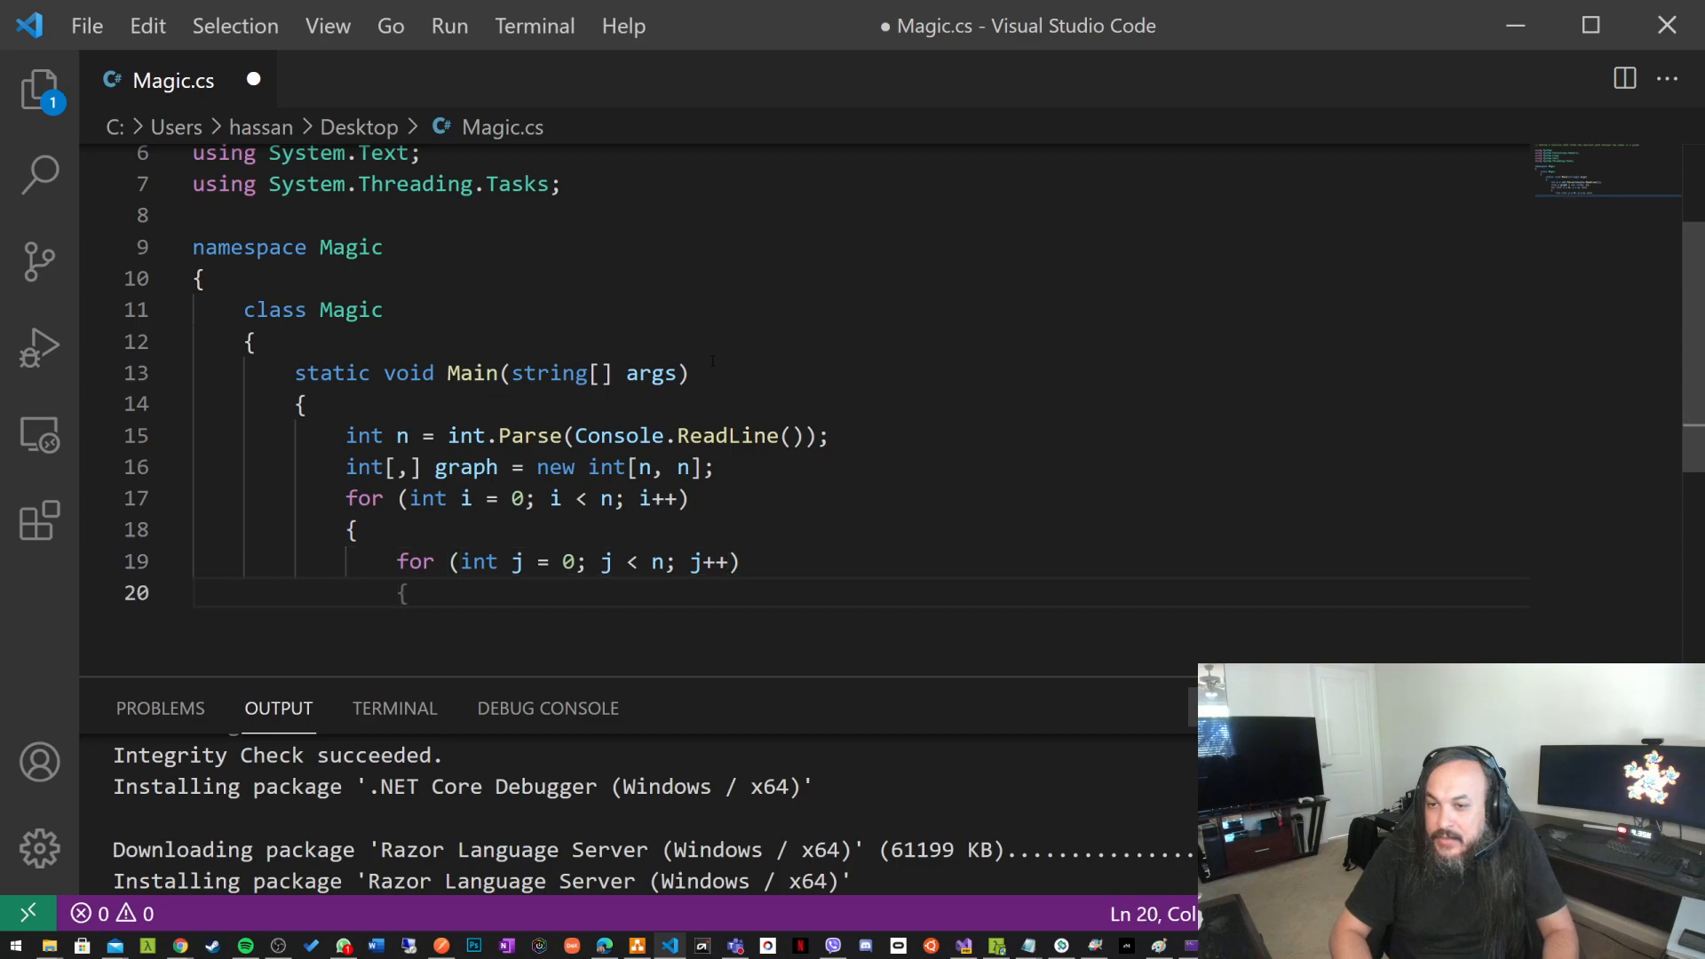
text(graph[i, j] = int.Parse(Console.ReadLine());)
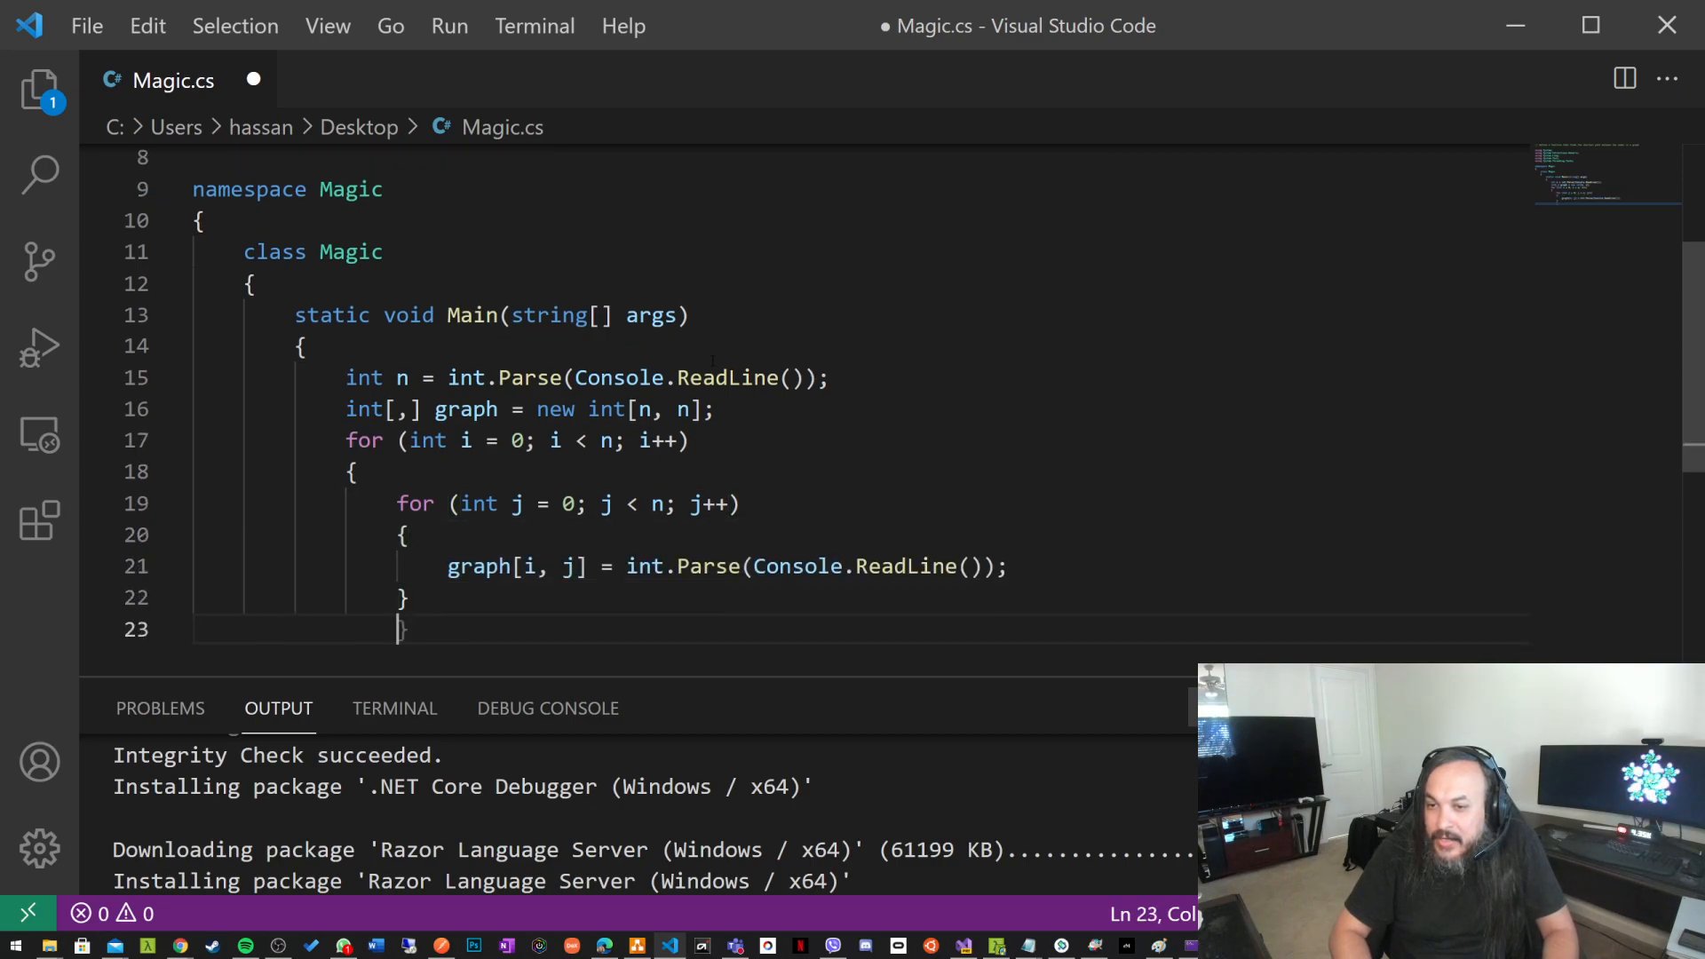
text(int start = int.Parse(Console.ReadLine());)
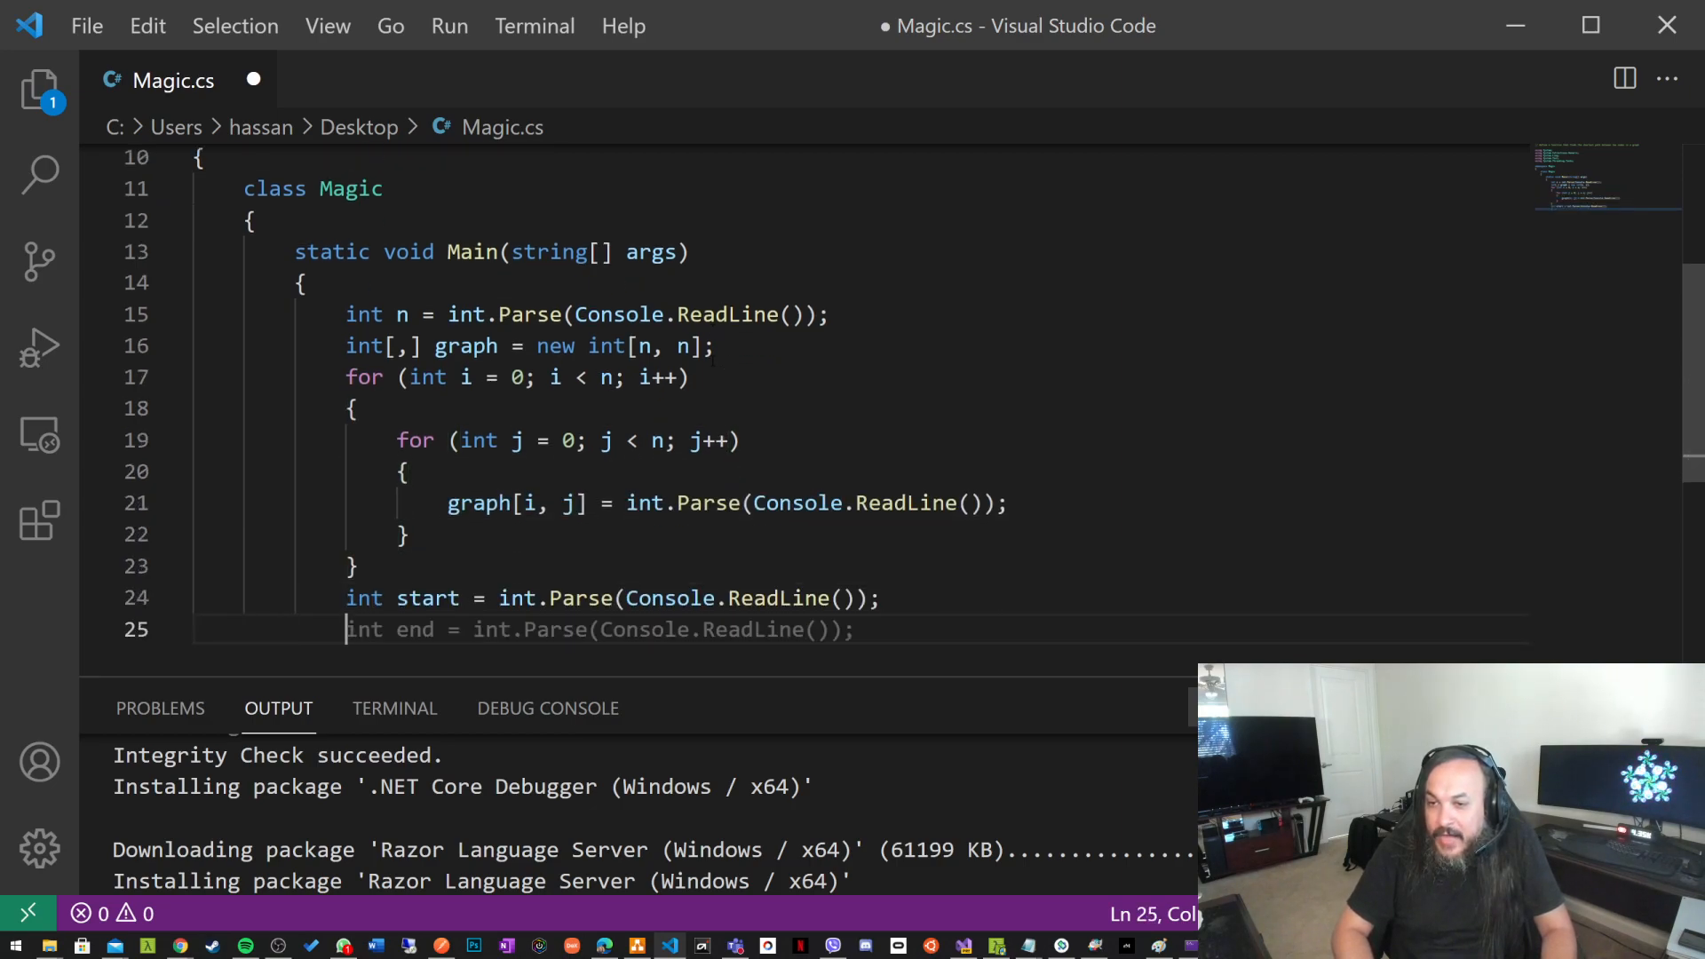
text(int[,] path = new int[n, n];)
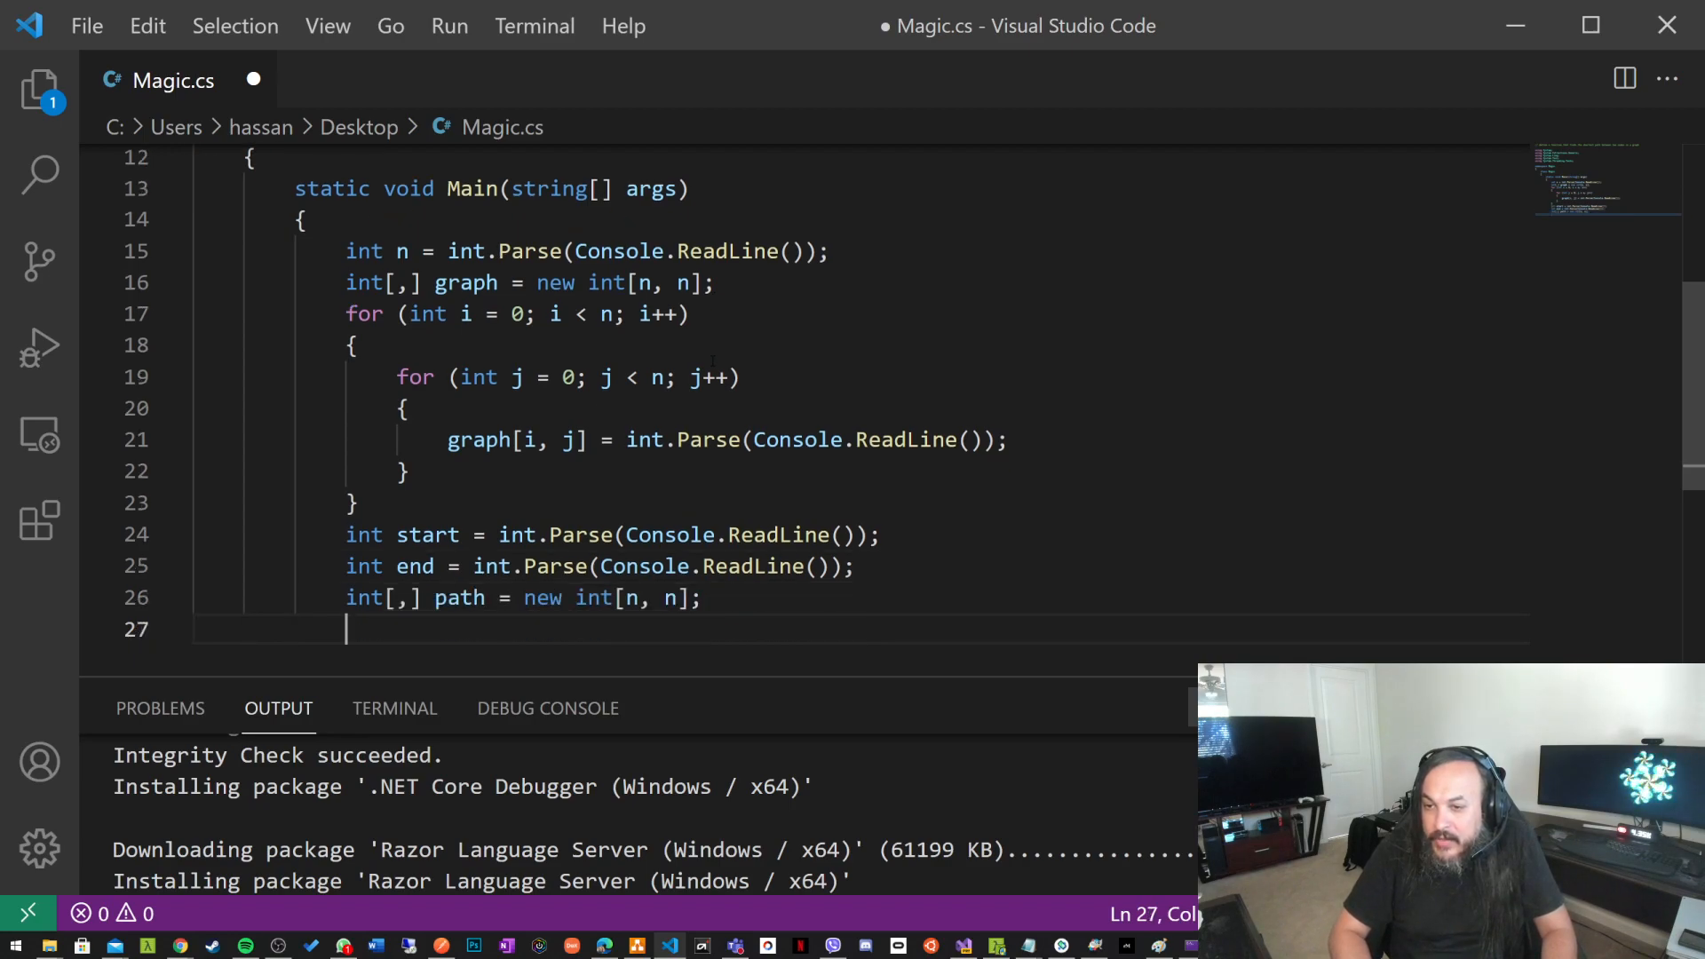
text(int[,] visited = new int[n, n];)
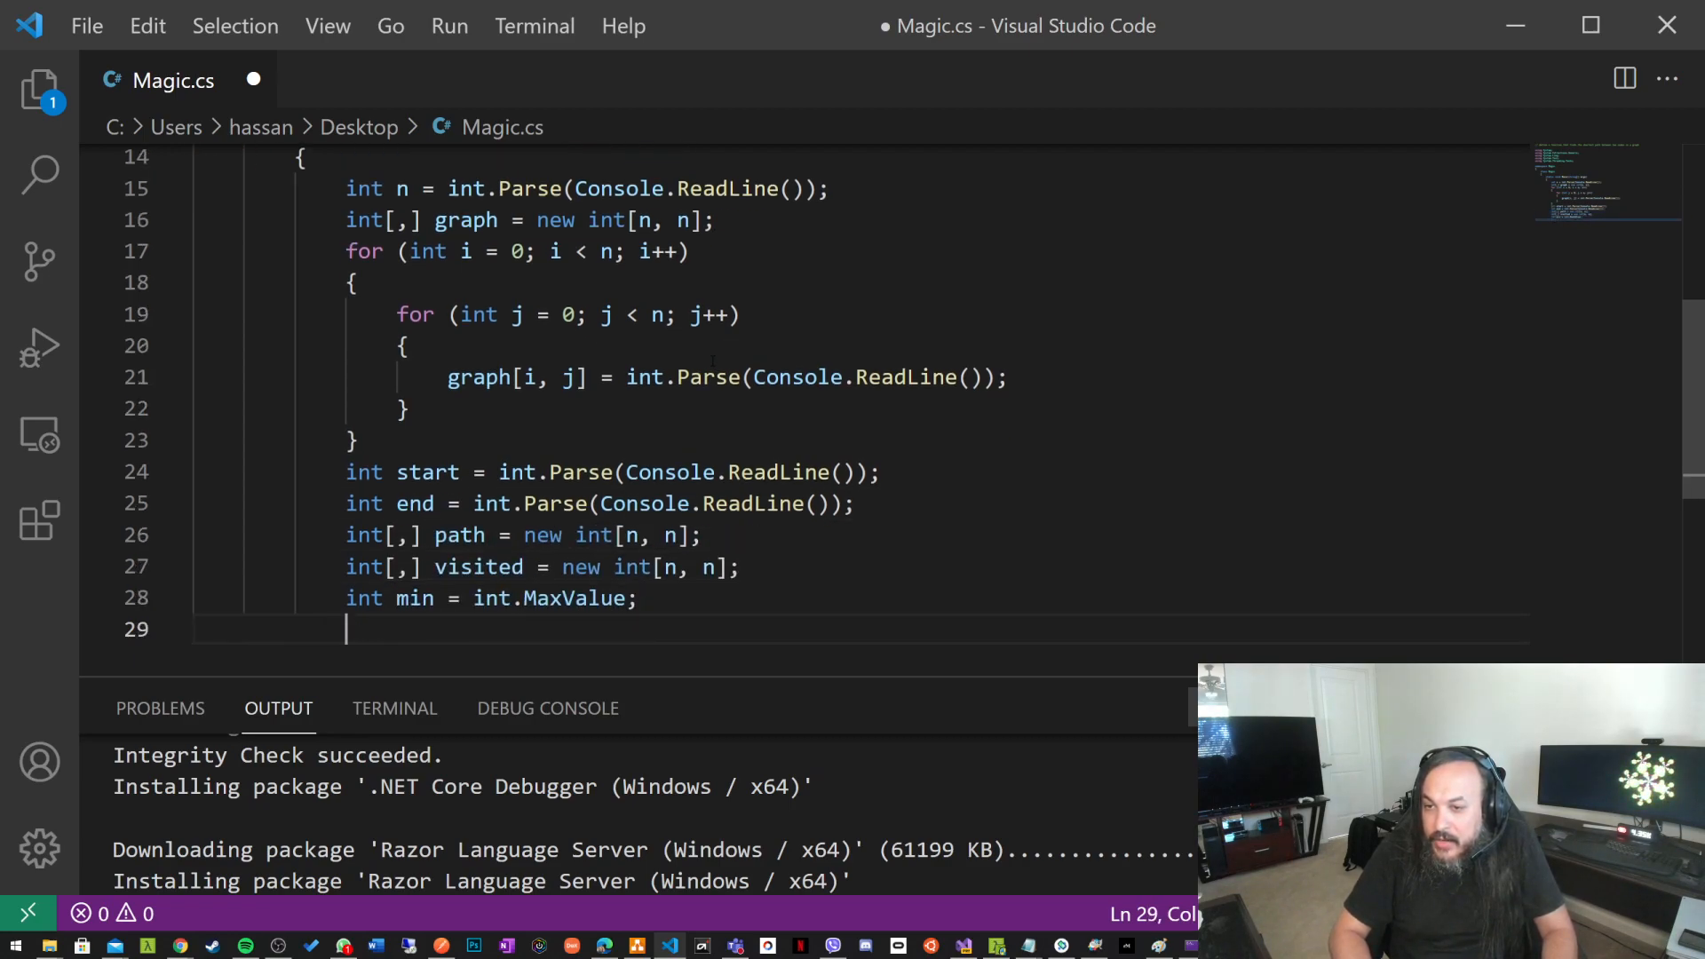
- Accept the graph traversal loop marking visited nodes, then clear the file and begin a new // comment
text(int current = start;)
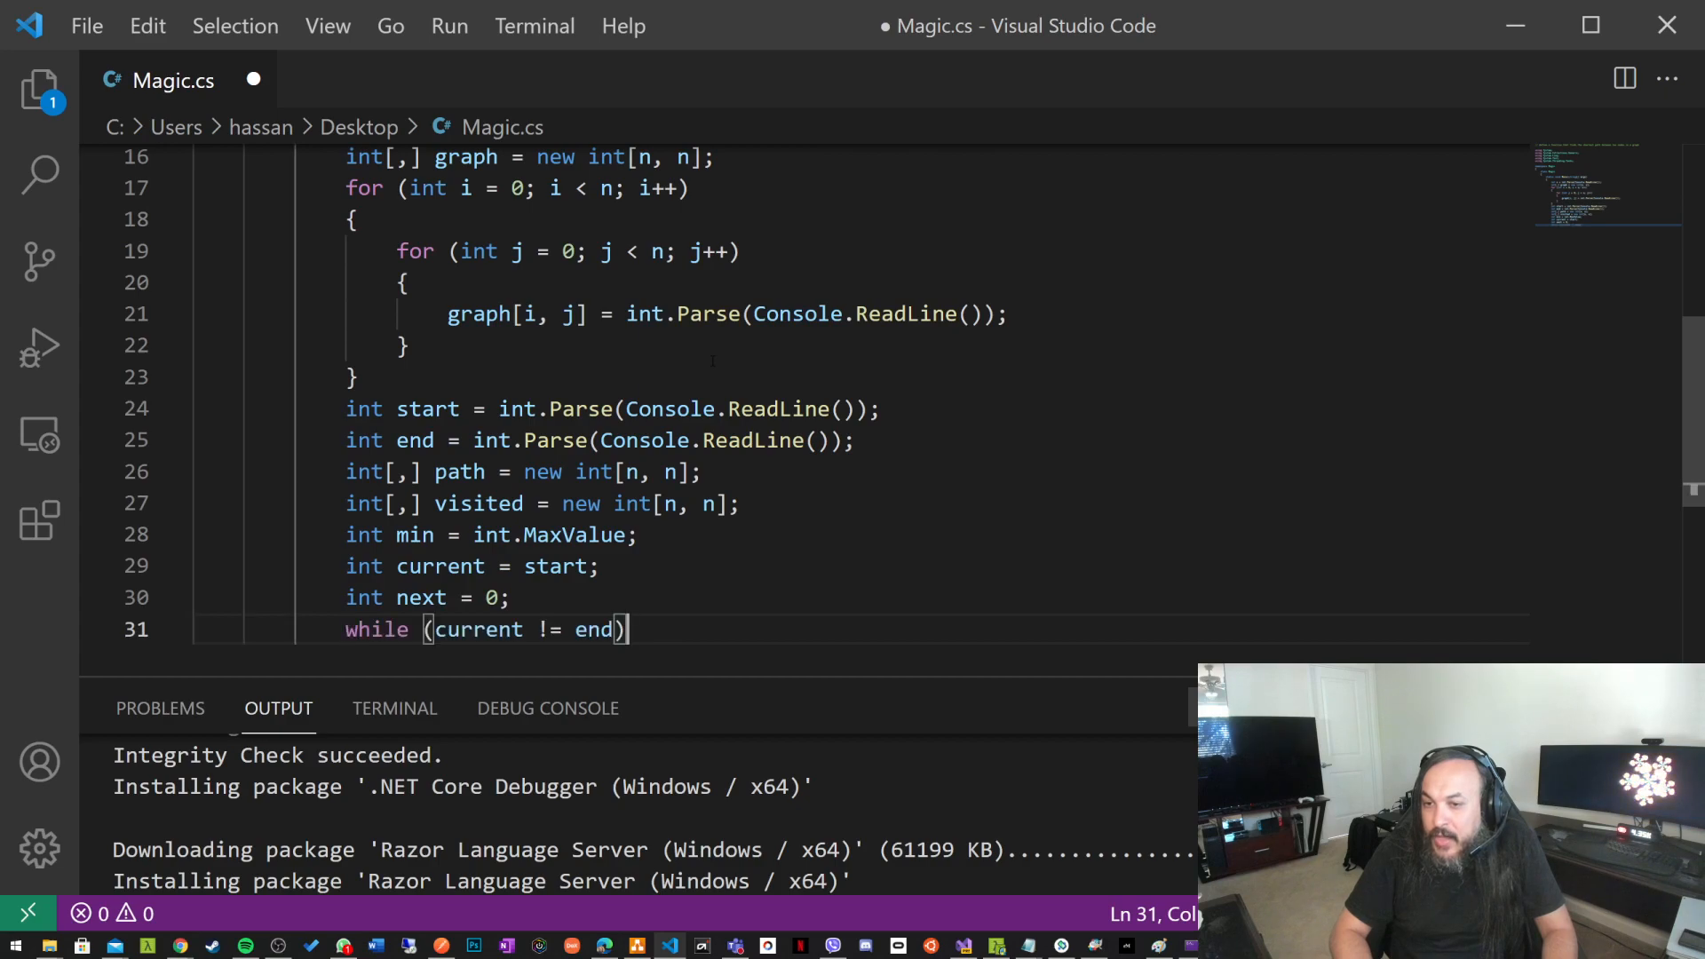
text({)
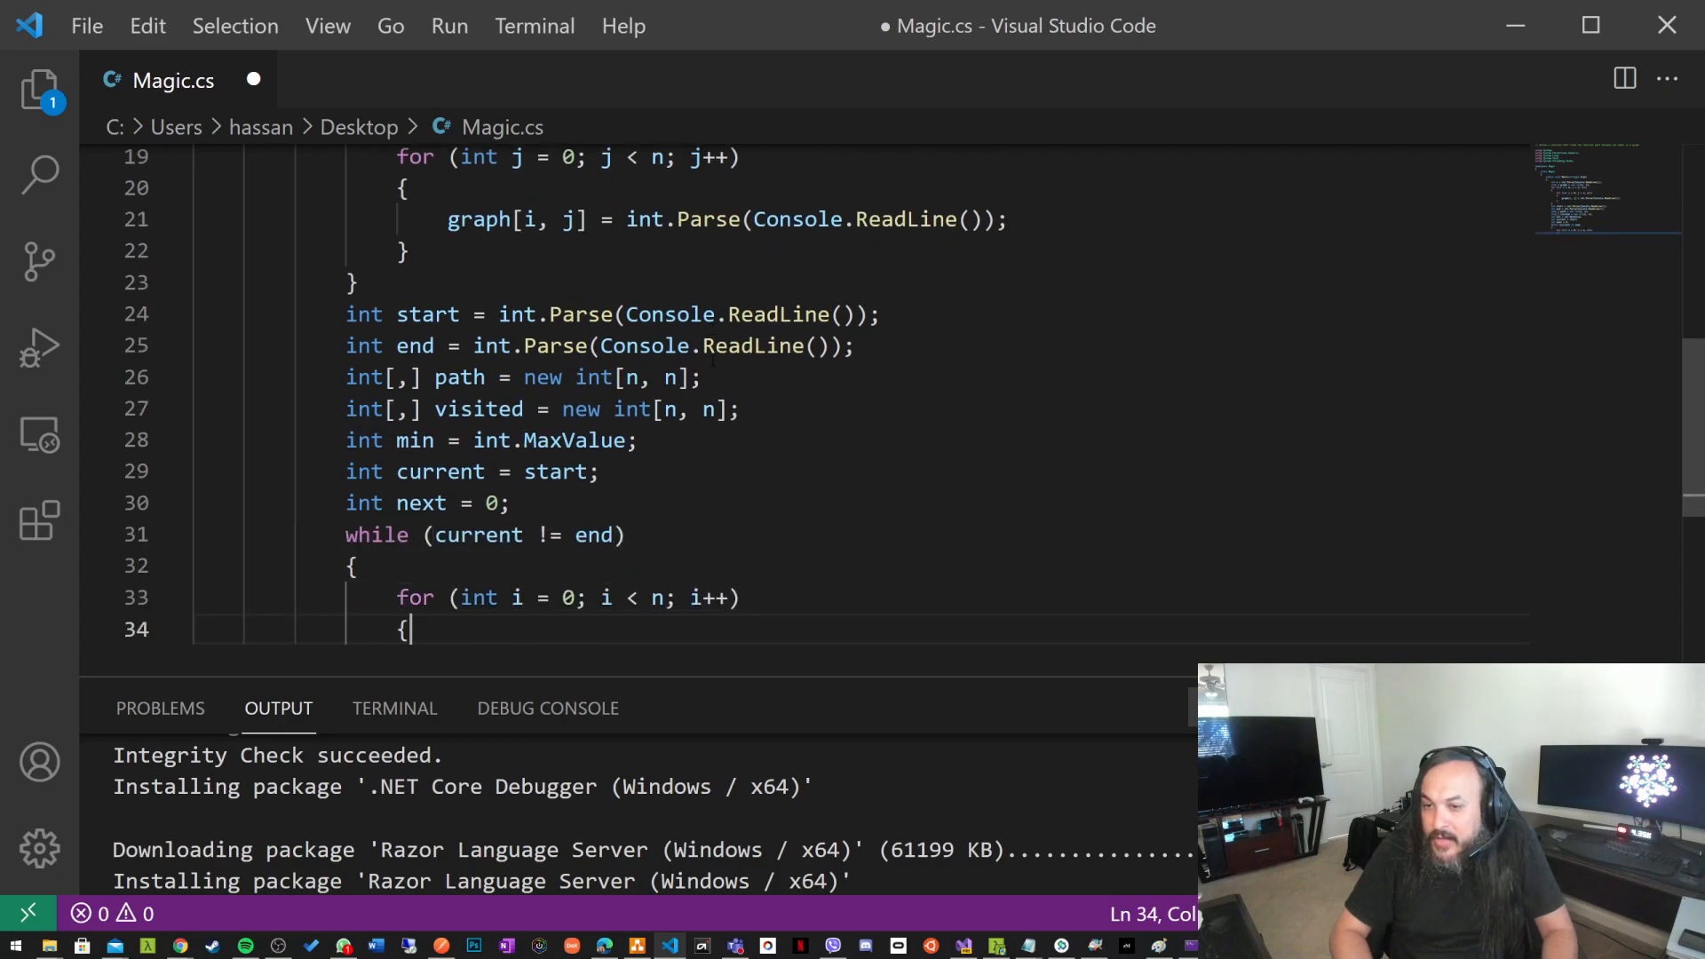
text(if (graph[current, i] == 1 && visited[current, i] == 0))
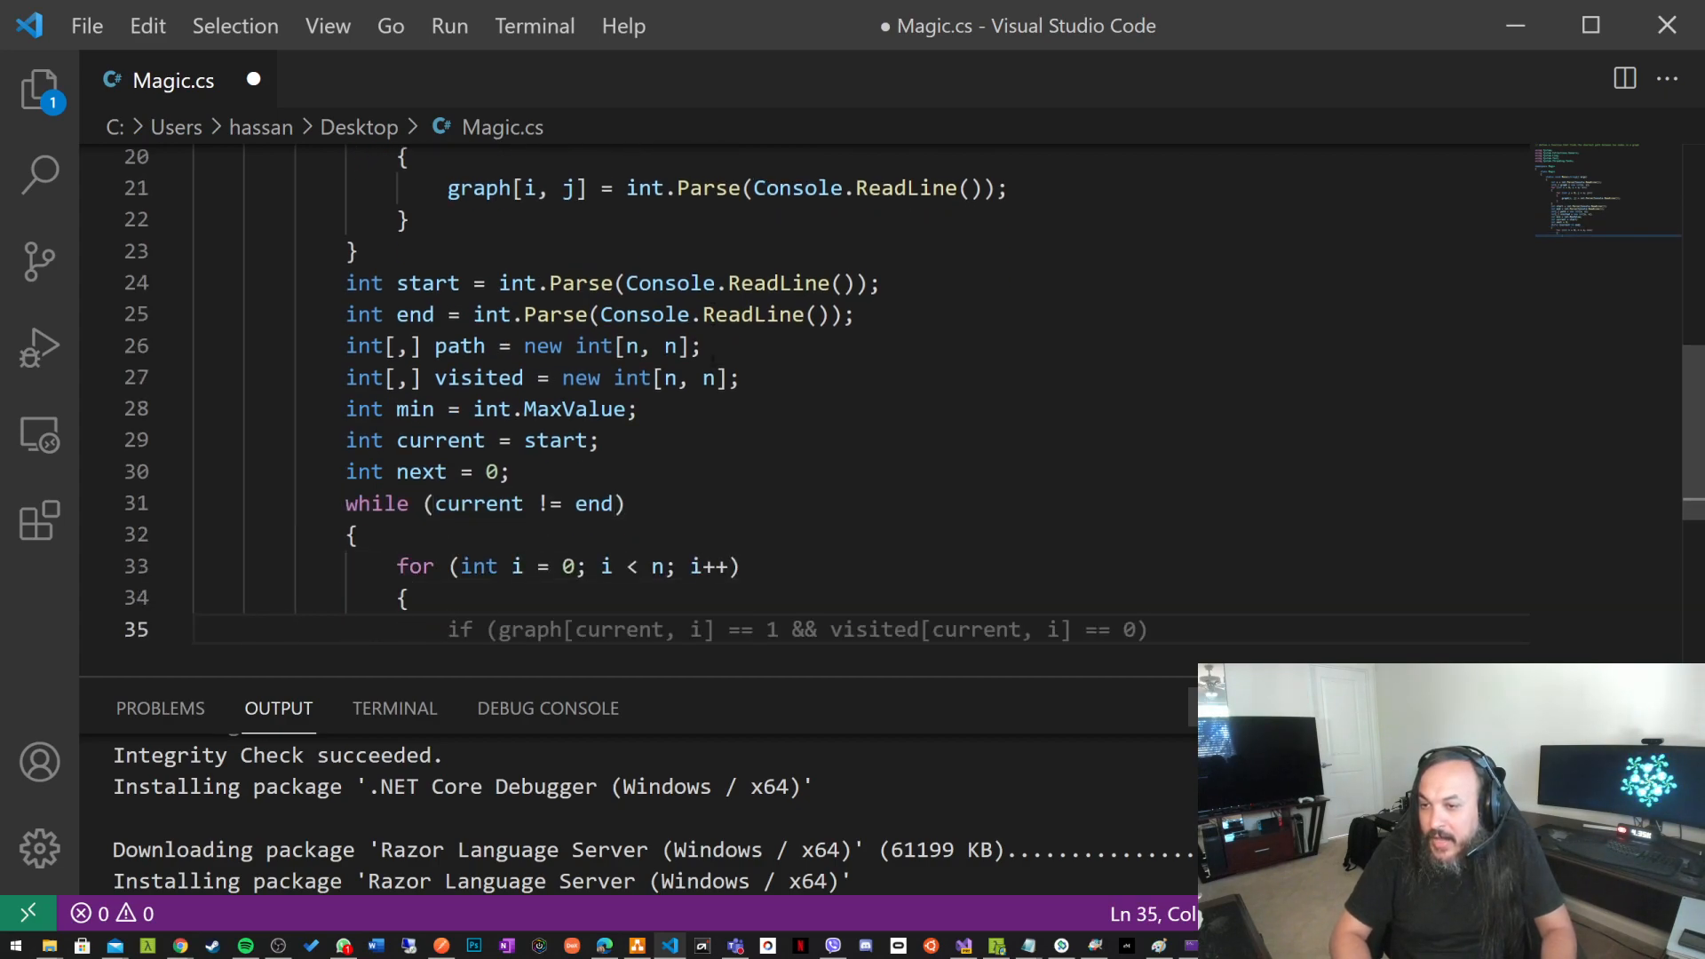
text(visited[current, i] = 1;)
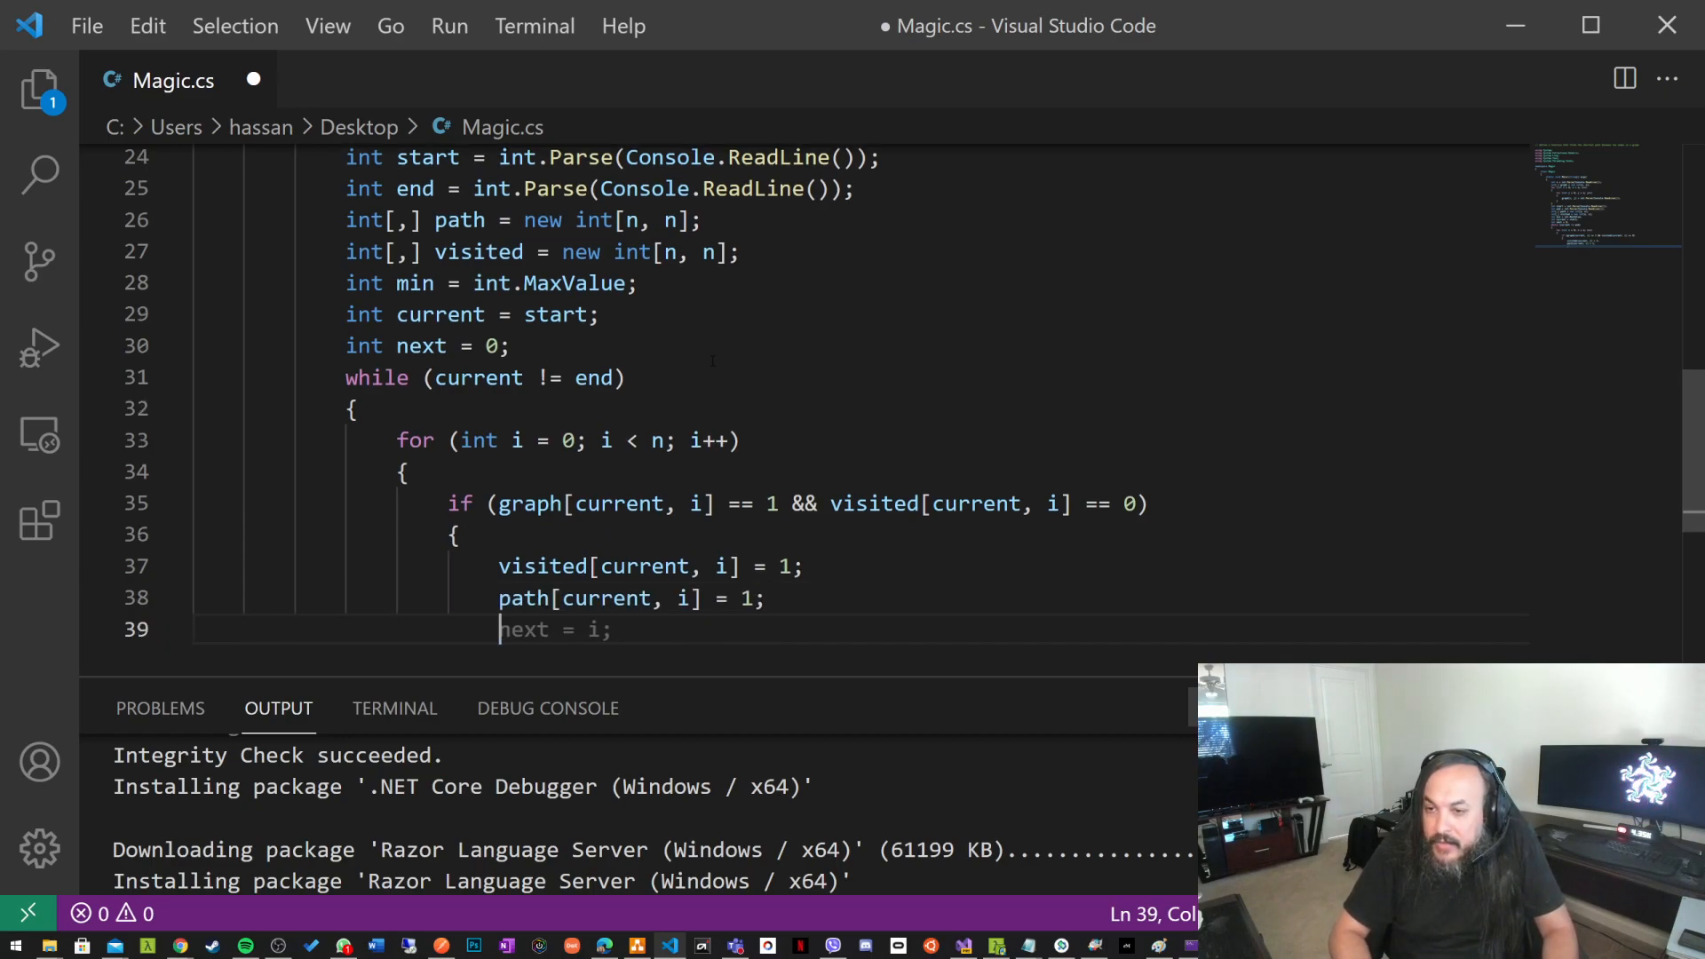
text(break;)
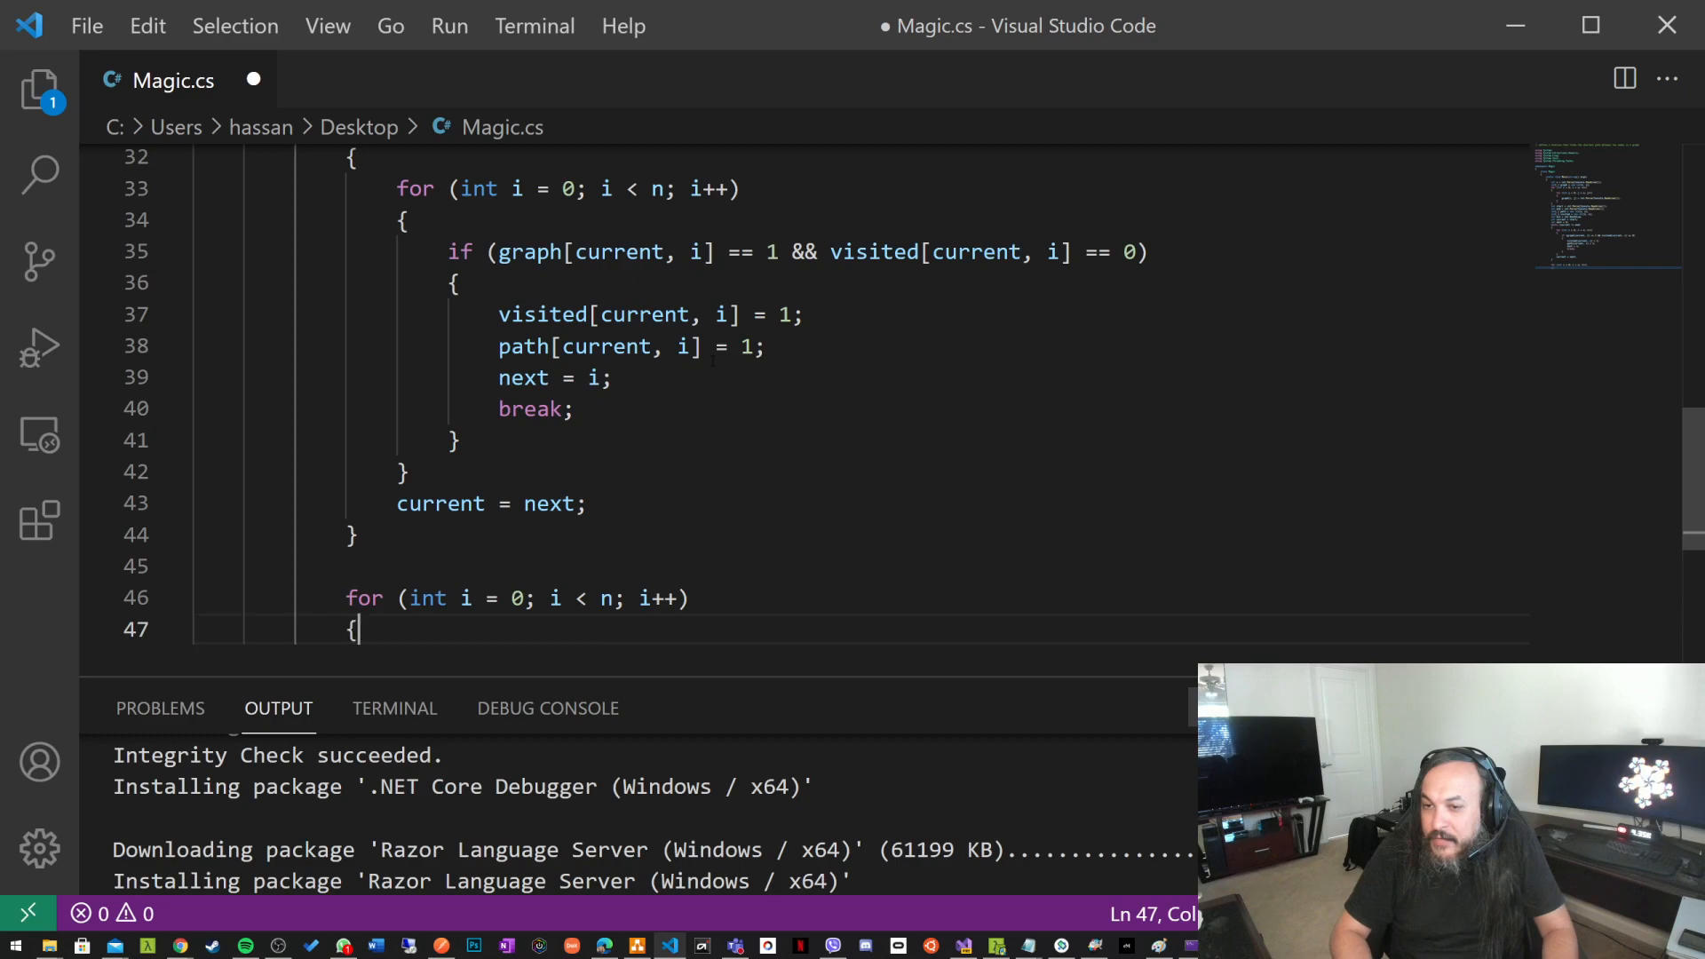
text(for (int j = 0; j < n; j++))
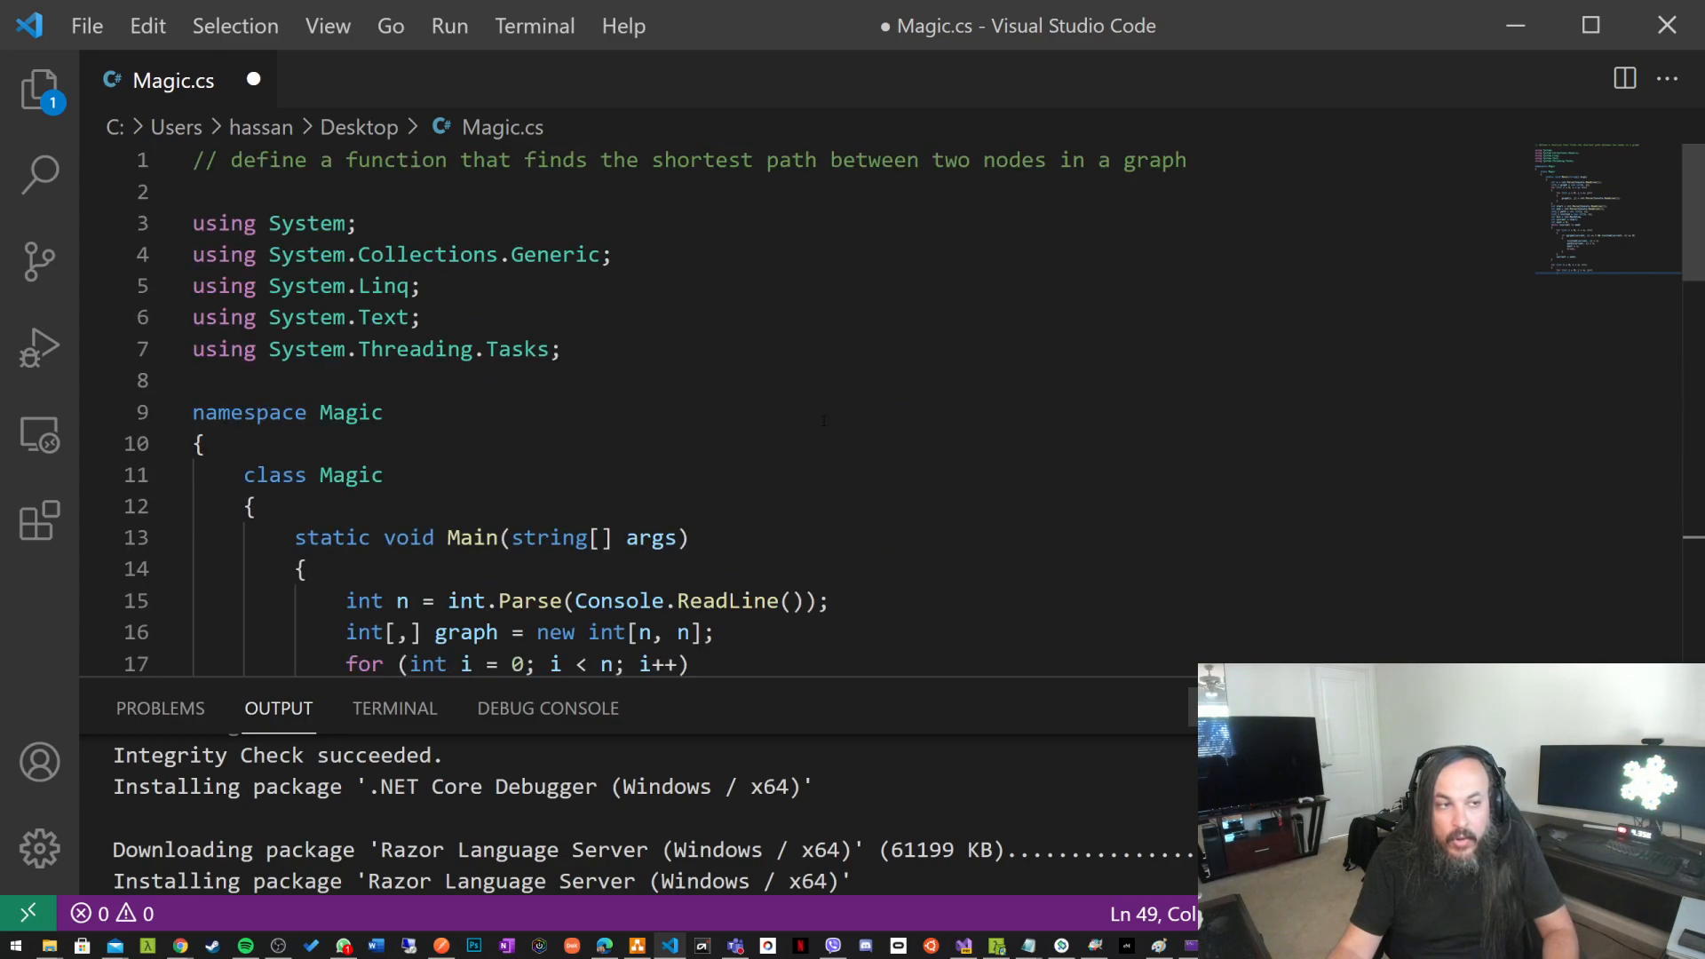
key(Ctrl+a)
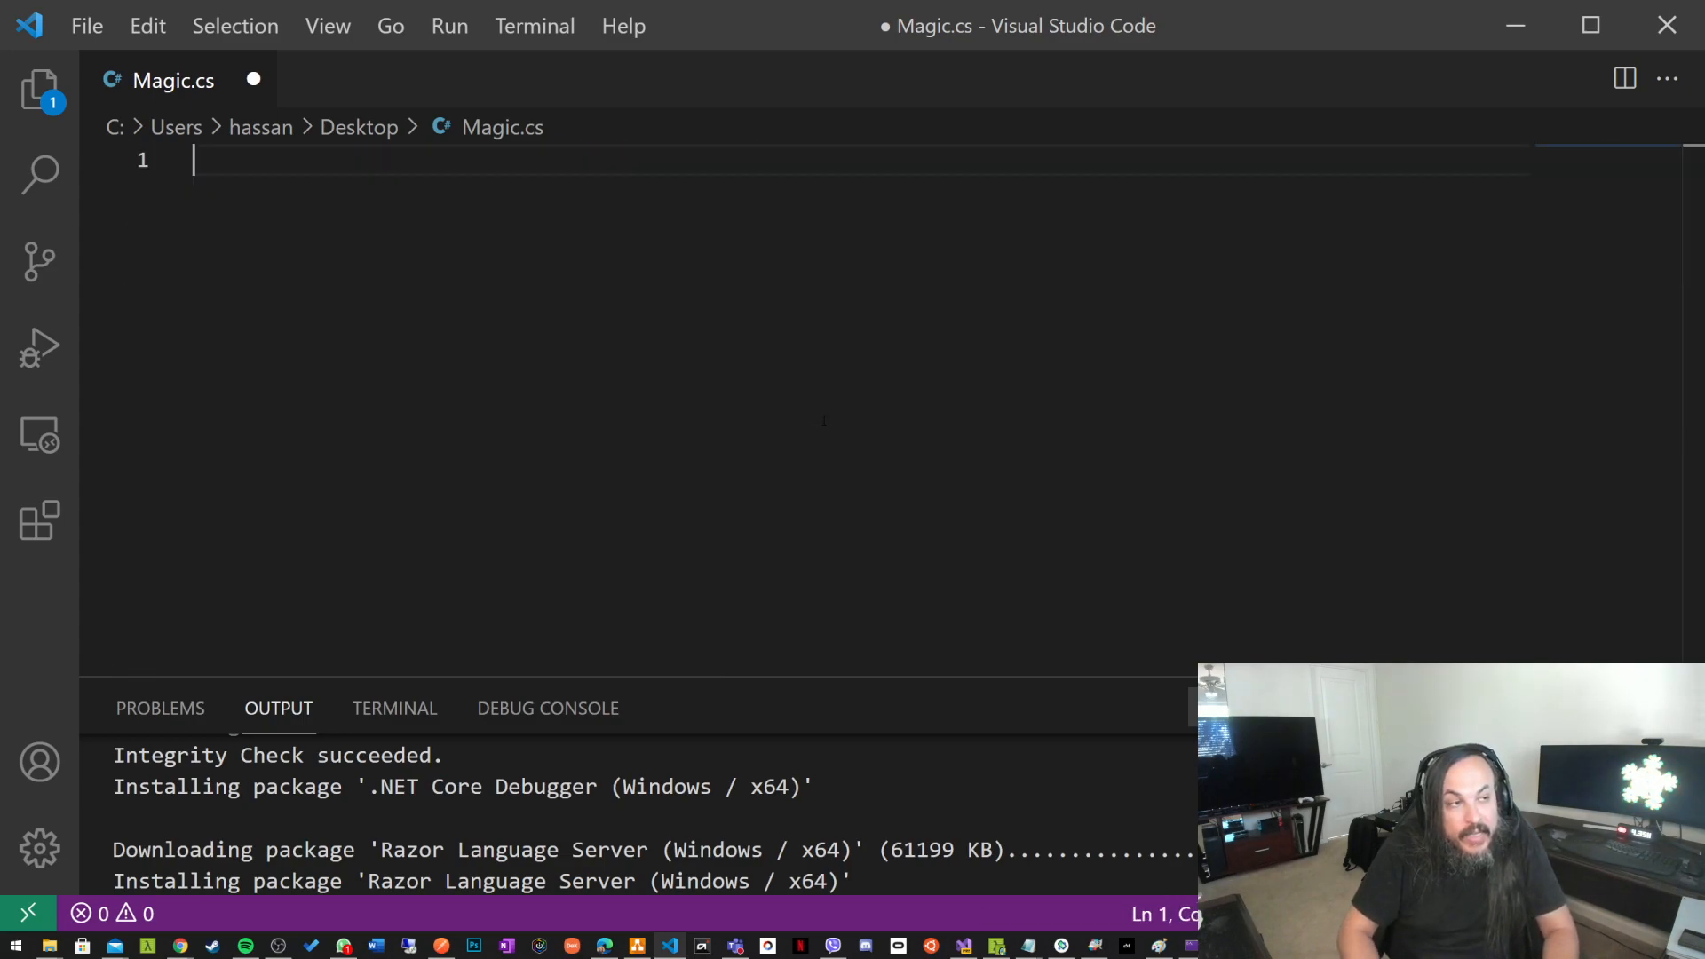
text(//)
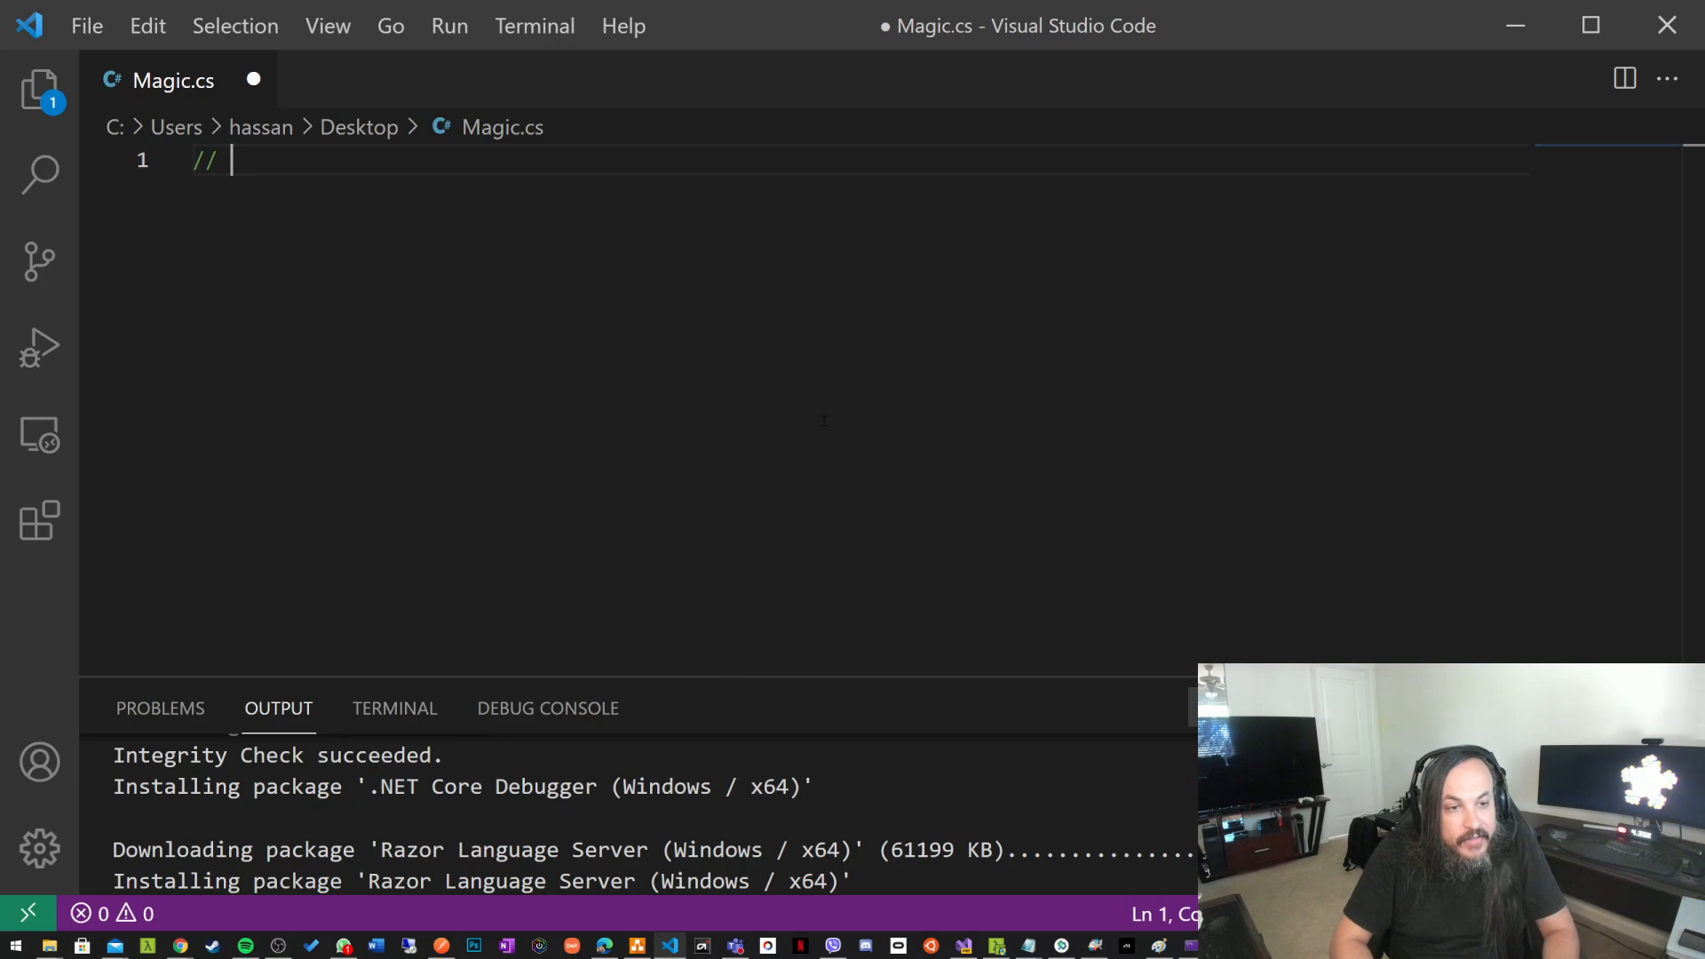
- Save Magic.cs and write a Student class with Name, Age and Address properties, trimming the extra brace
key(Ctrl+S)
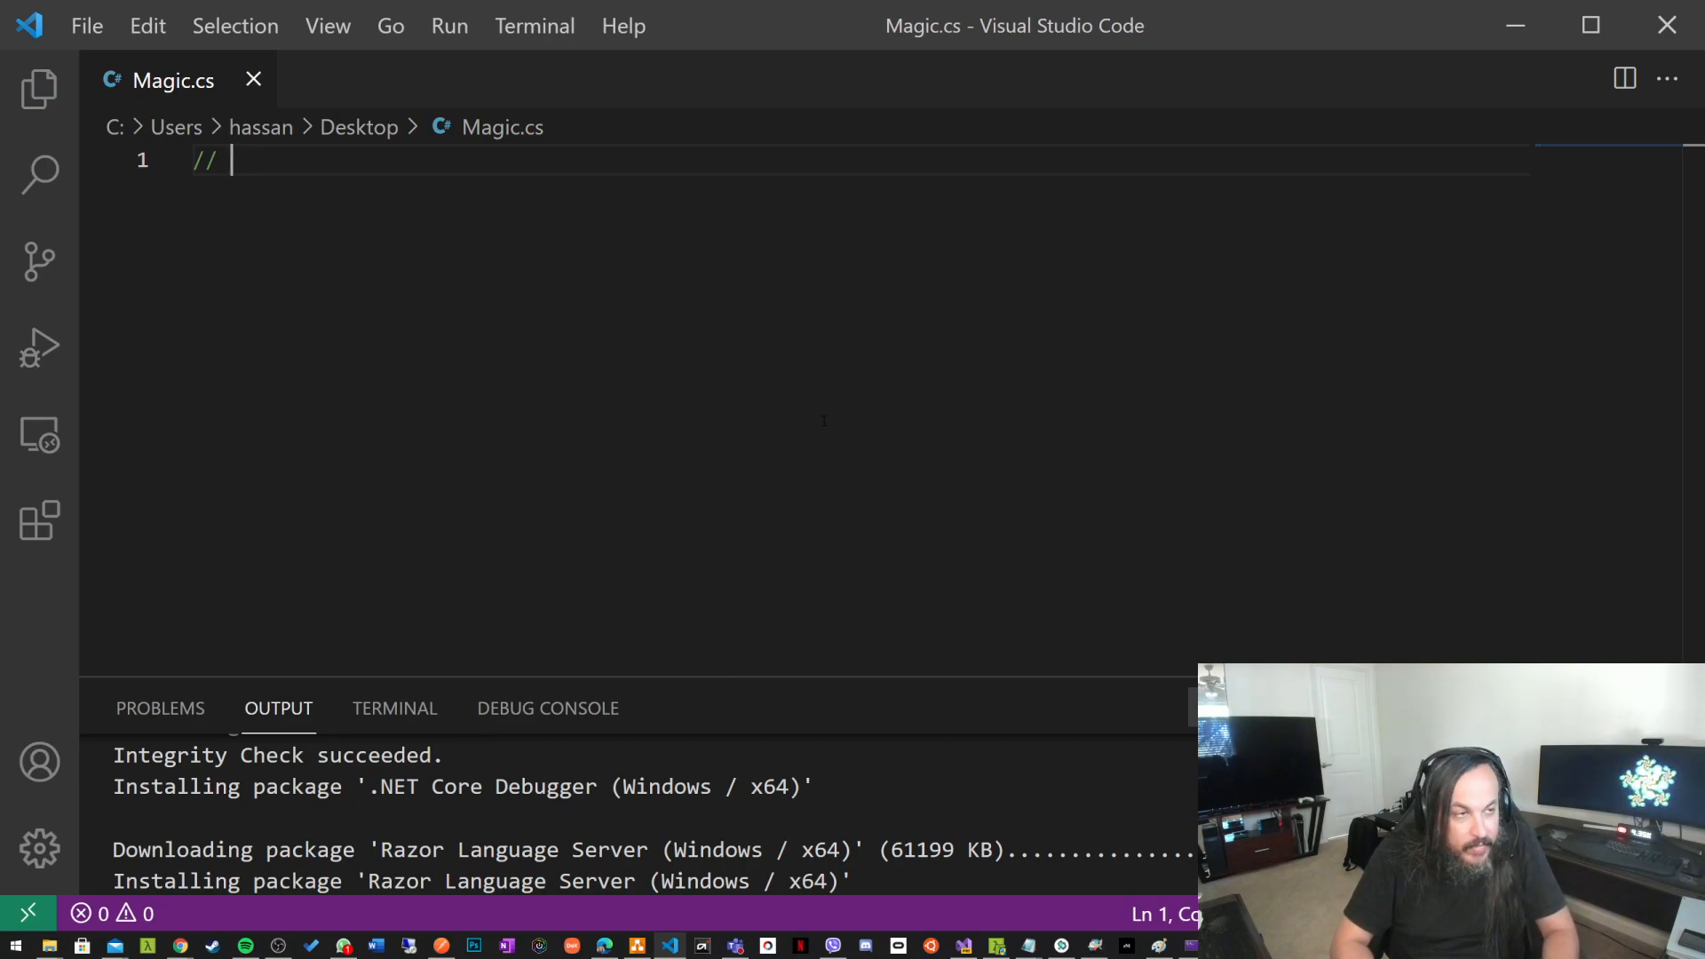
text(class Student)
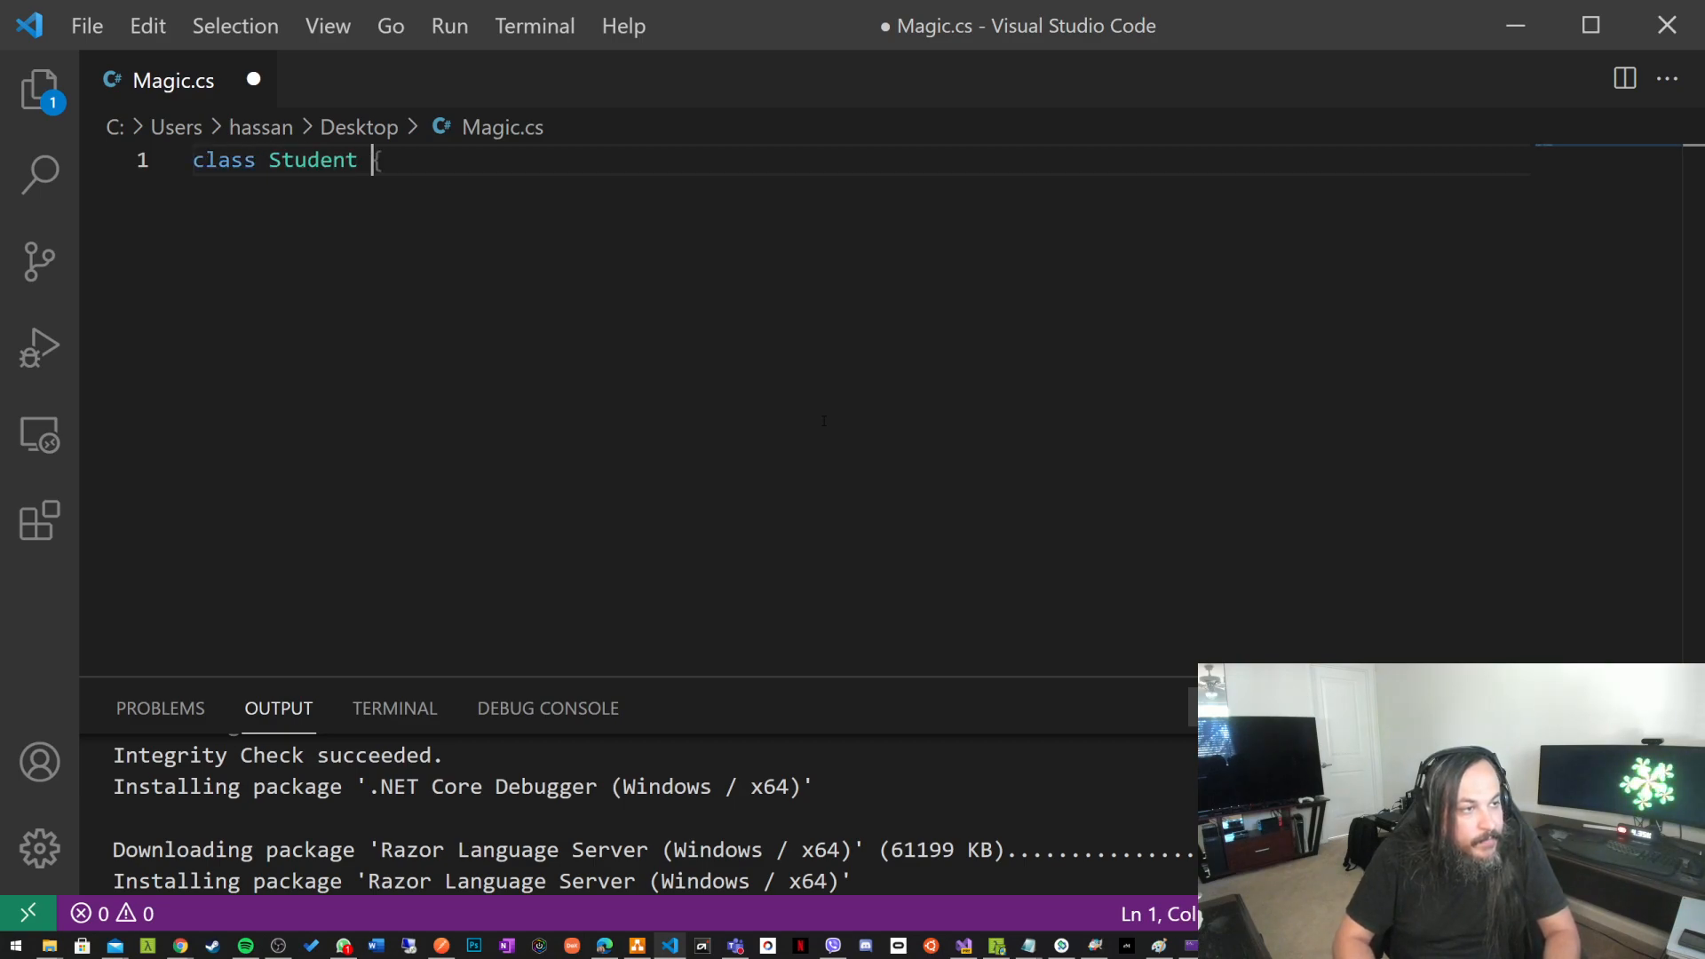
text({)
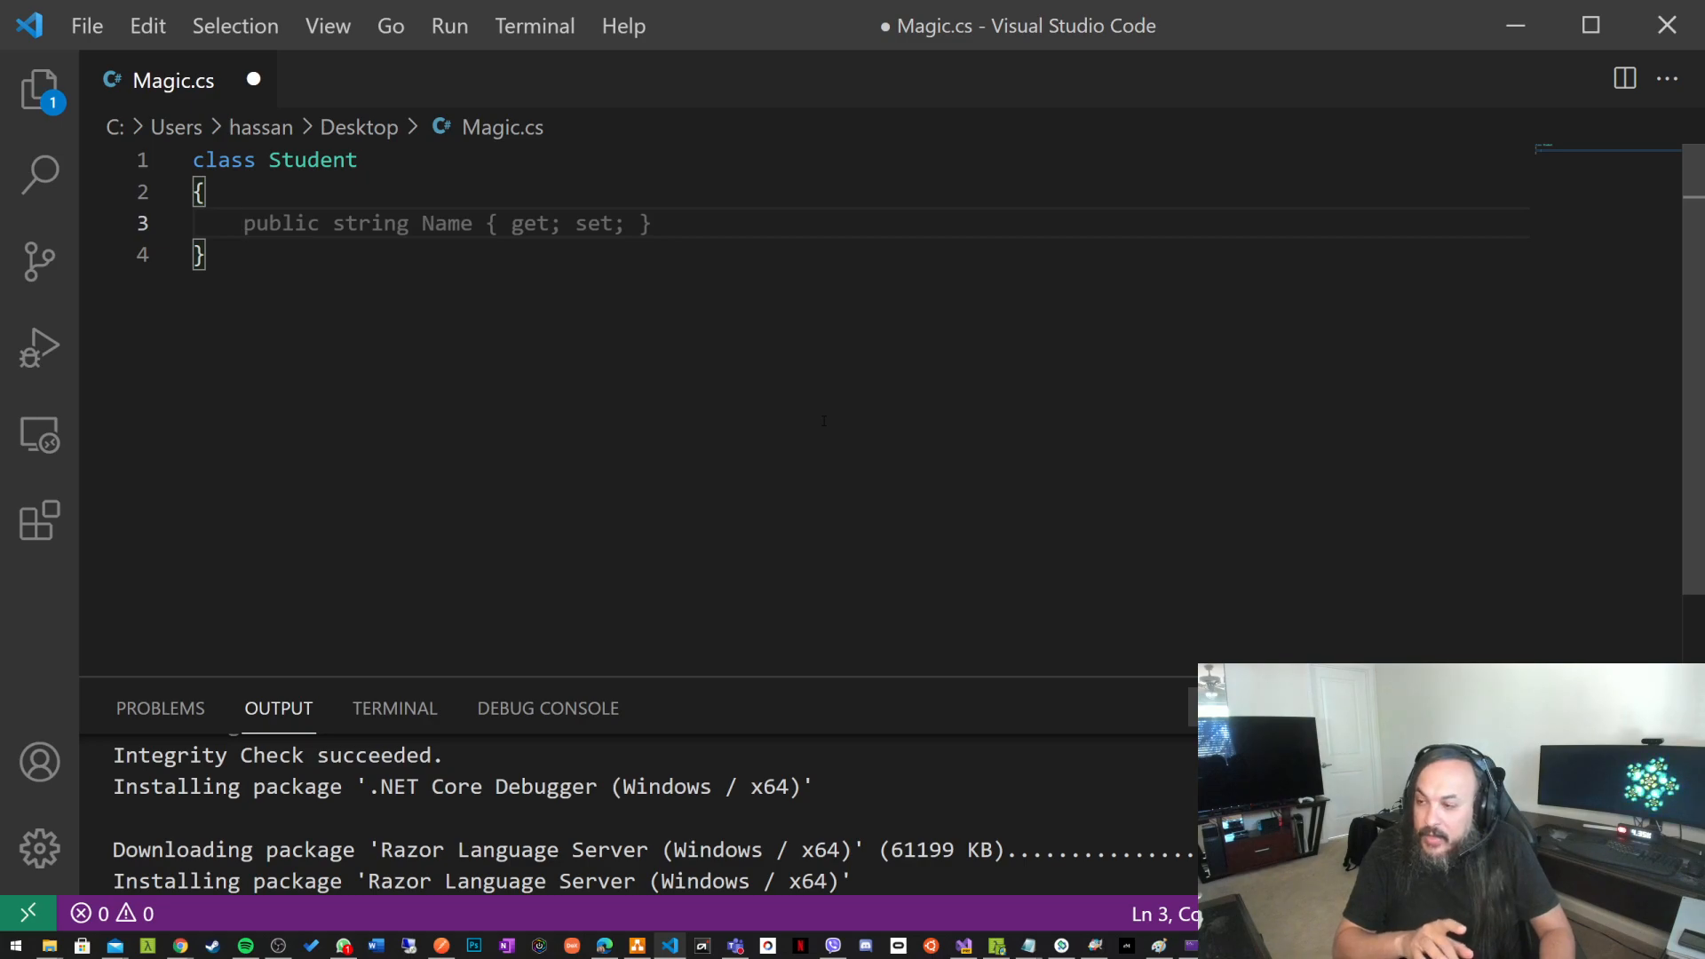
text(public int Age { get; set; })
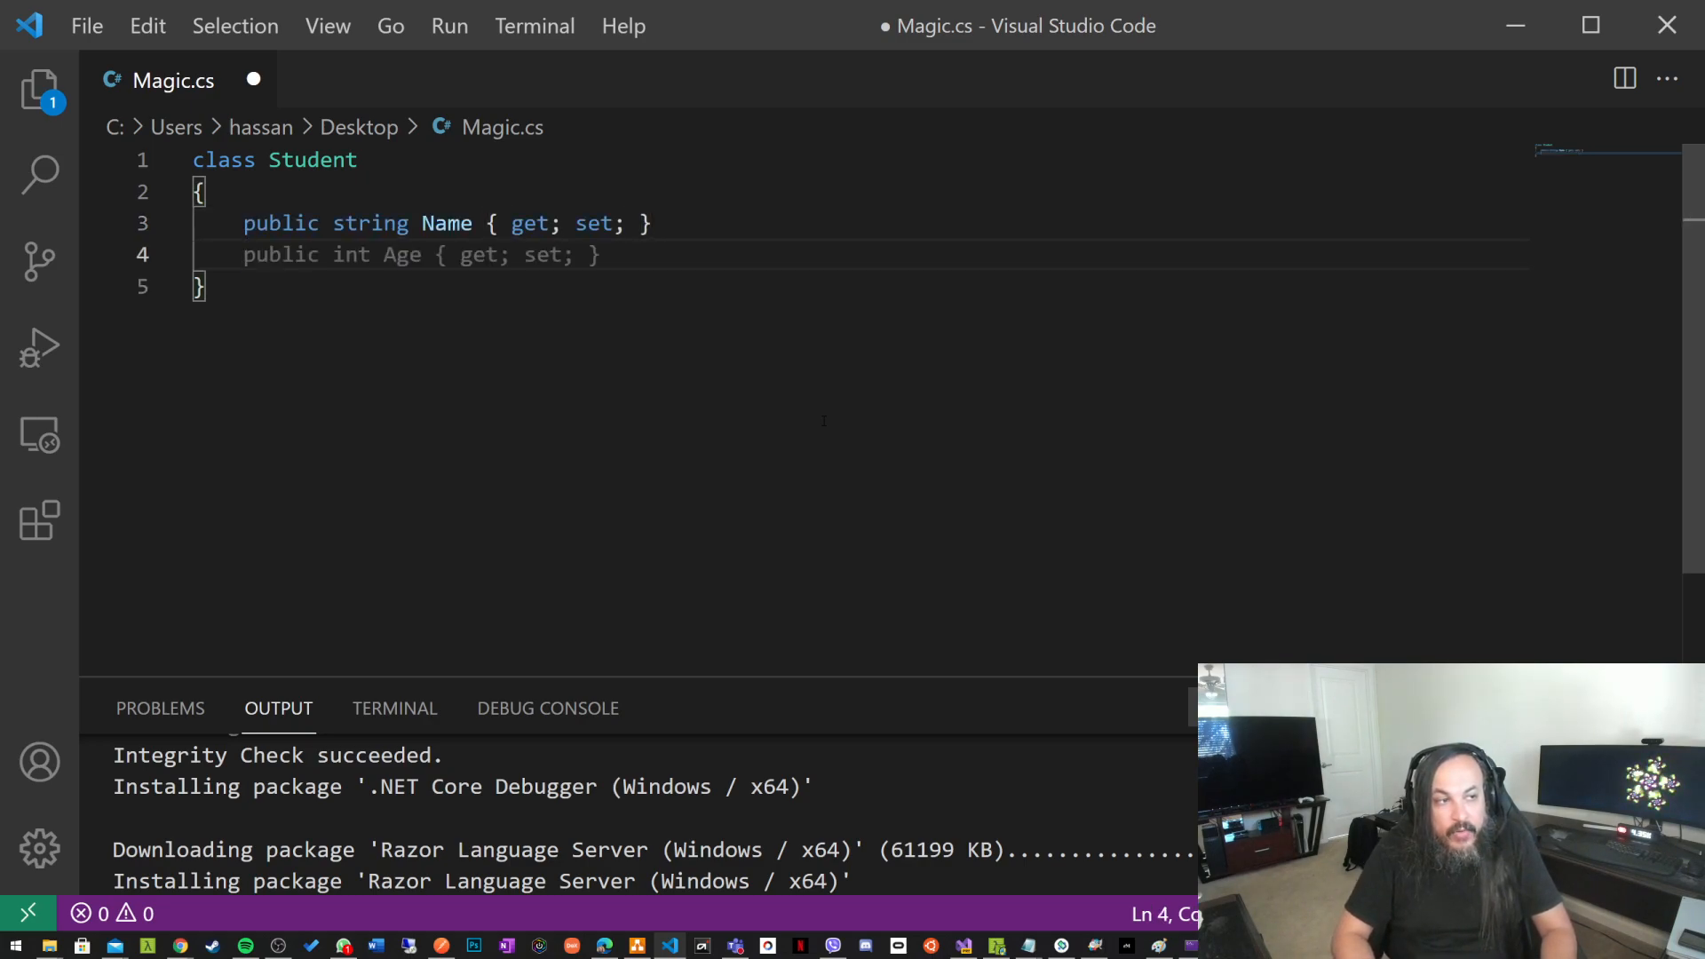
text(public string Address { get; set; })
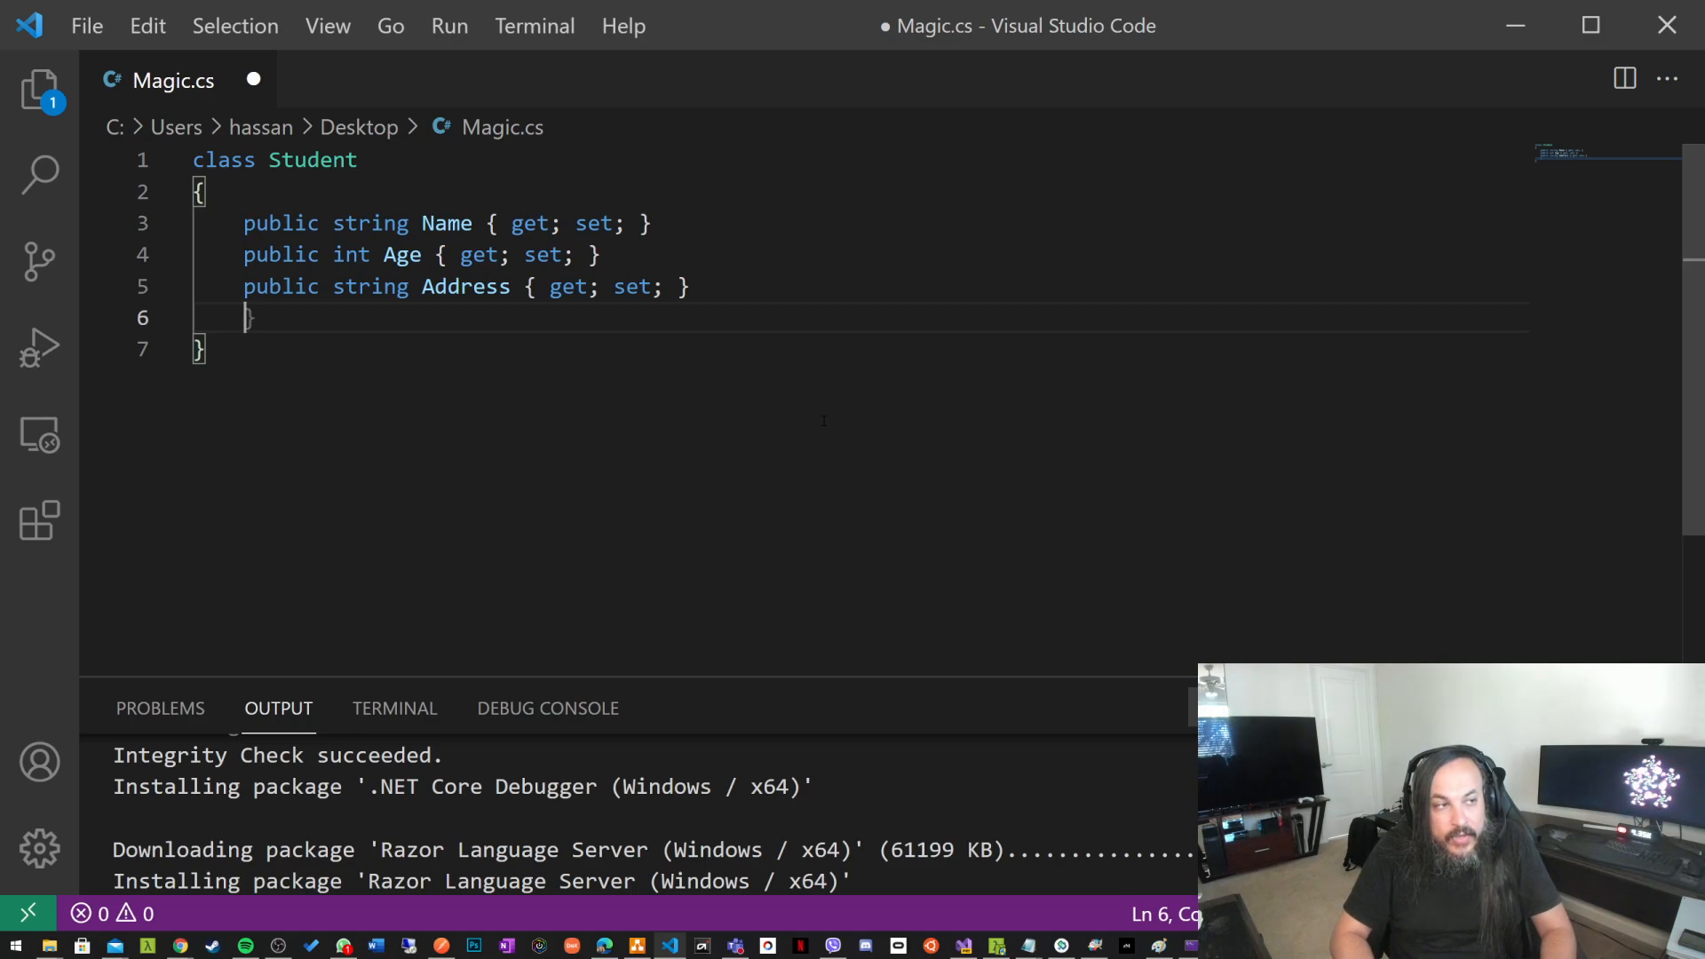
key(Enter)
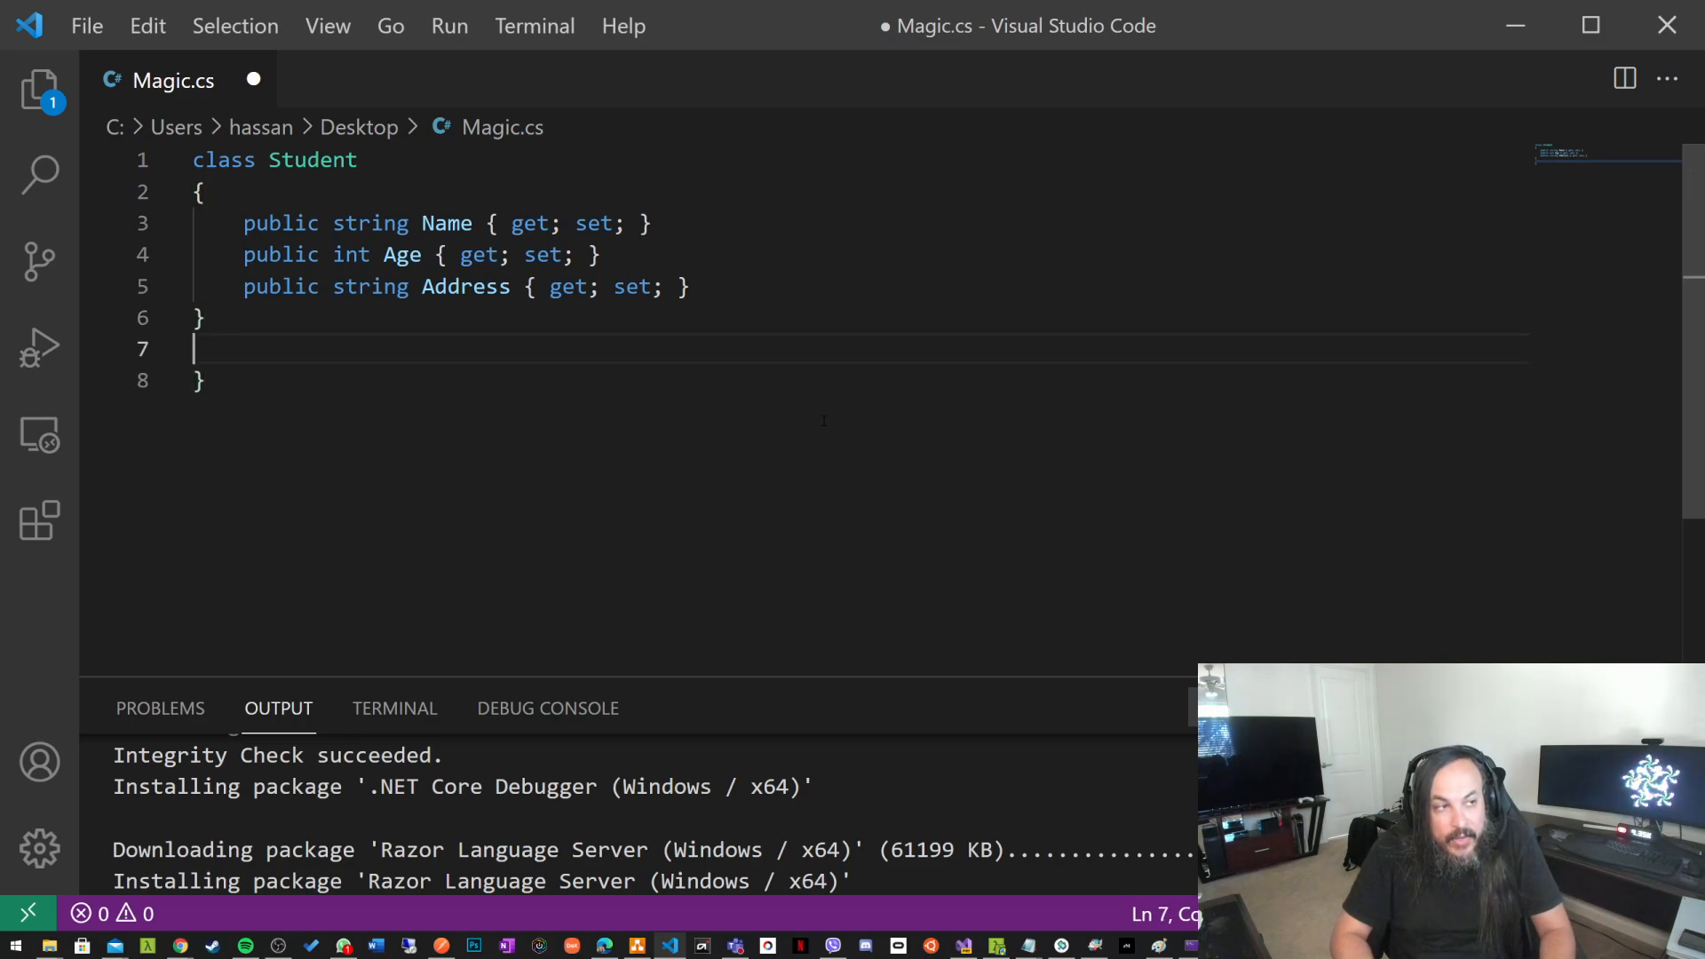
key(Backspace)
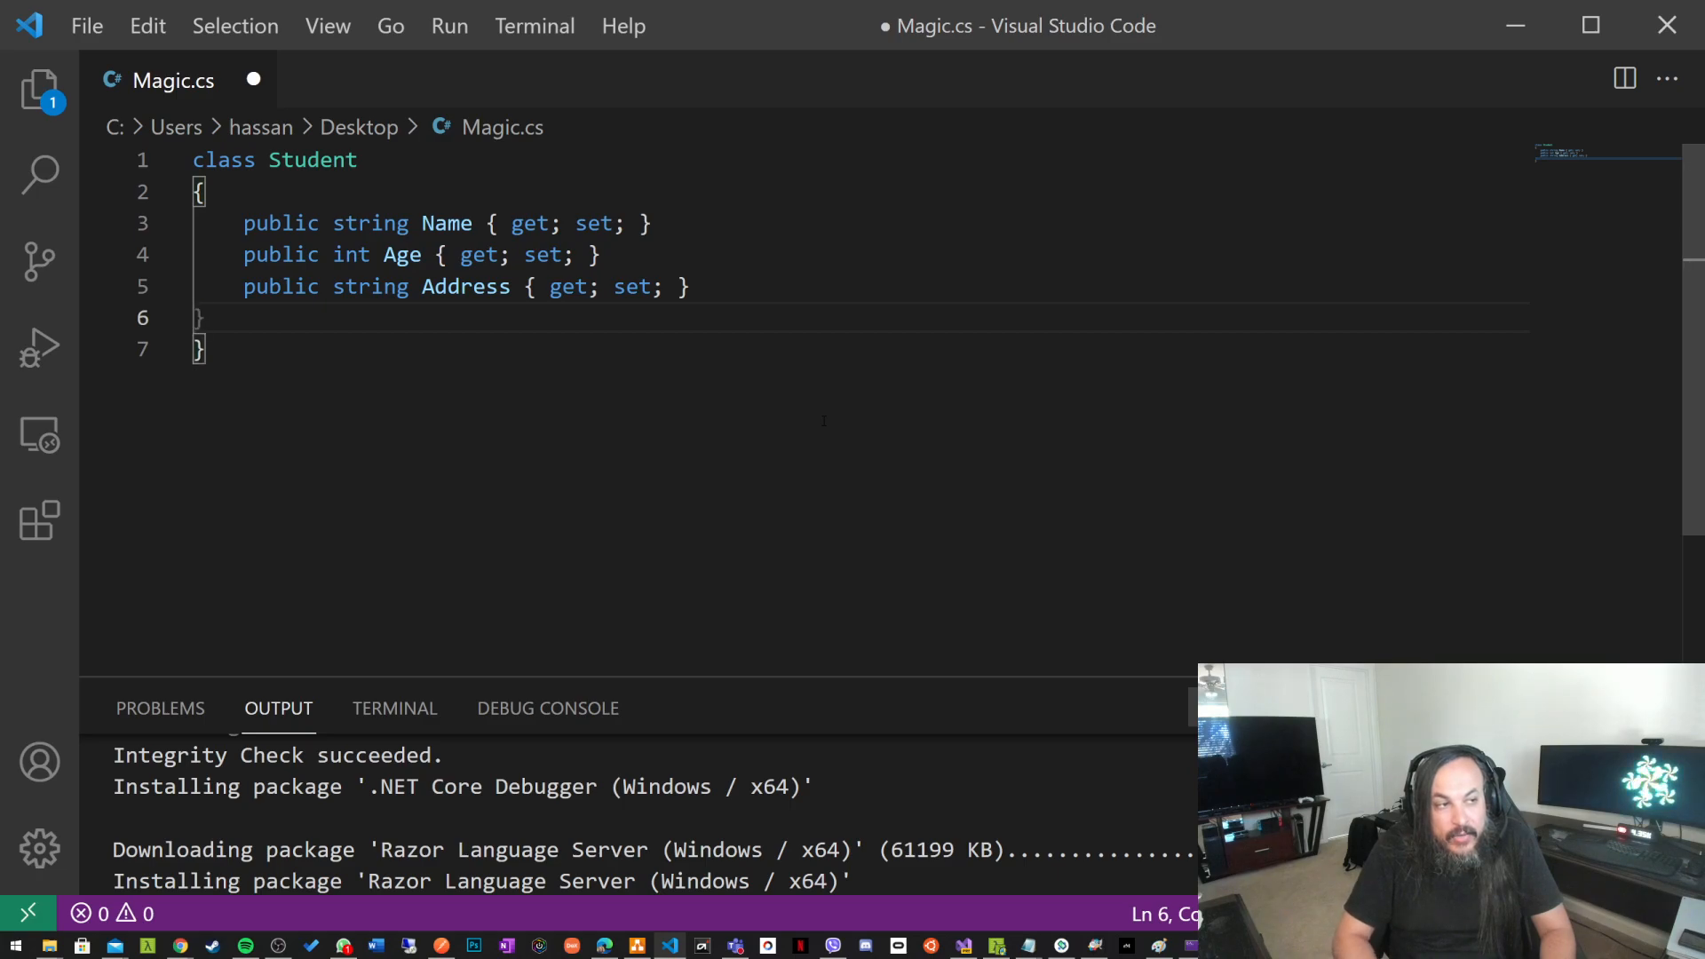
key(Backspace)
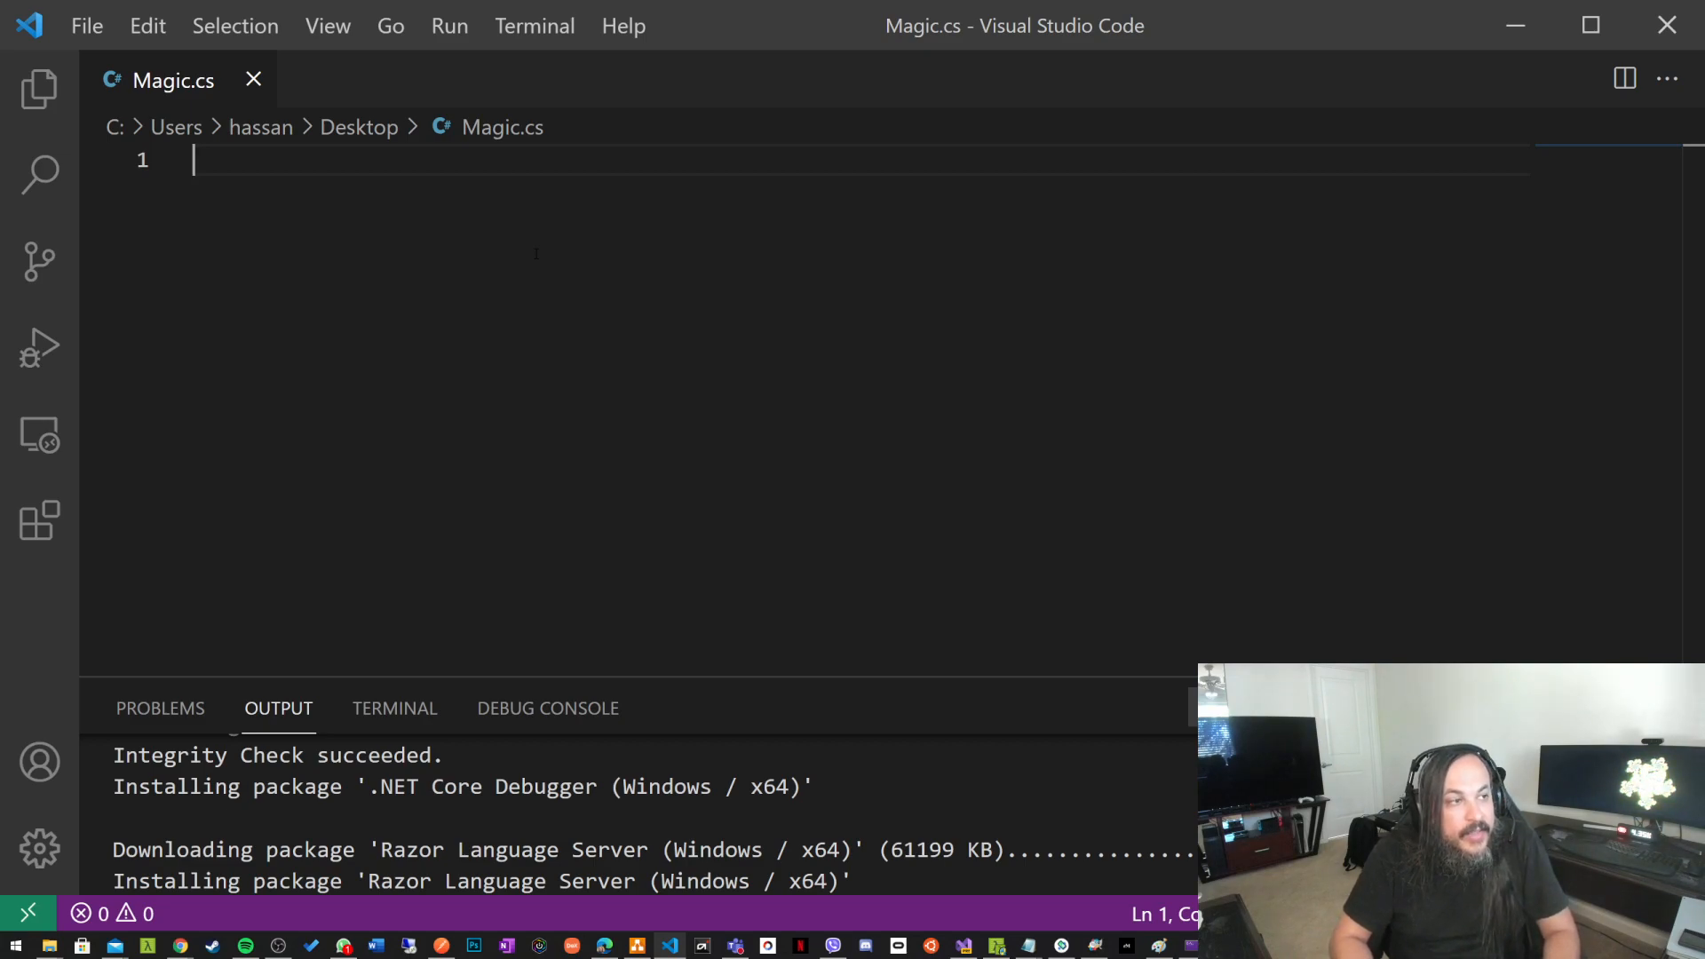
- Write the header comment about reading temperature from an IO device and a 'History:' line
text(// read tempera)
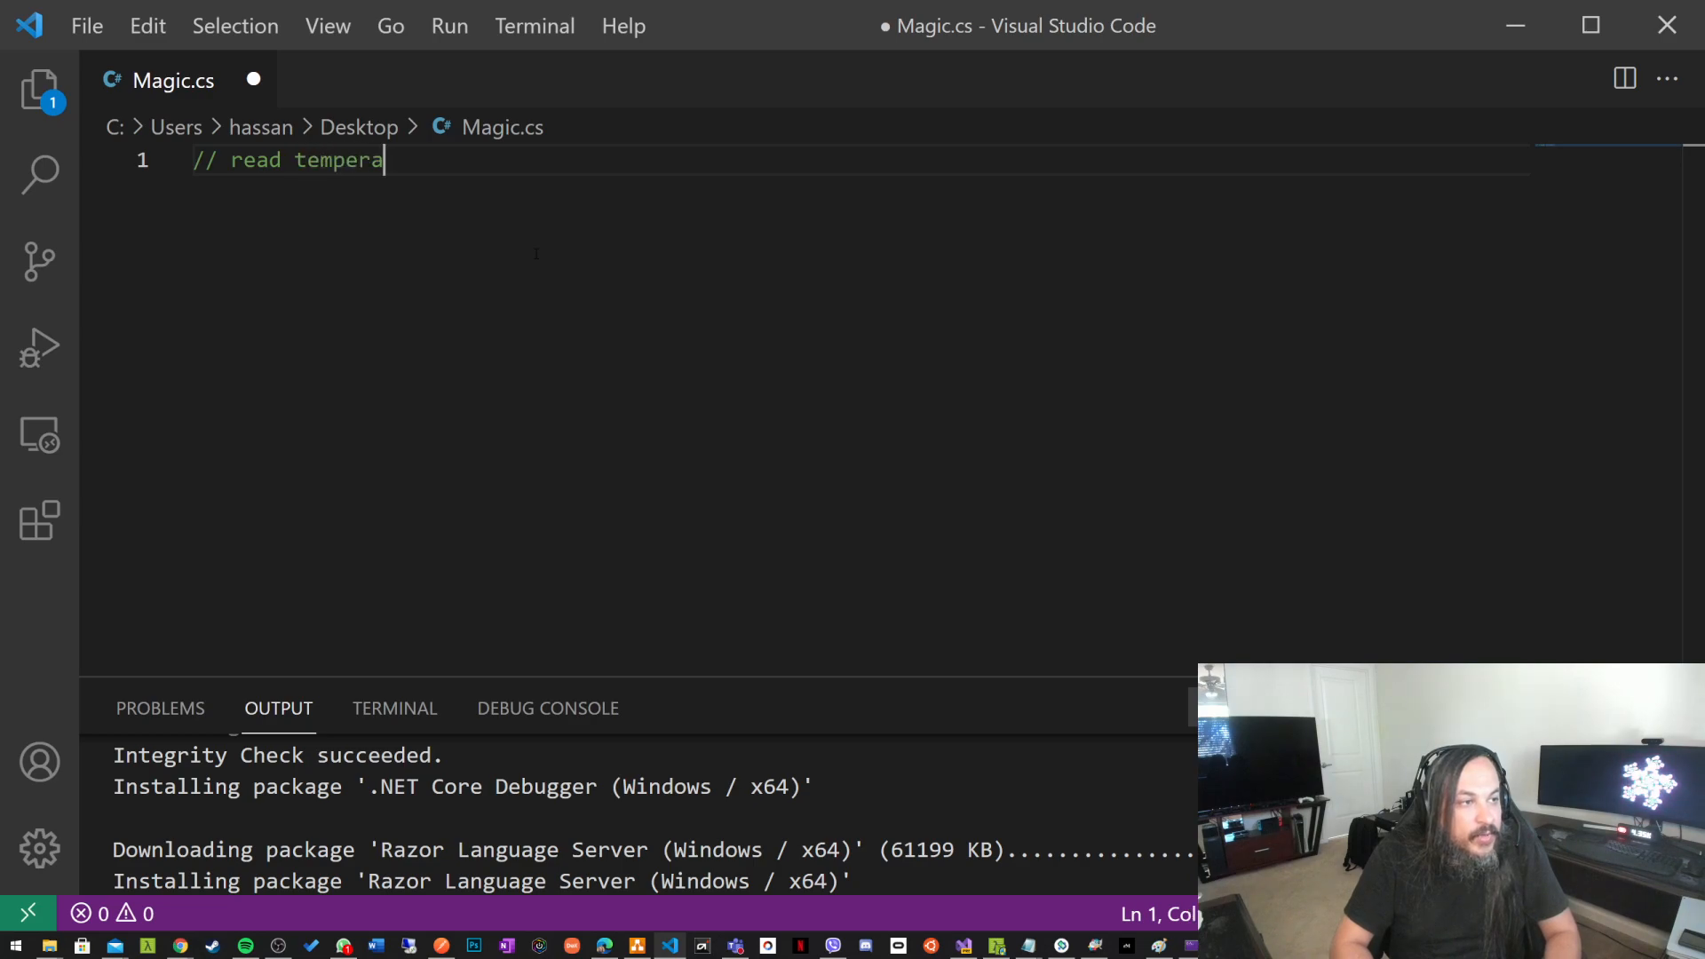
text(ture from an I)
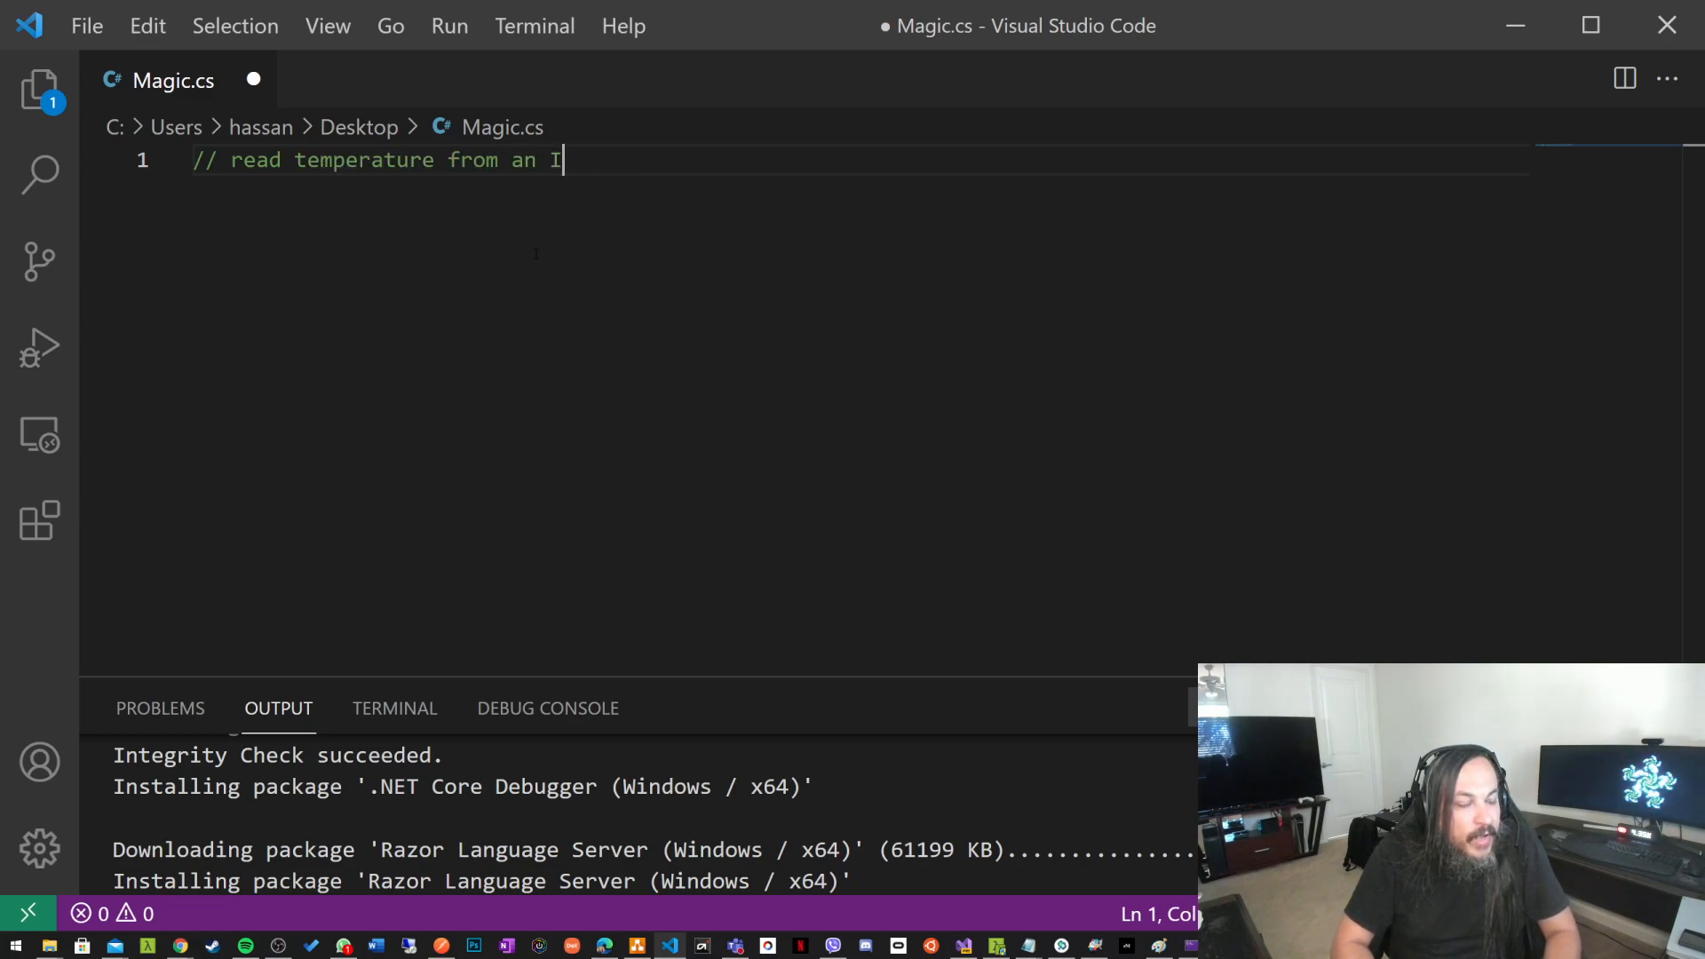
text(O device)
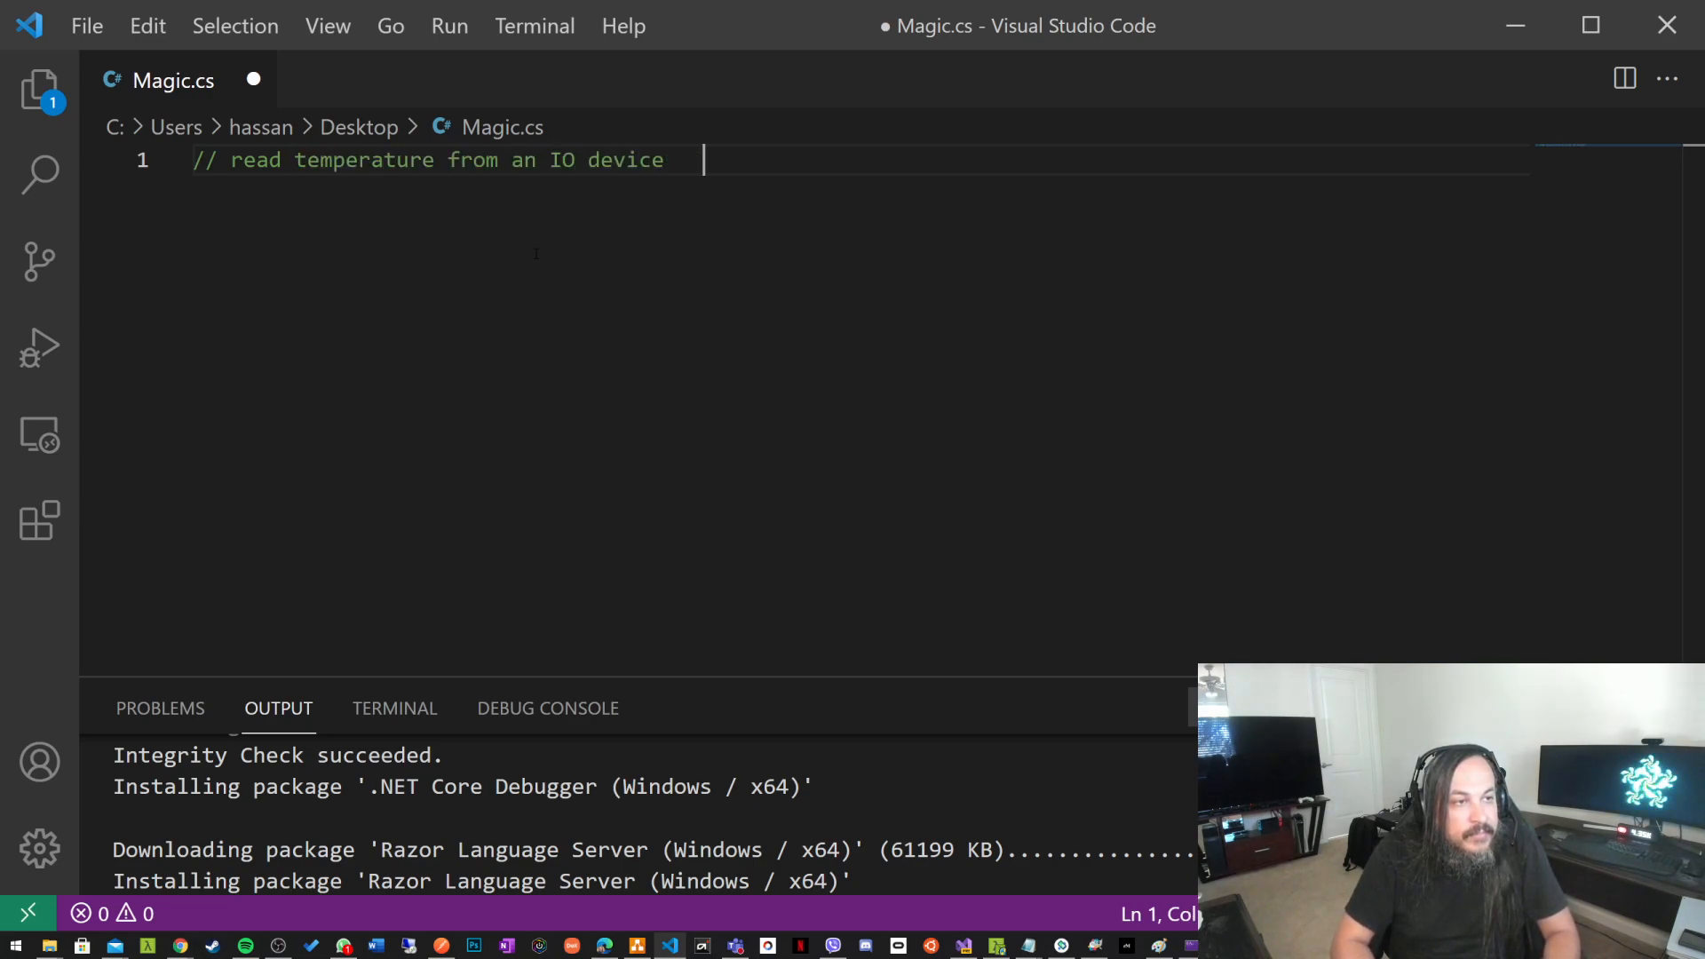
key(Enter)
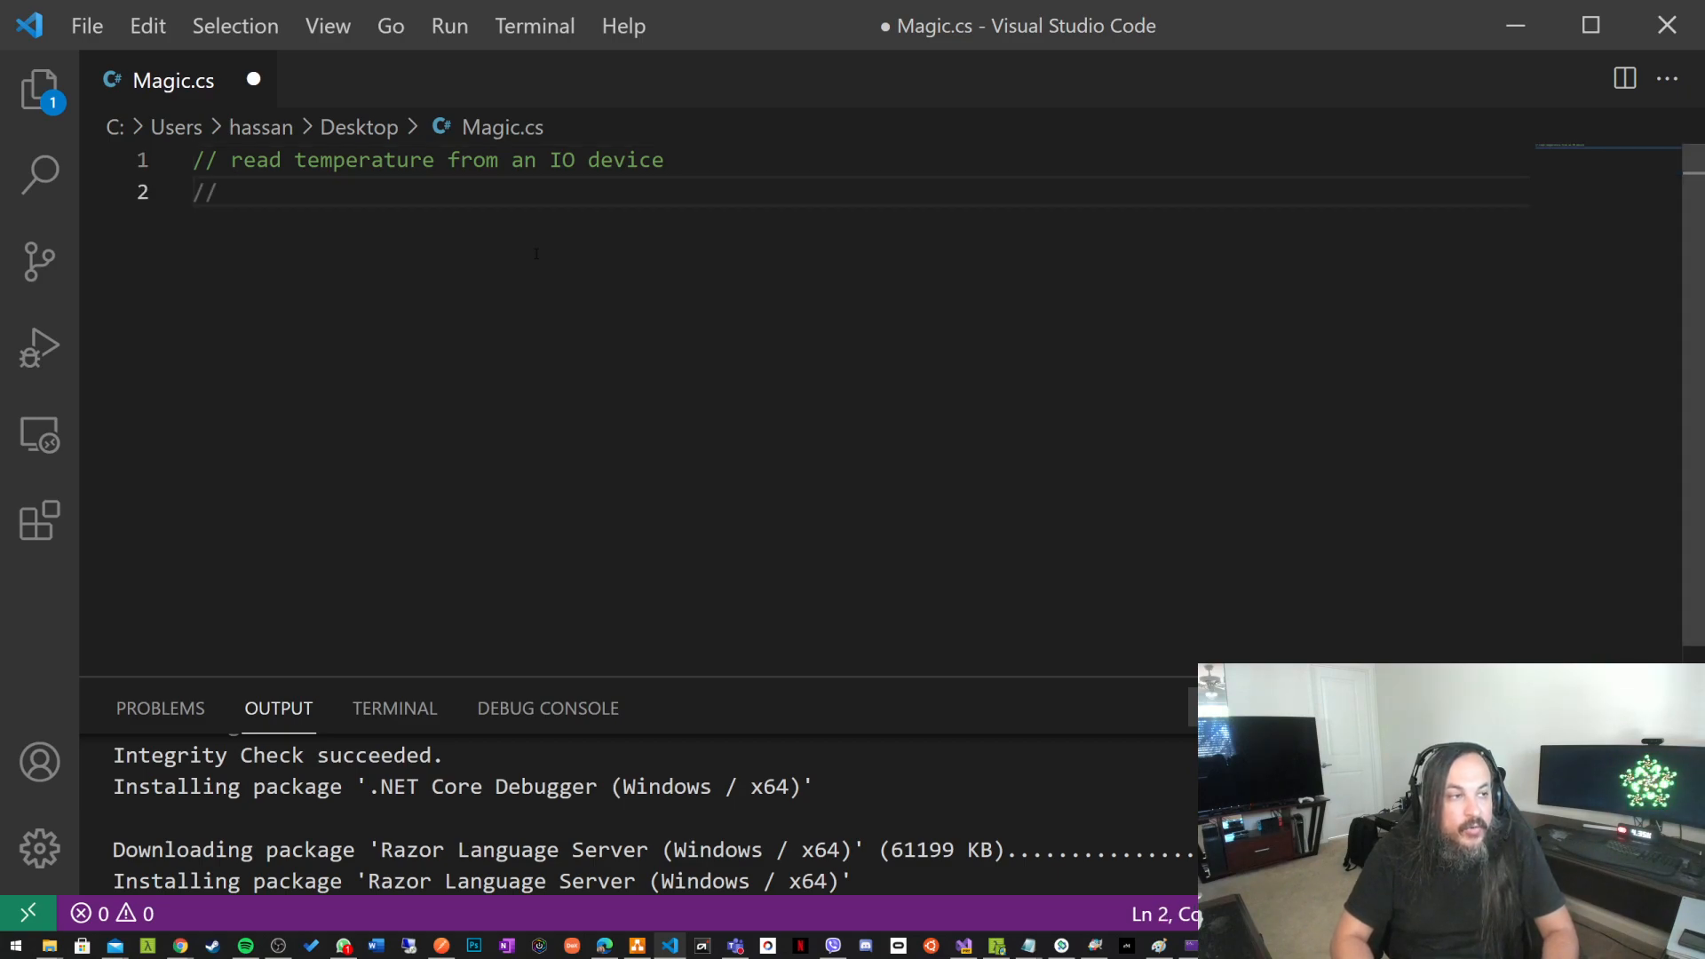
text(History:)
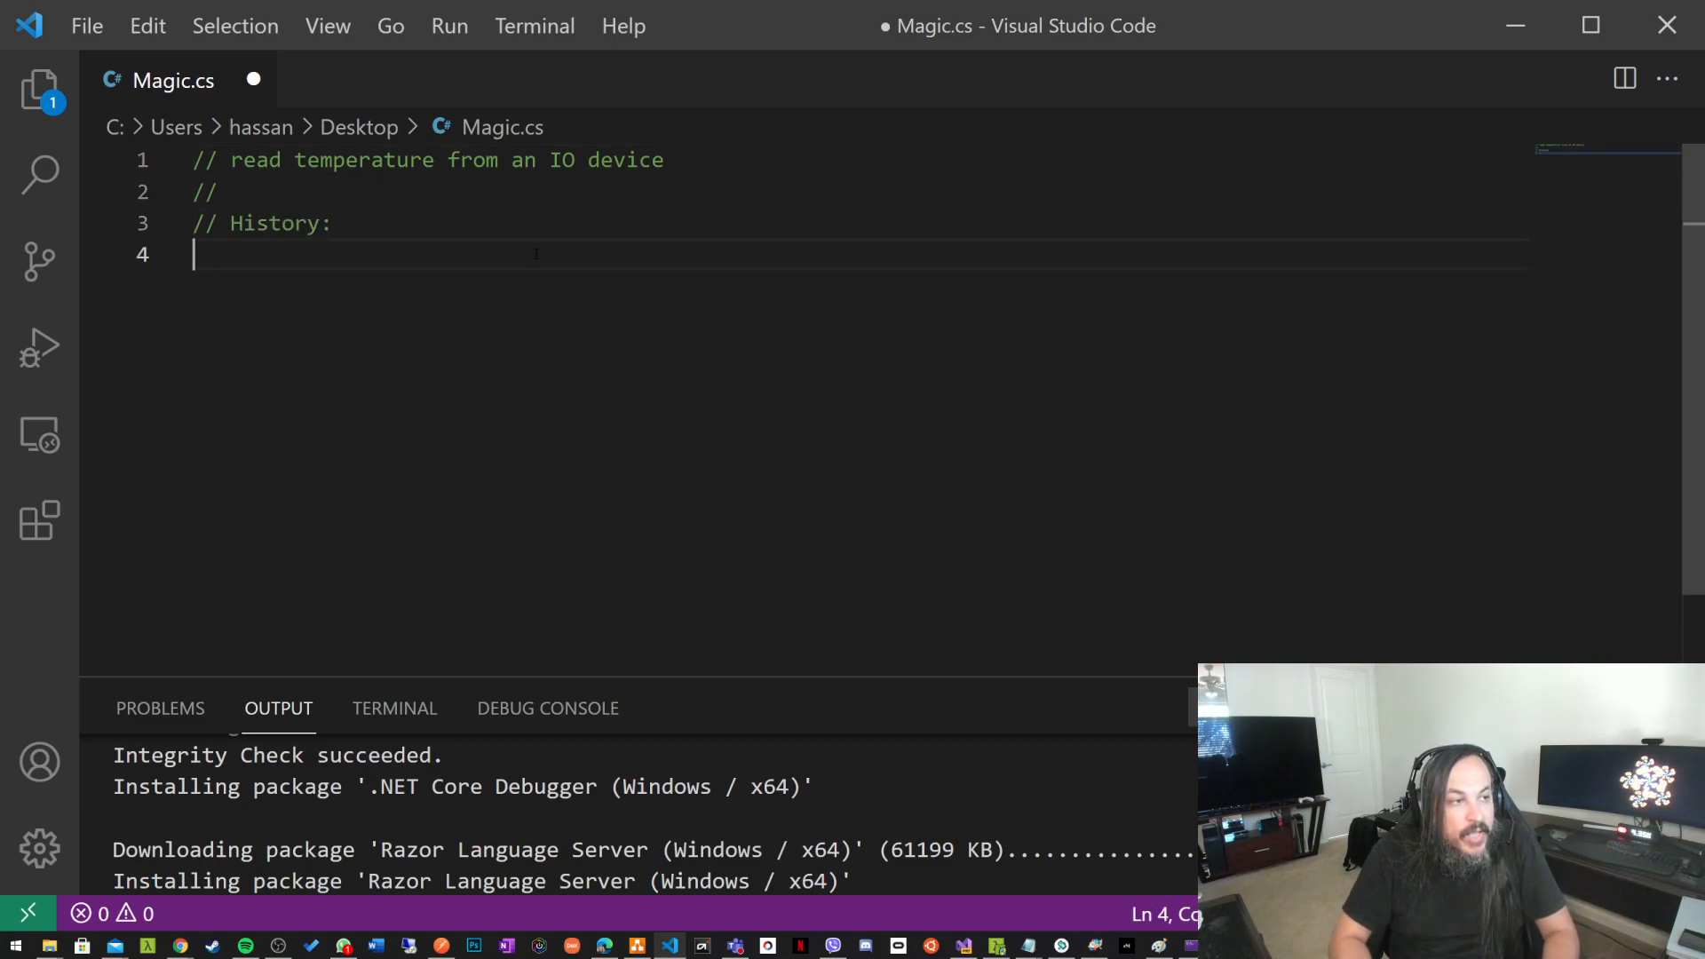
text(//  2014/05/01  R.Niemann  created)
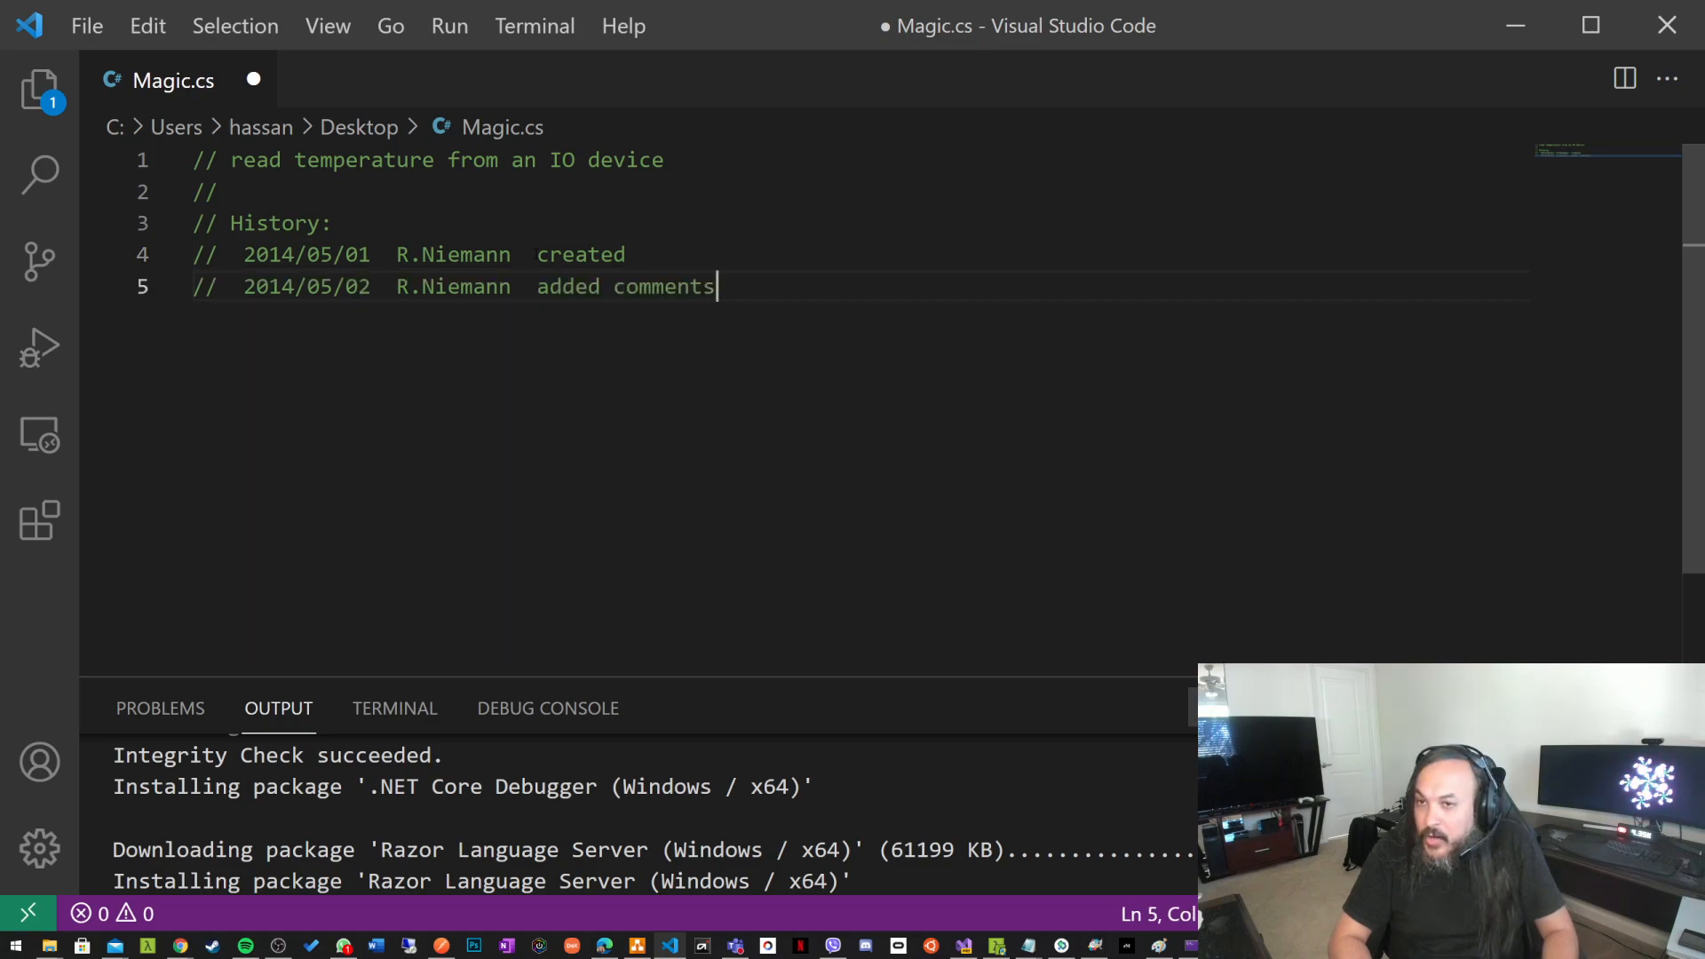
text(//  2014/05/03  R.Niemann  added comments)
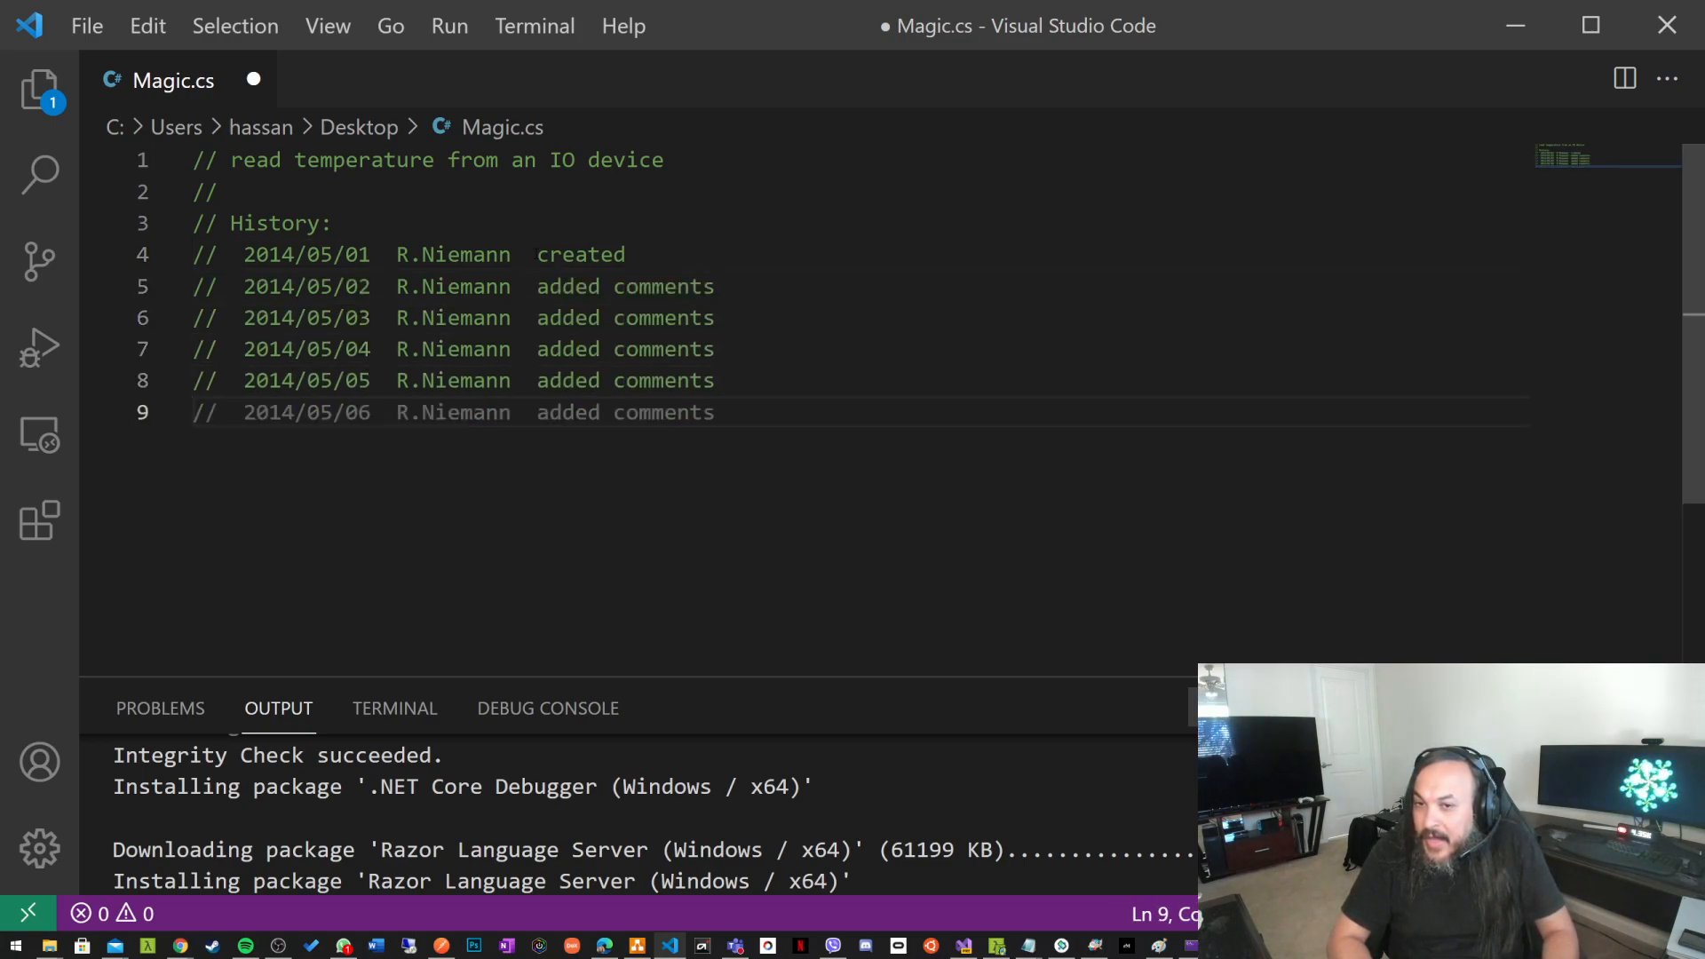
text(//  2014/05/07  R.Niemann  added comments)
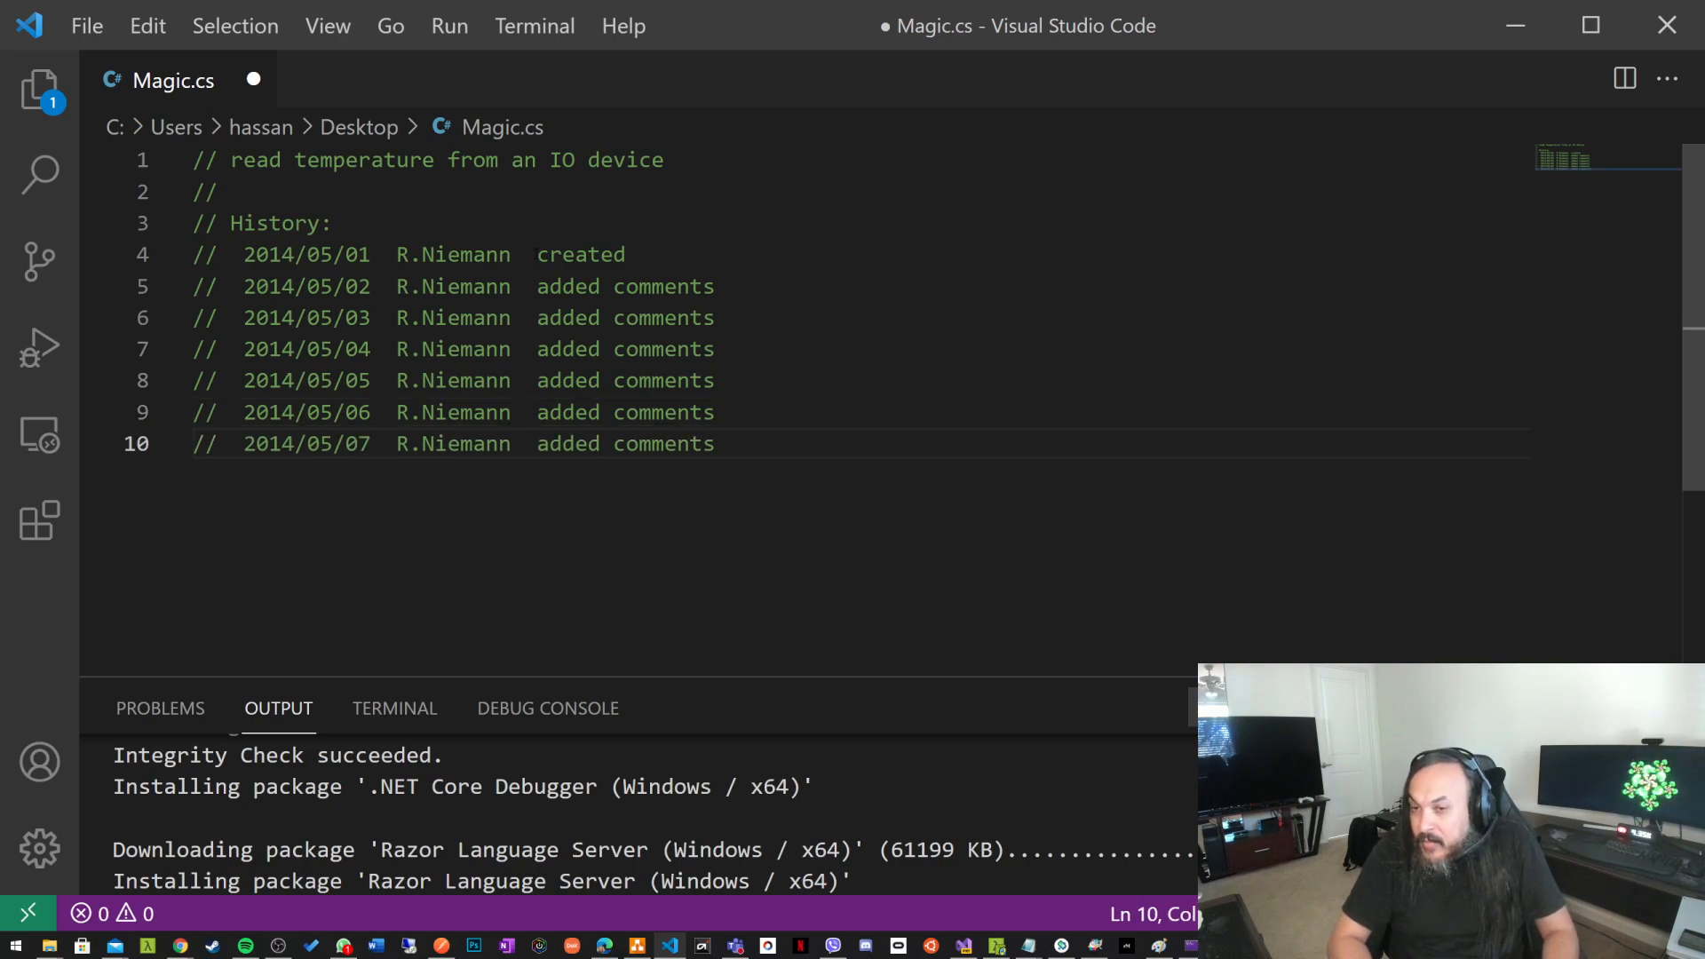
text(//  2014/05/08  R.Niemann  added comments)
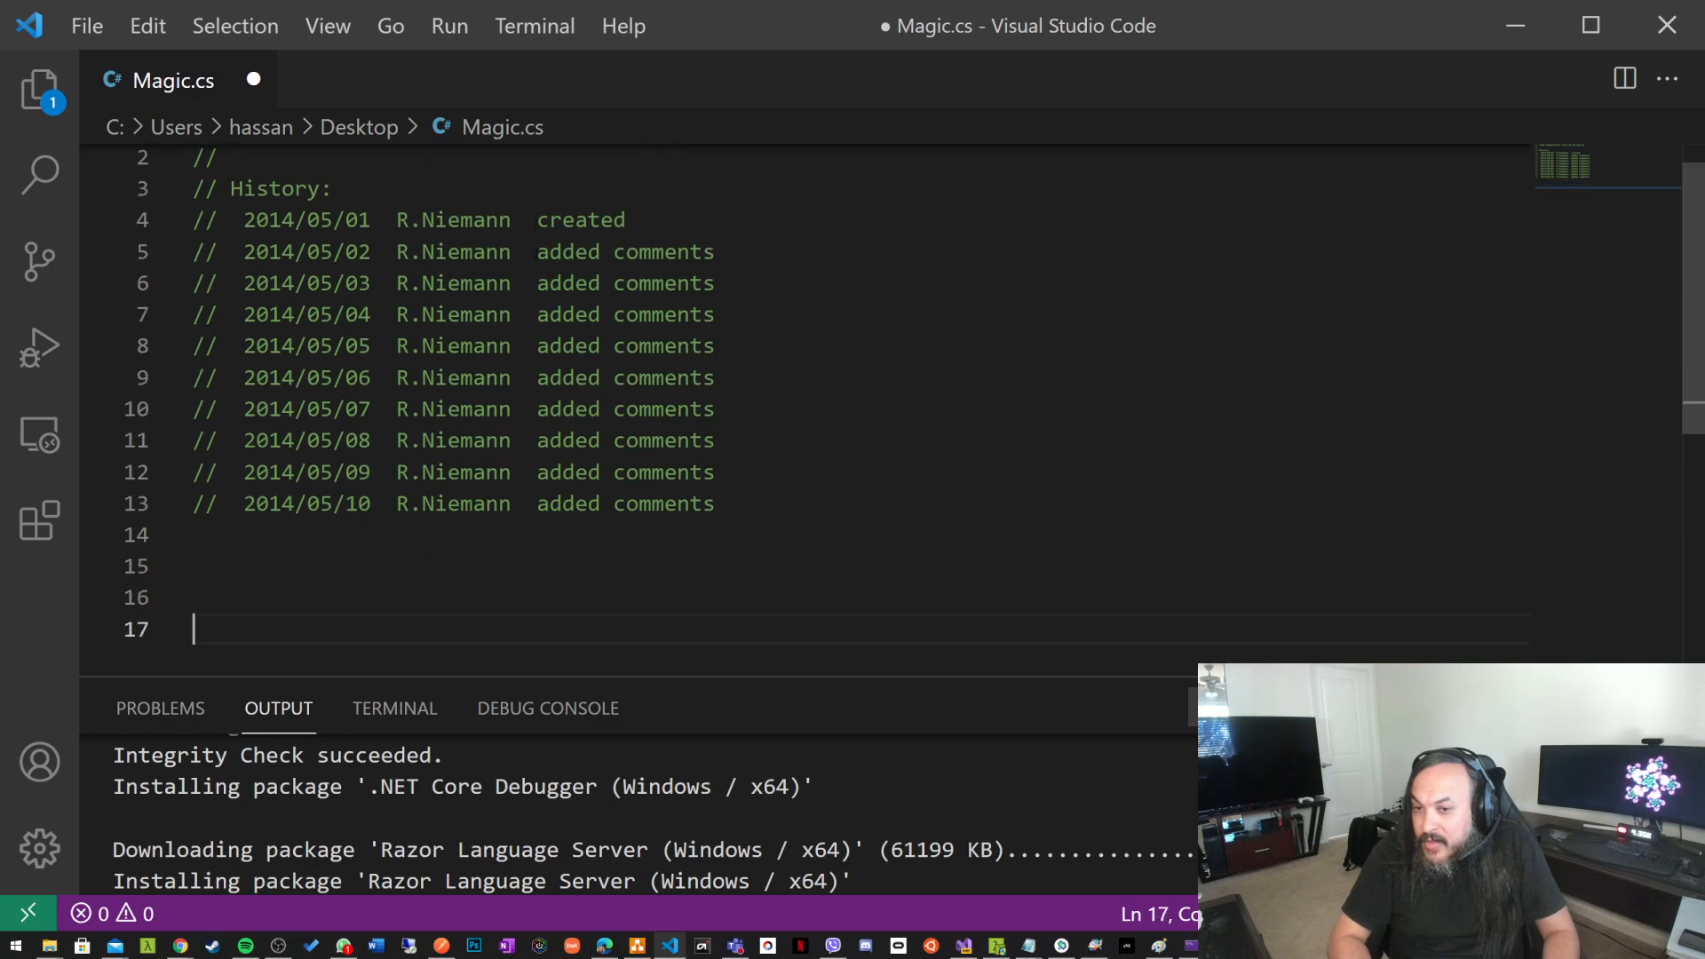
- Accept Copilot's using directives (System, Linq, Threading.Tasks) and namespace Magic
text(using System;)
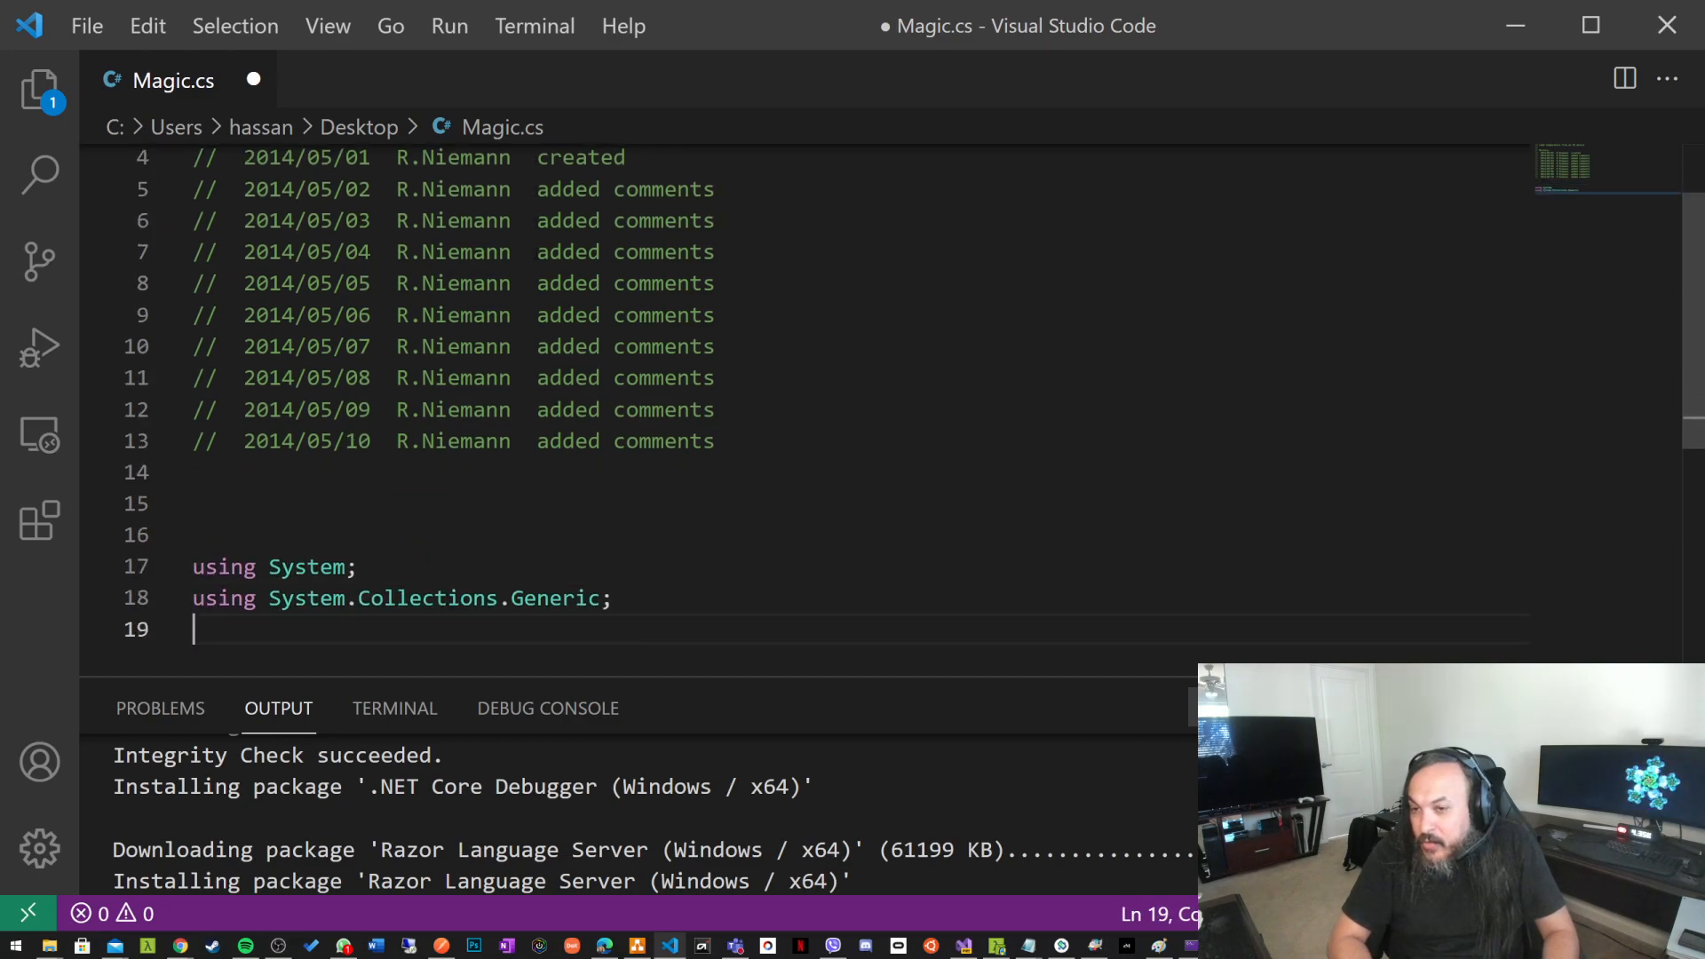
text(using System.Linq;)
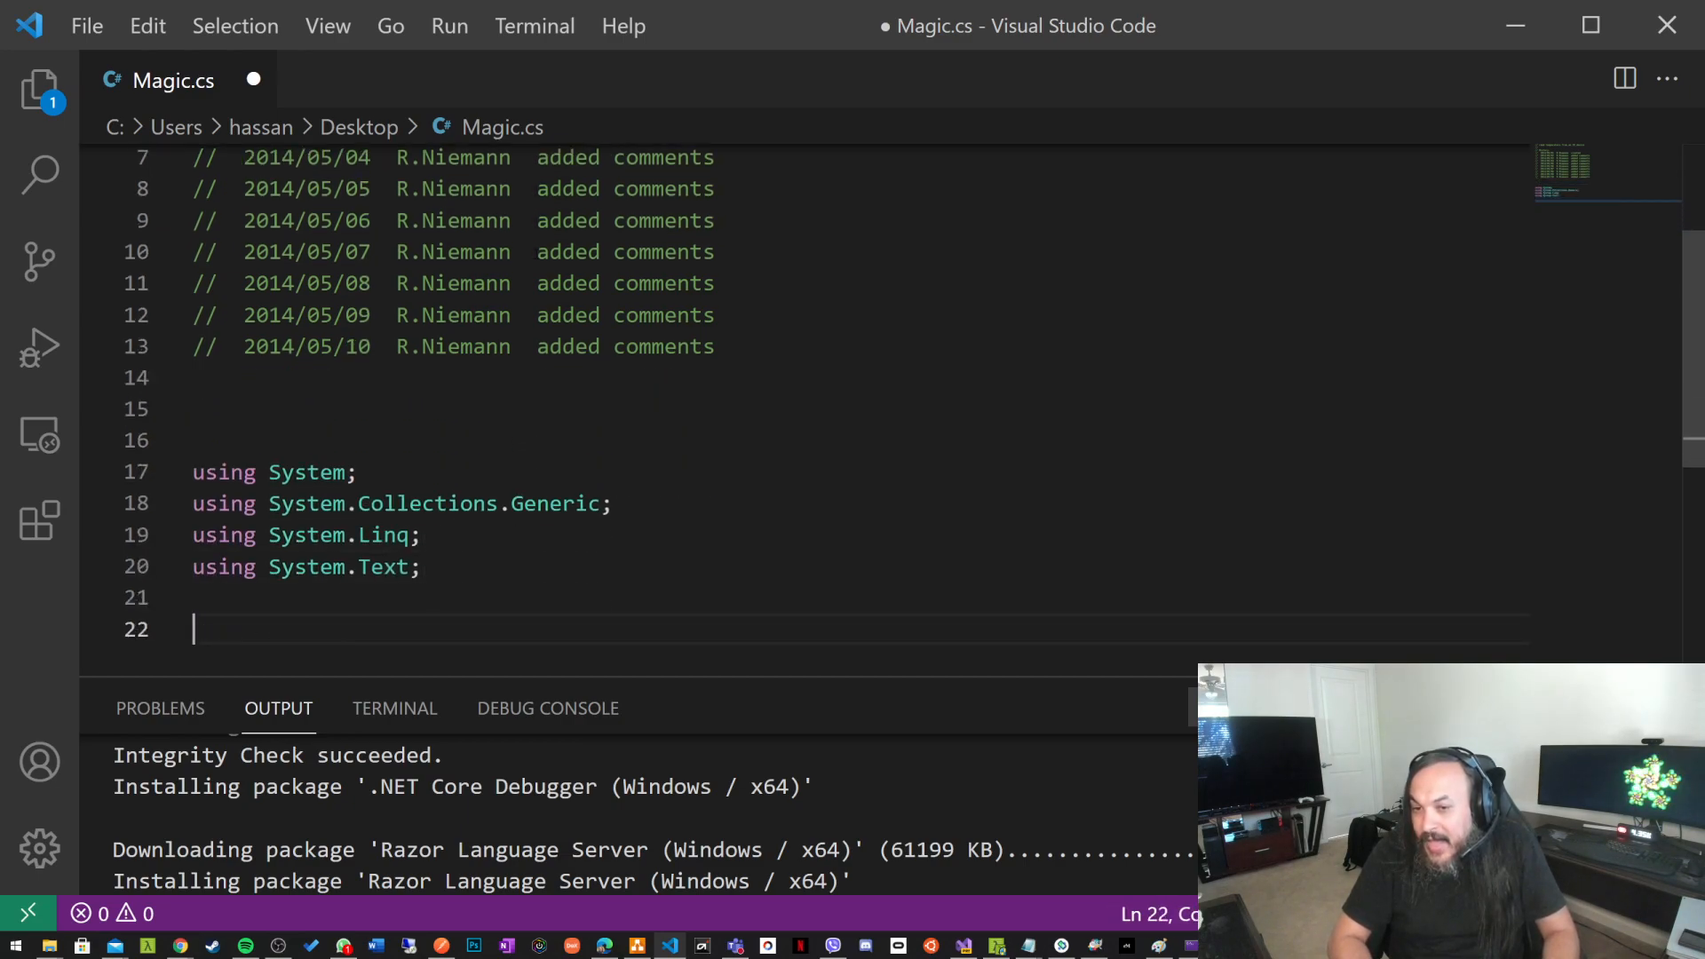
text(using System.Threading.Tasks;)
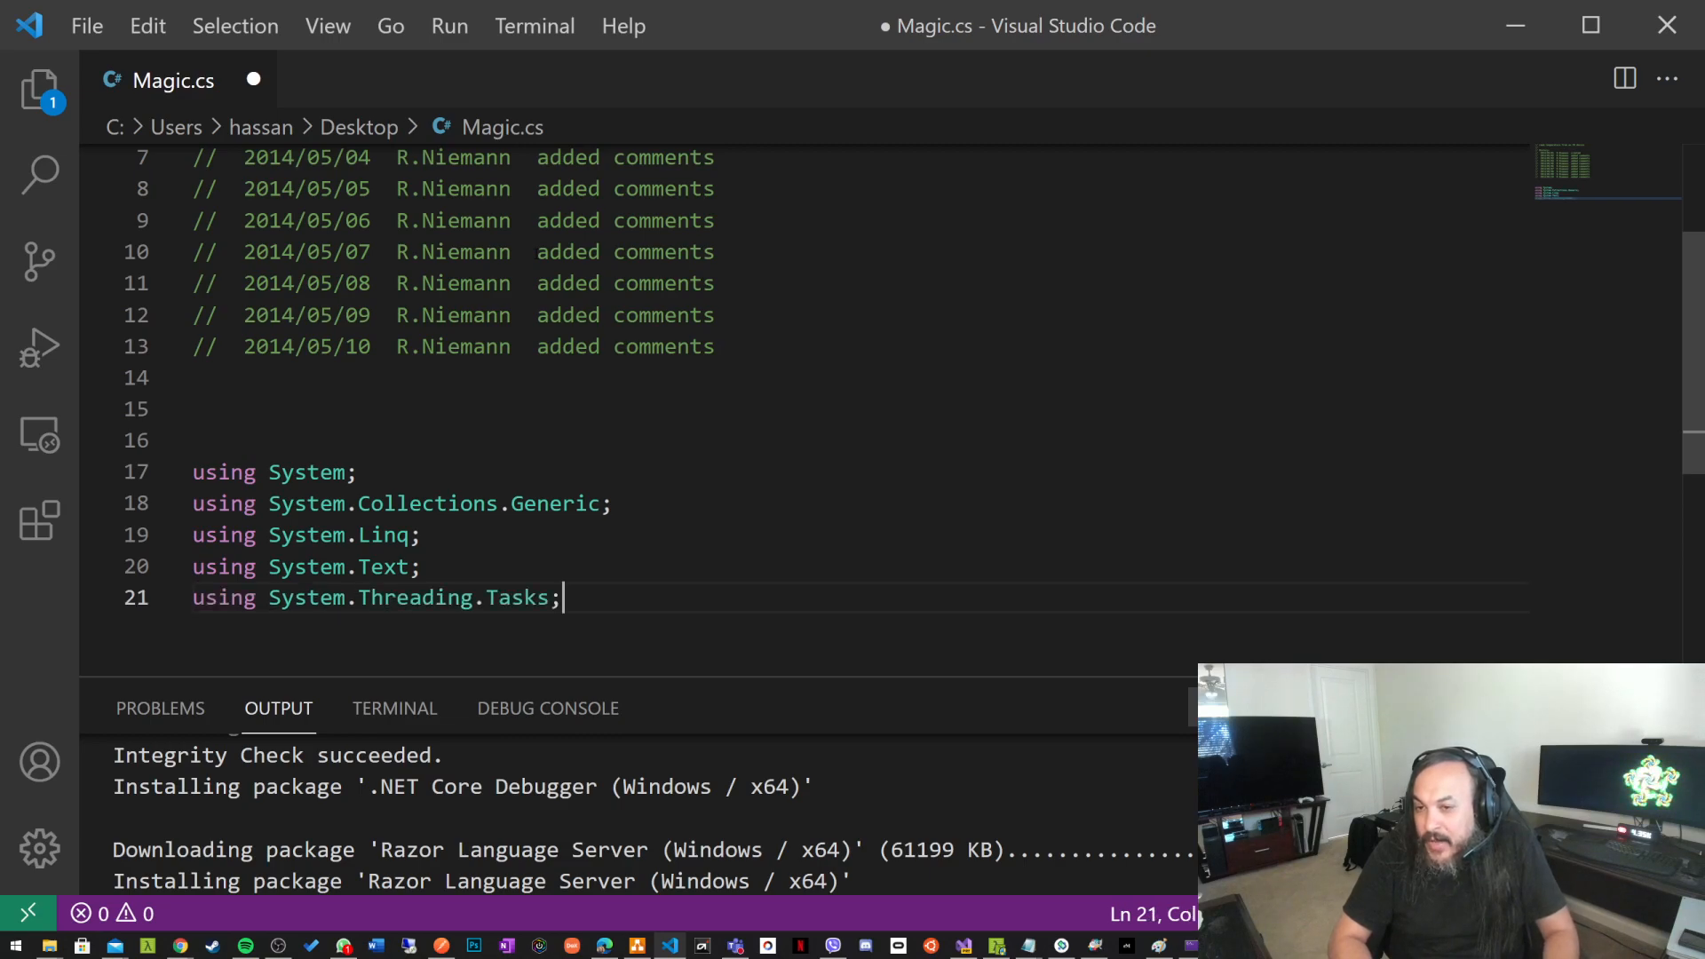
text(namespace Magic)
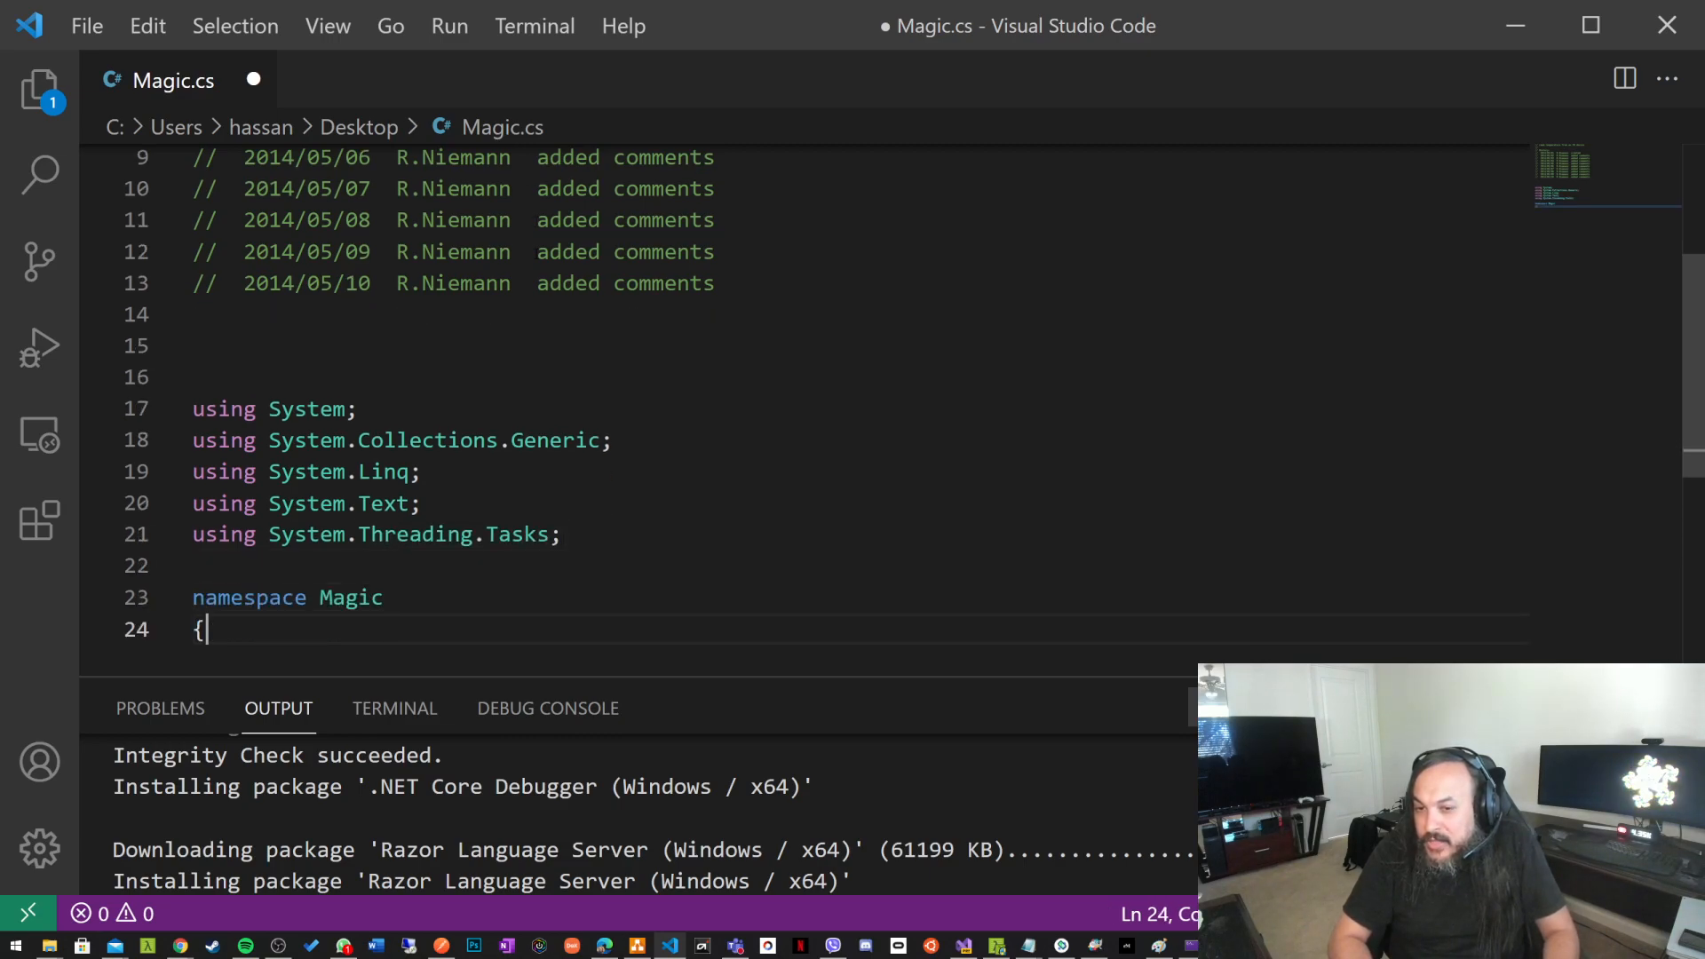
- Accept class Magic with a Hello World Main, then clear the file to start over
text(class Magic)
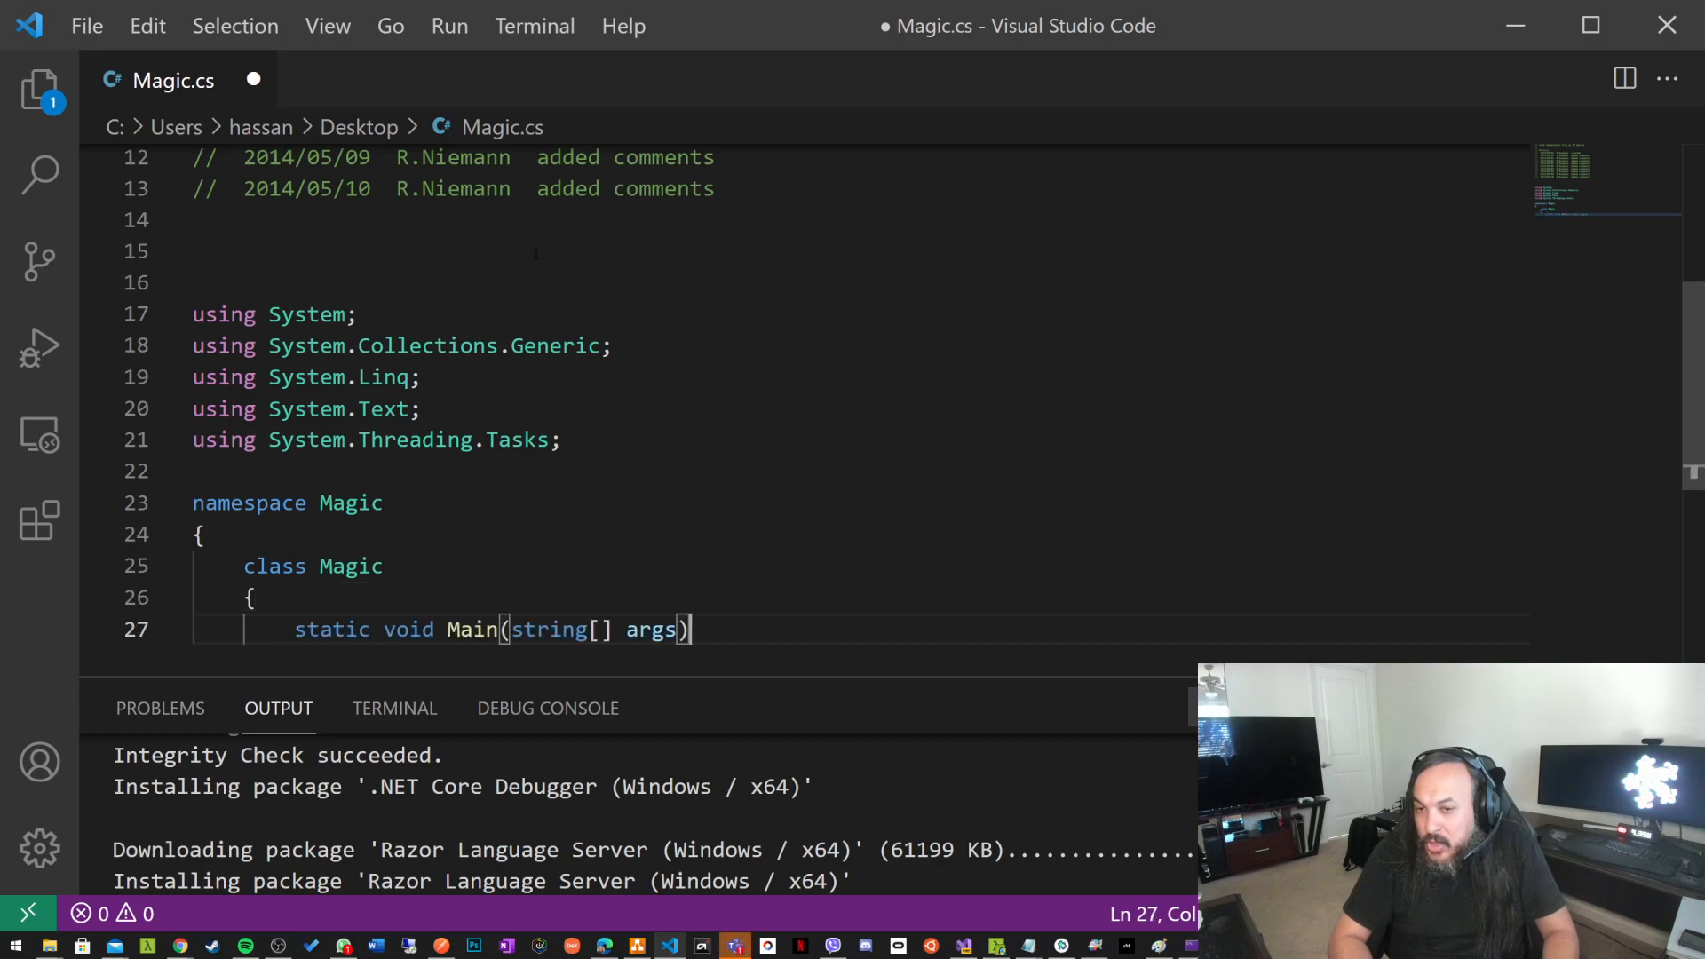
text(Console.WriteLine("Hello World!");)
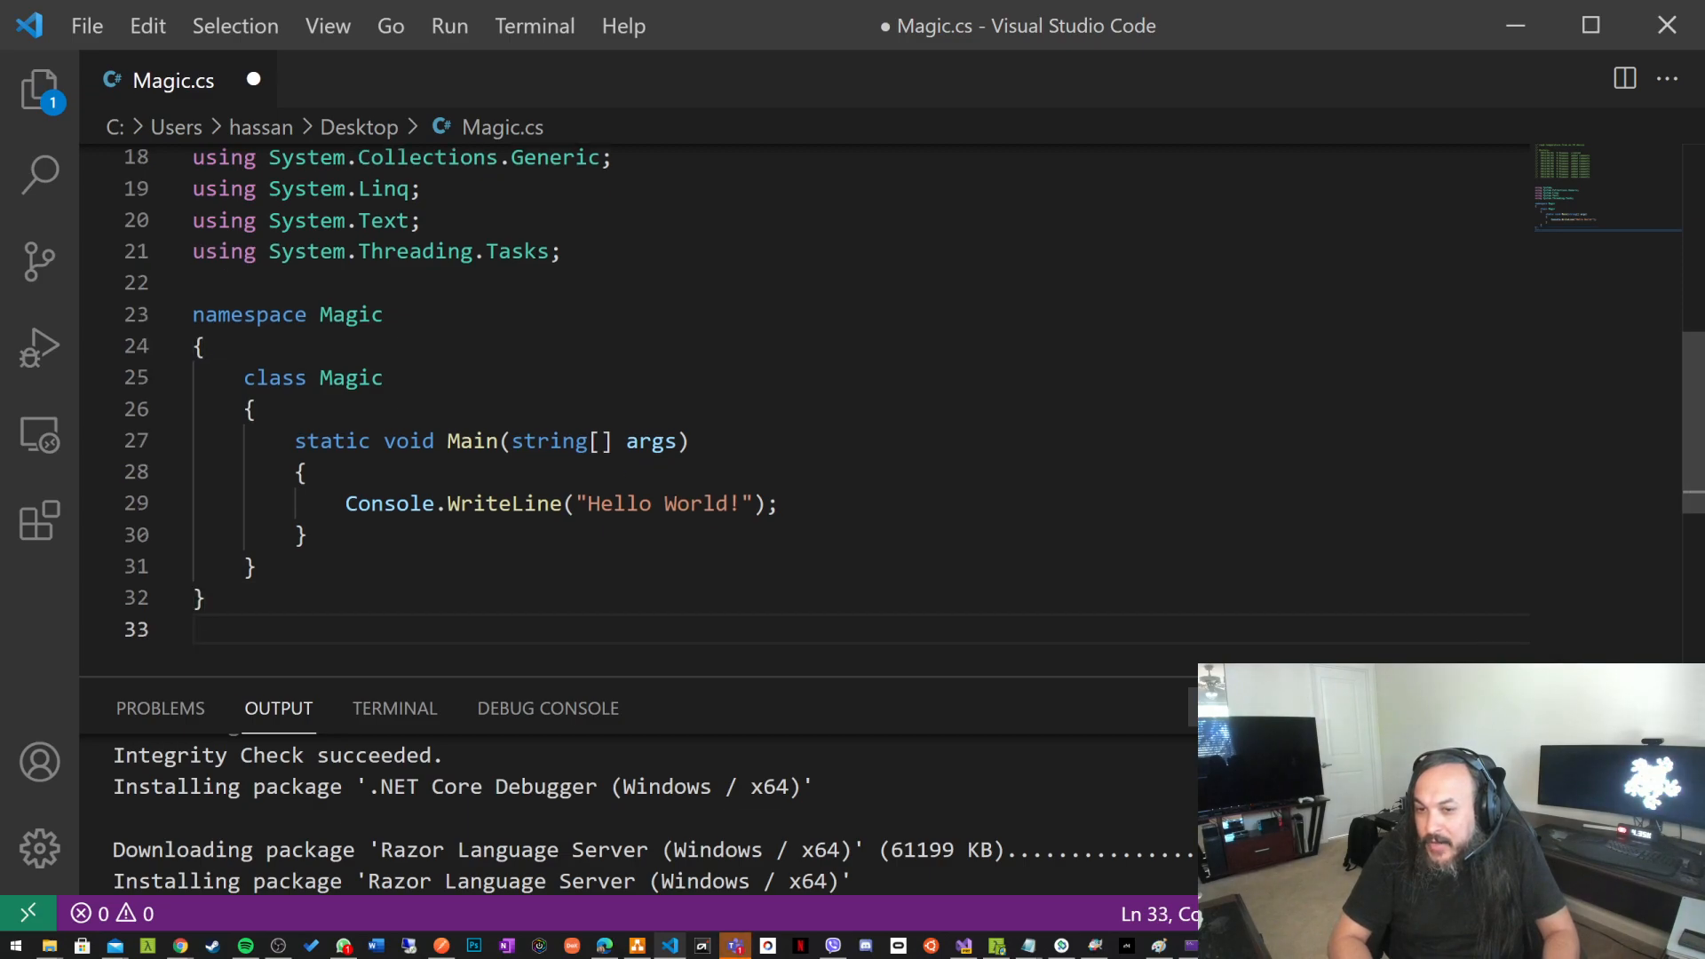
key(Enter)
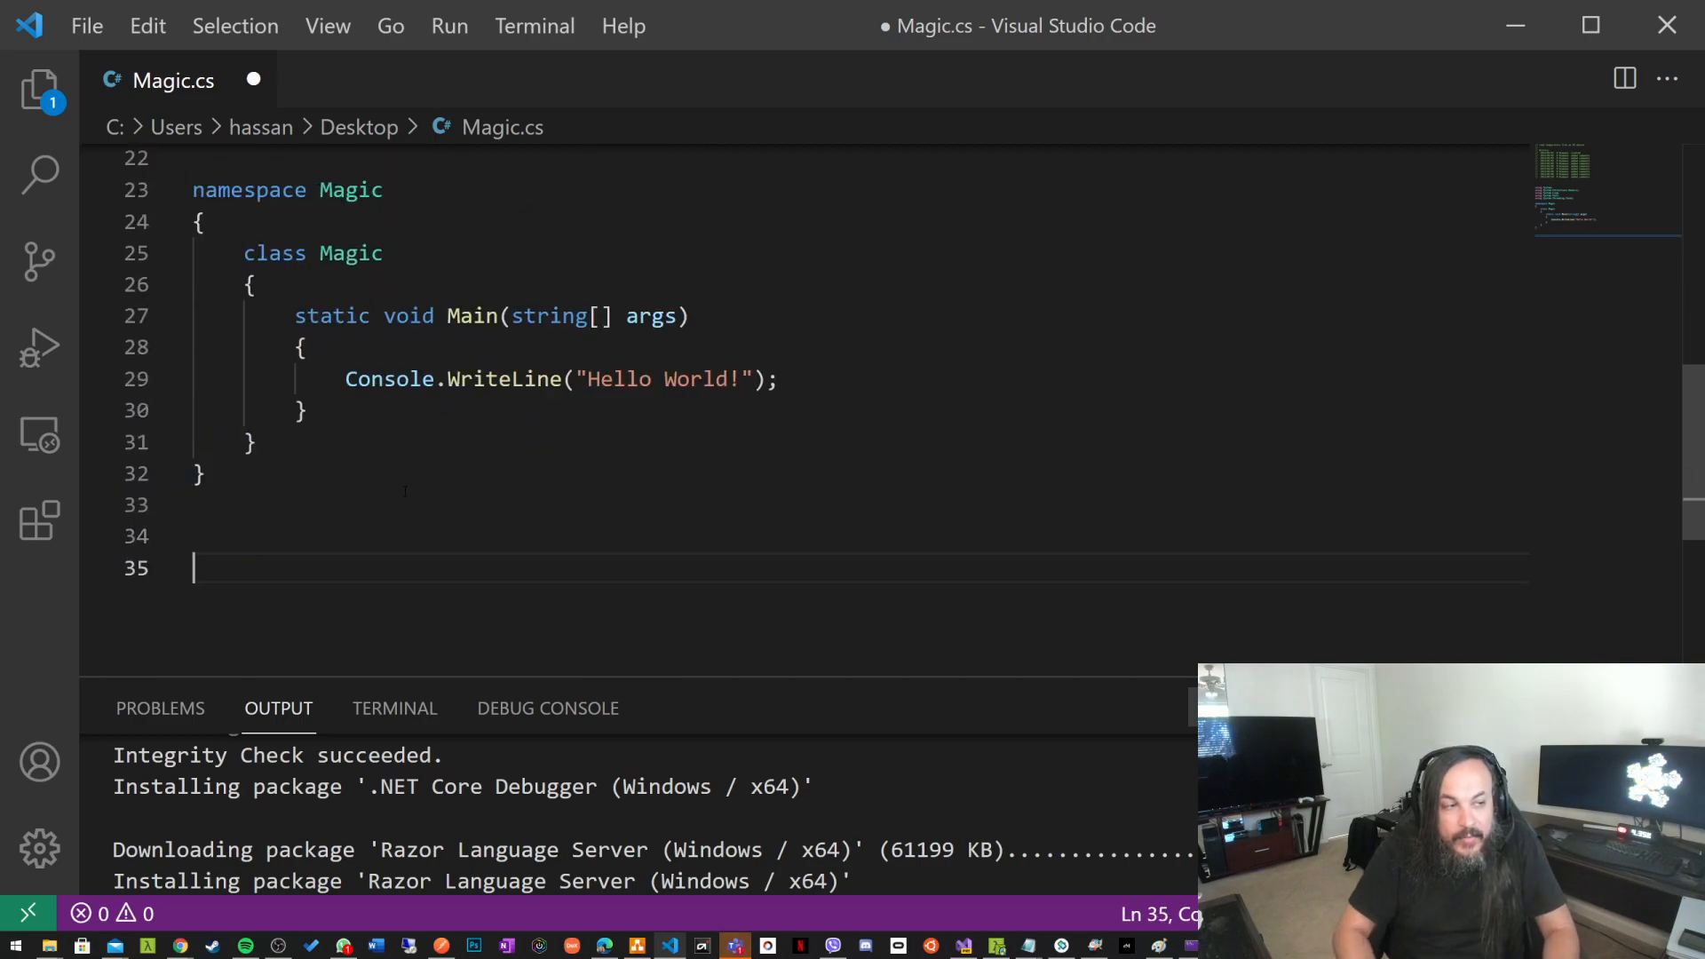
key(Backspace)
text(//)
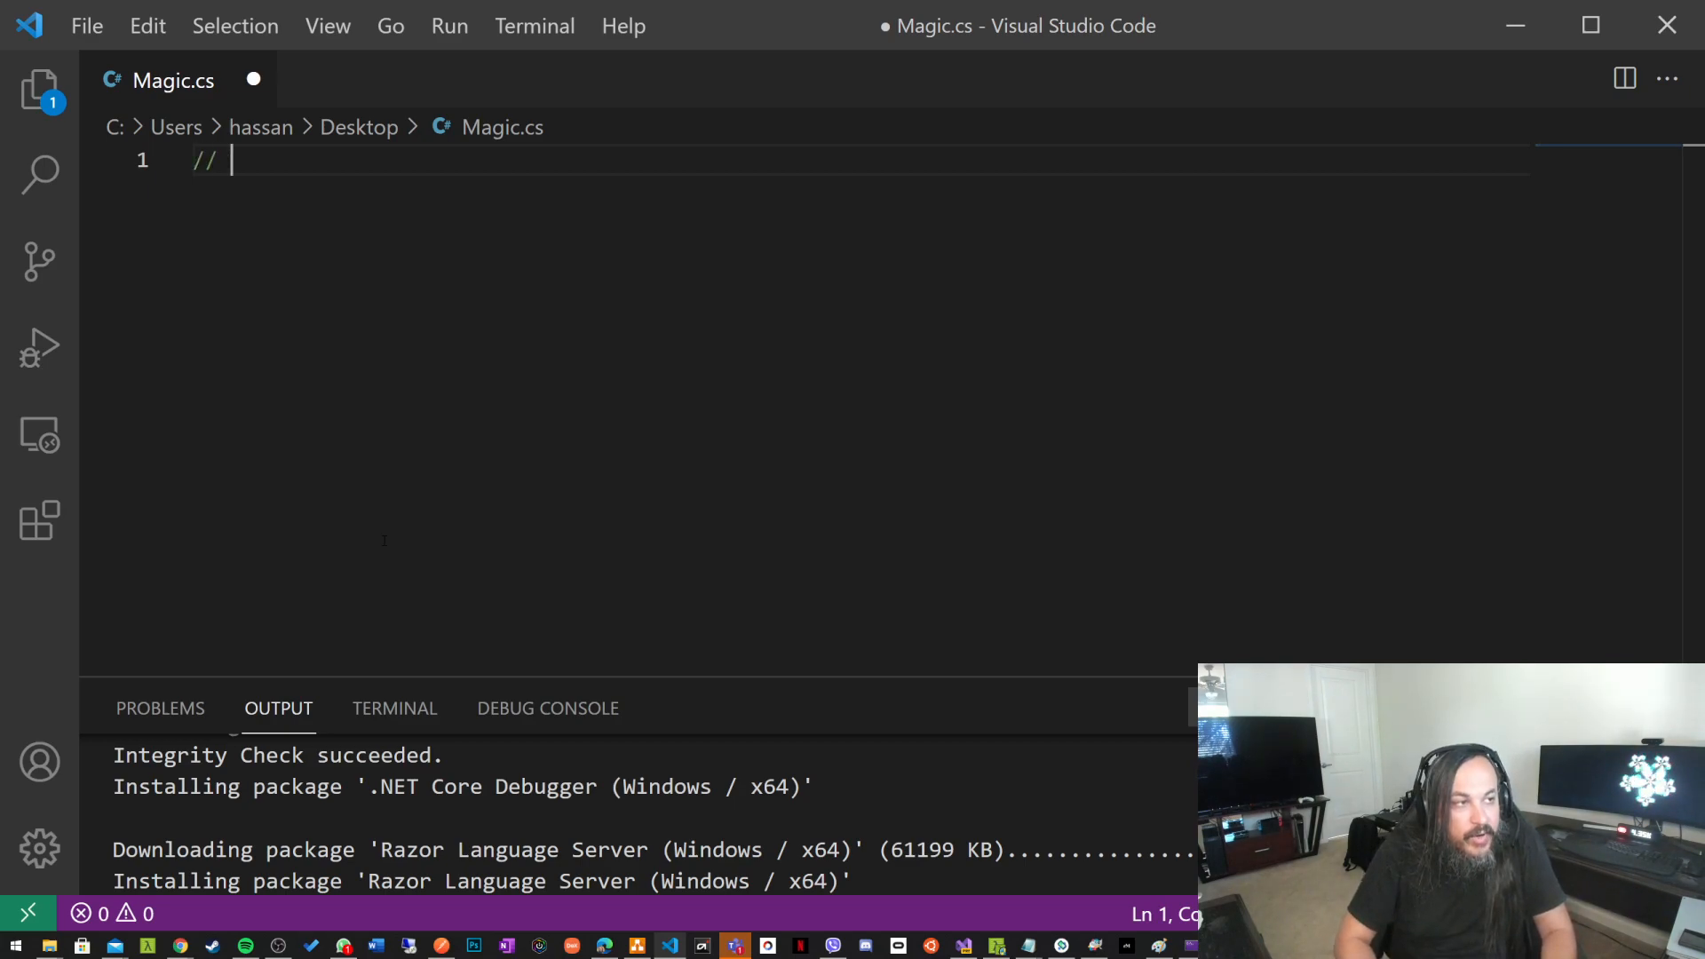
- Write a comment asking to define a function that serializes an object to a json string
text(define a)
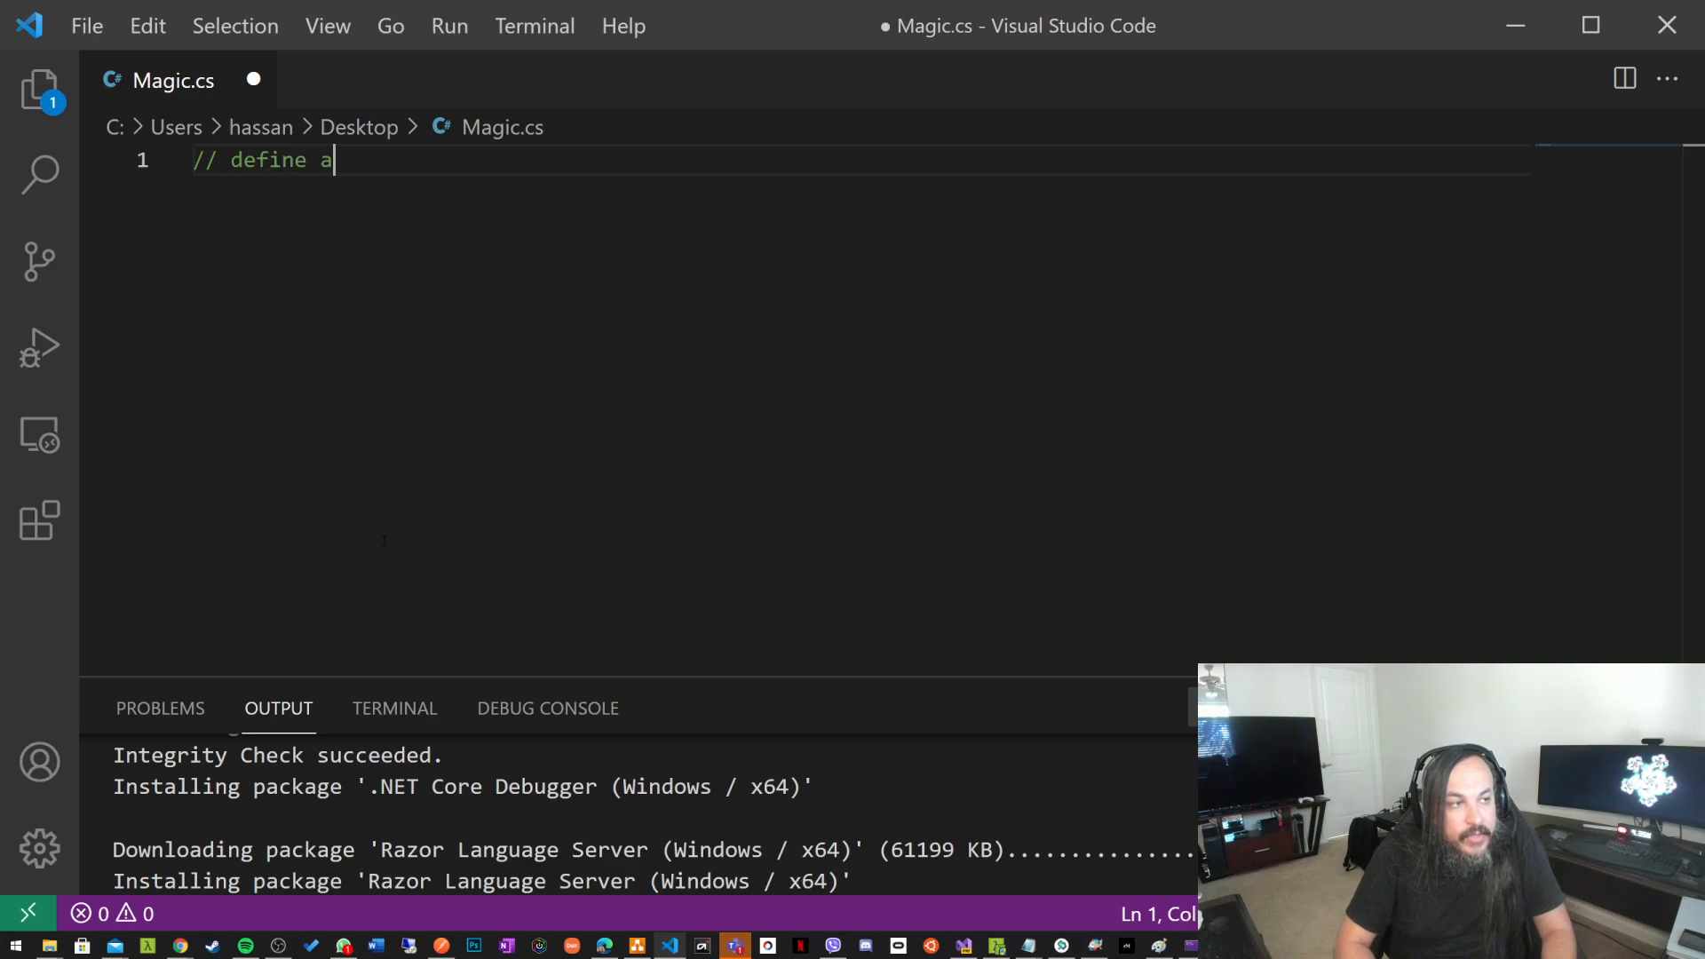
text(function that seri)
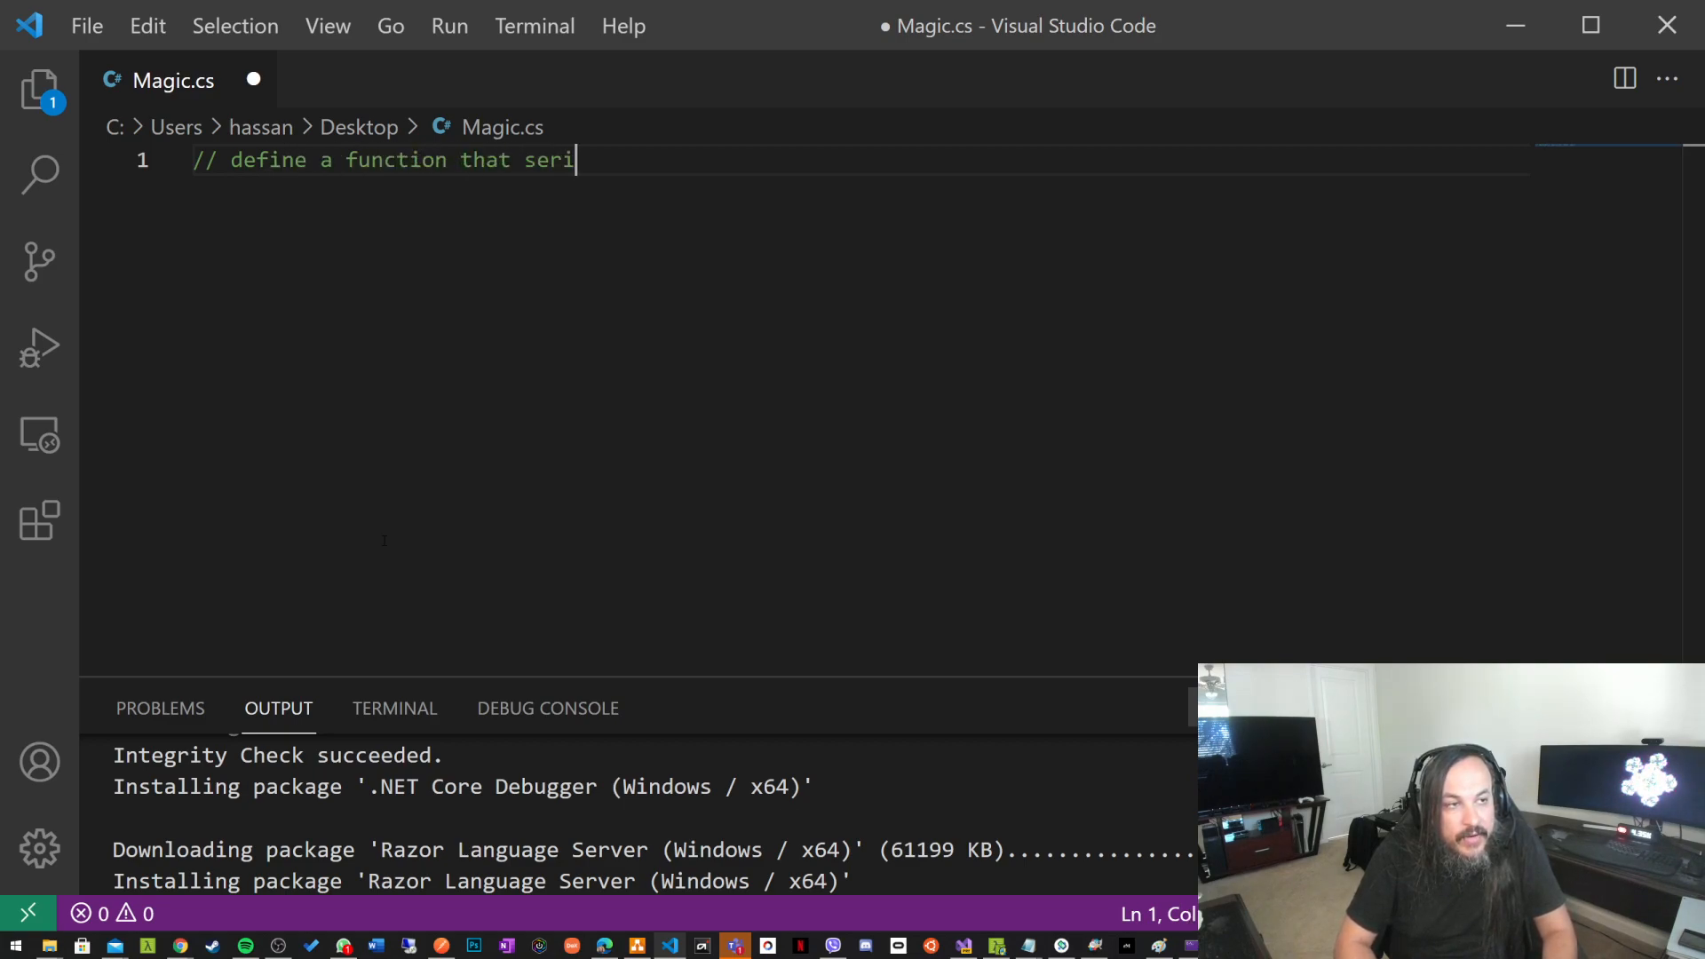
text(alize an object to a string)
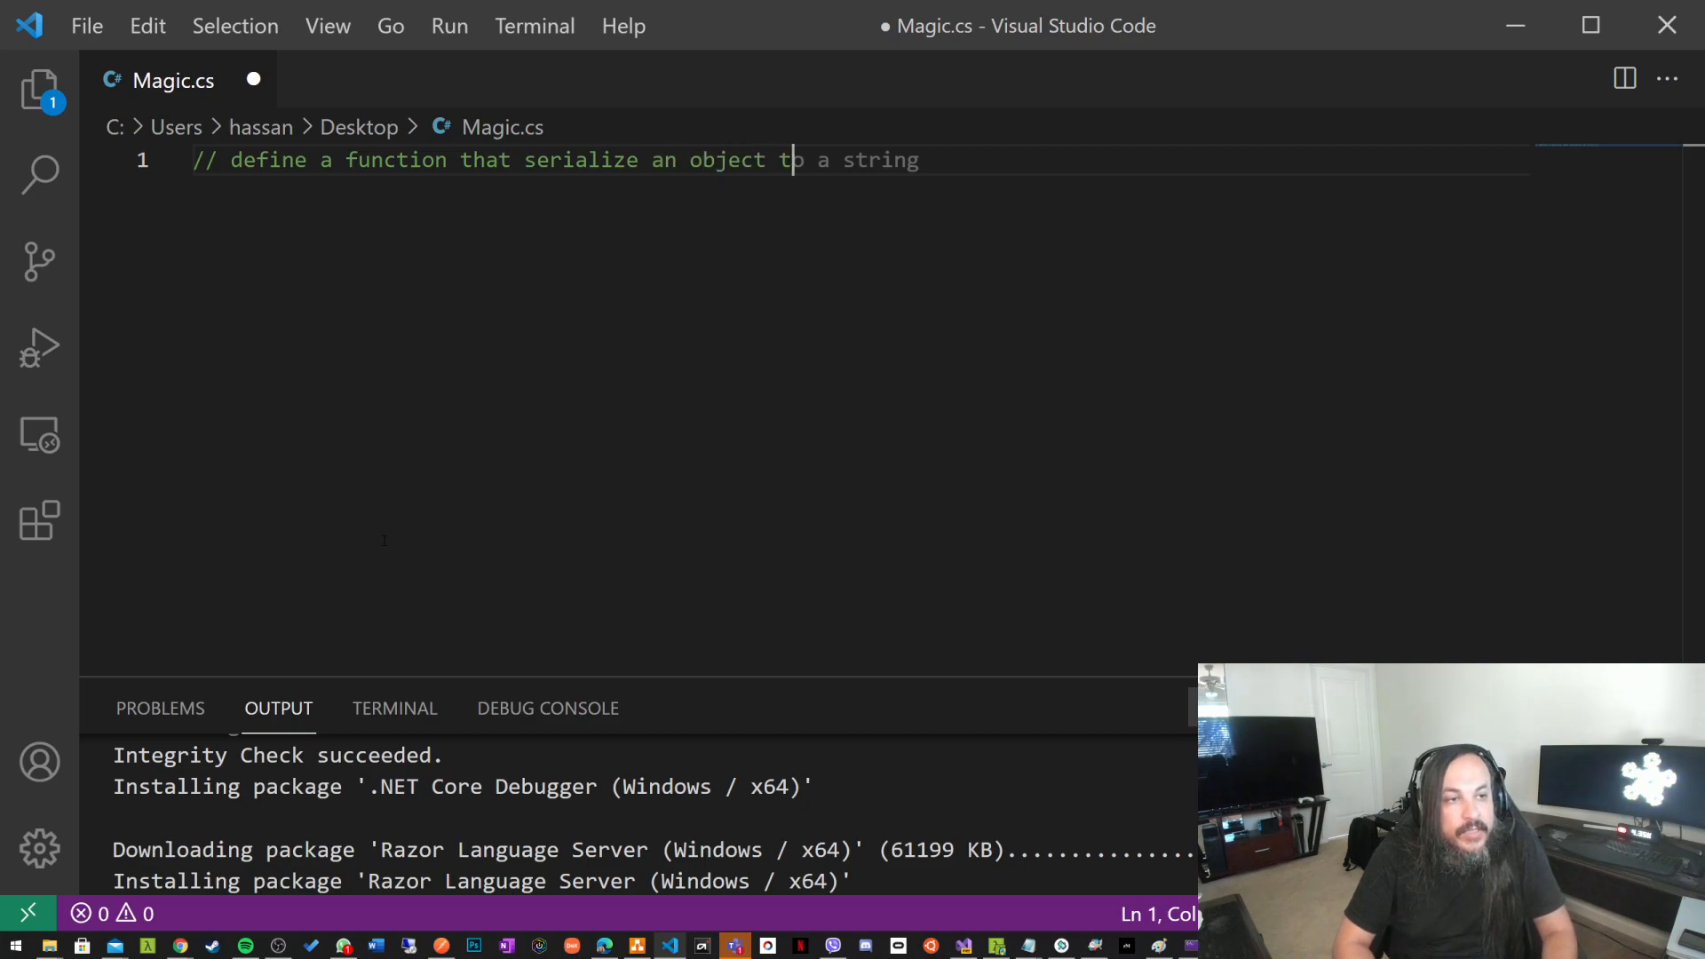
text(json)
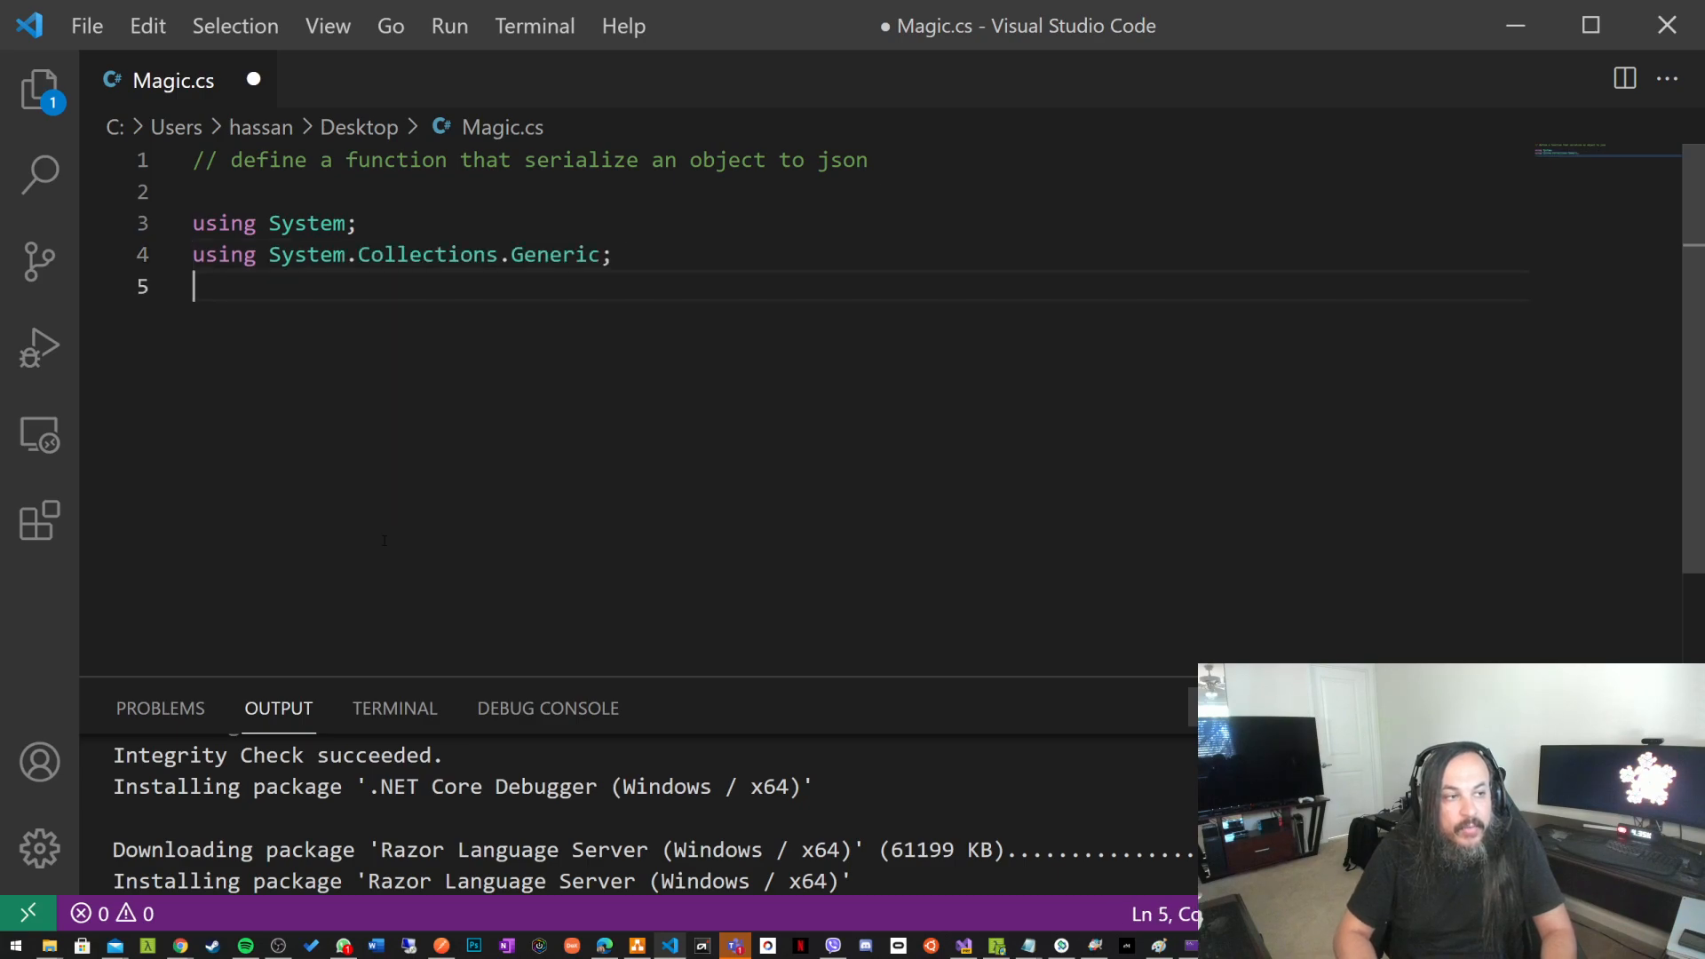
- Accept Copilot's using lines and a Serialize method returning JsonConvert.SerializeObject(obj)
text(using System.Linq;)
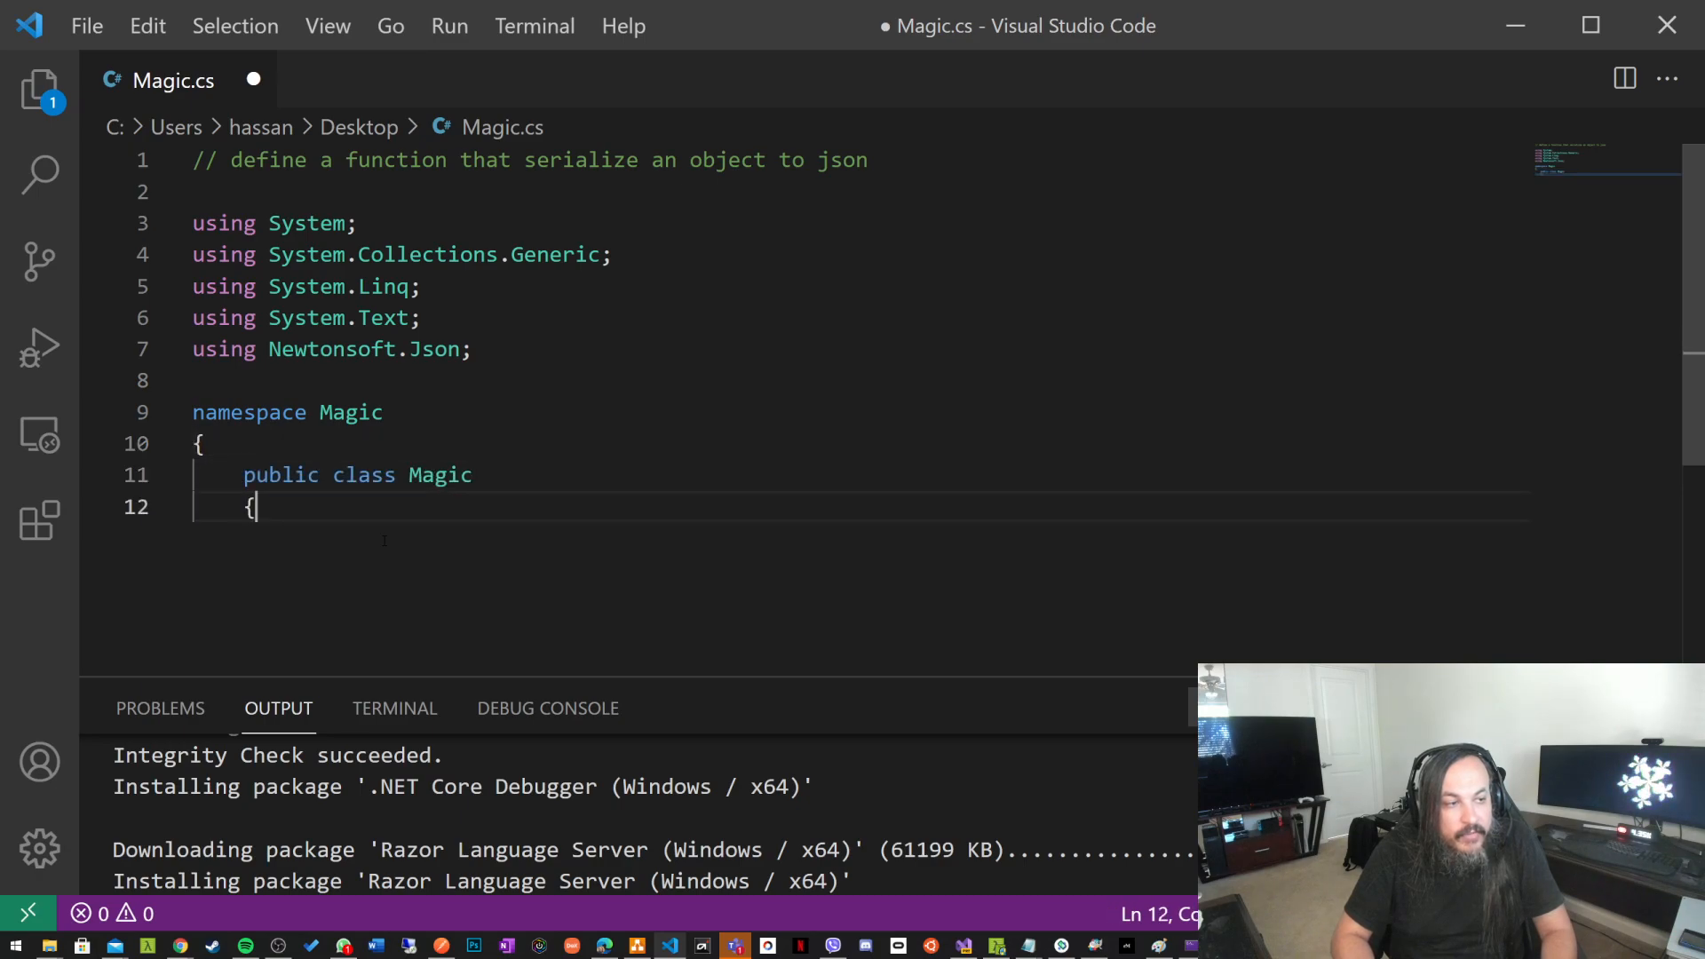
text(public static string Serialize(object obj))
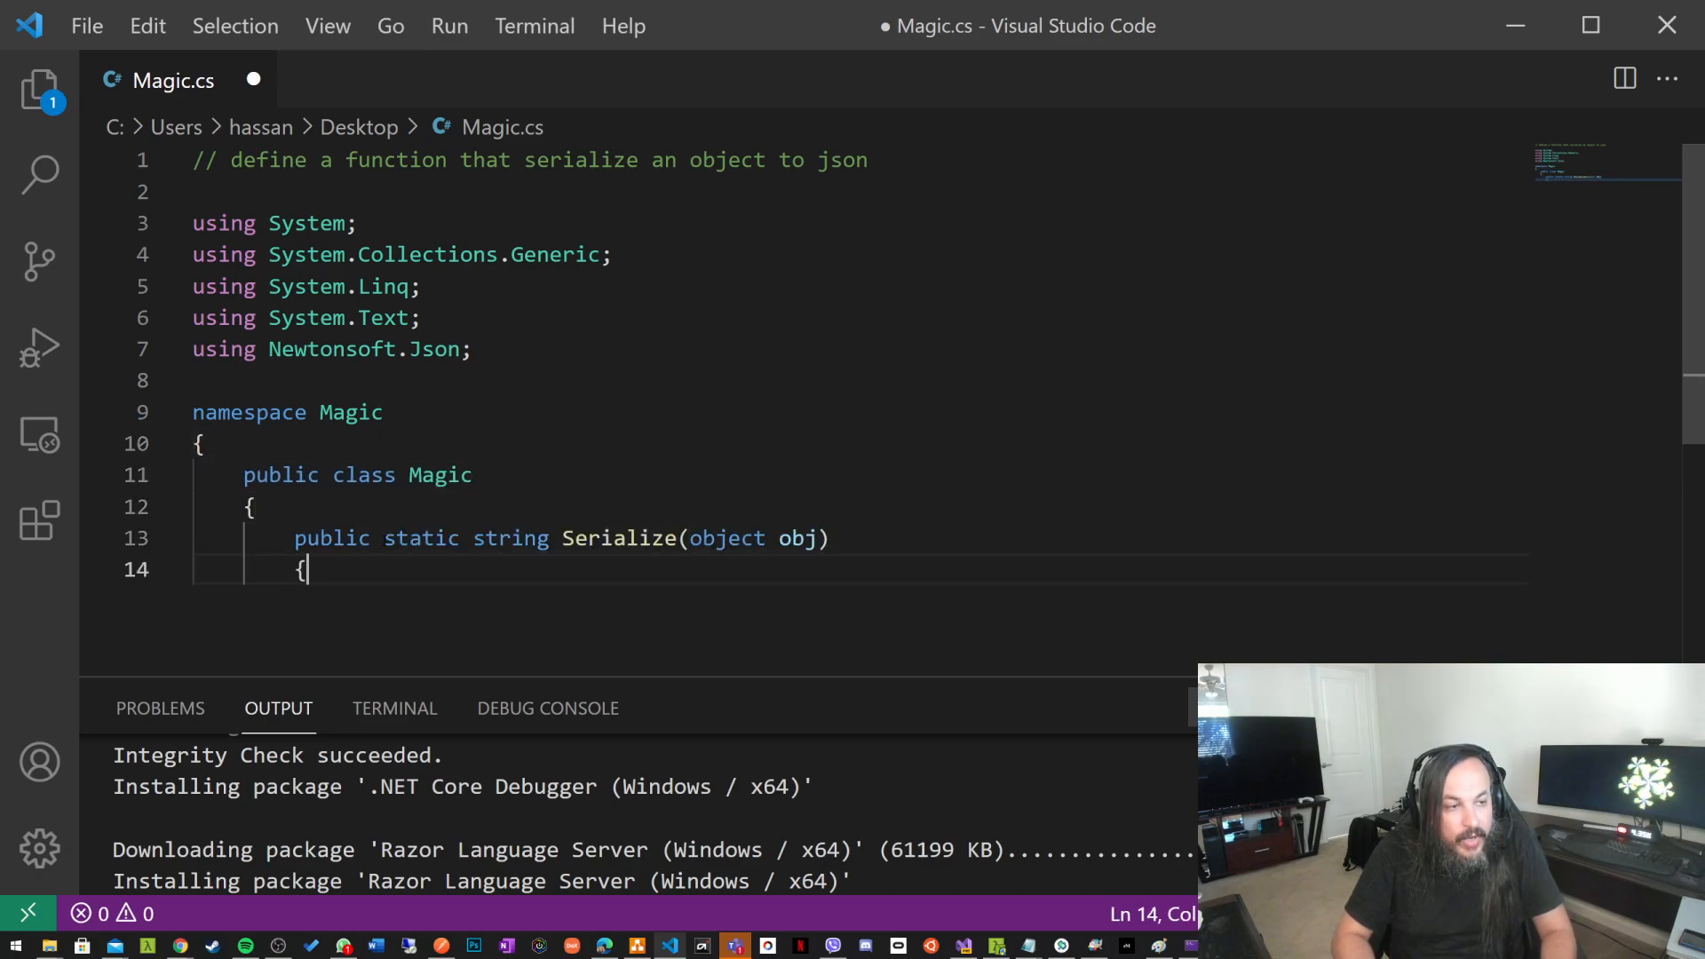
text(return JsonConvert.SerializeObject(obj);)
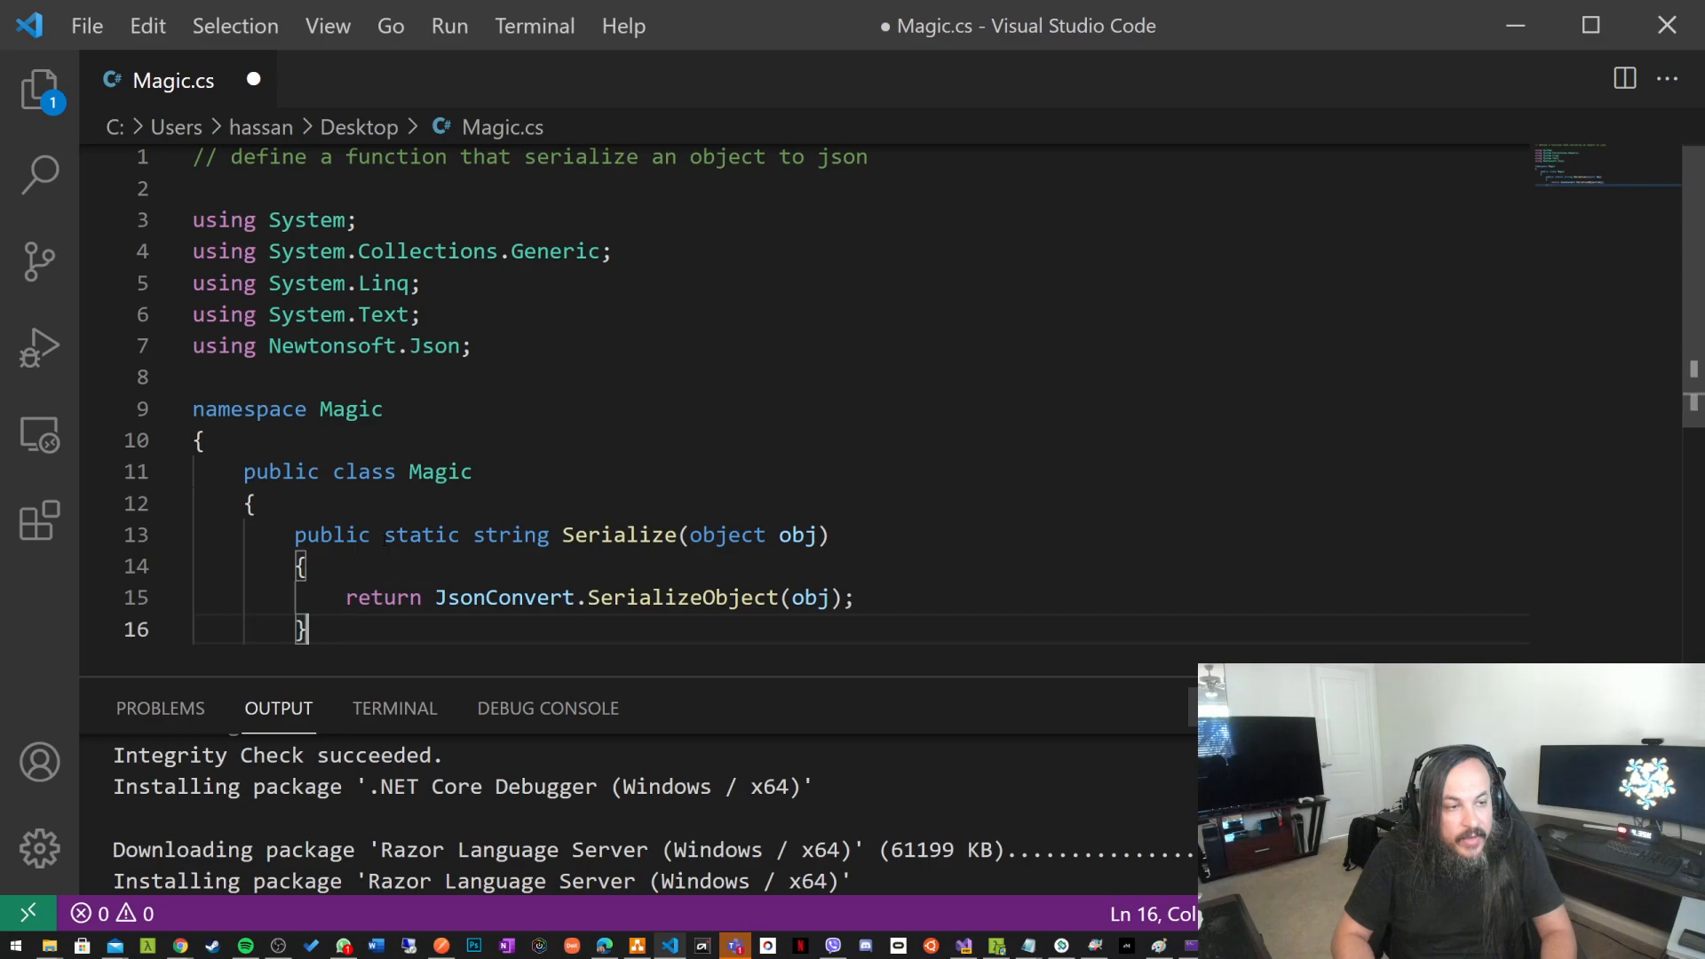